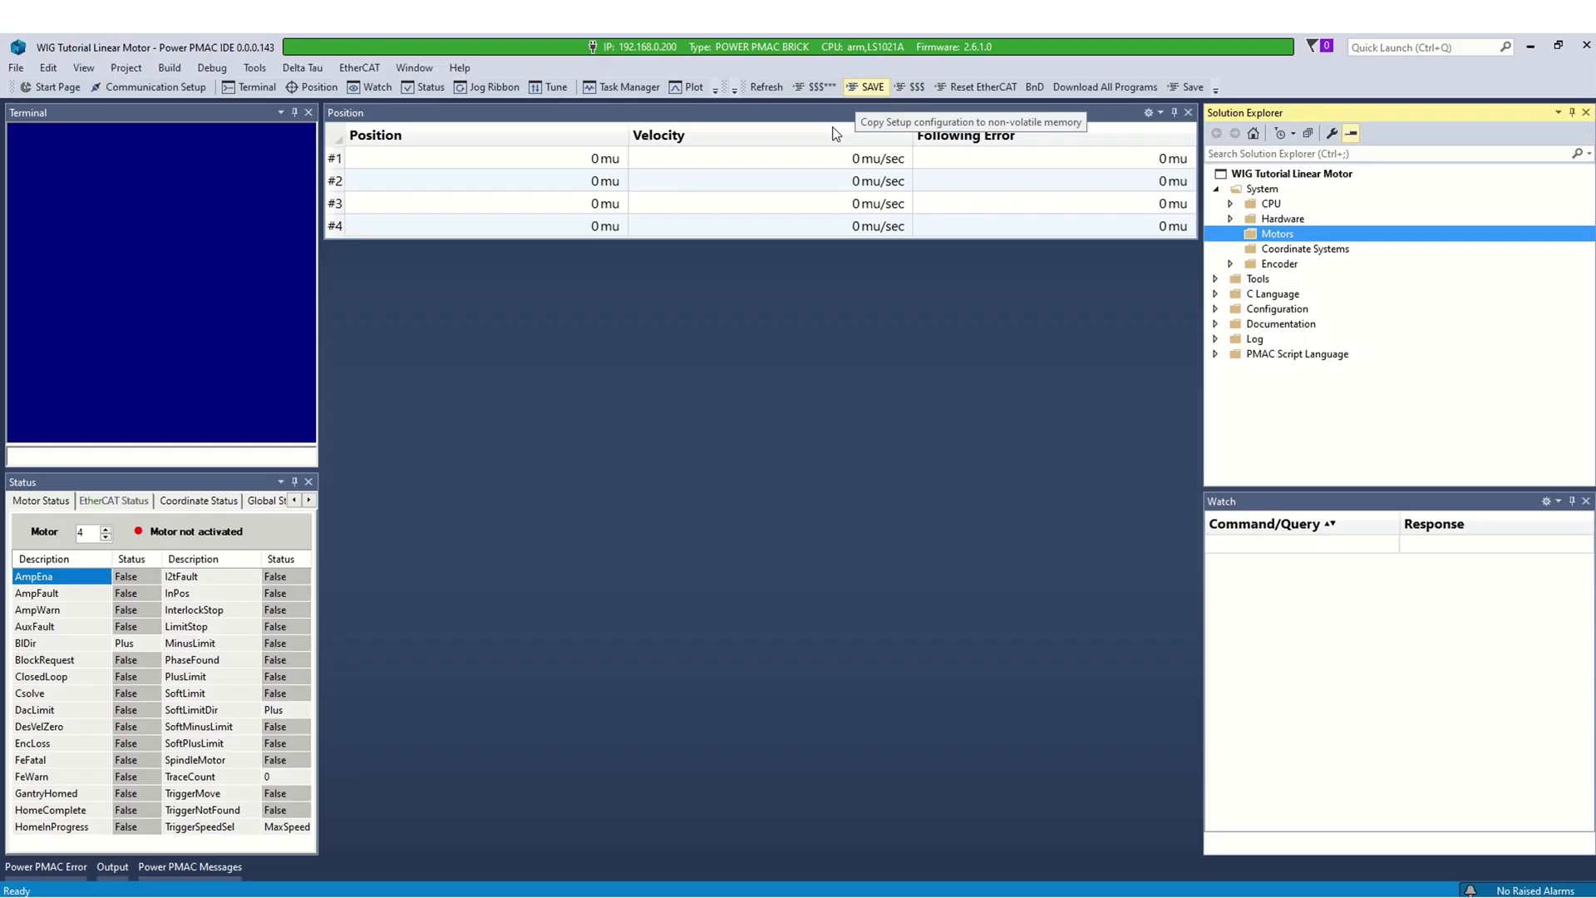
mouse_move(750, 426)
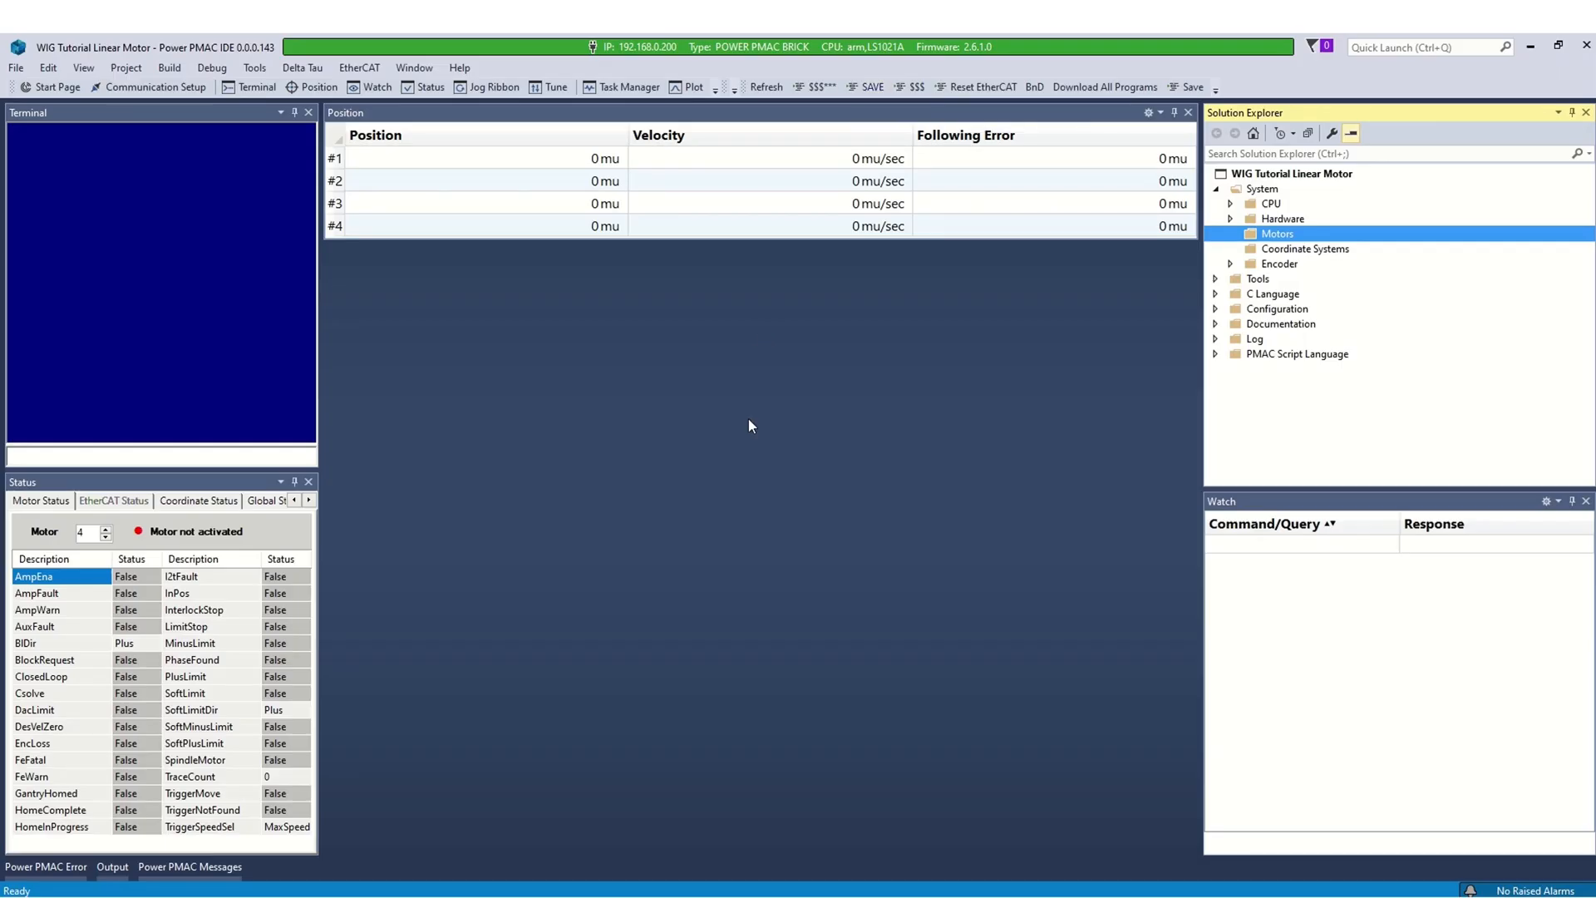
mouse_move(758, 412)
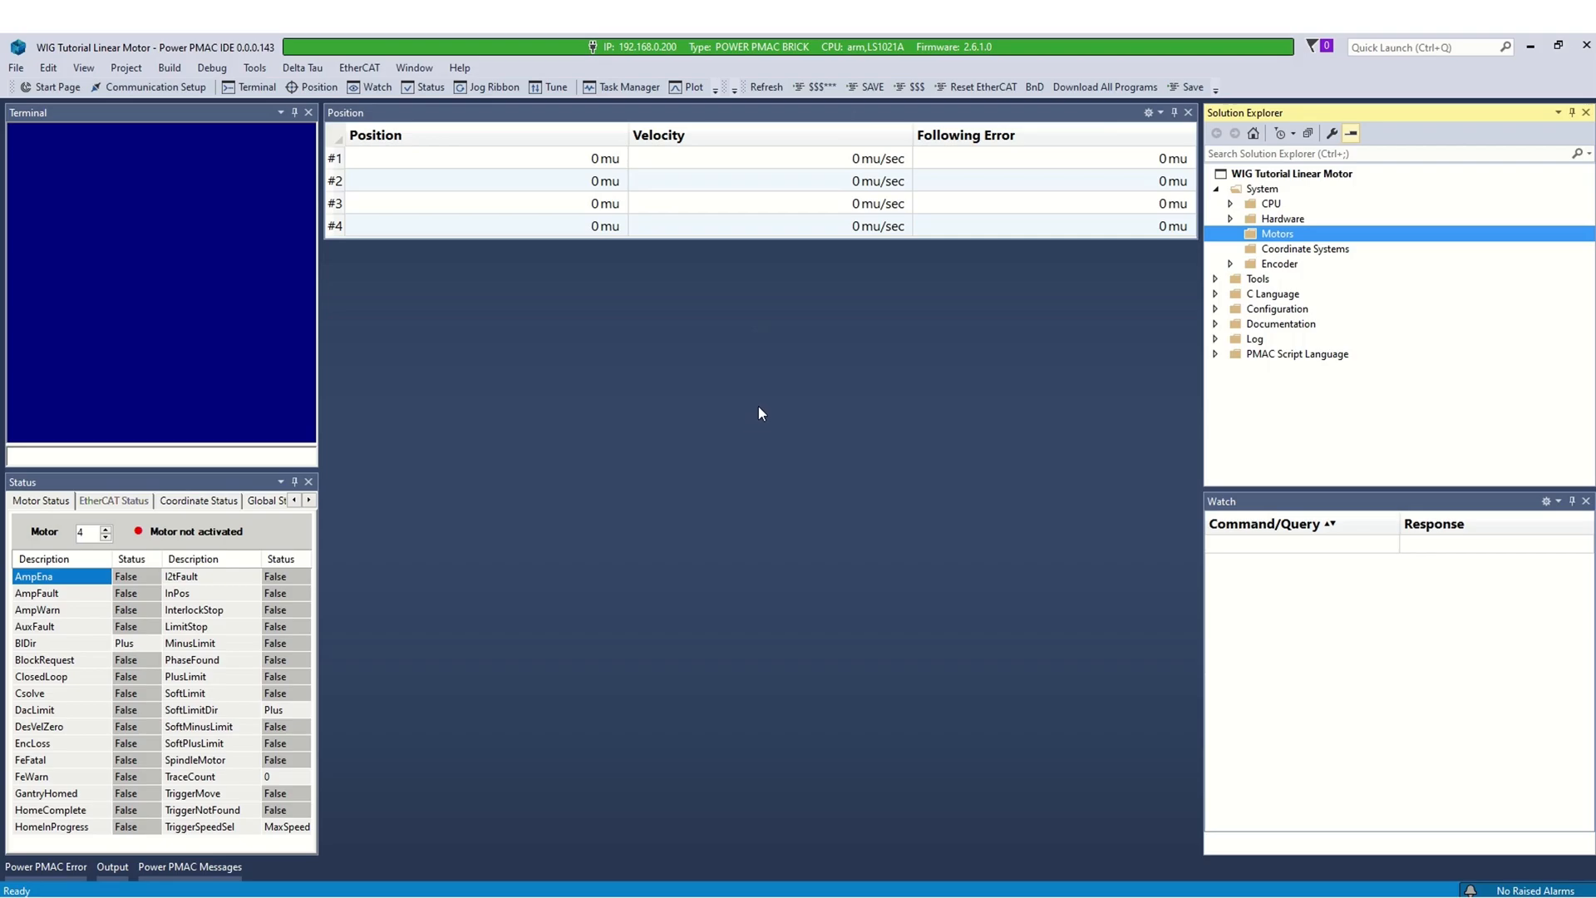
- In CPU Clock Settings, set phase 10 kHz, servo 2.5 kHz, PWM channel 0 20 kHz, and accept
click(815, 87)
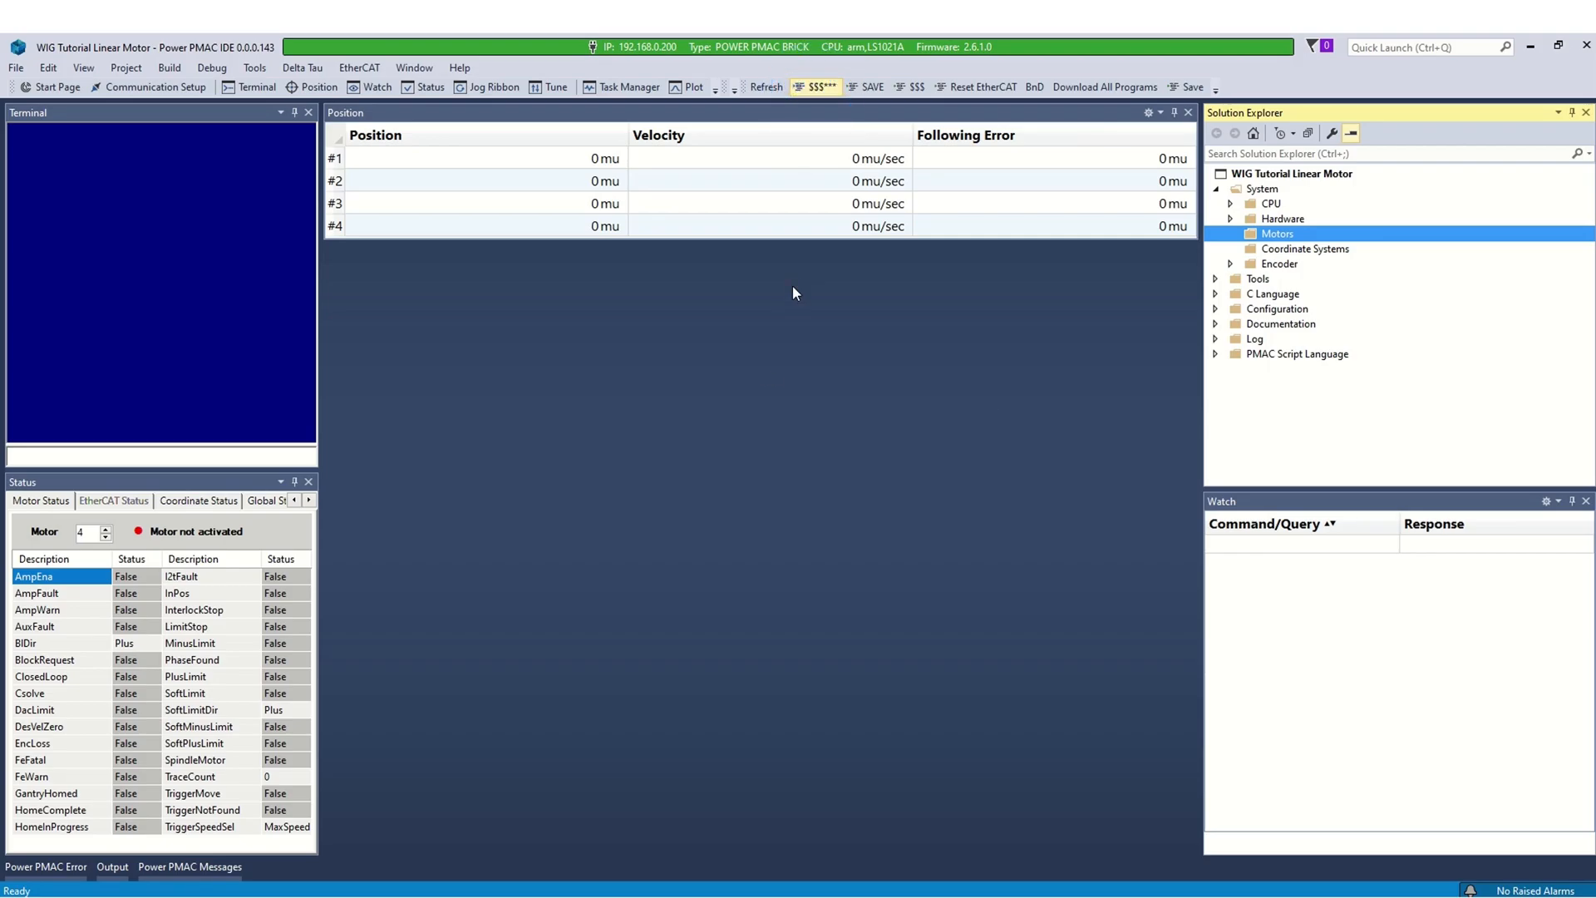
click(864, 86)
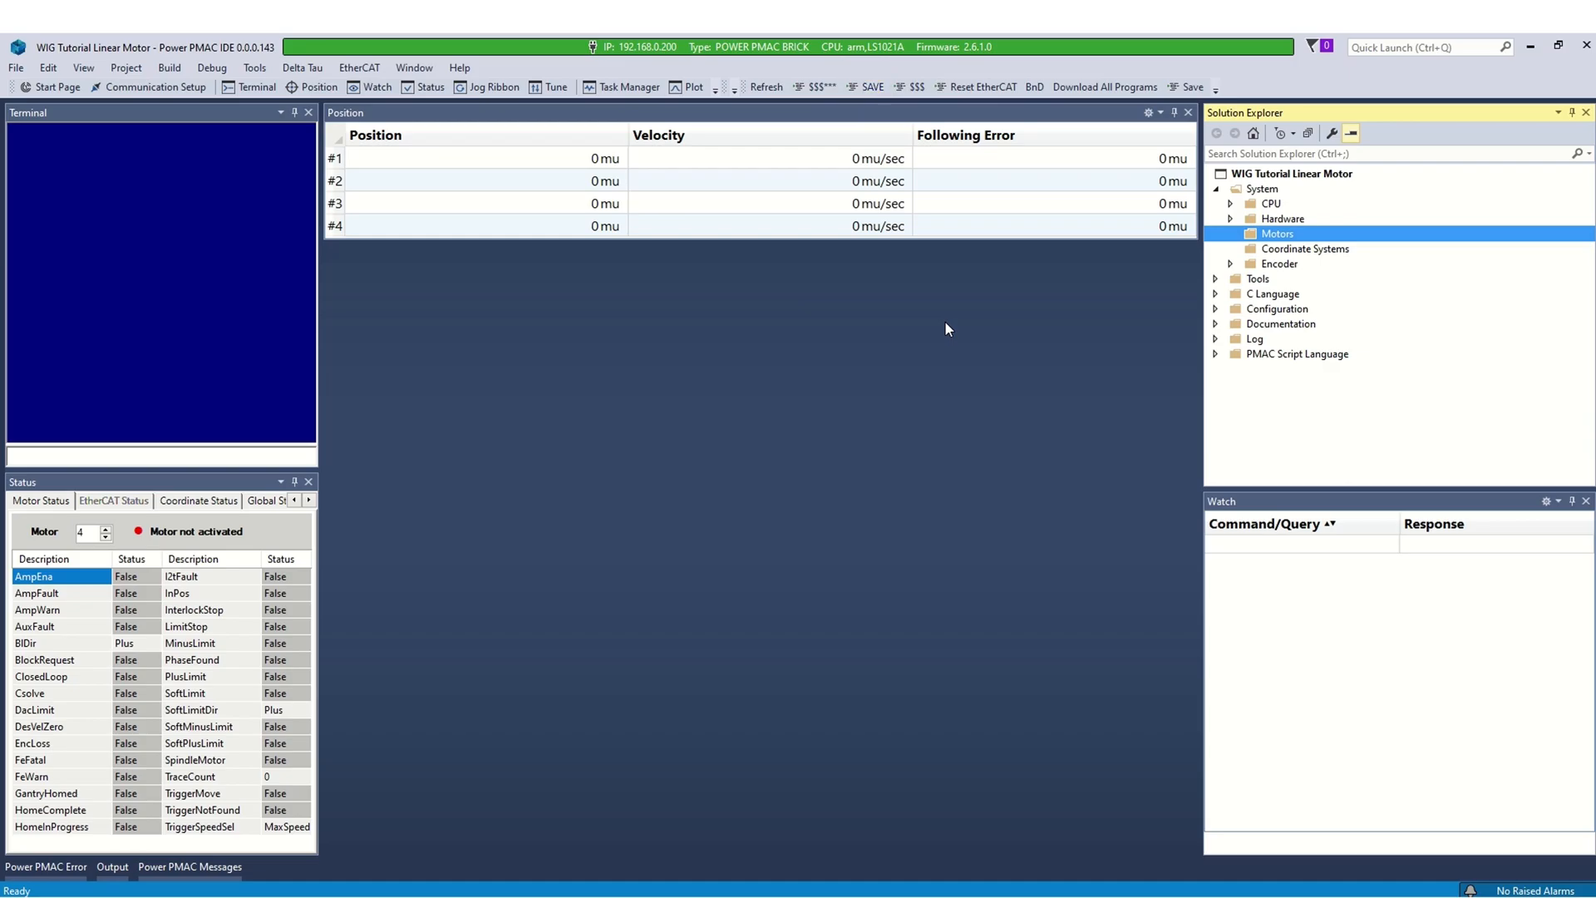
mouse_move(1170, 242)
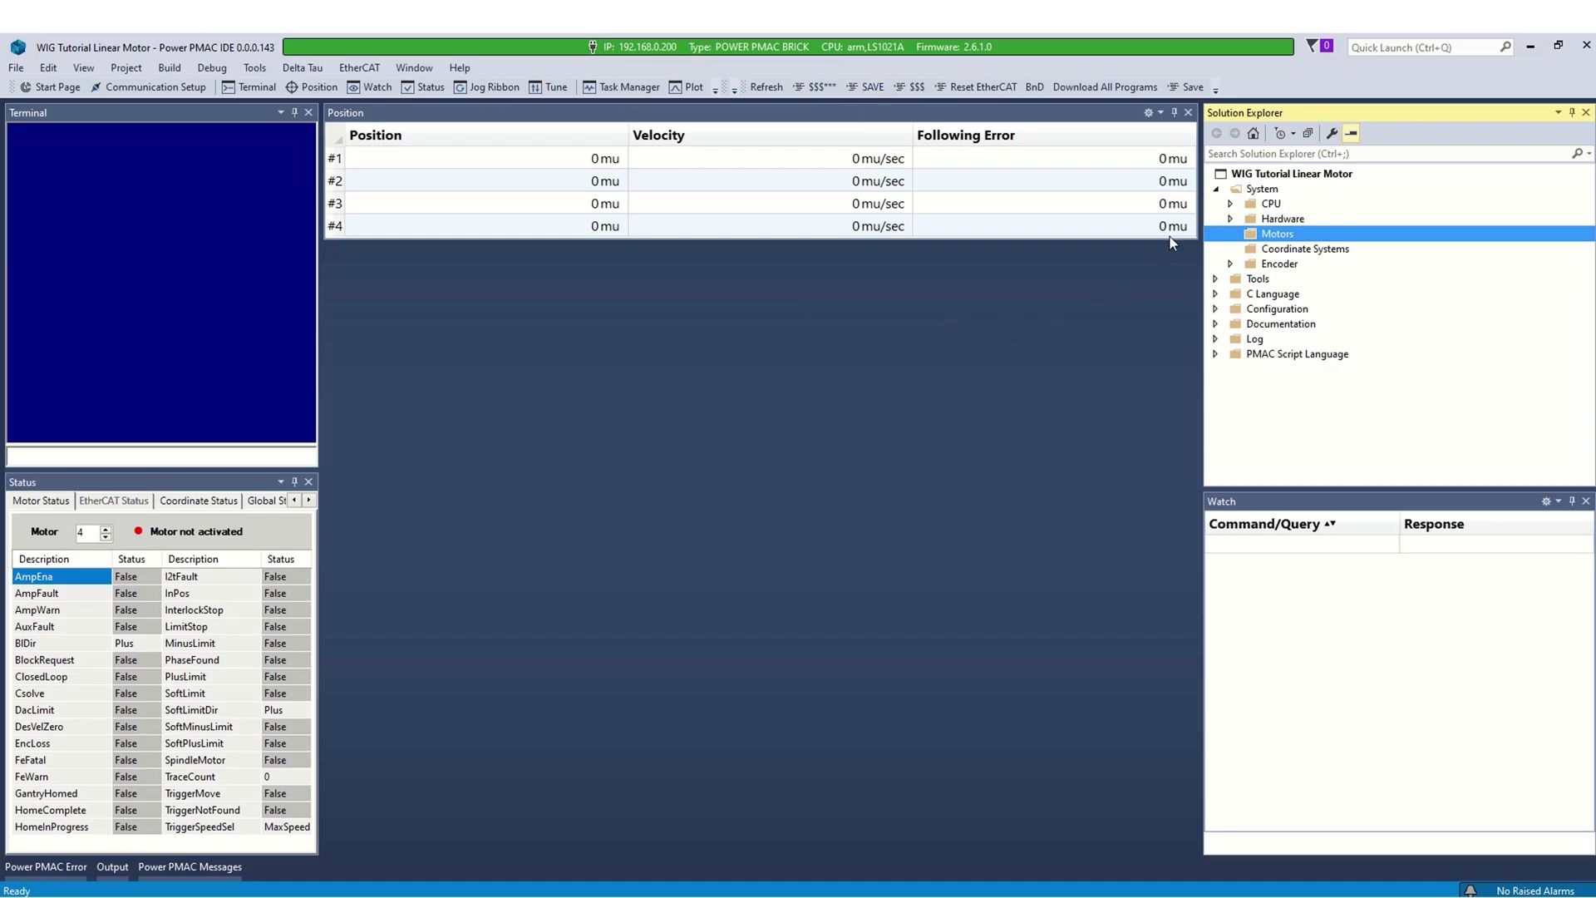
mouse_move(1178, 232)
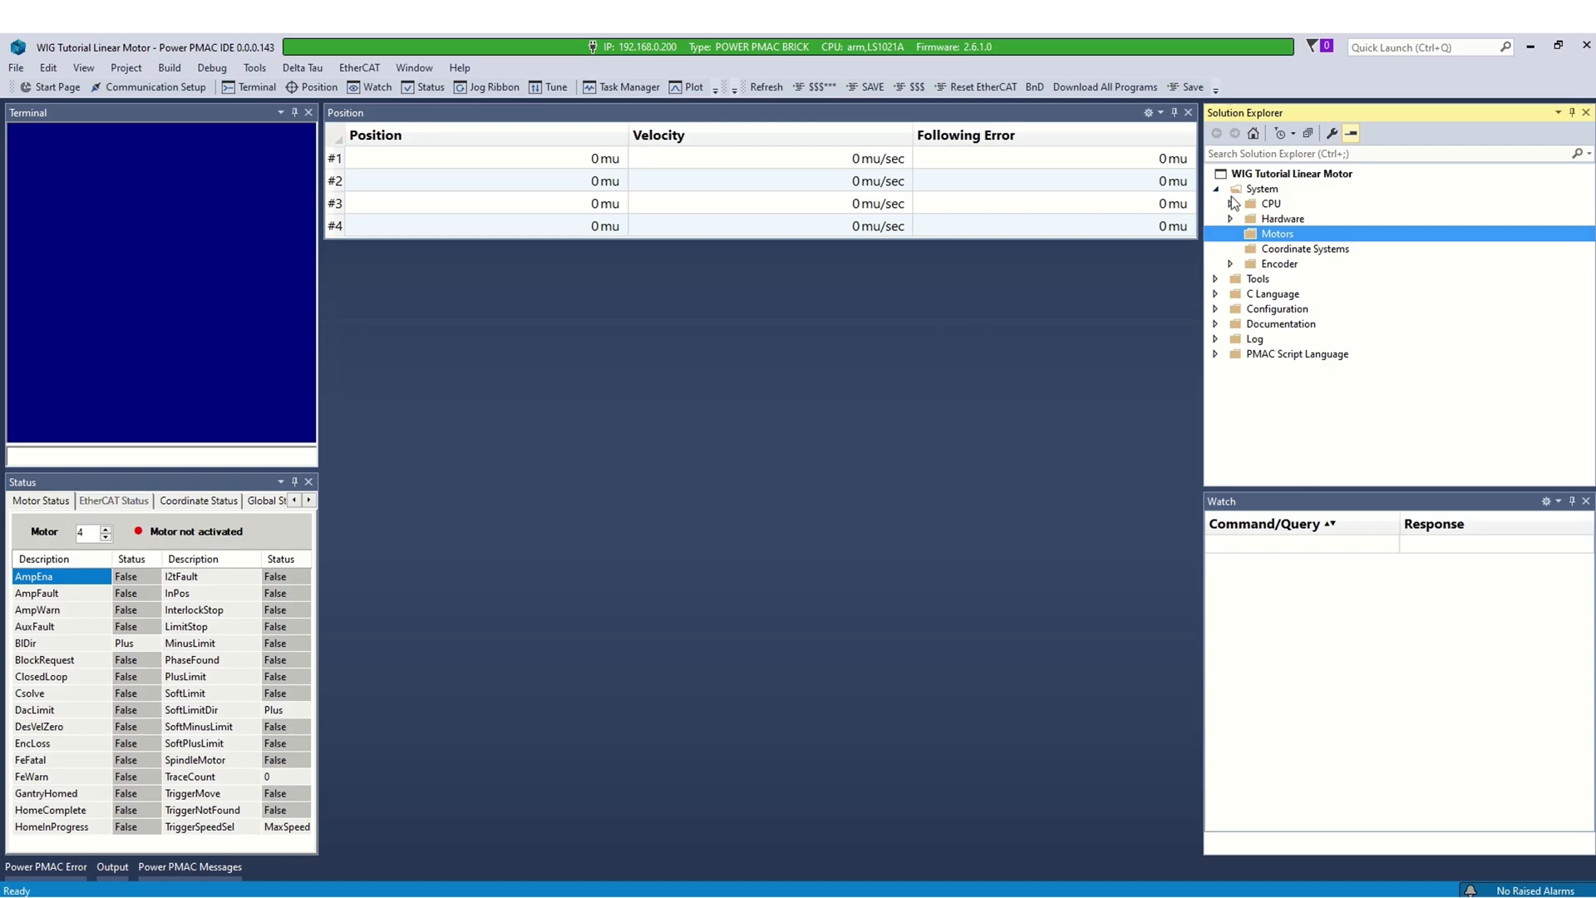
click(1270, 203)
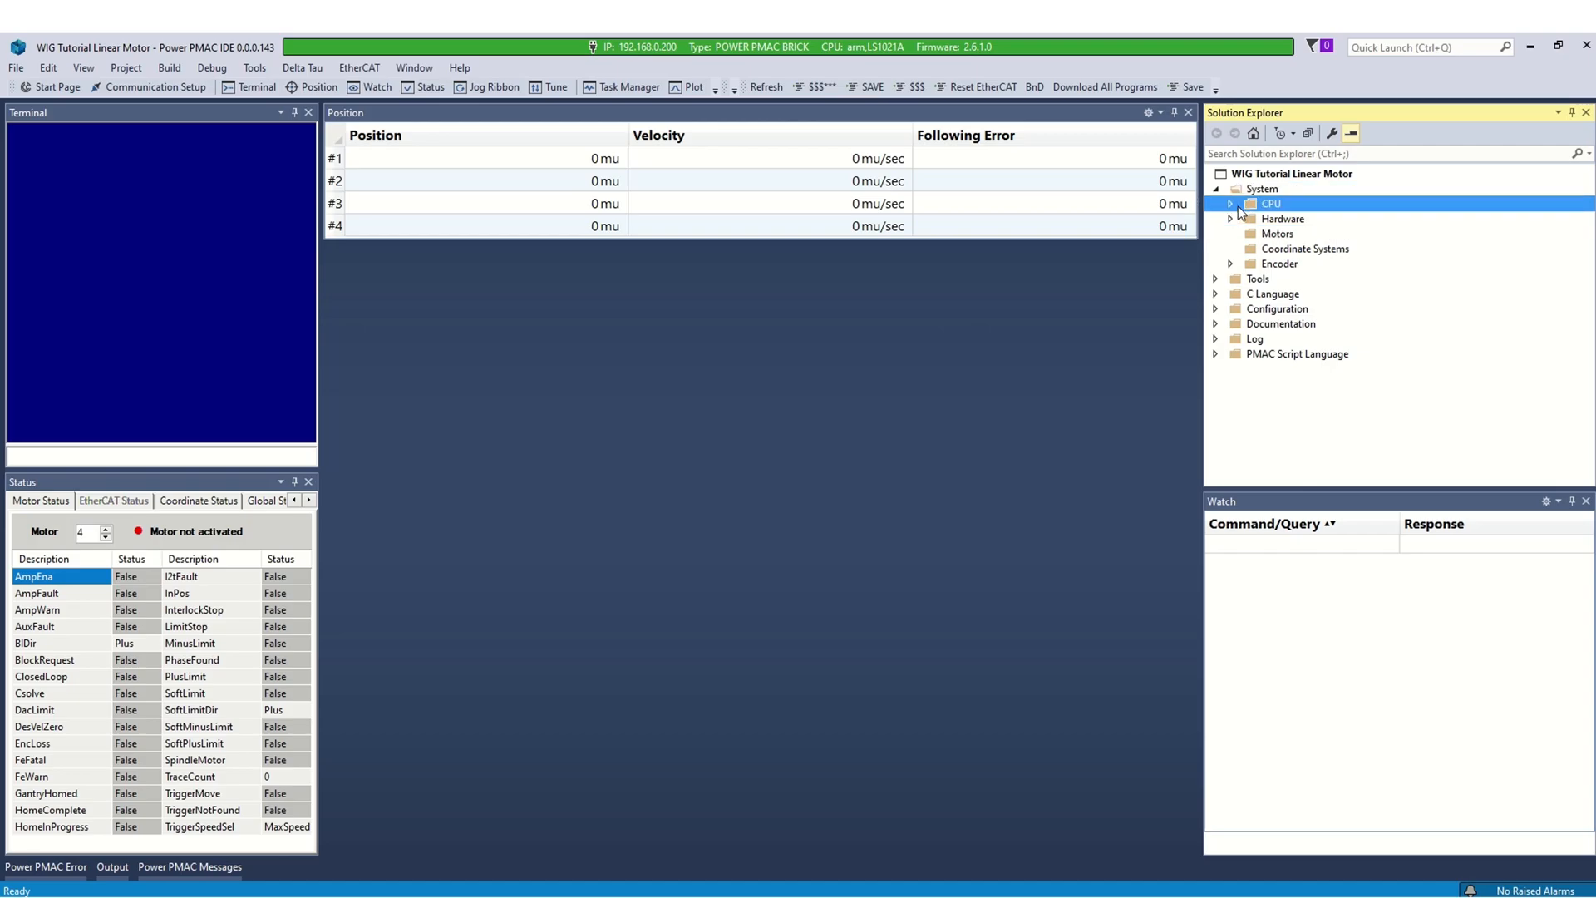
double_click(1270, 218)
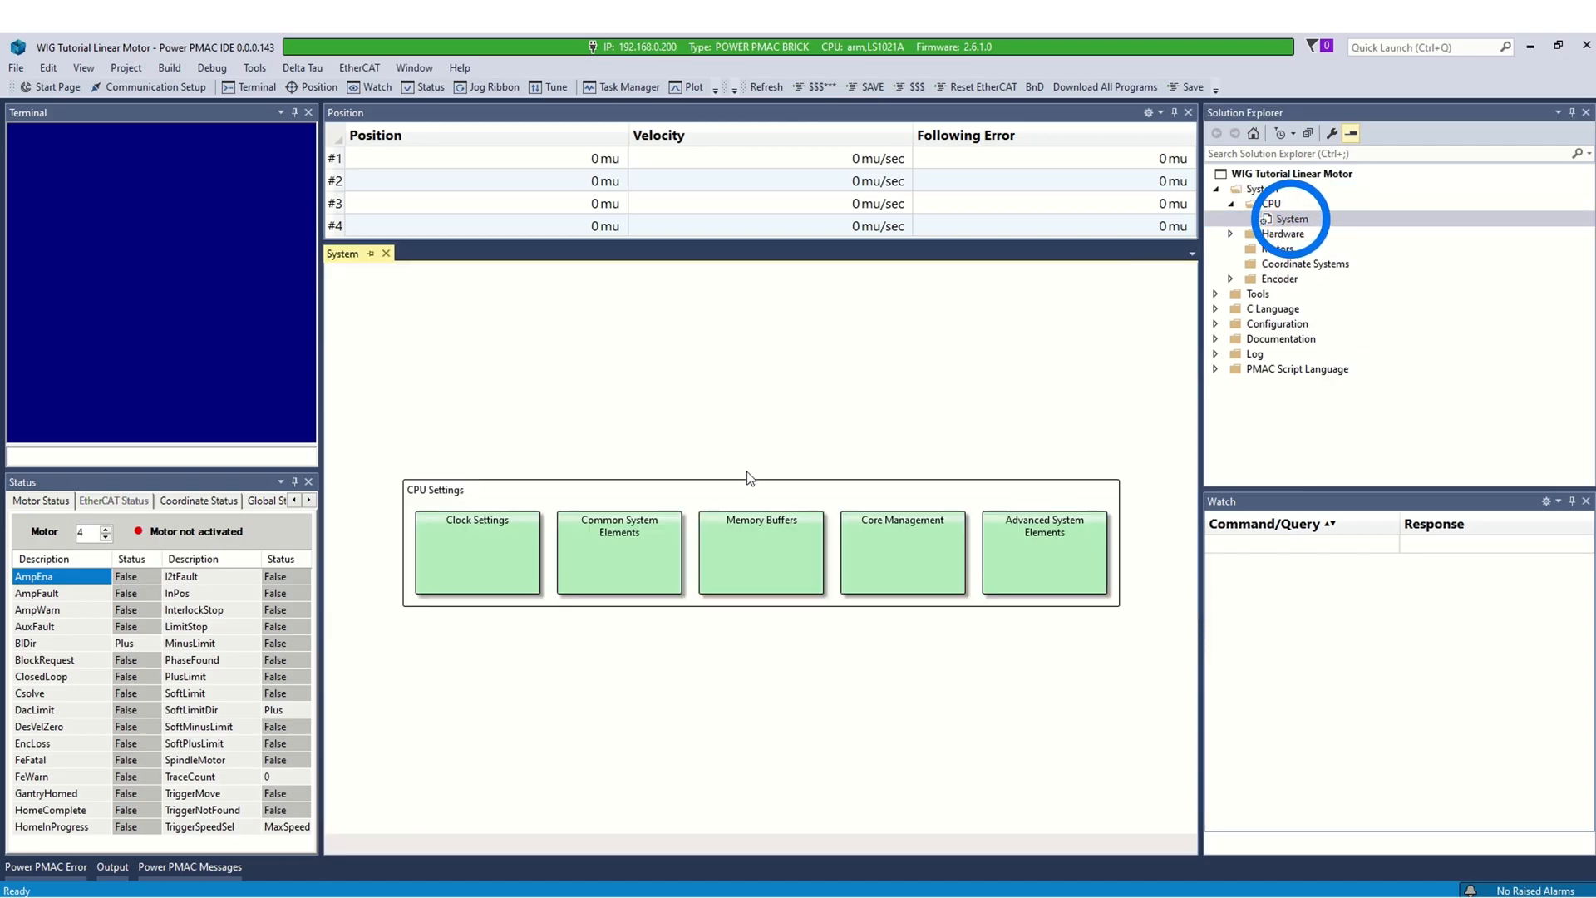
click(476, 553)
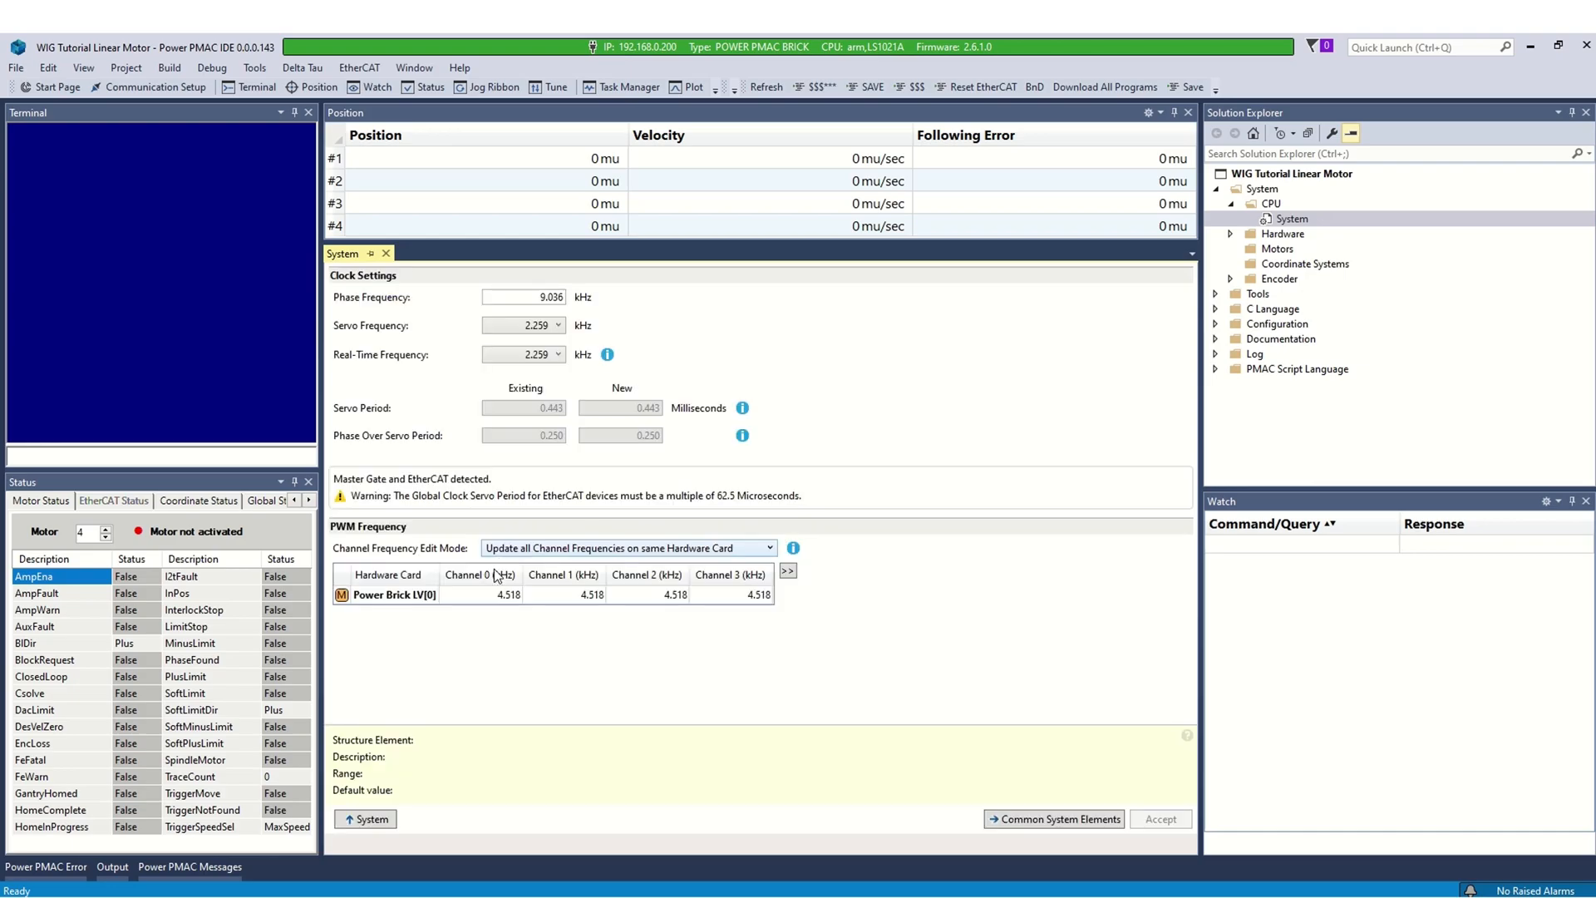
click(522, 296)
text(10)
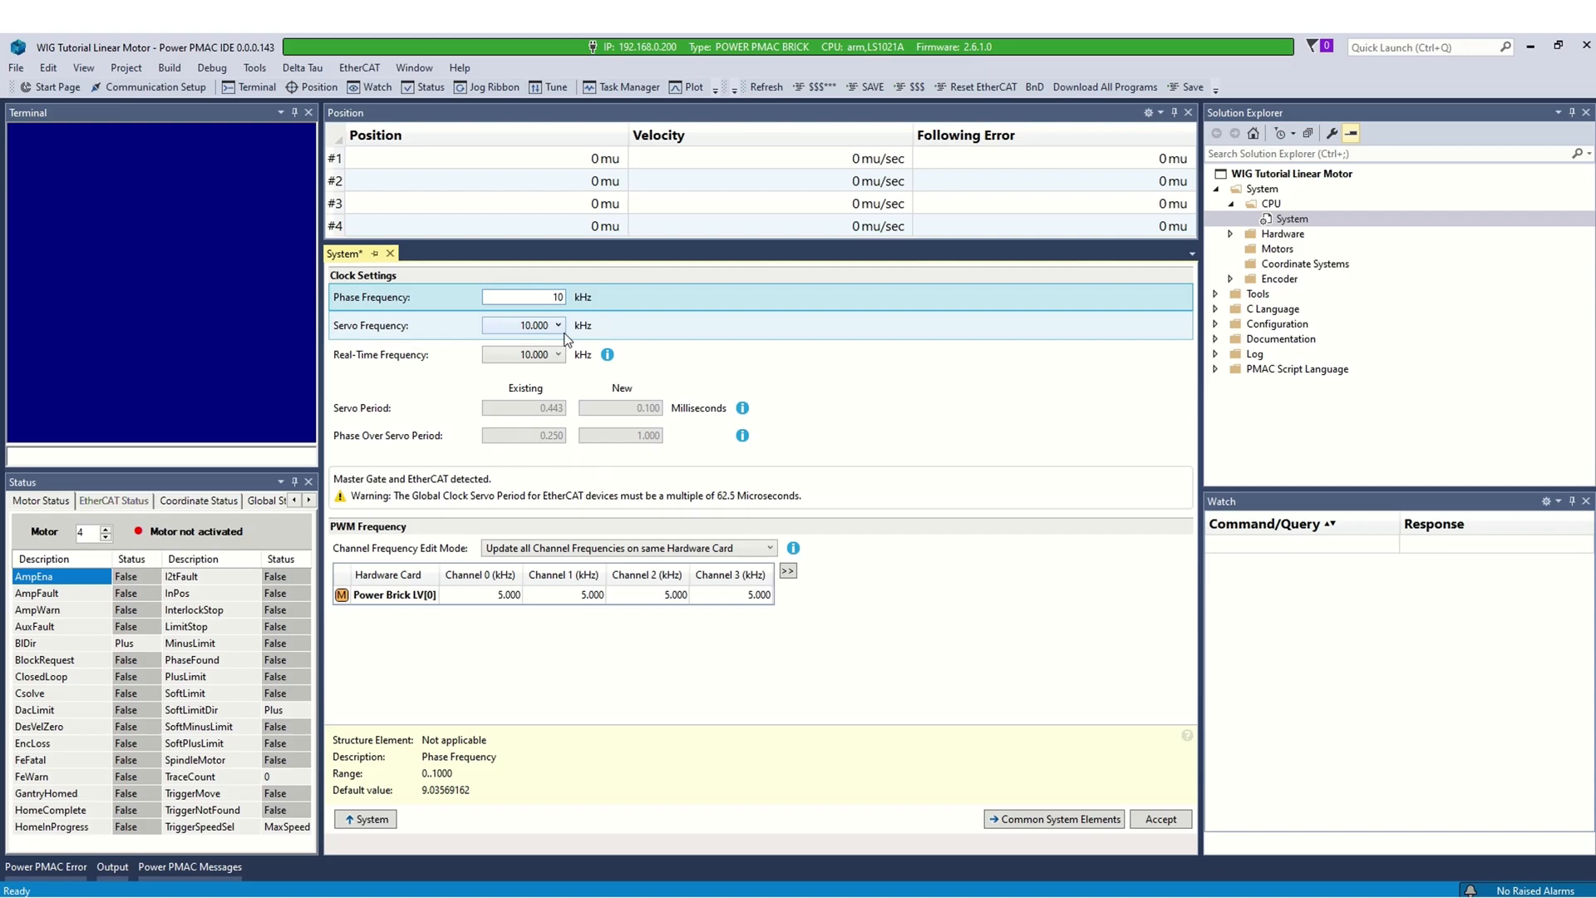
click(522, 326)
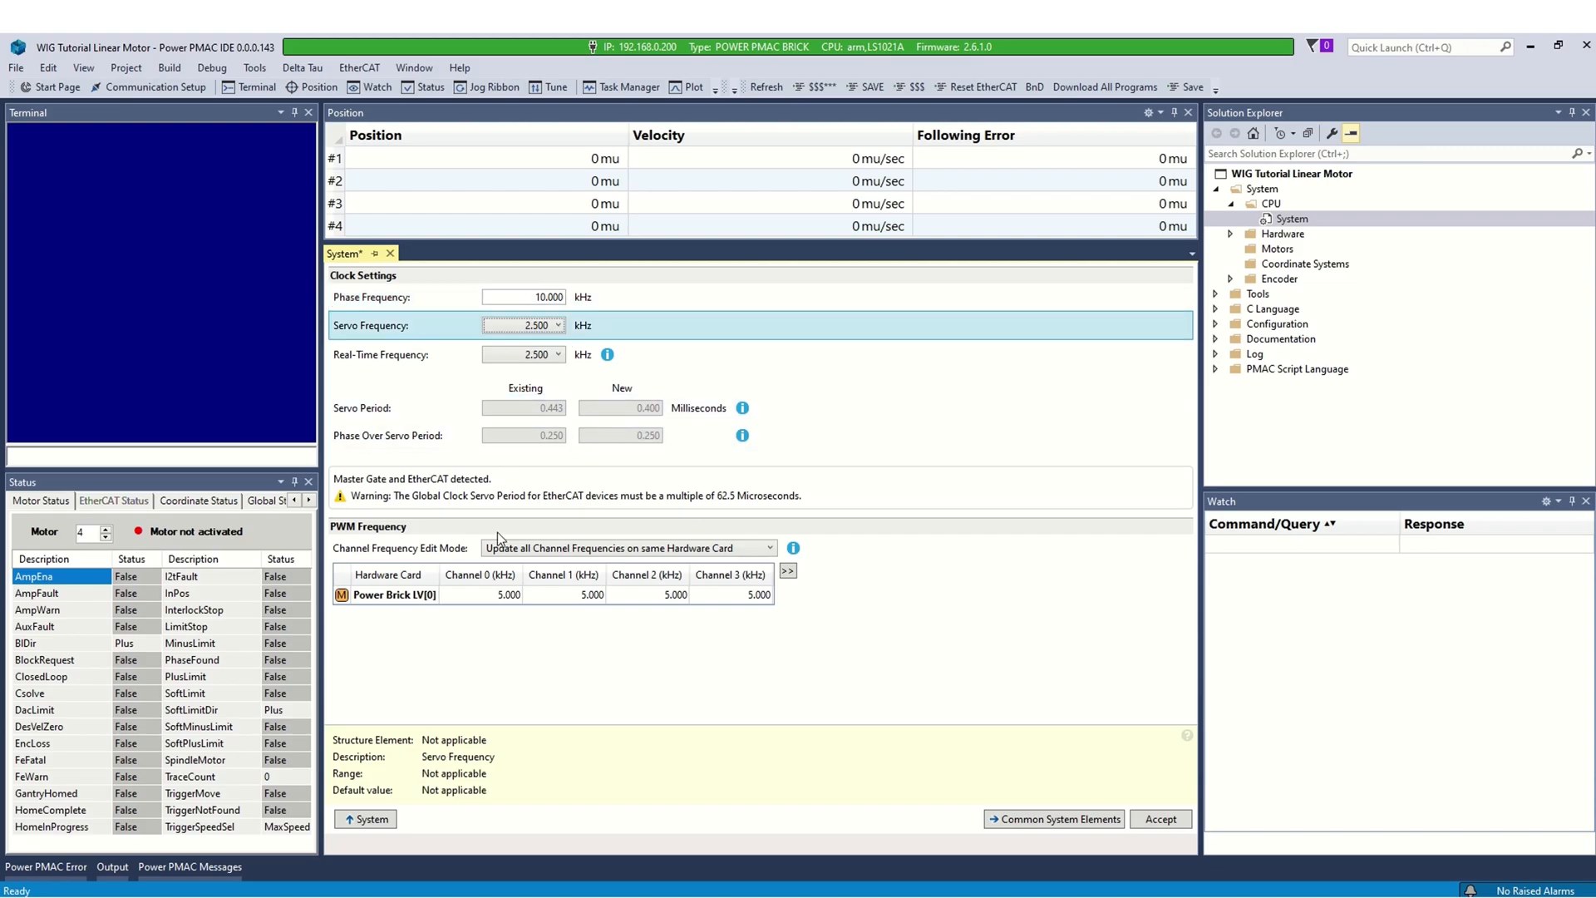
click(513, 593)
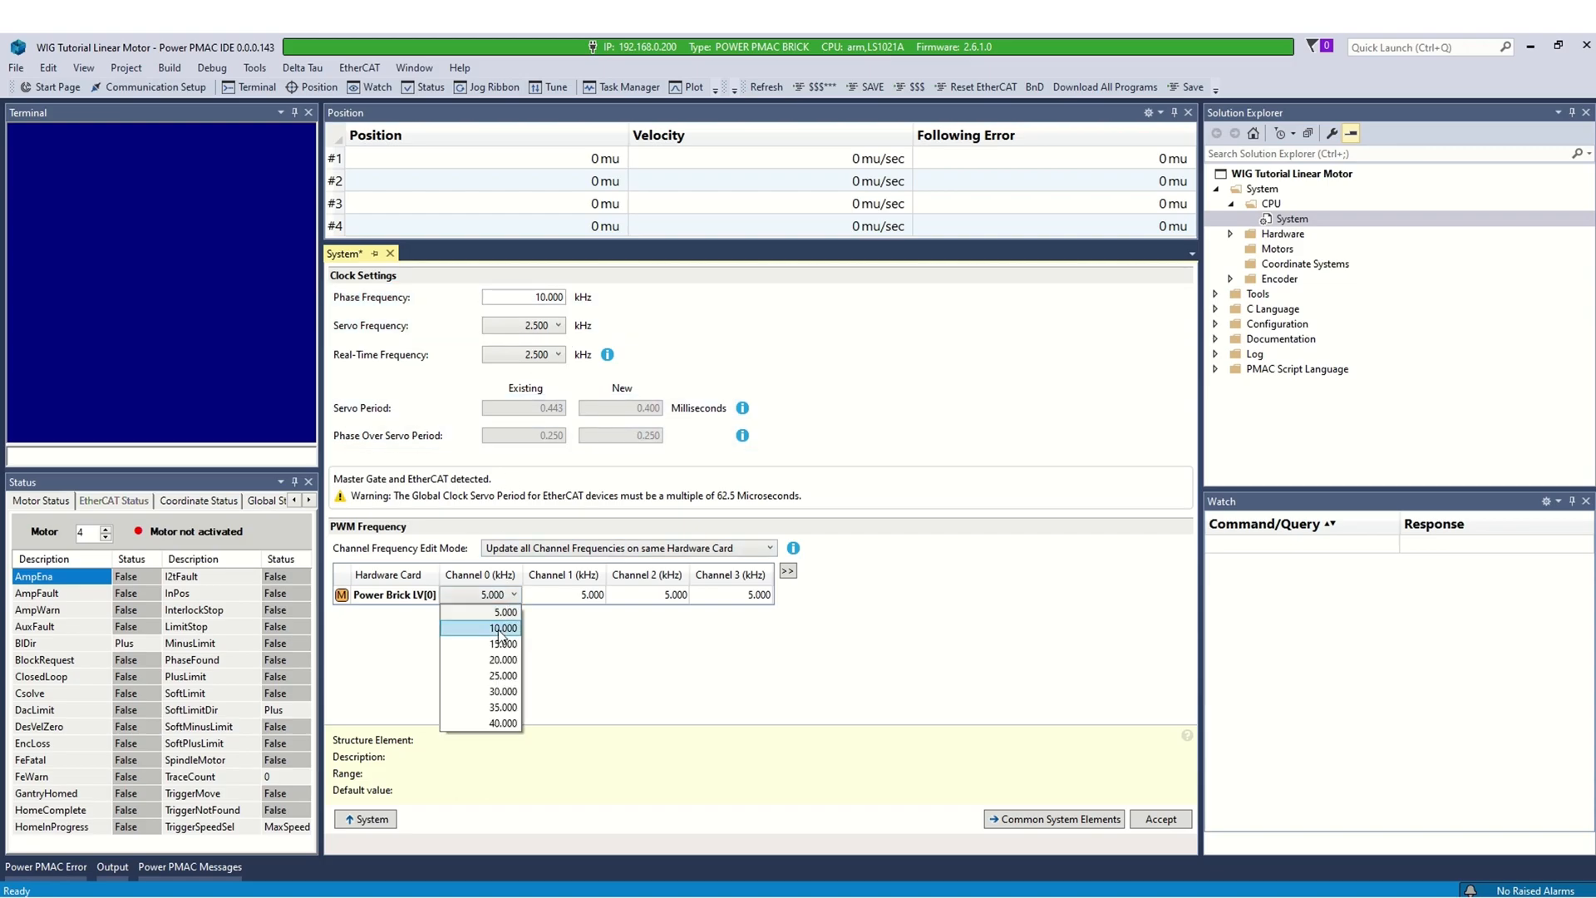
click(502, 661)
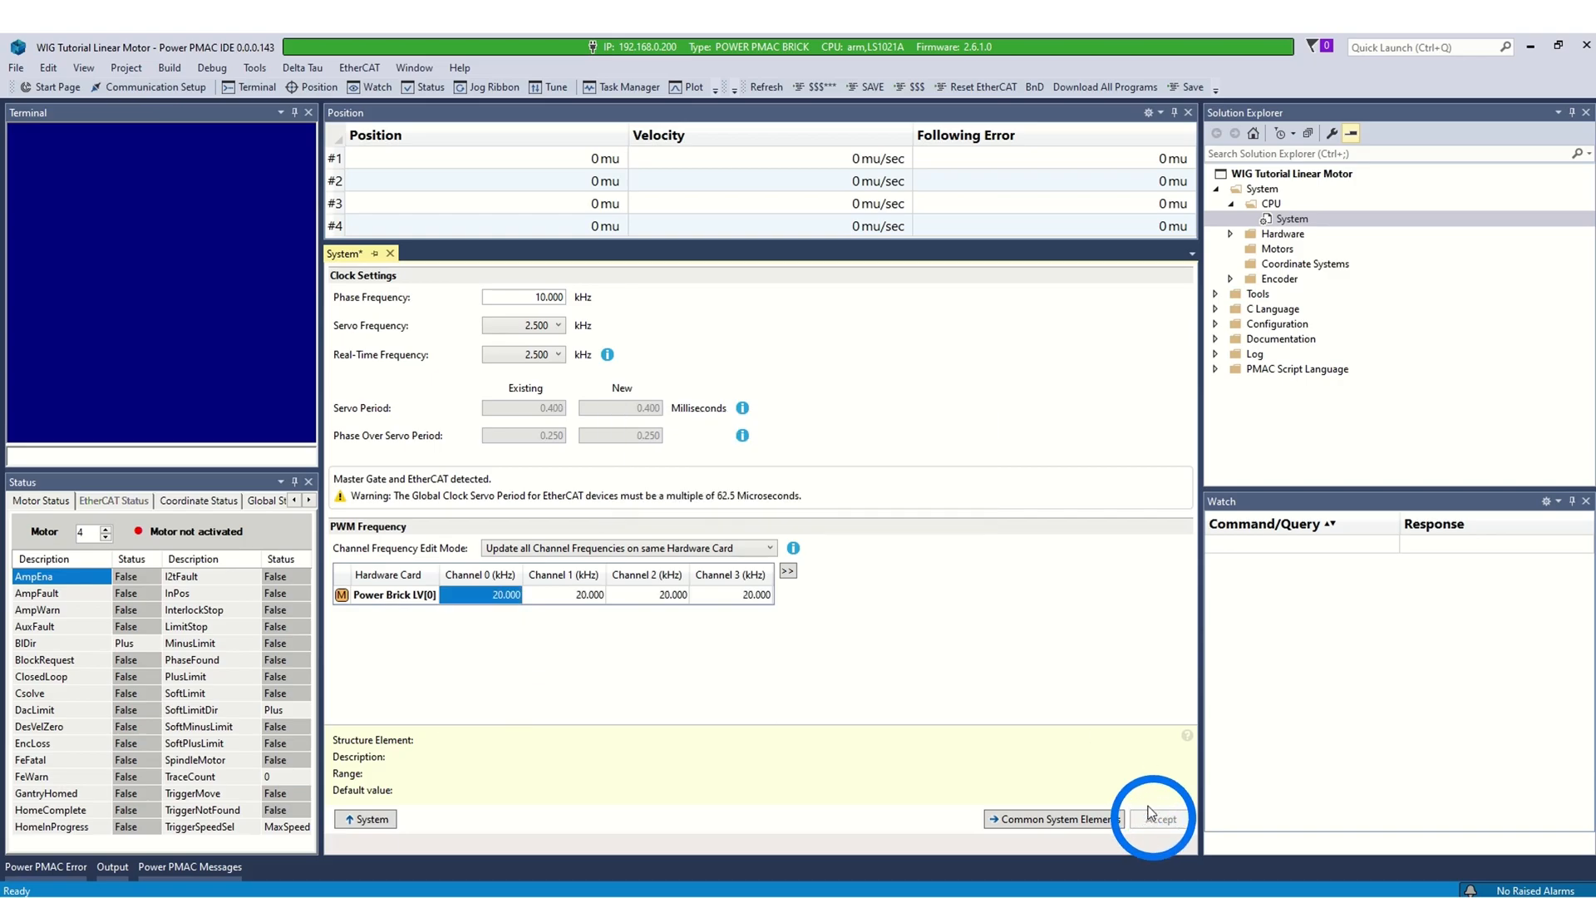
click(1156, 818)
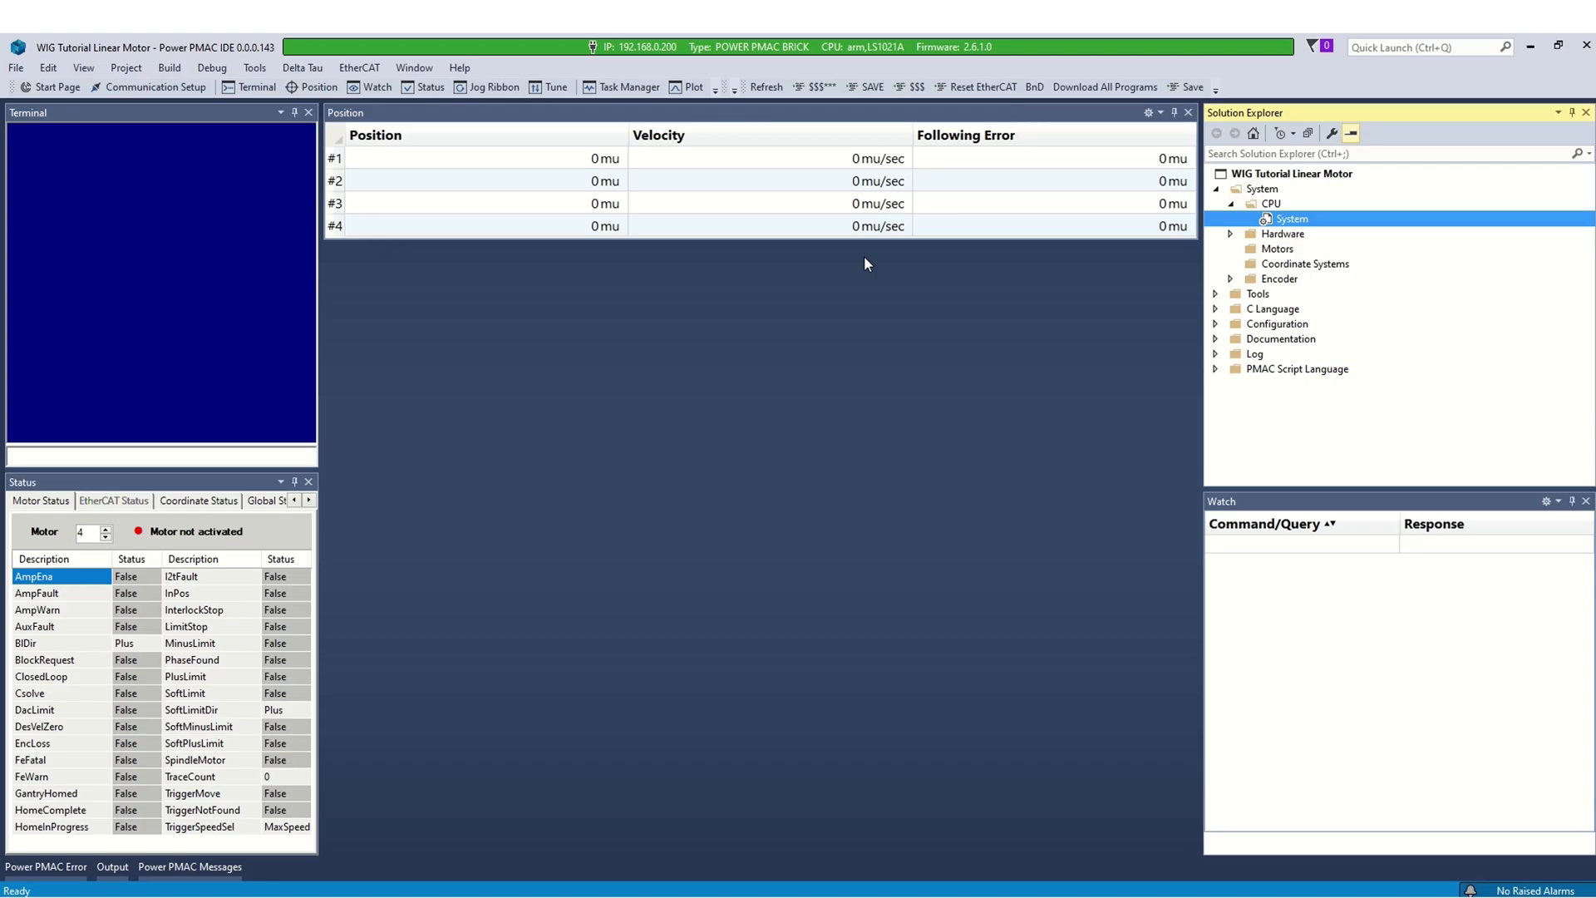
mouse_move(1500, 271)
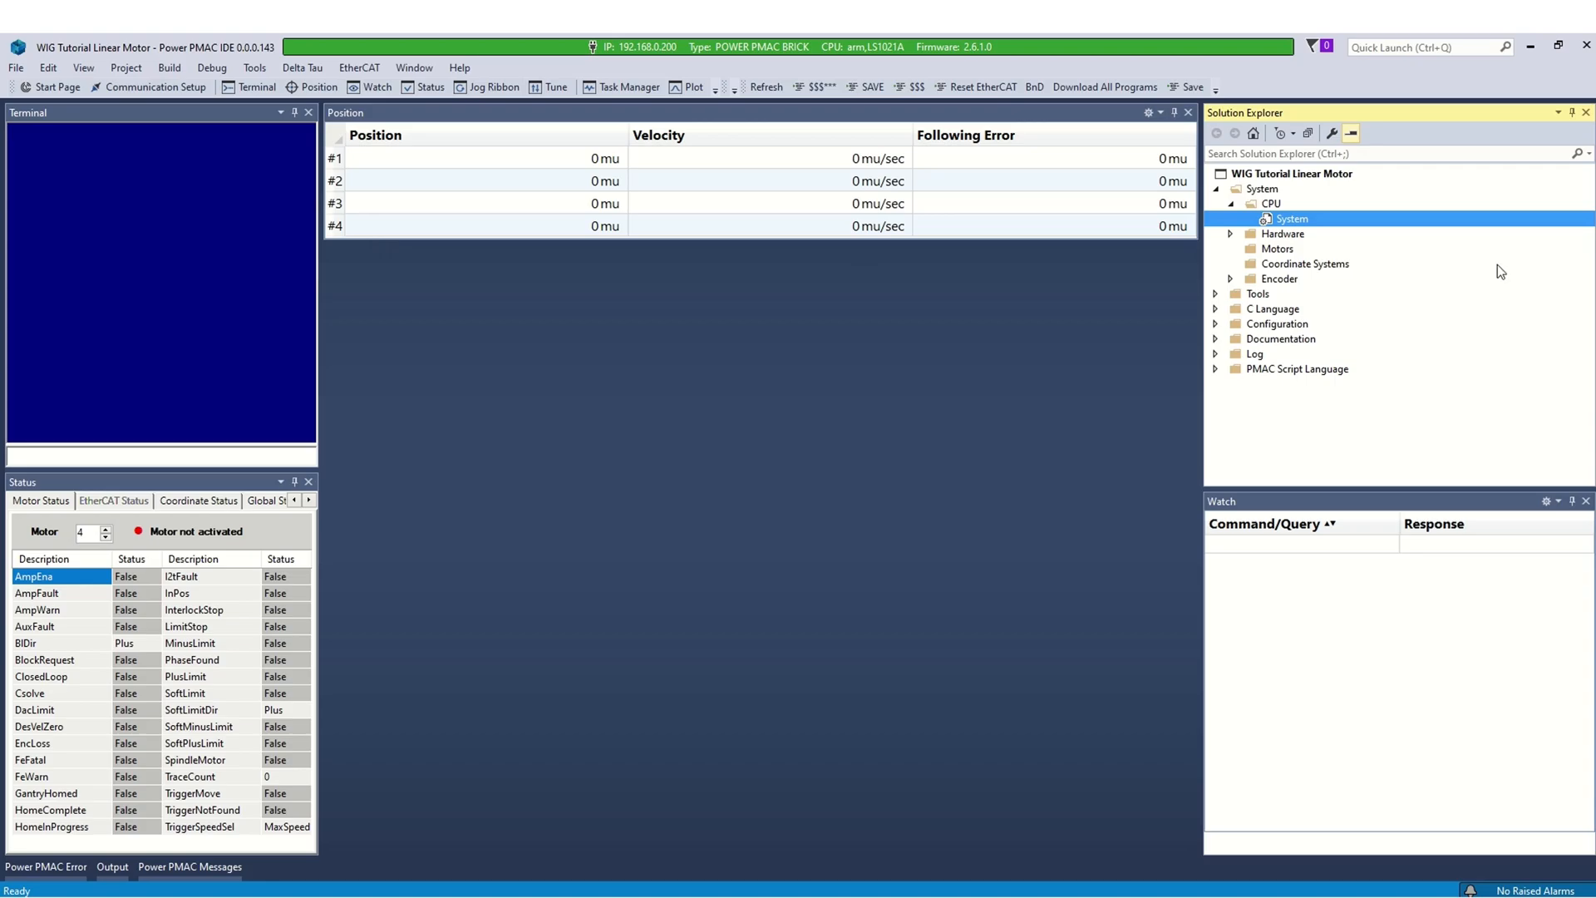
mouse_move(1233, 219)
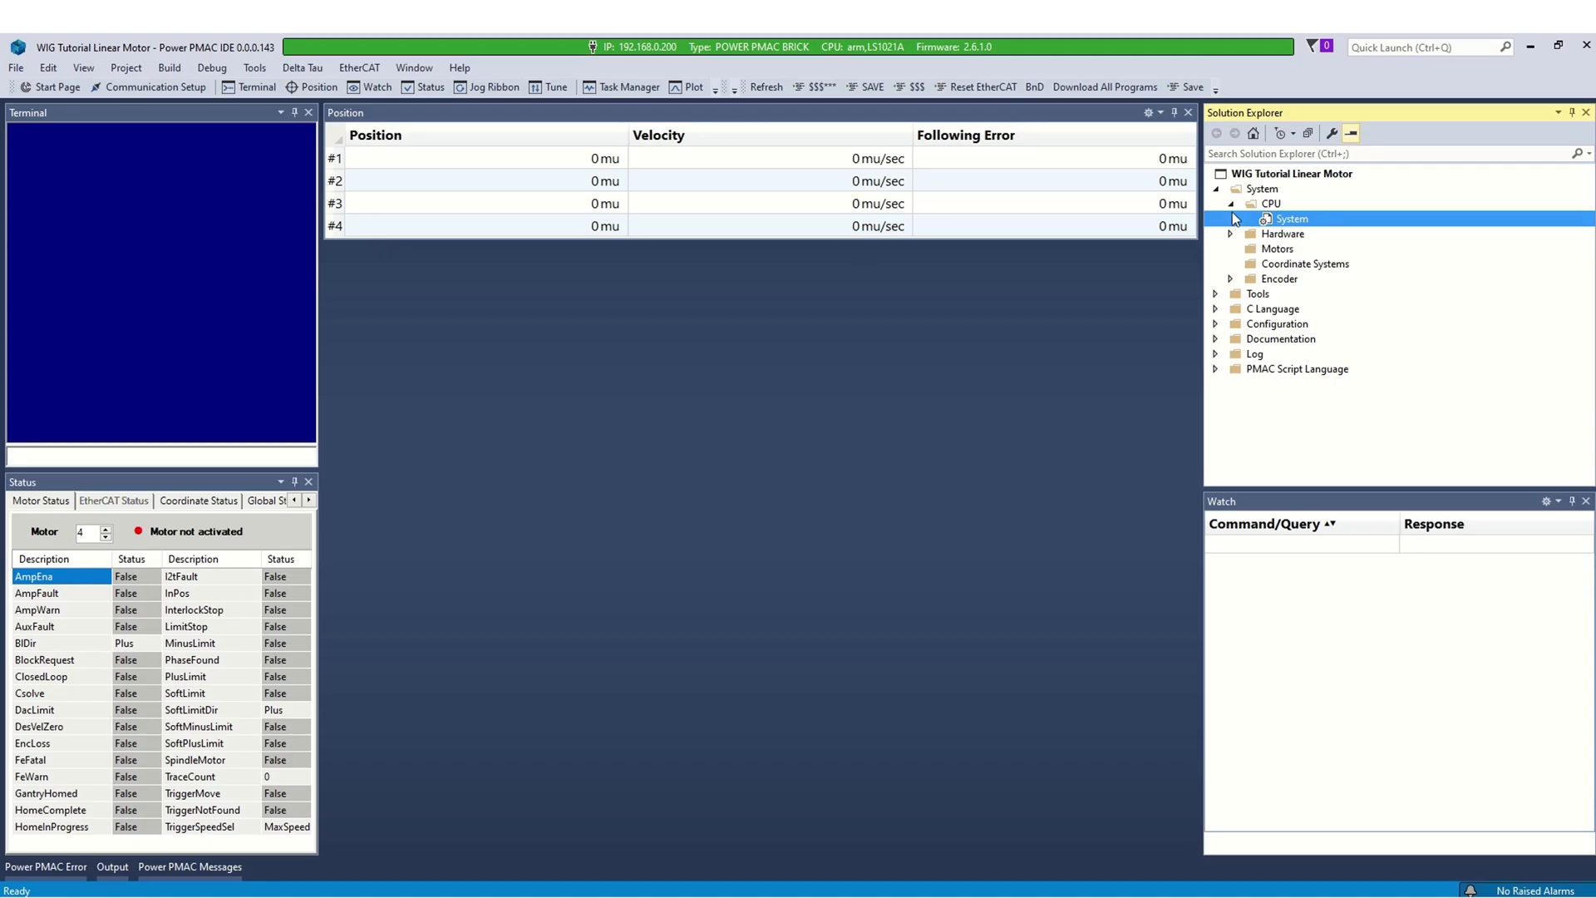
- Add a motor numbered 4 from the Motors folder using the Single Feedback topology
click(1263, 189)
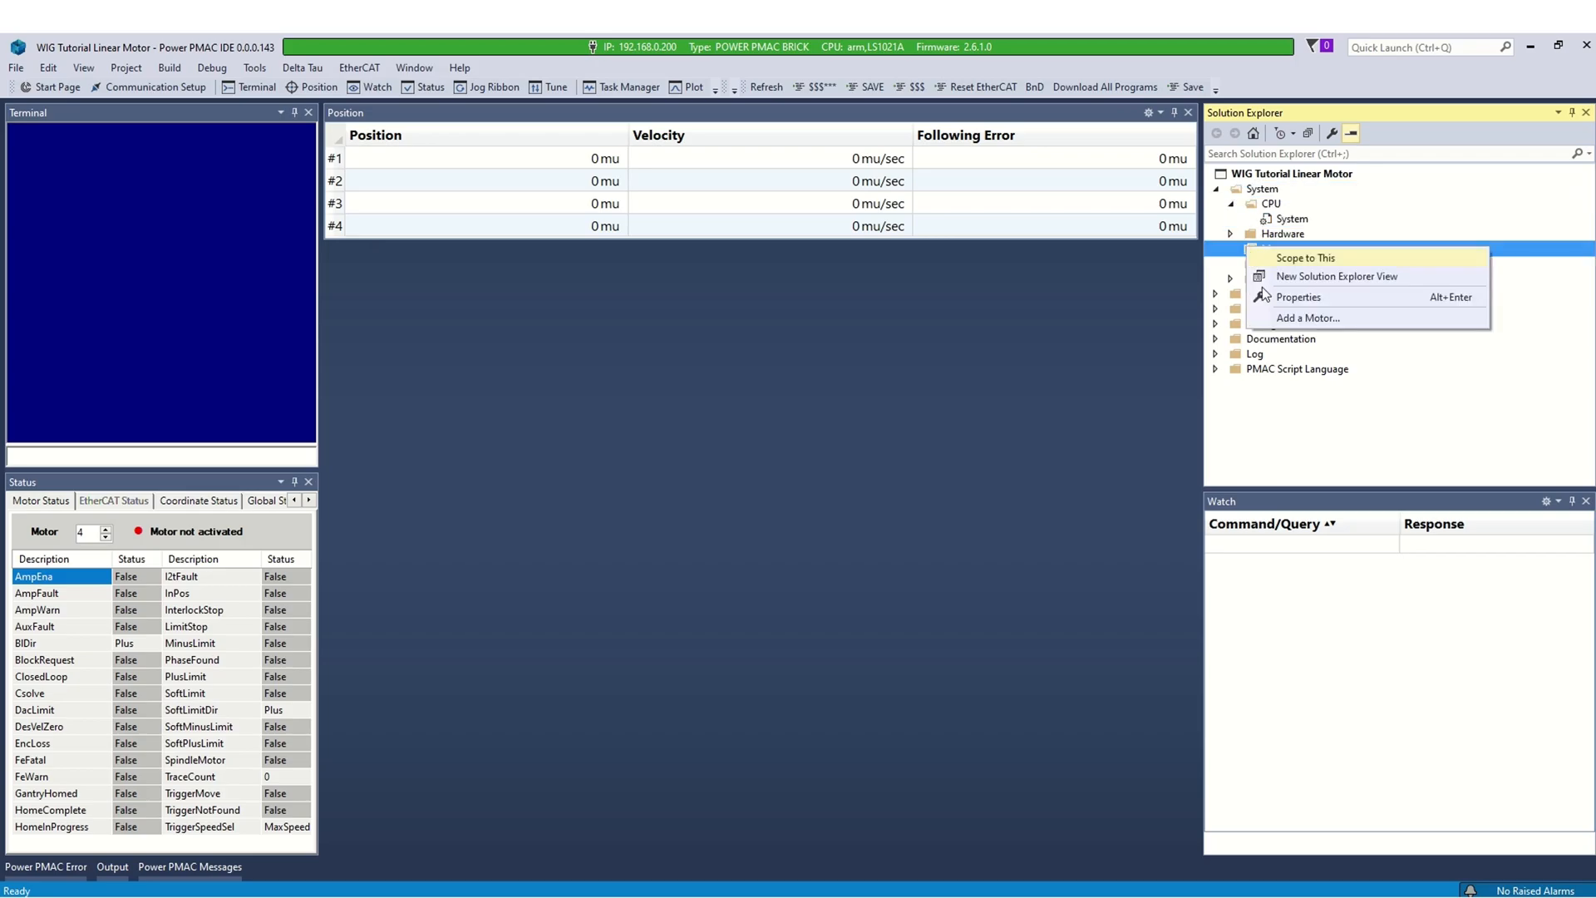
click(1307, 317)
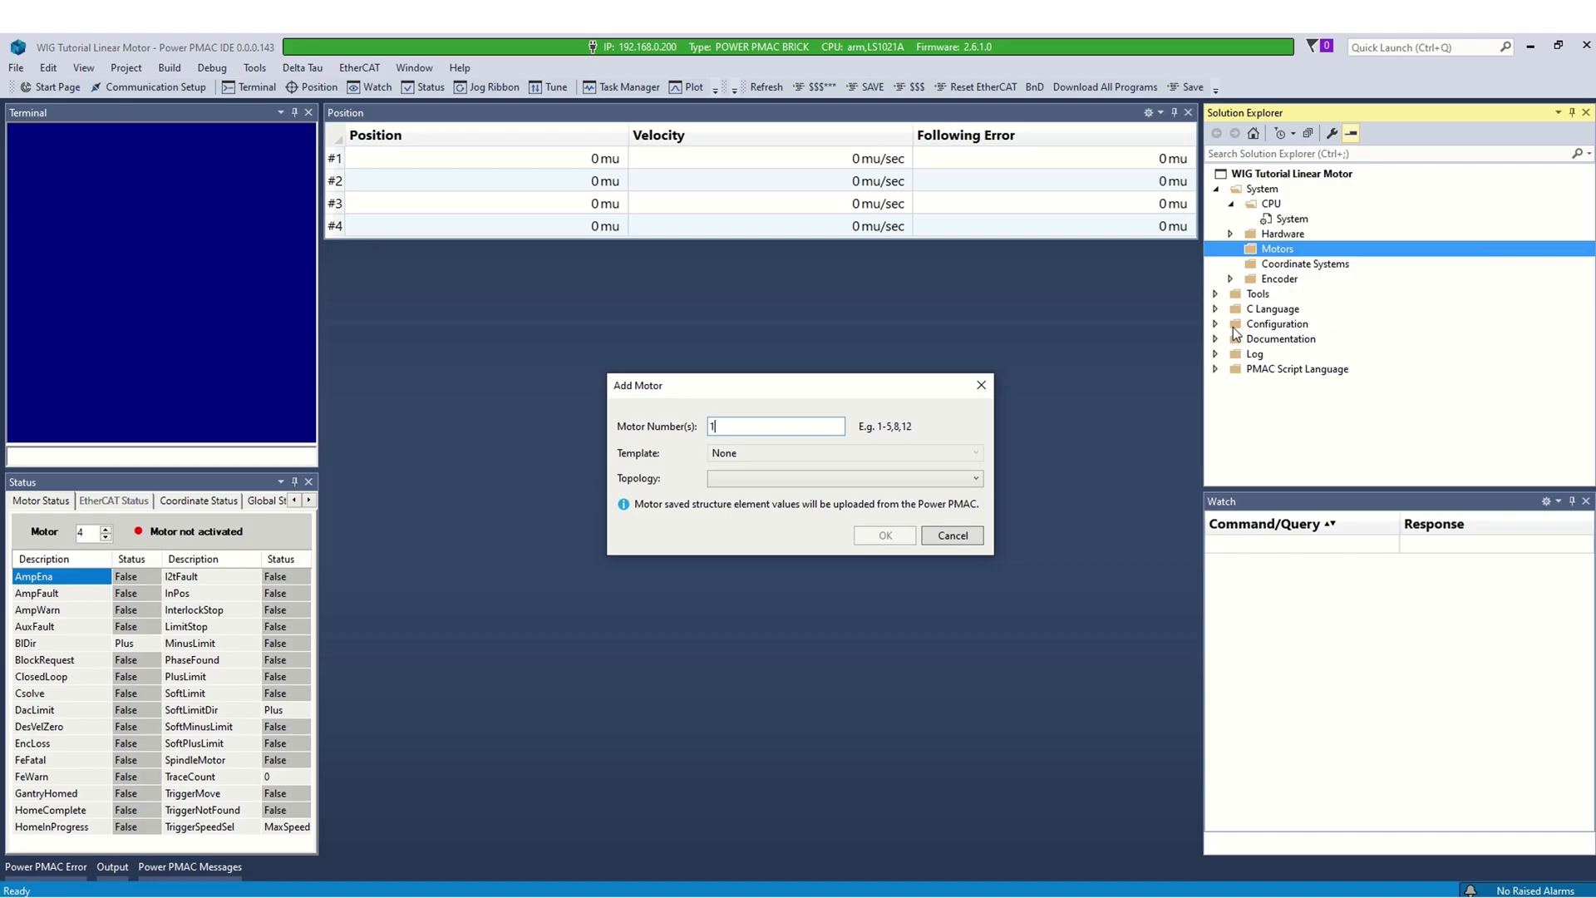
text(4)
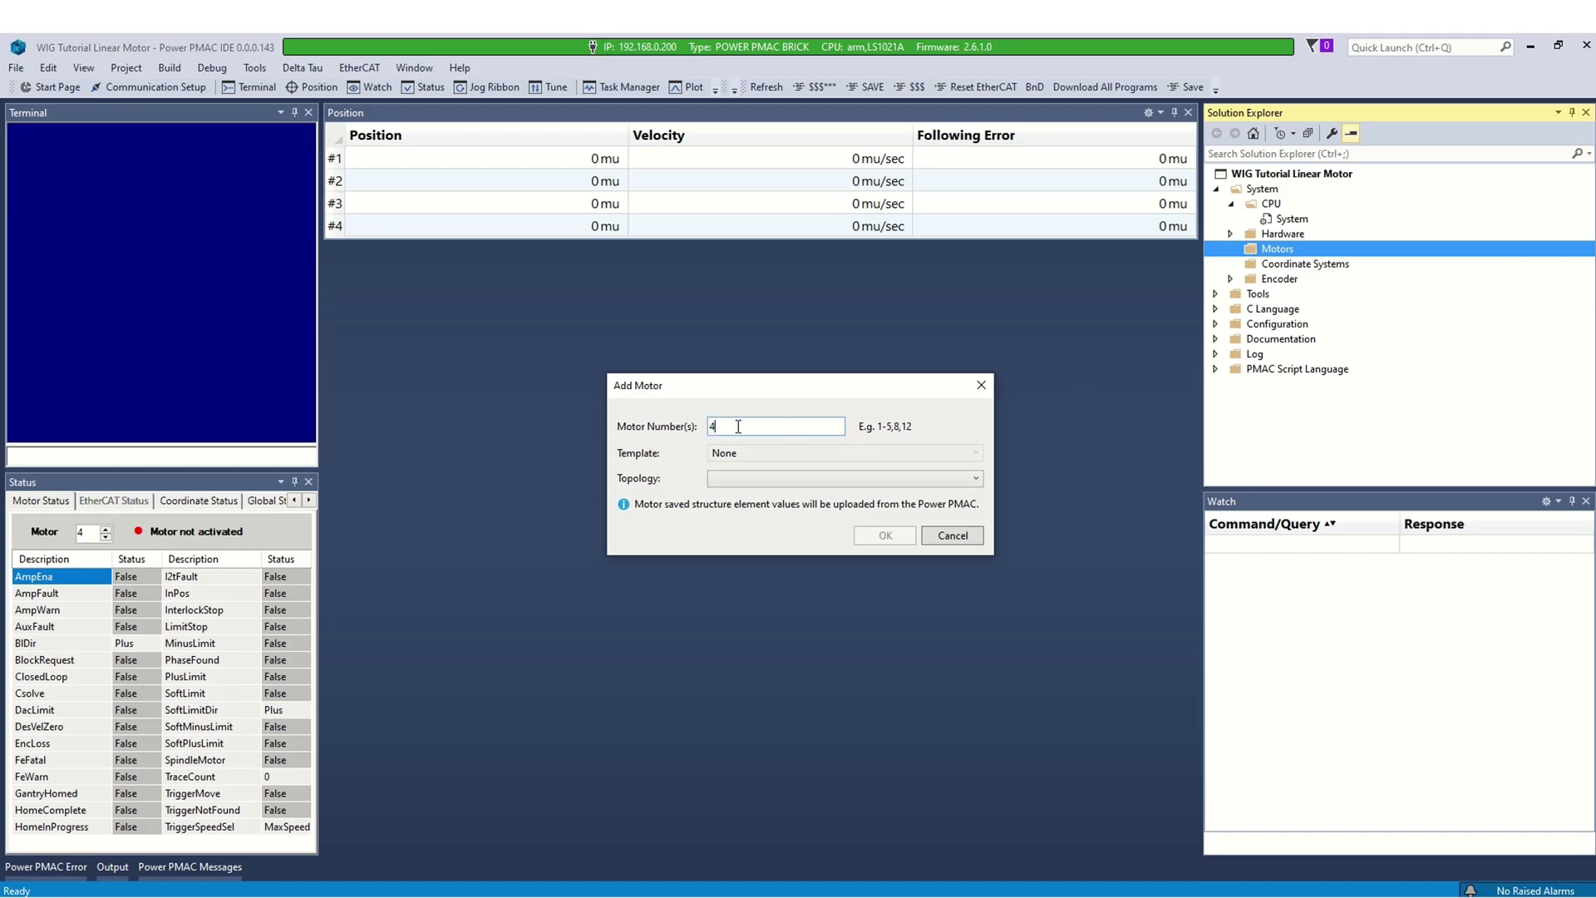
click(842, 478)
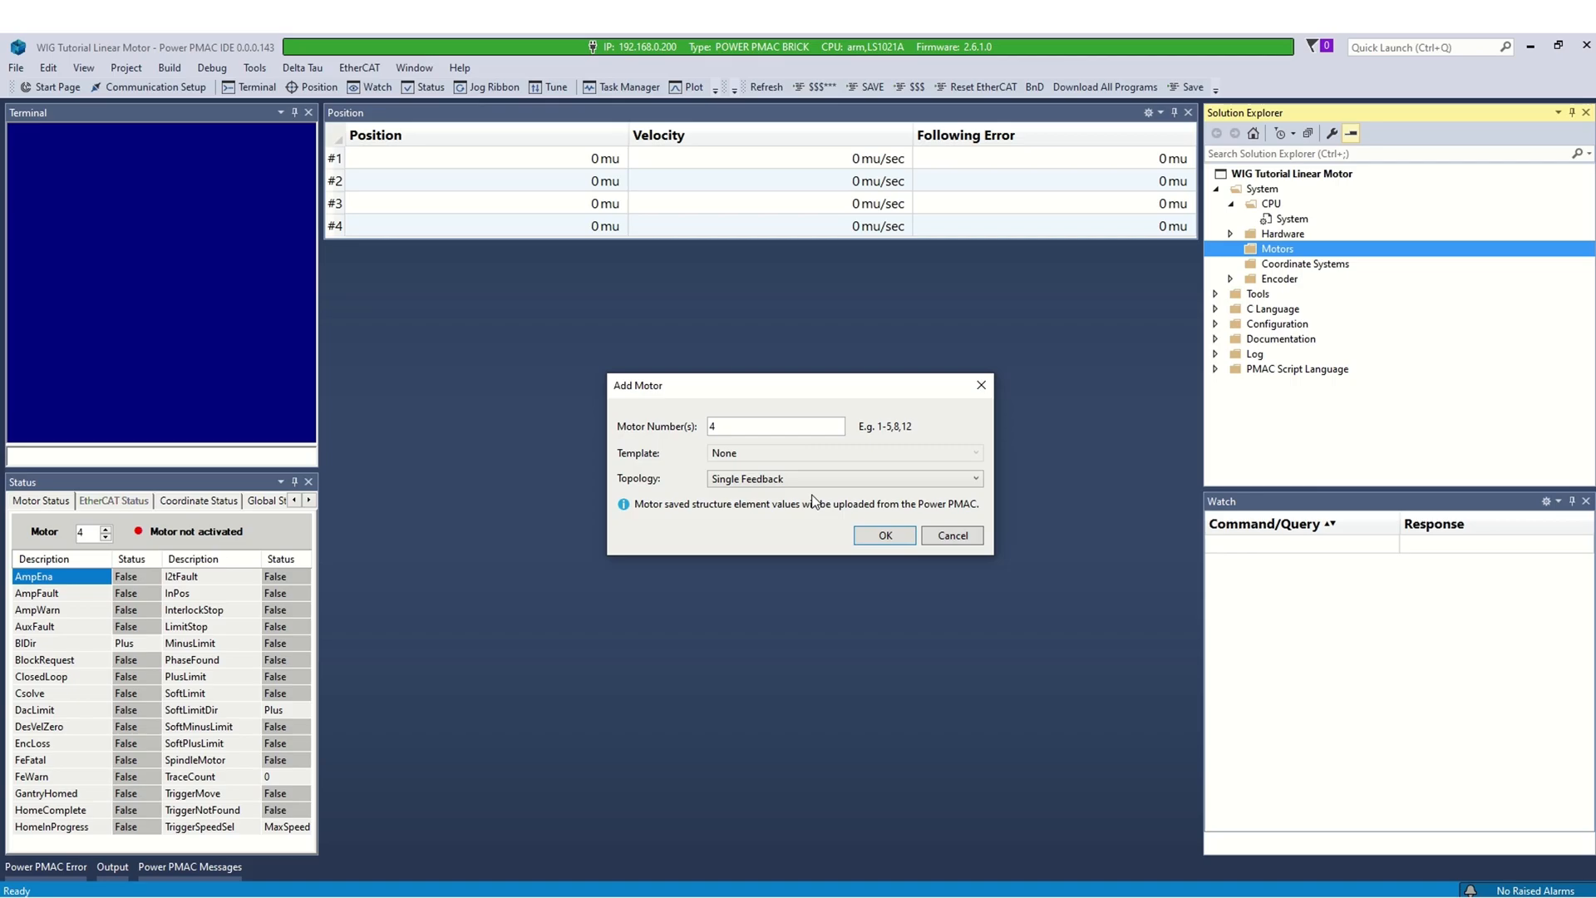
click(883, 534)
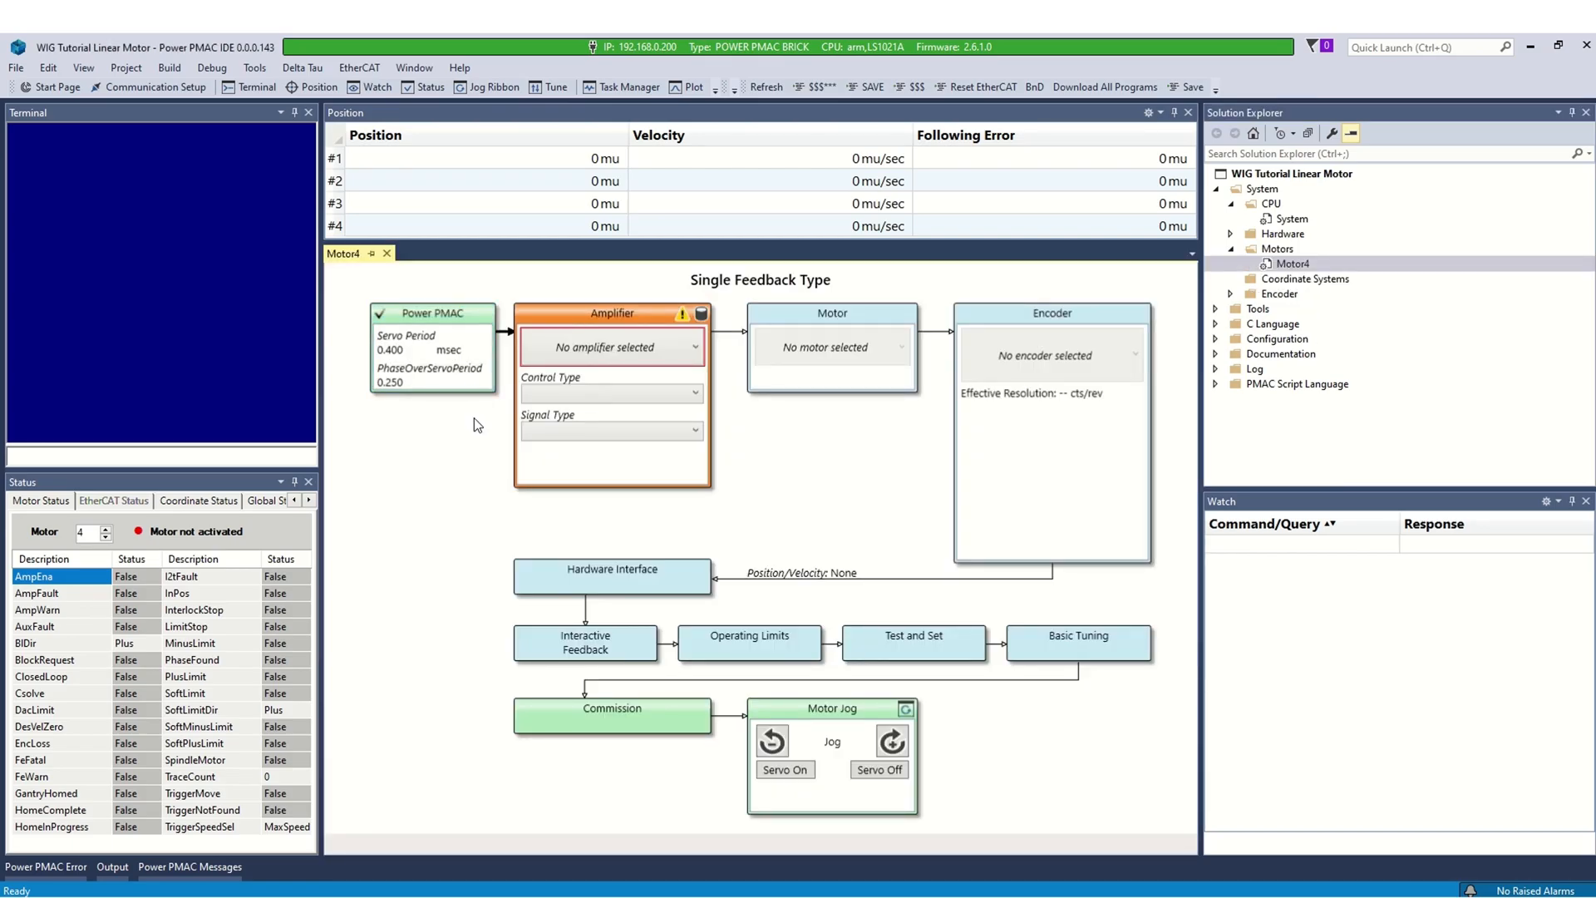
mouse_move(651, 368)
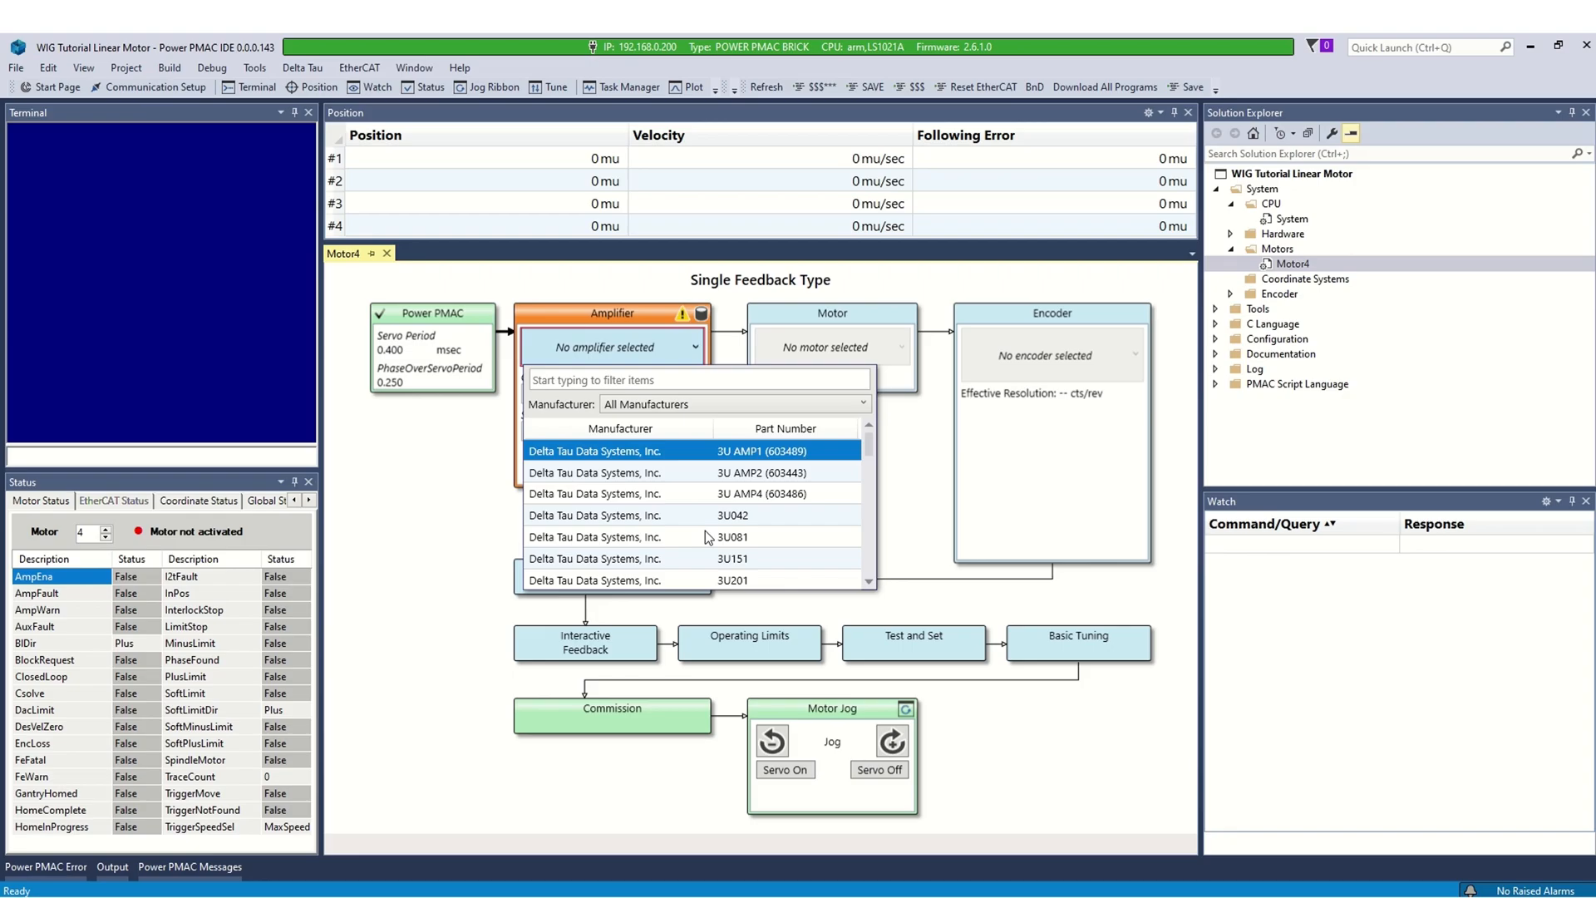
- Choose Delta Tau Power Brick LV 5A/15A amplifier, Direct PWM control, PWM signal, 48 V input
scroll(down, 3)
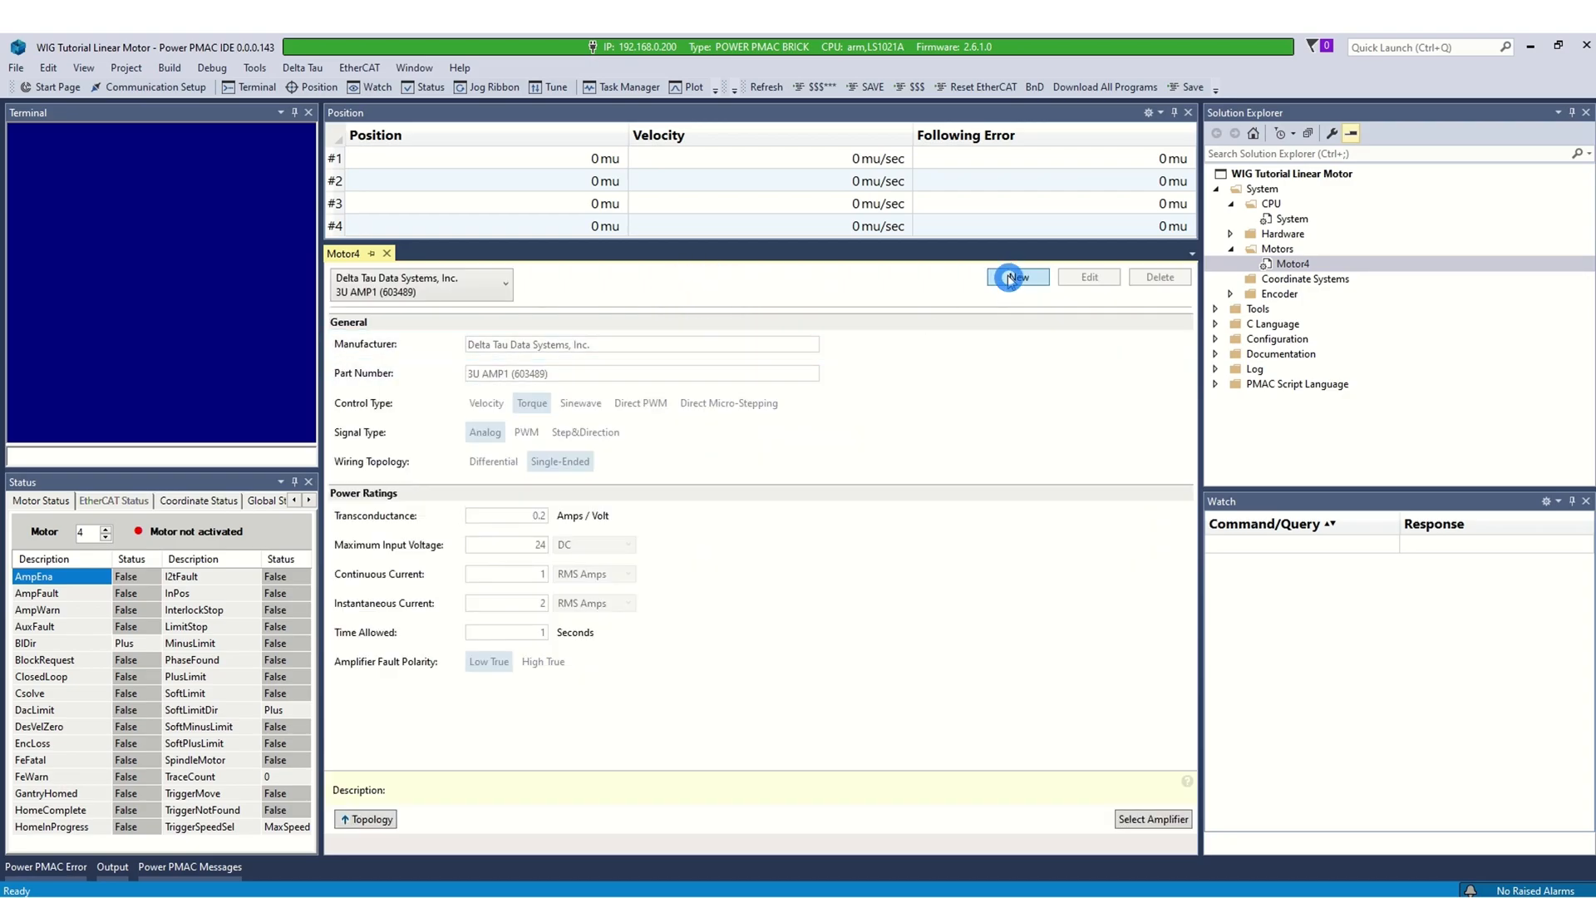
click(1017, 277)
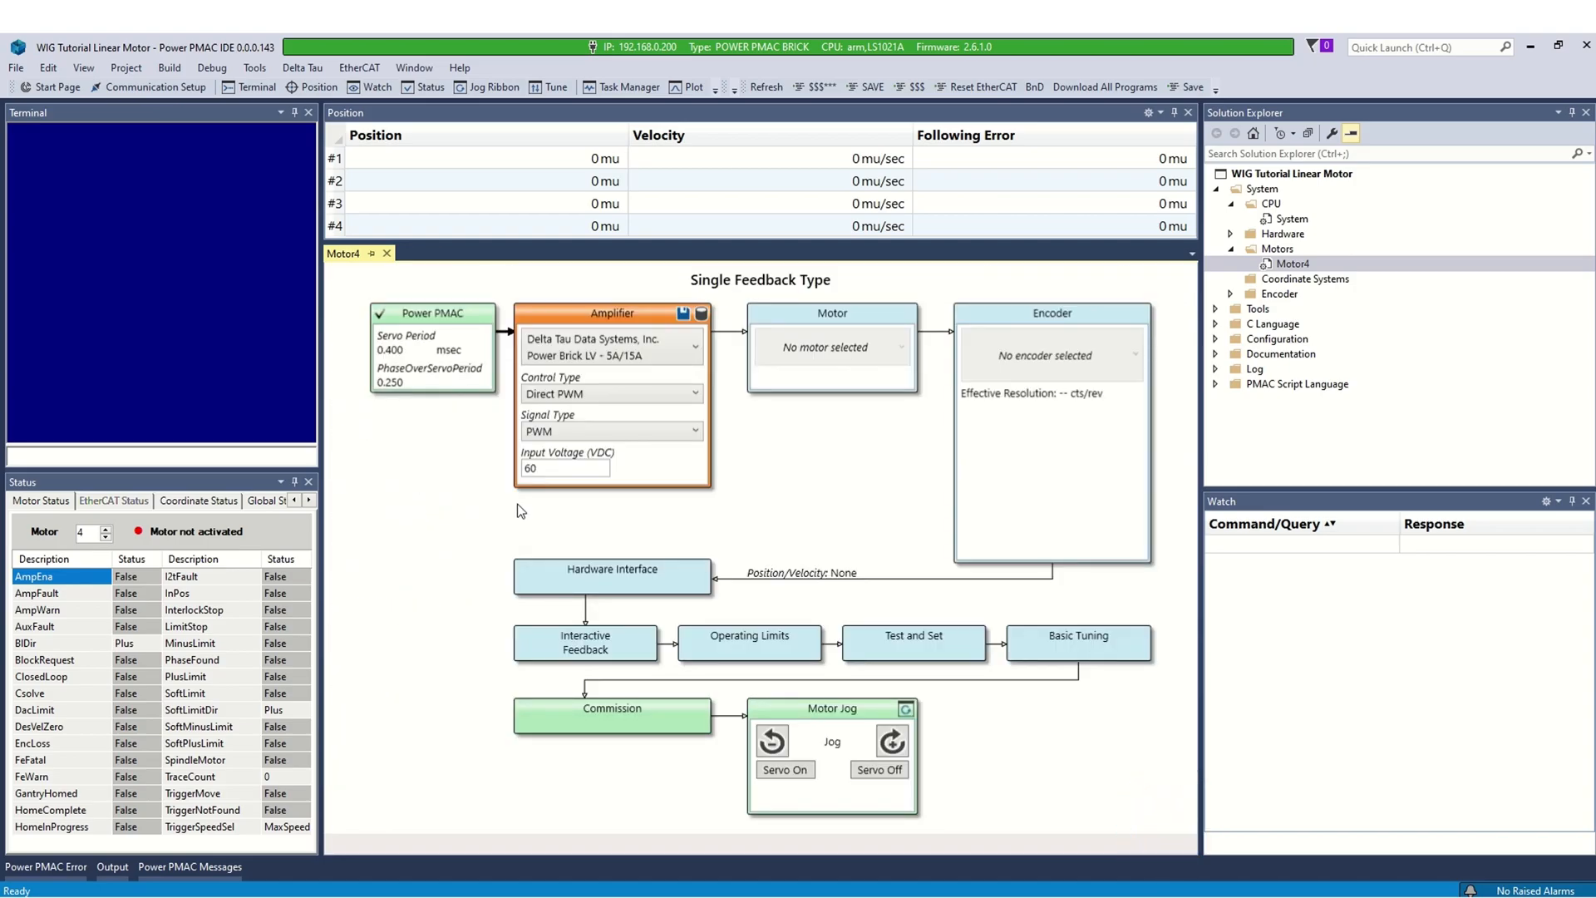
text(4)
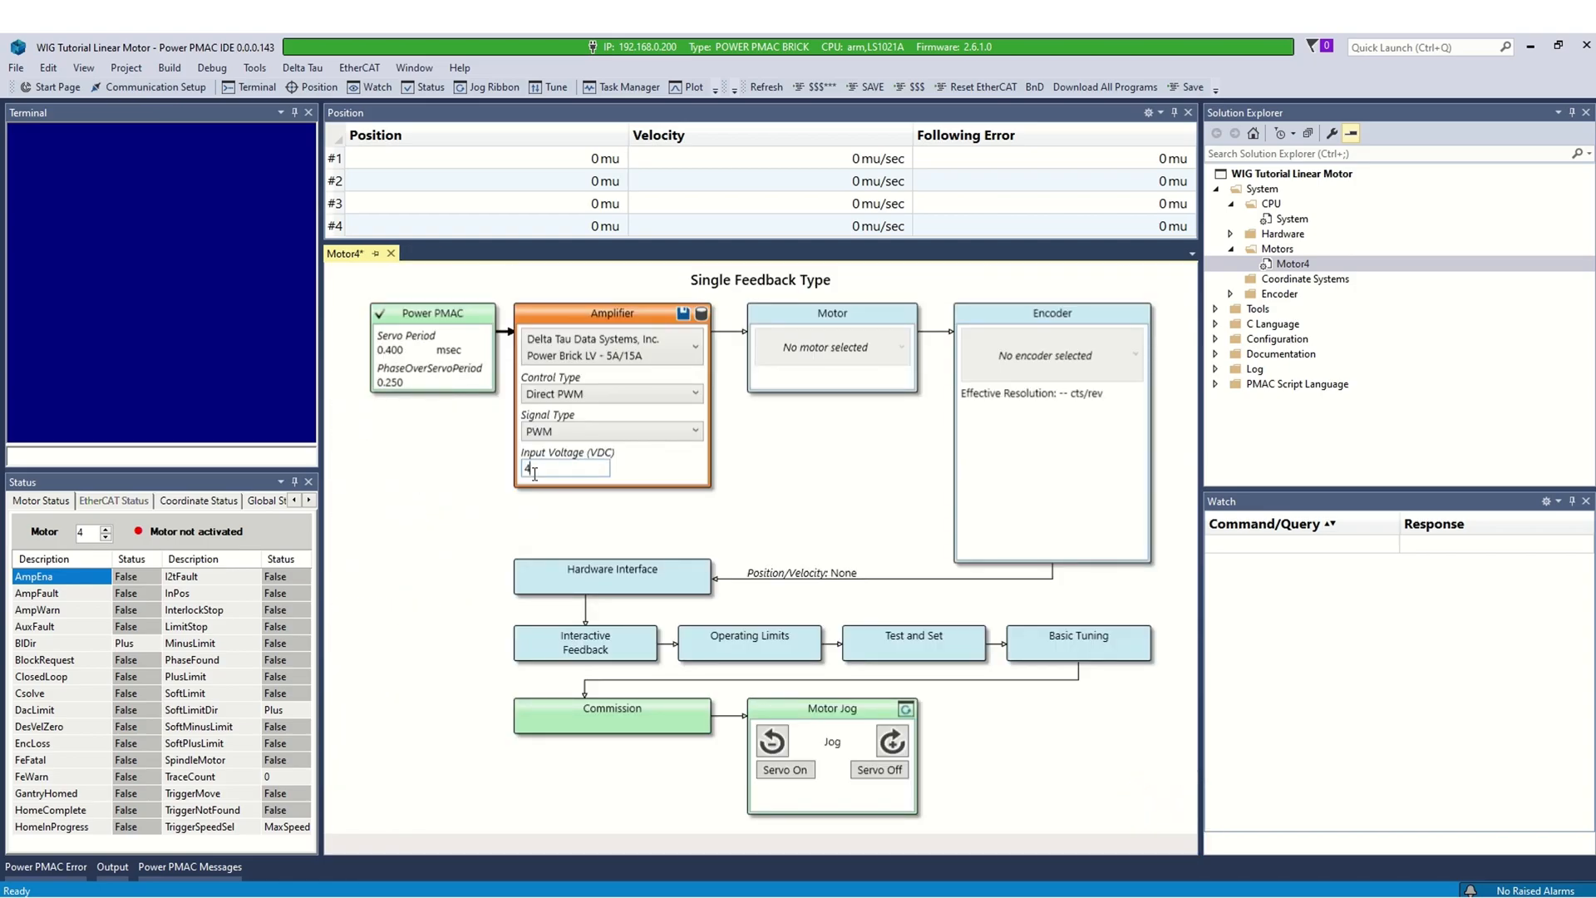
text(8)
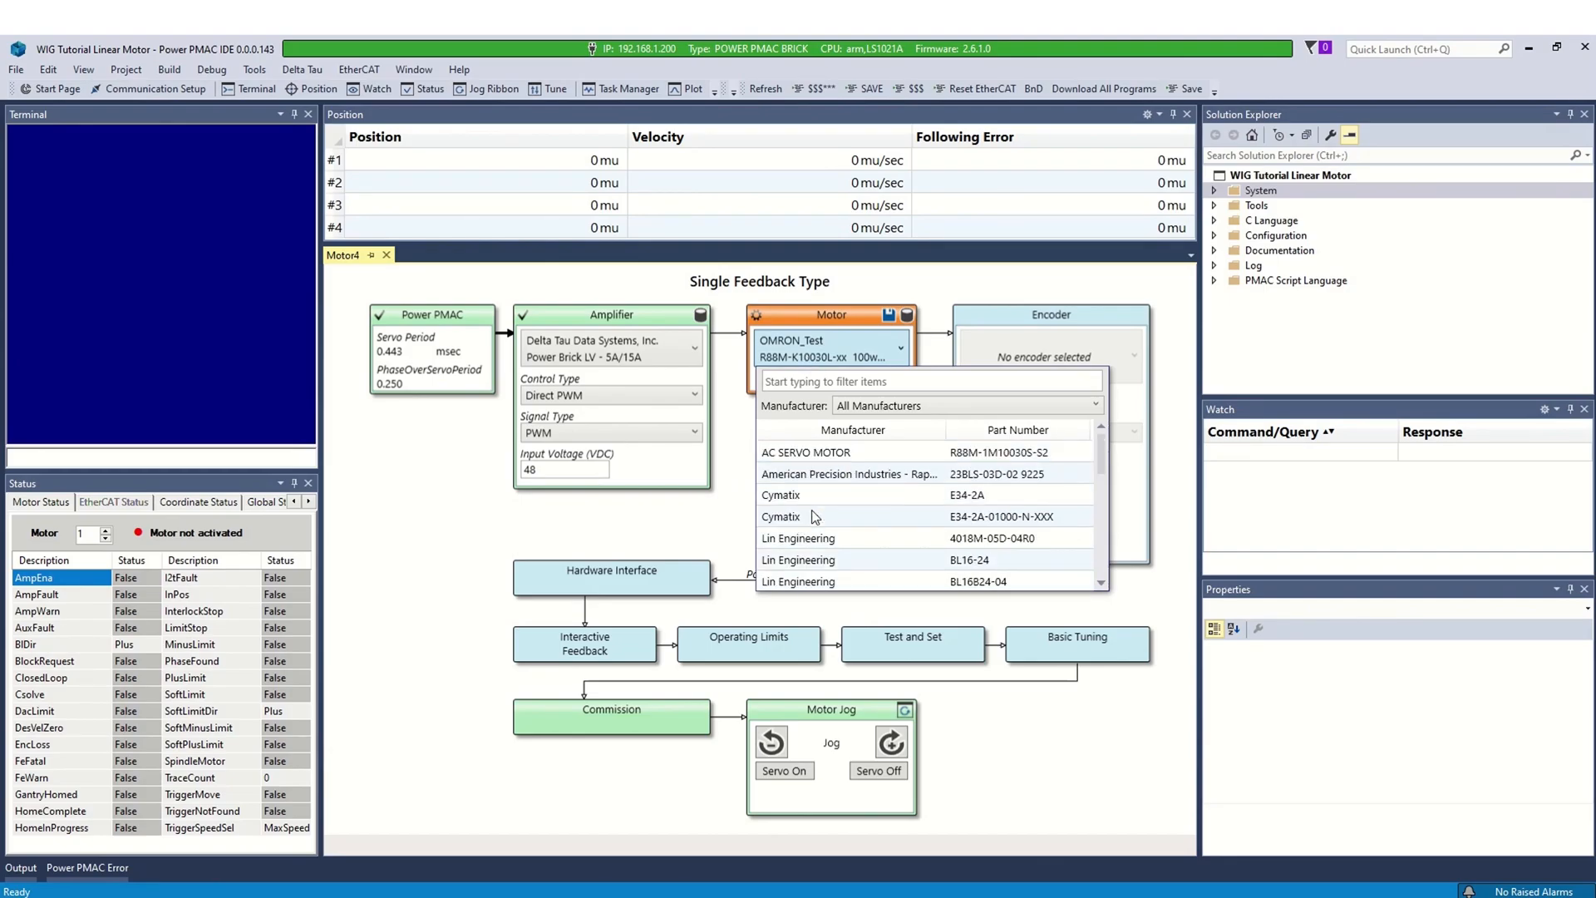
- Browse the motor list, keep OMRON_Test R88M-K10030L, and view its motor details page
scroll(down, 3)
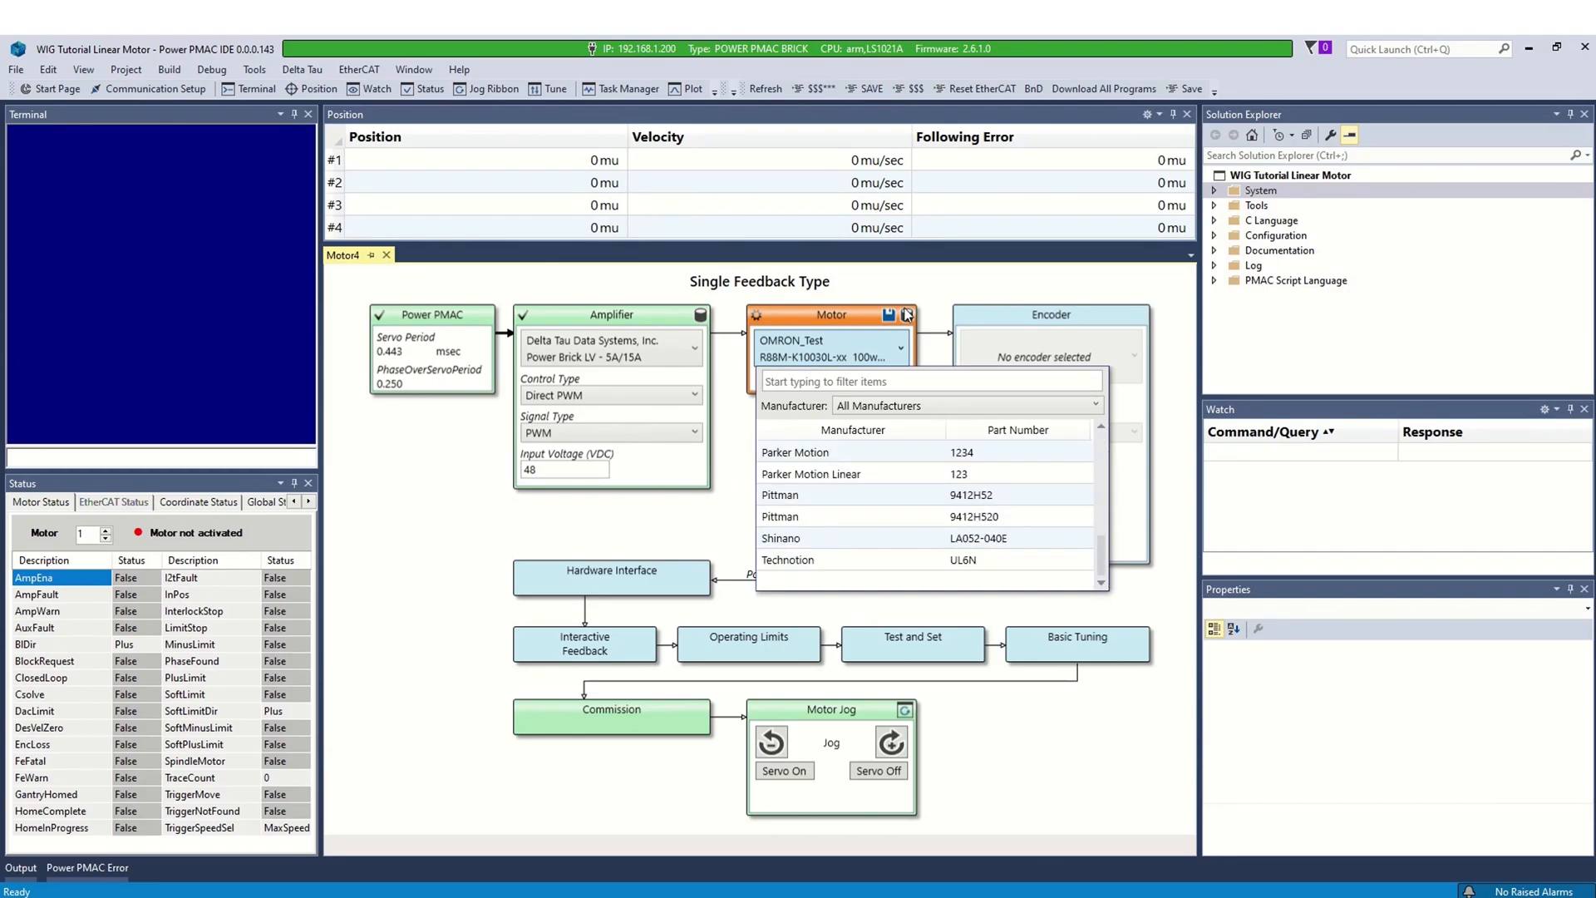
click(906, 314)
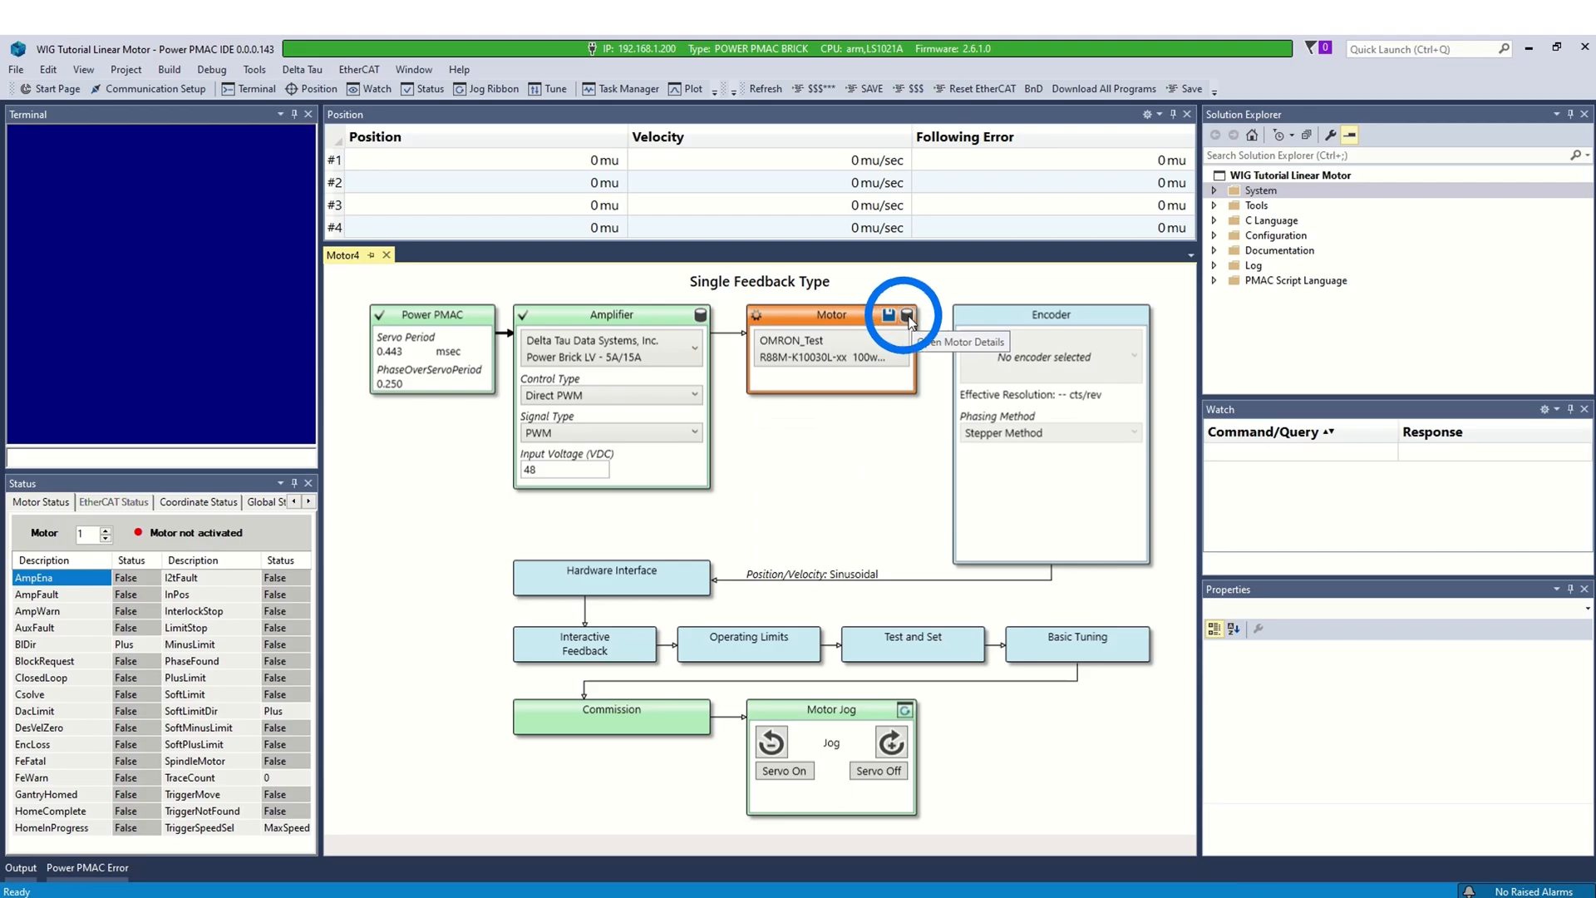
click(905, 314)
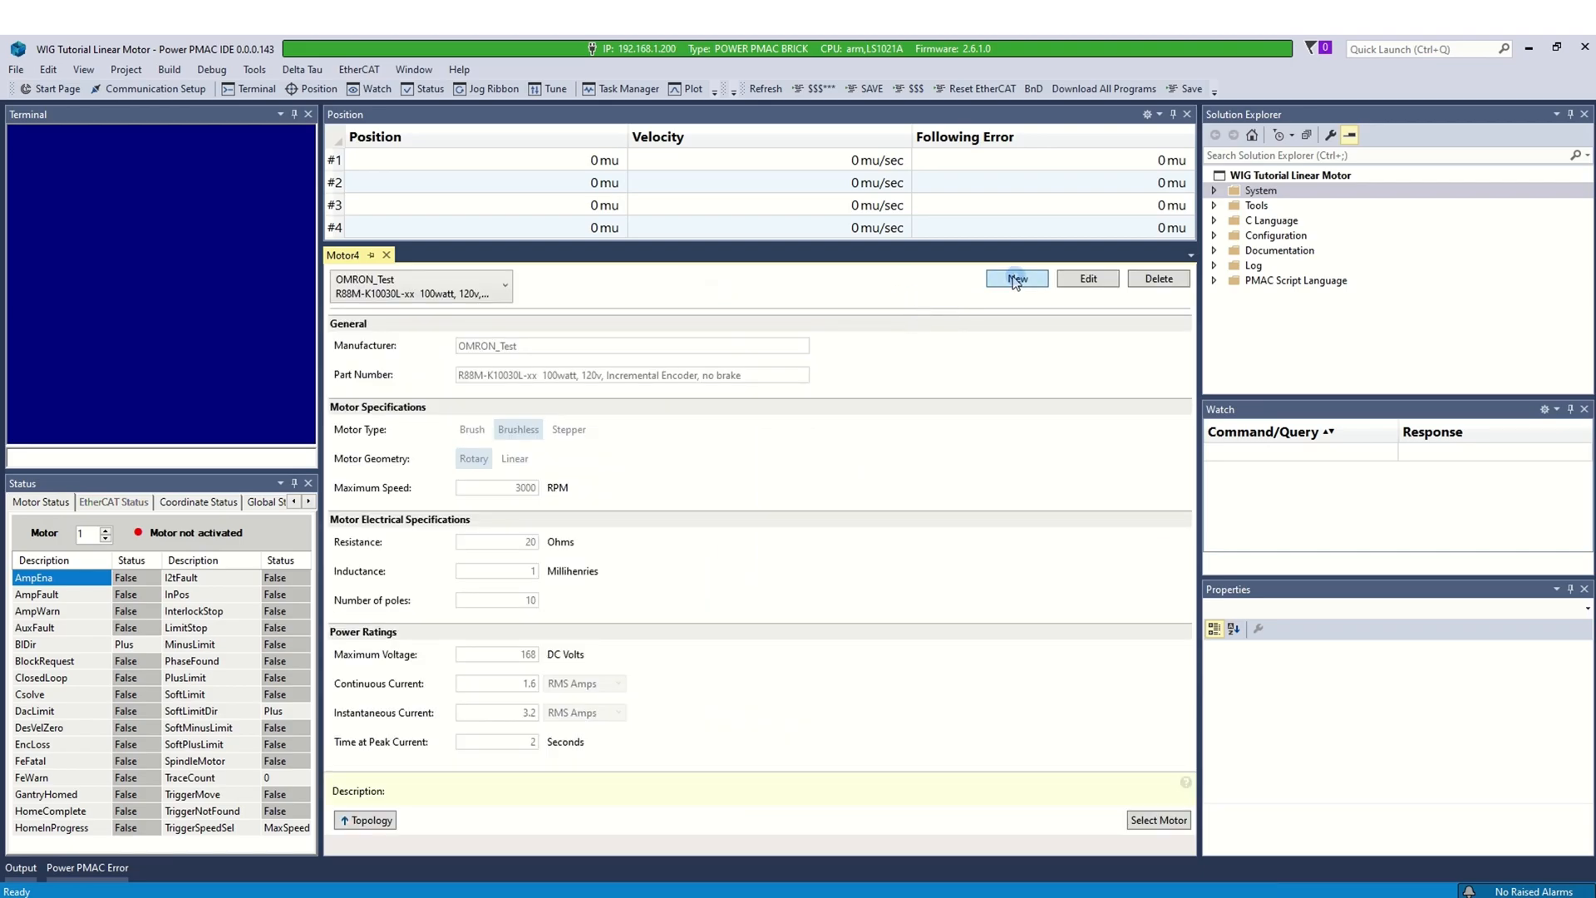
- Start a new Parker Motion Linear motor entry, part 12345, brushless with linear geometry
click(1015, 277)
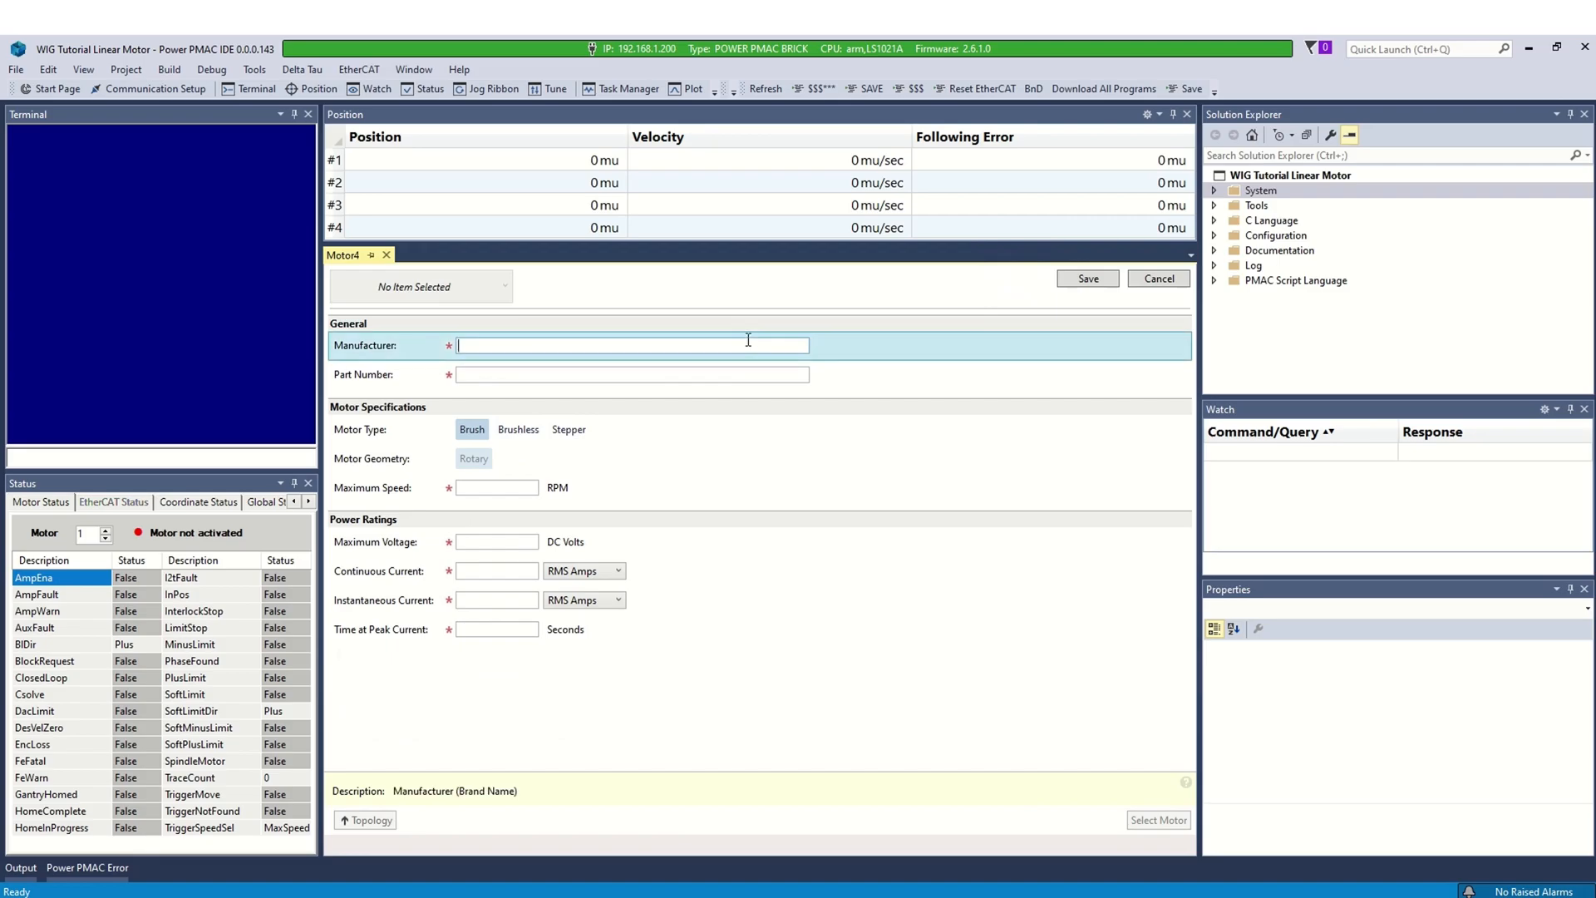
text(Parker Motion  Linear)
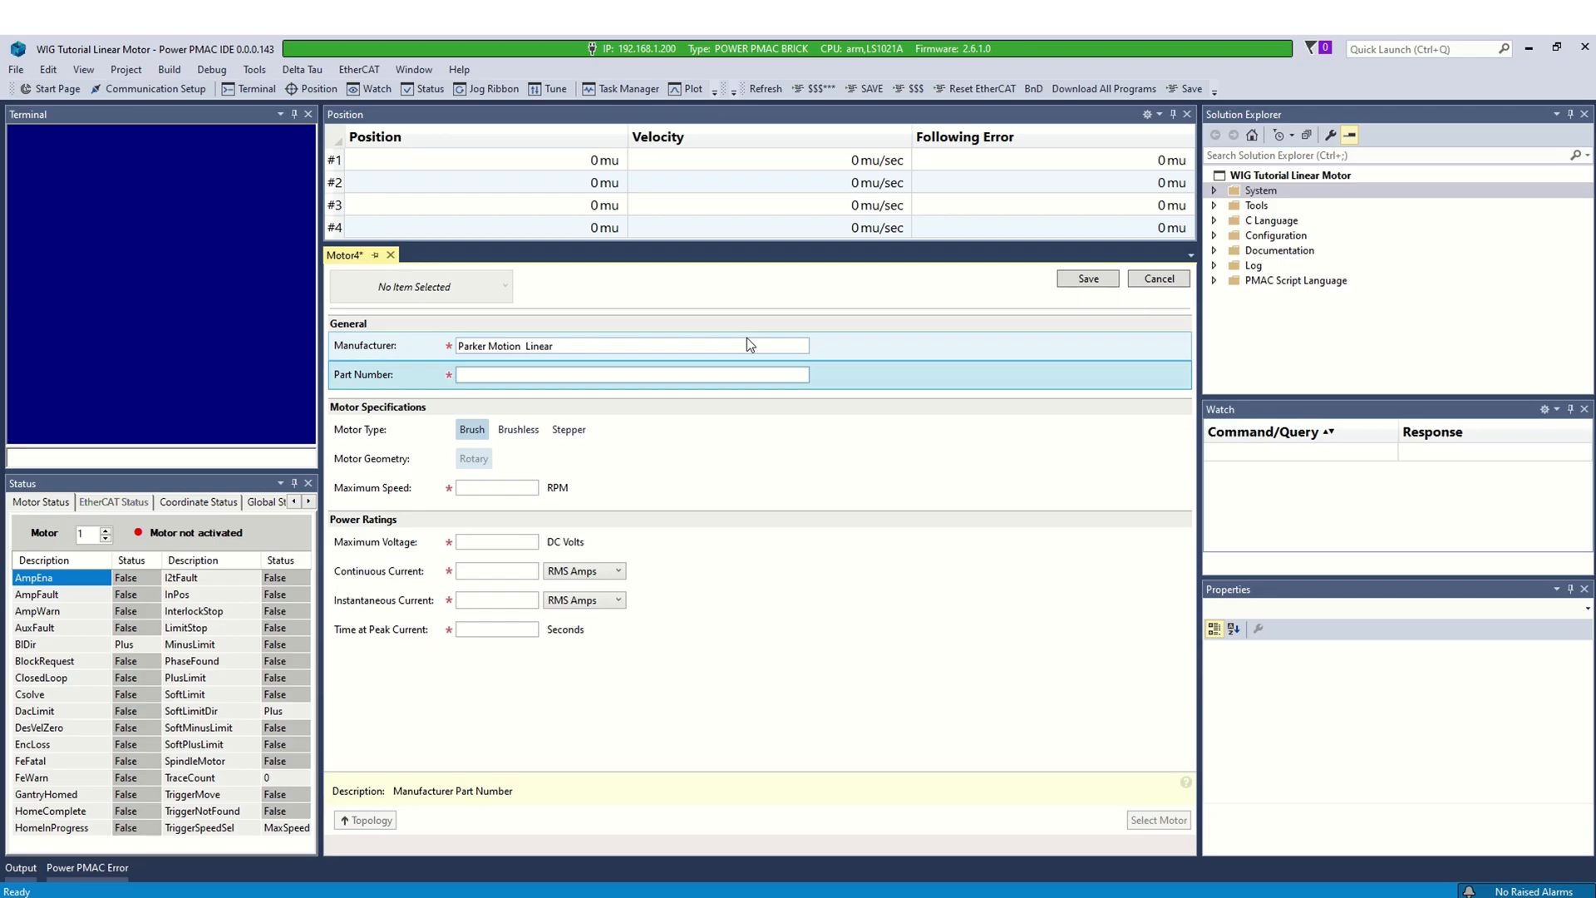
text(12345)
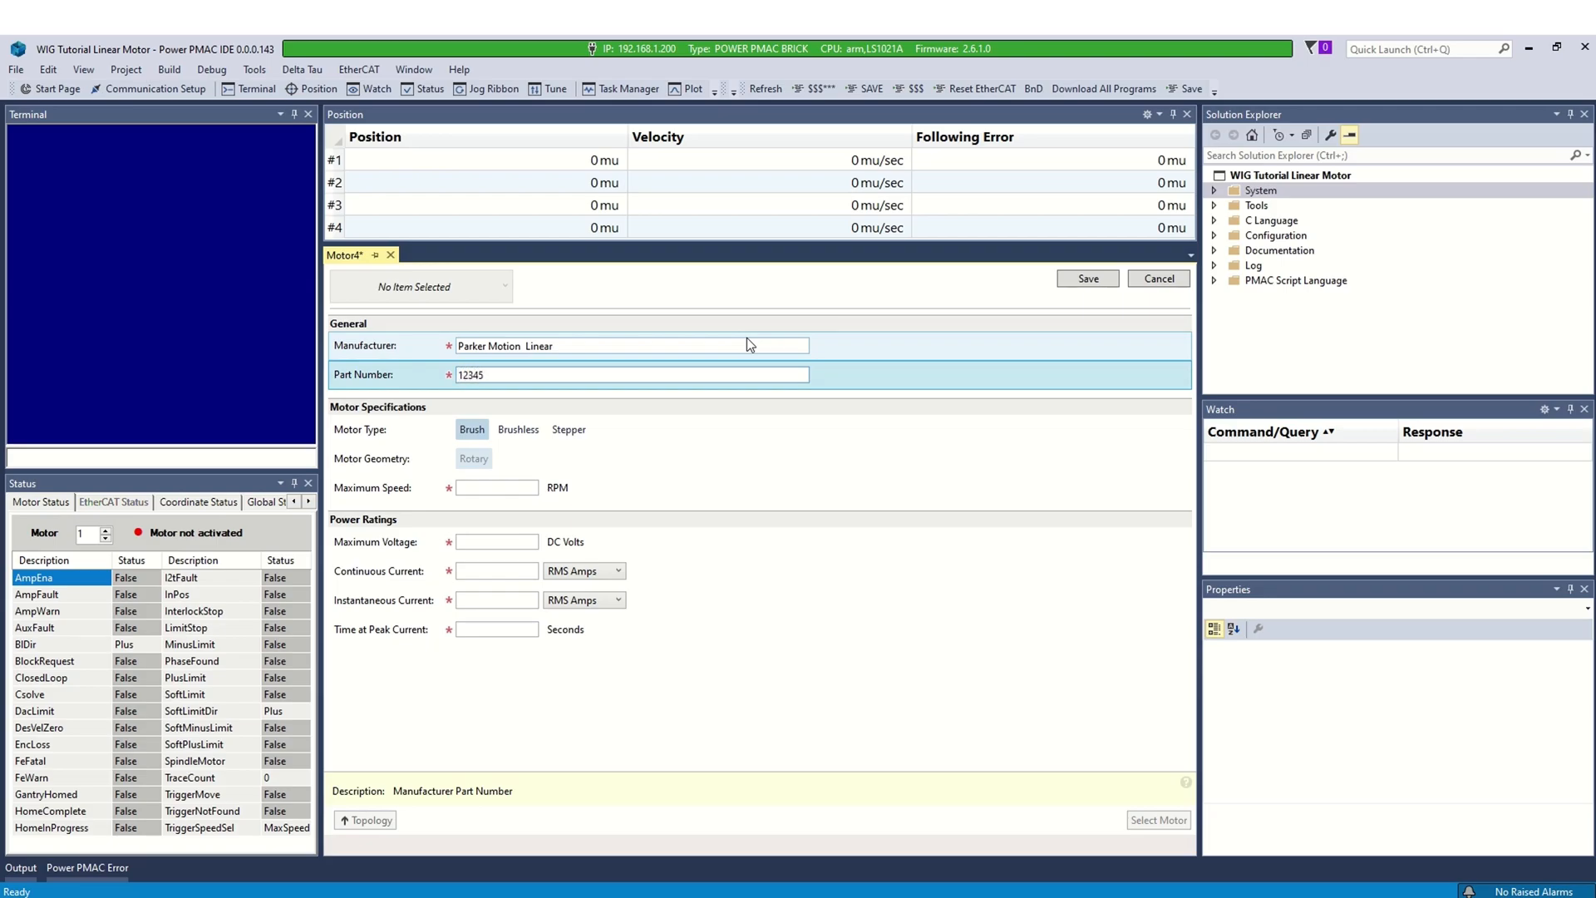
click(518, 429)
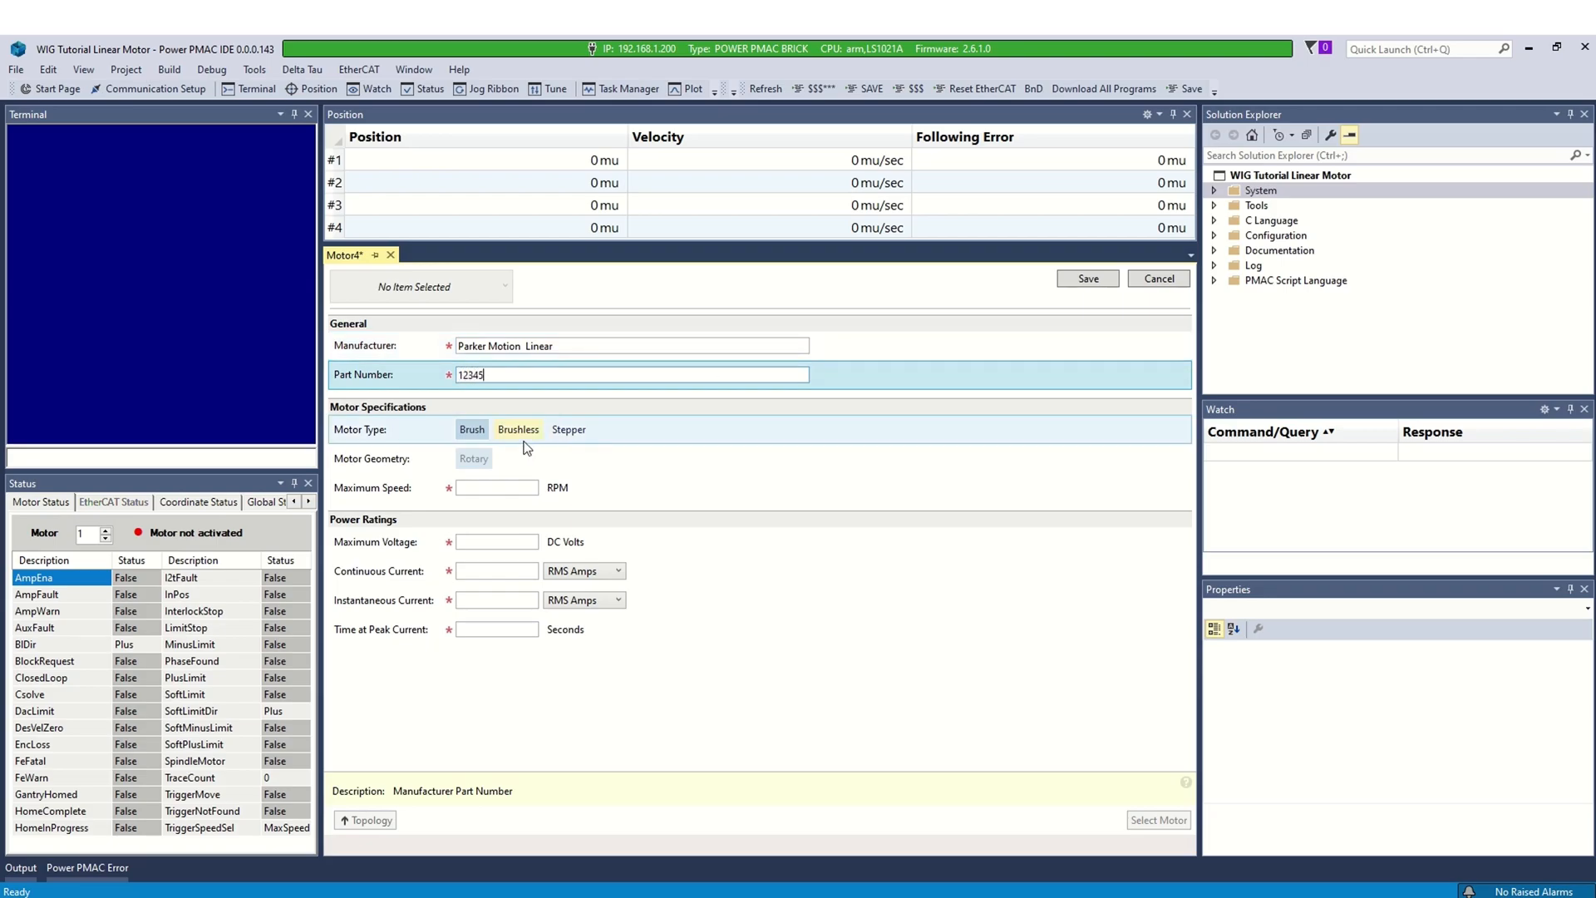
click(514, 458)
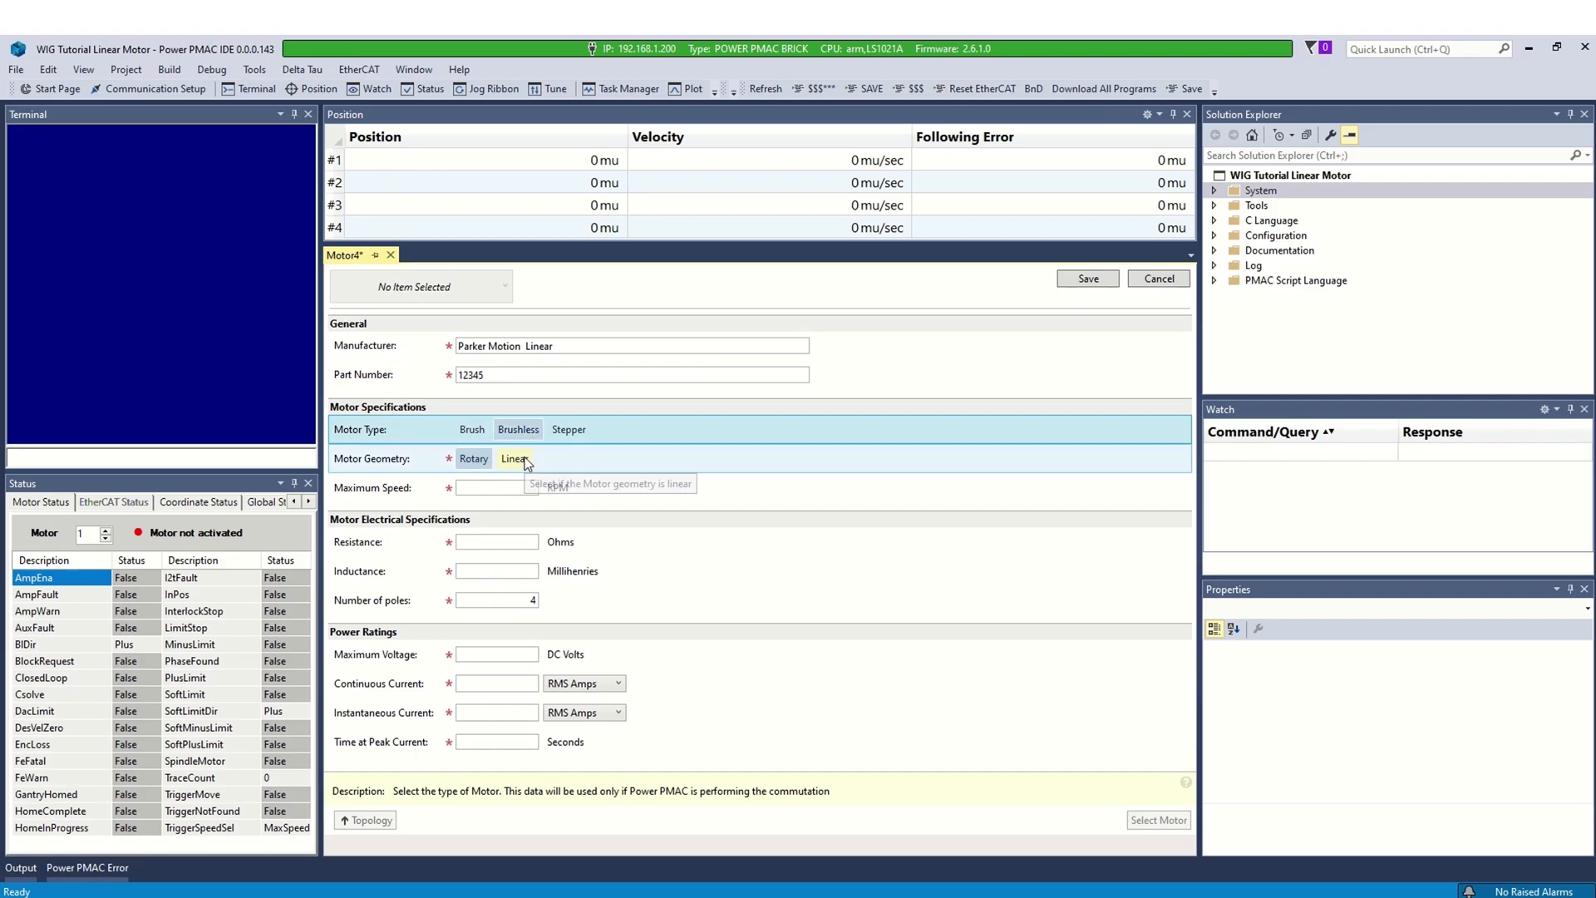
click(514, 458)
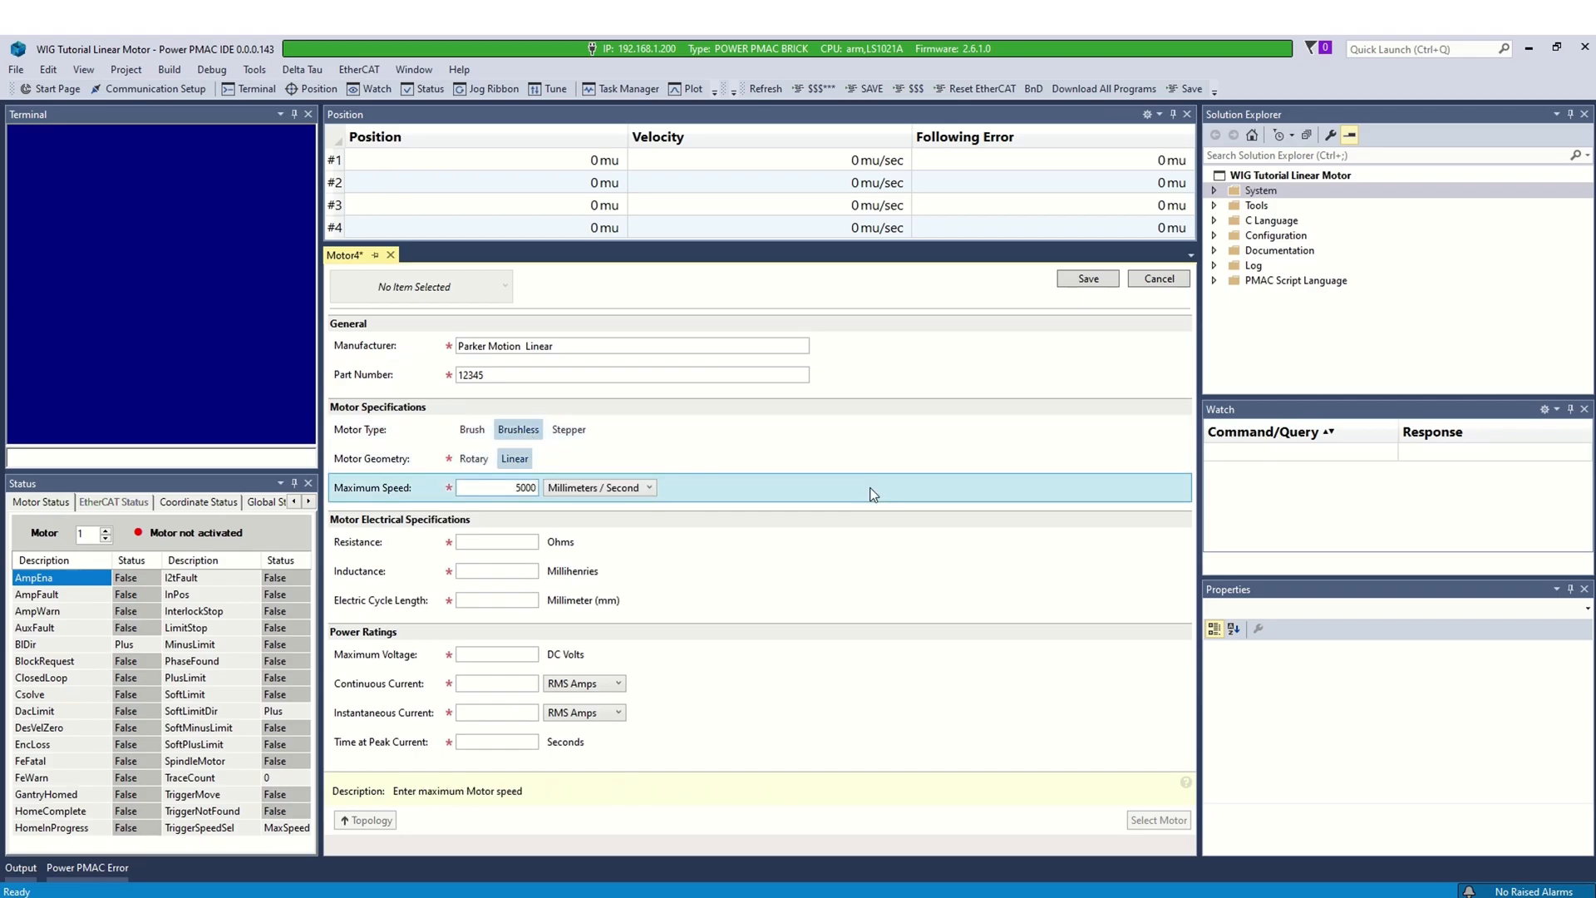
- Enter resistance 4.4, the remaining ratings, 48 V and 3/9 A currents, then save
click(497, 541)
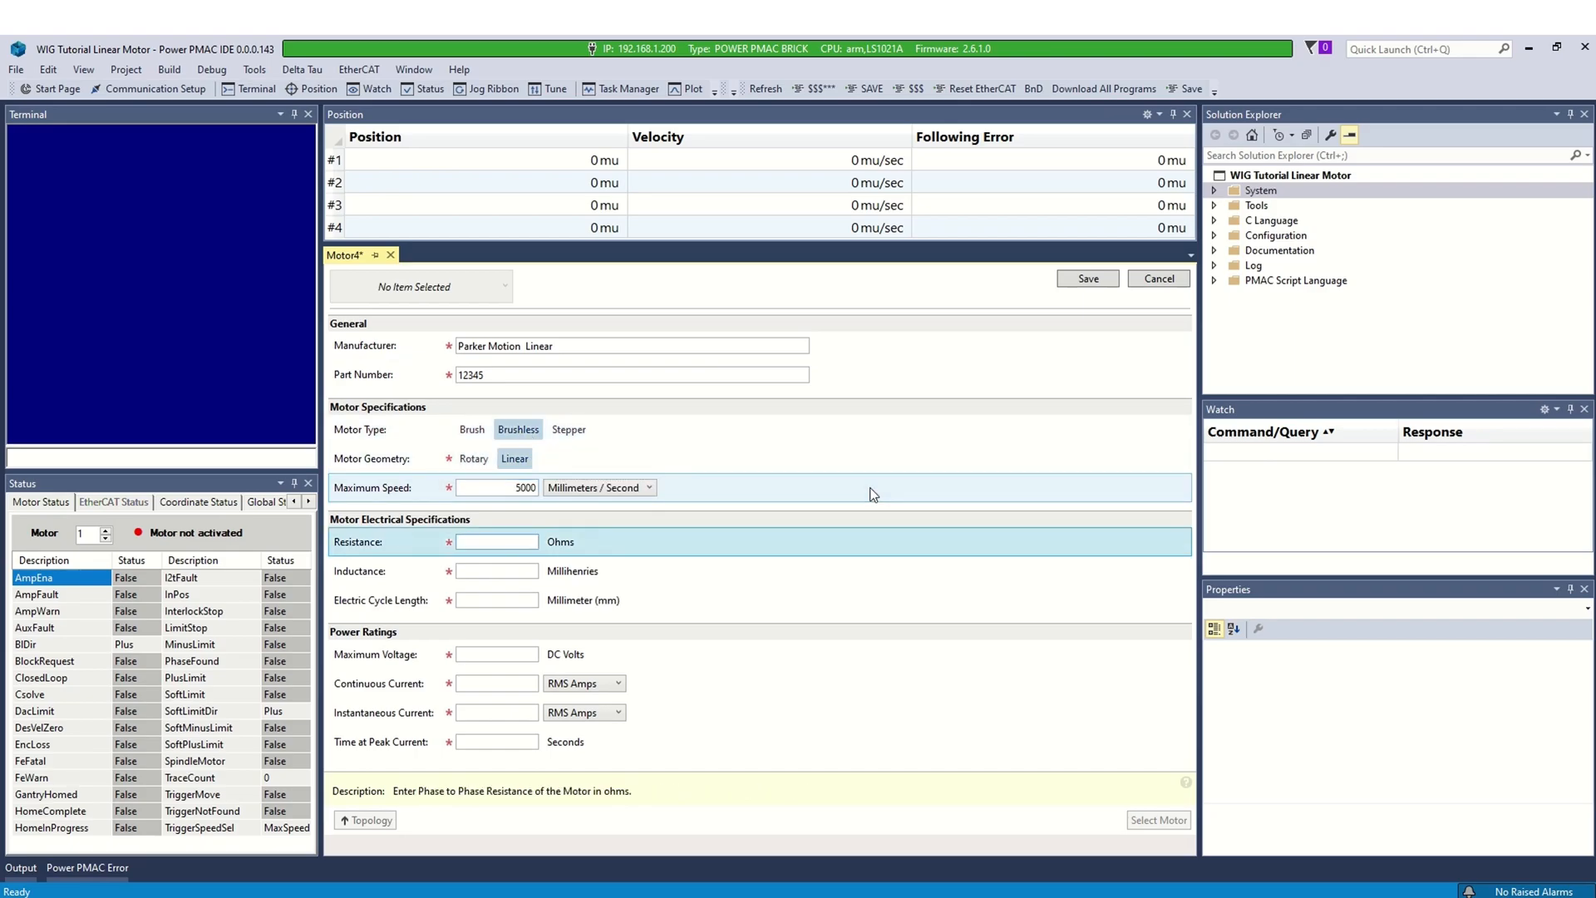
text(4.4)
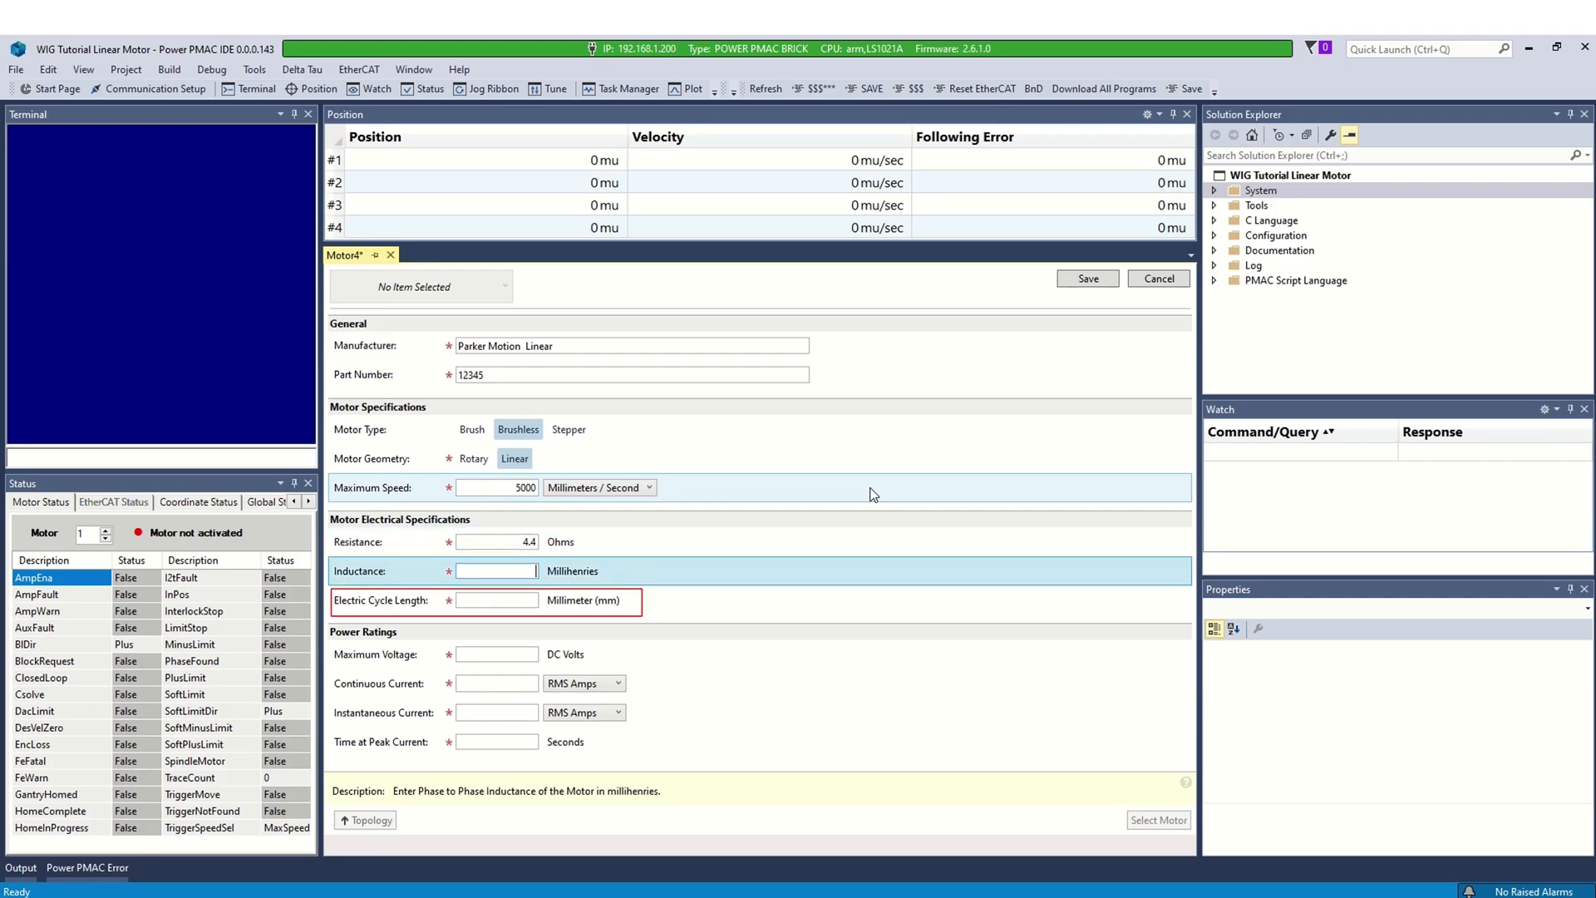
text(2)
click(498, 599)
text(60.96)
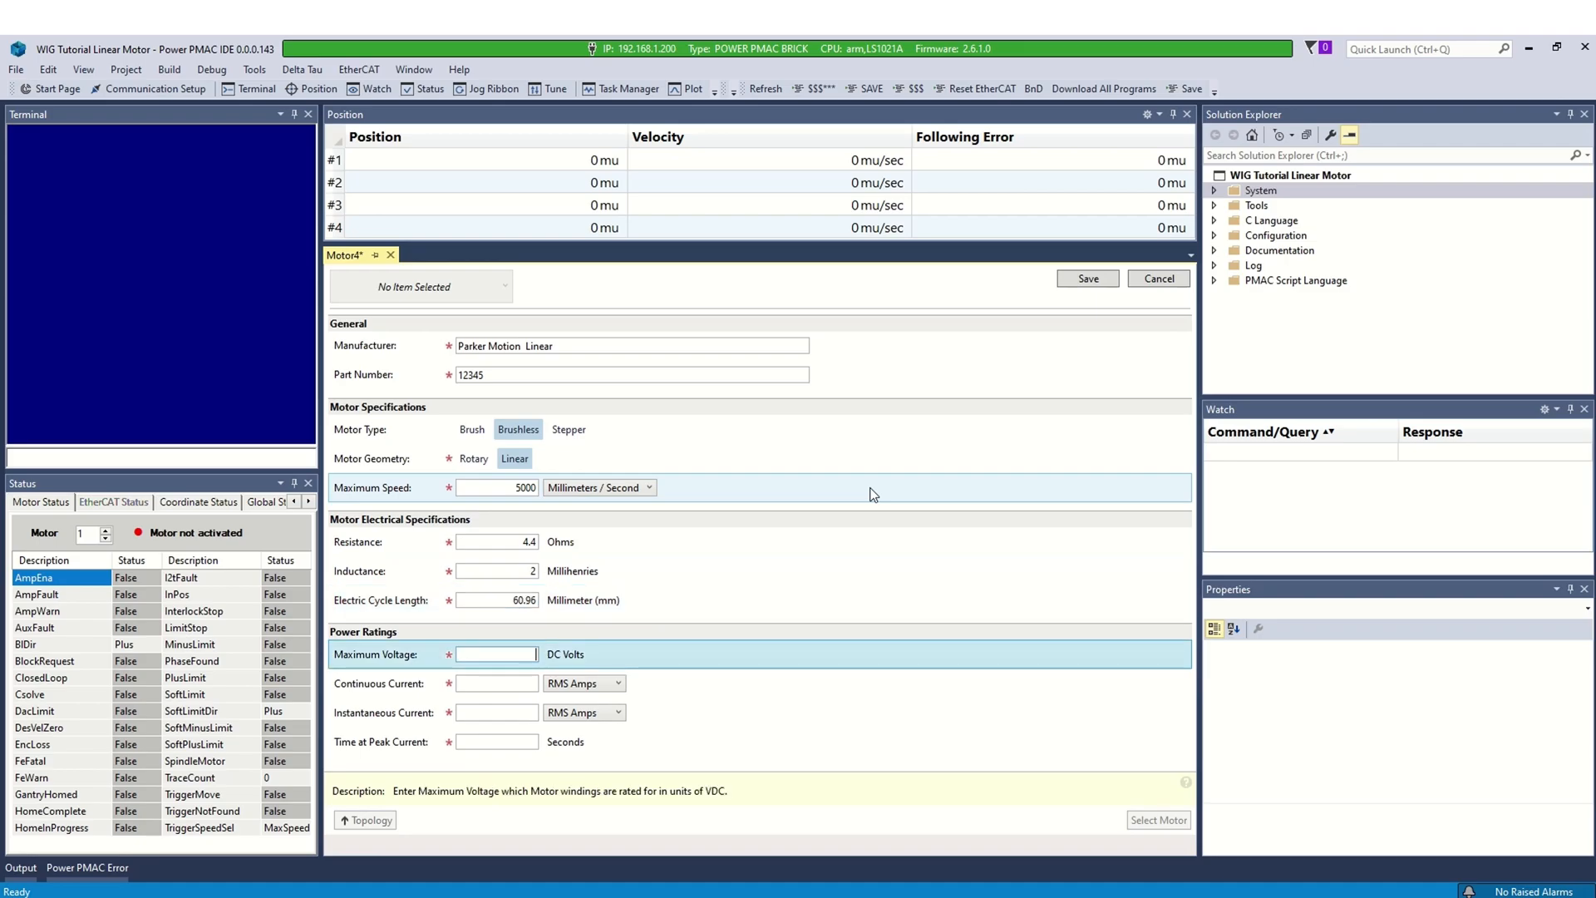
text(48)
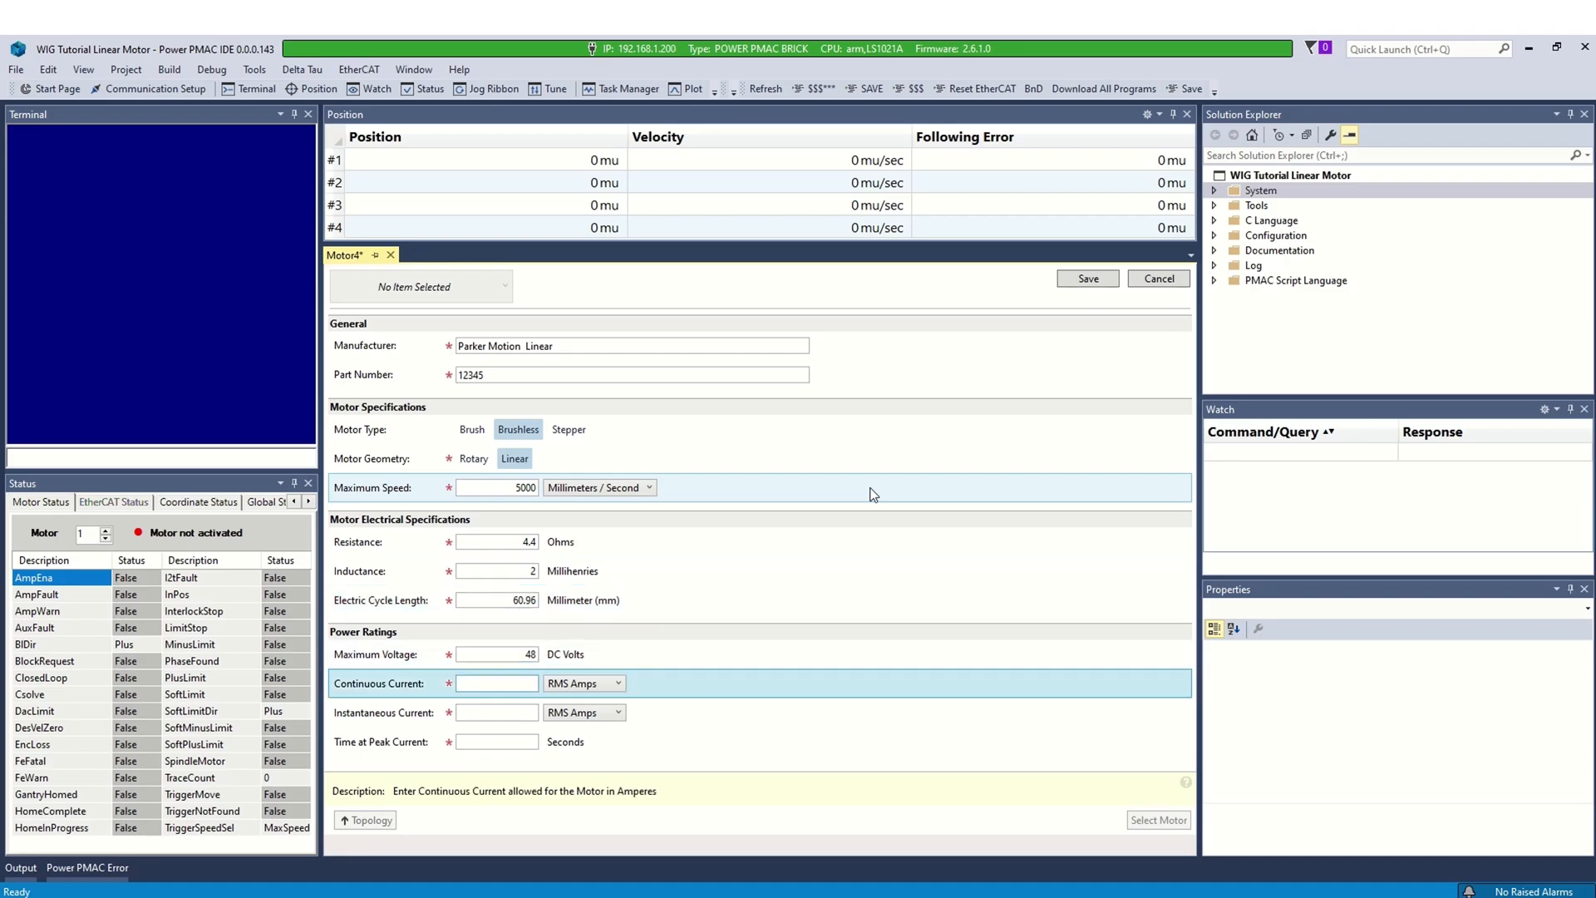
text(3)
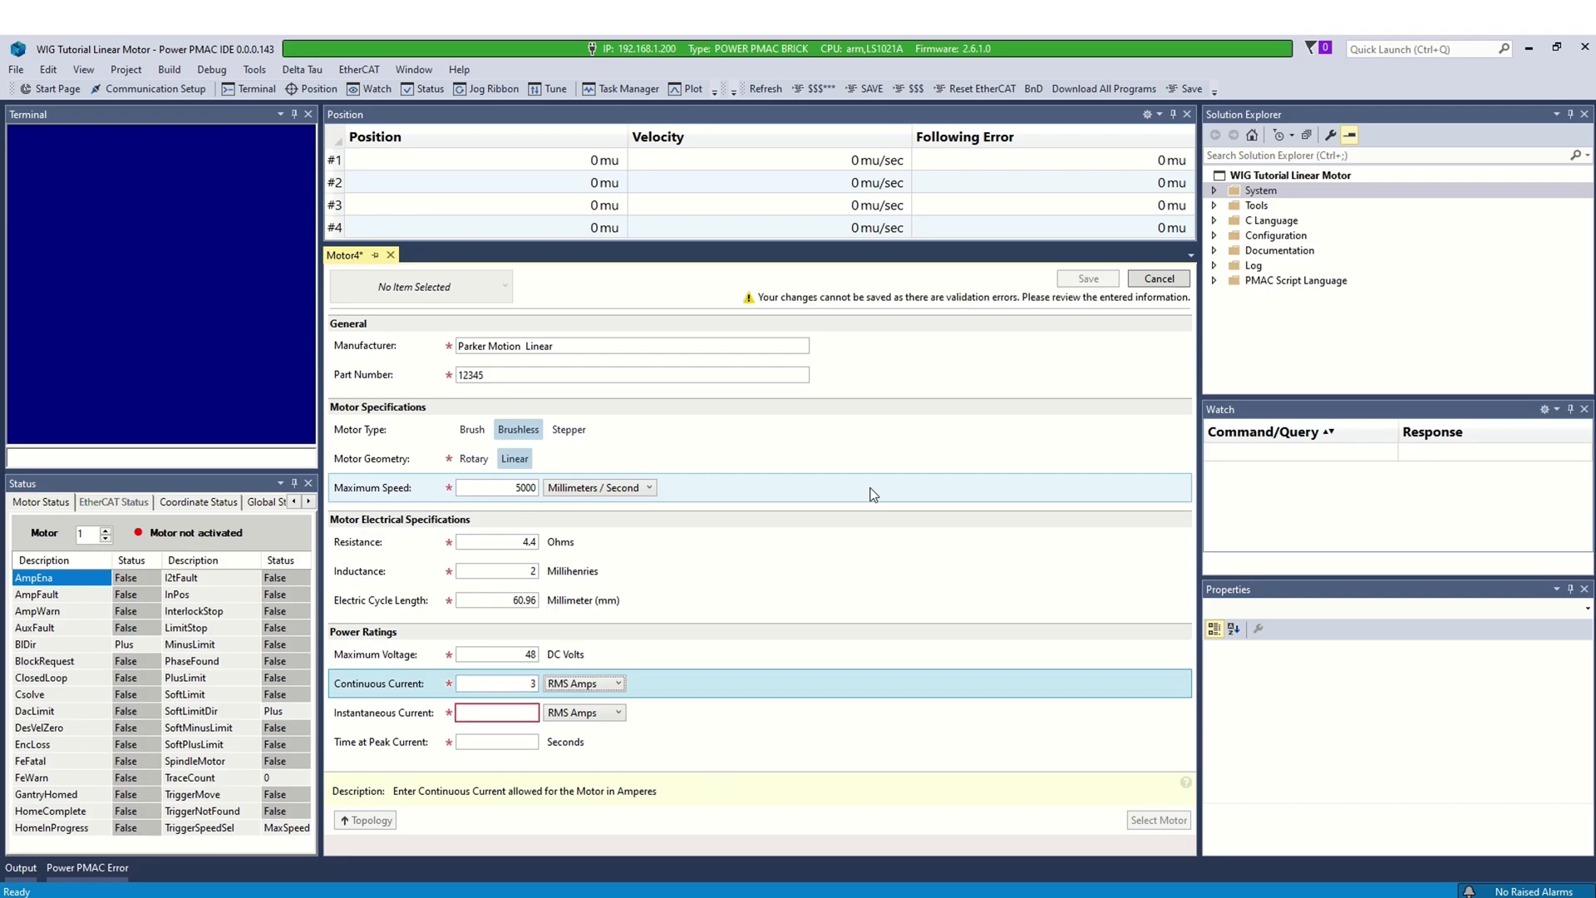
text(9)
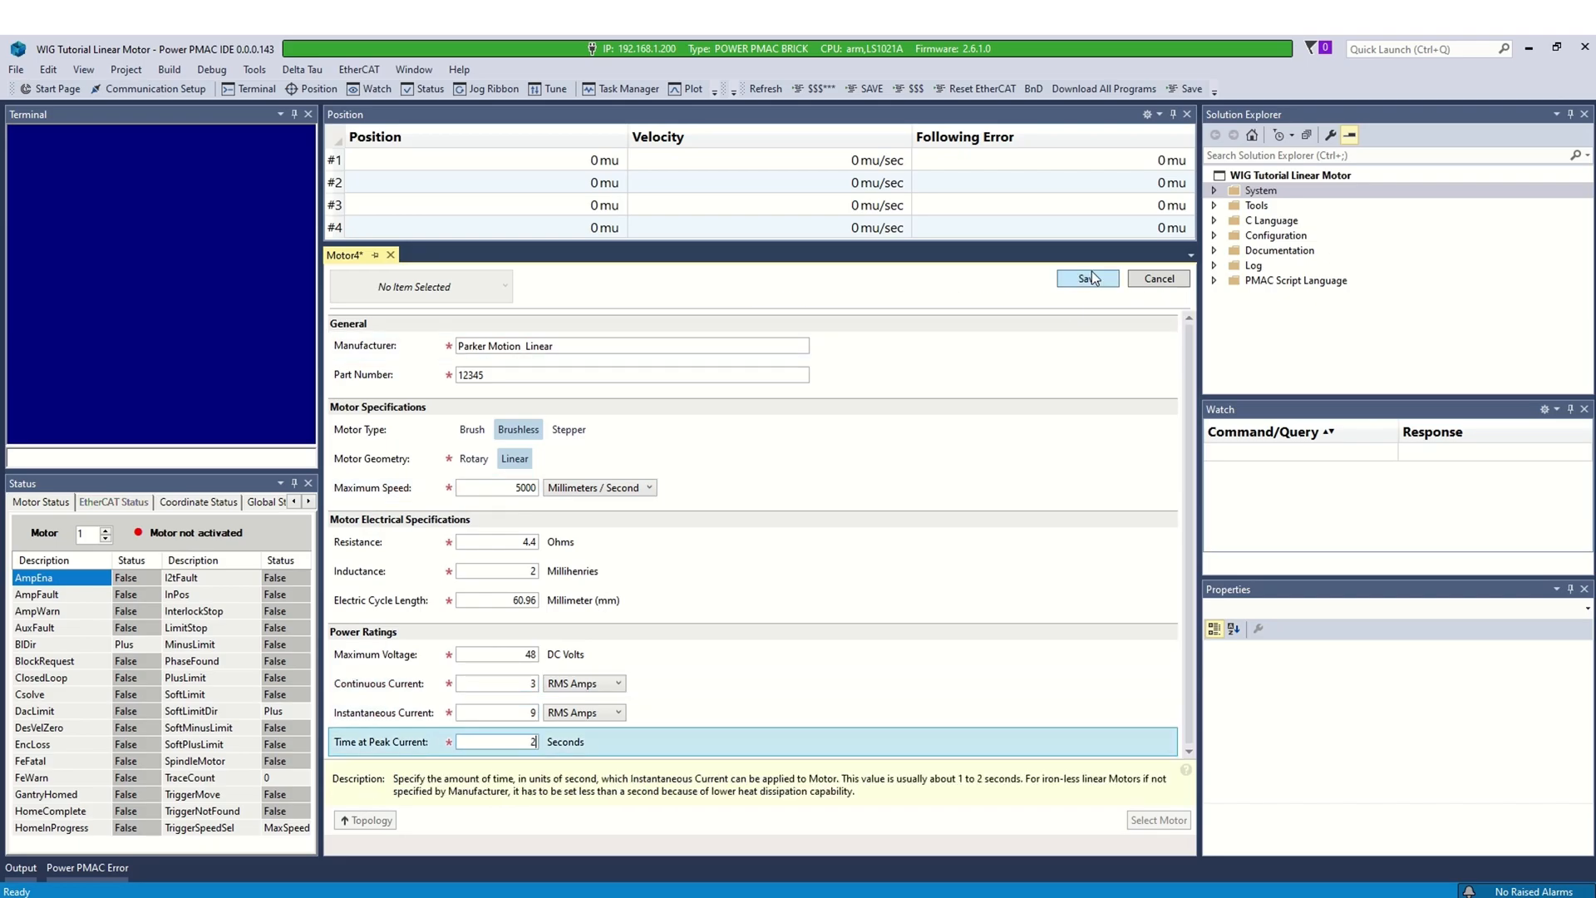
click(1085, 279)
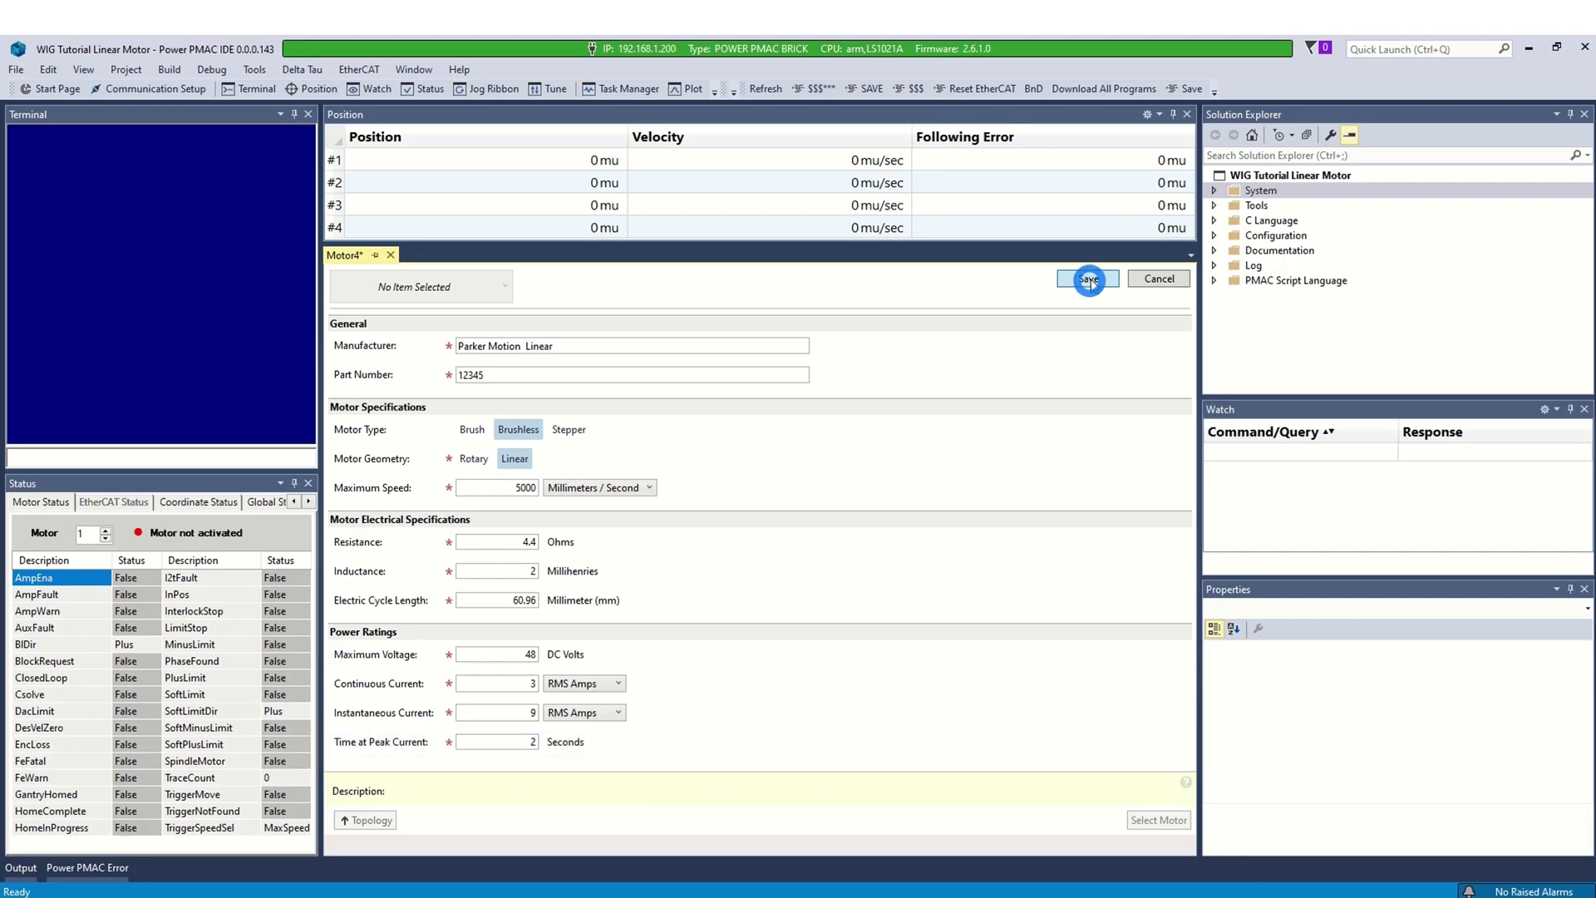
click(1087, 279)
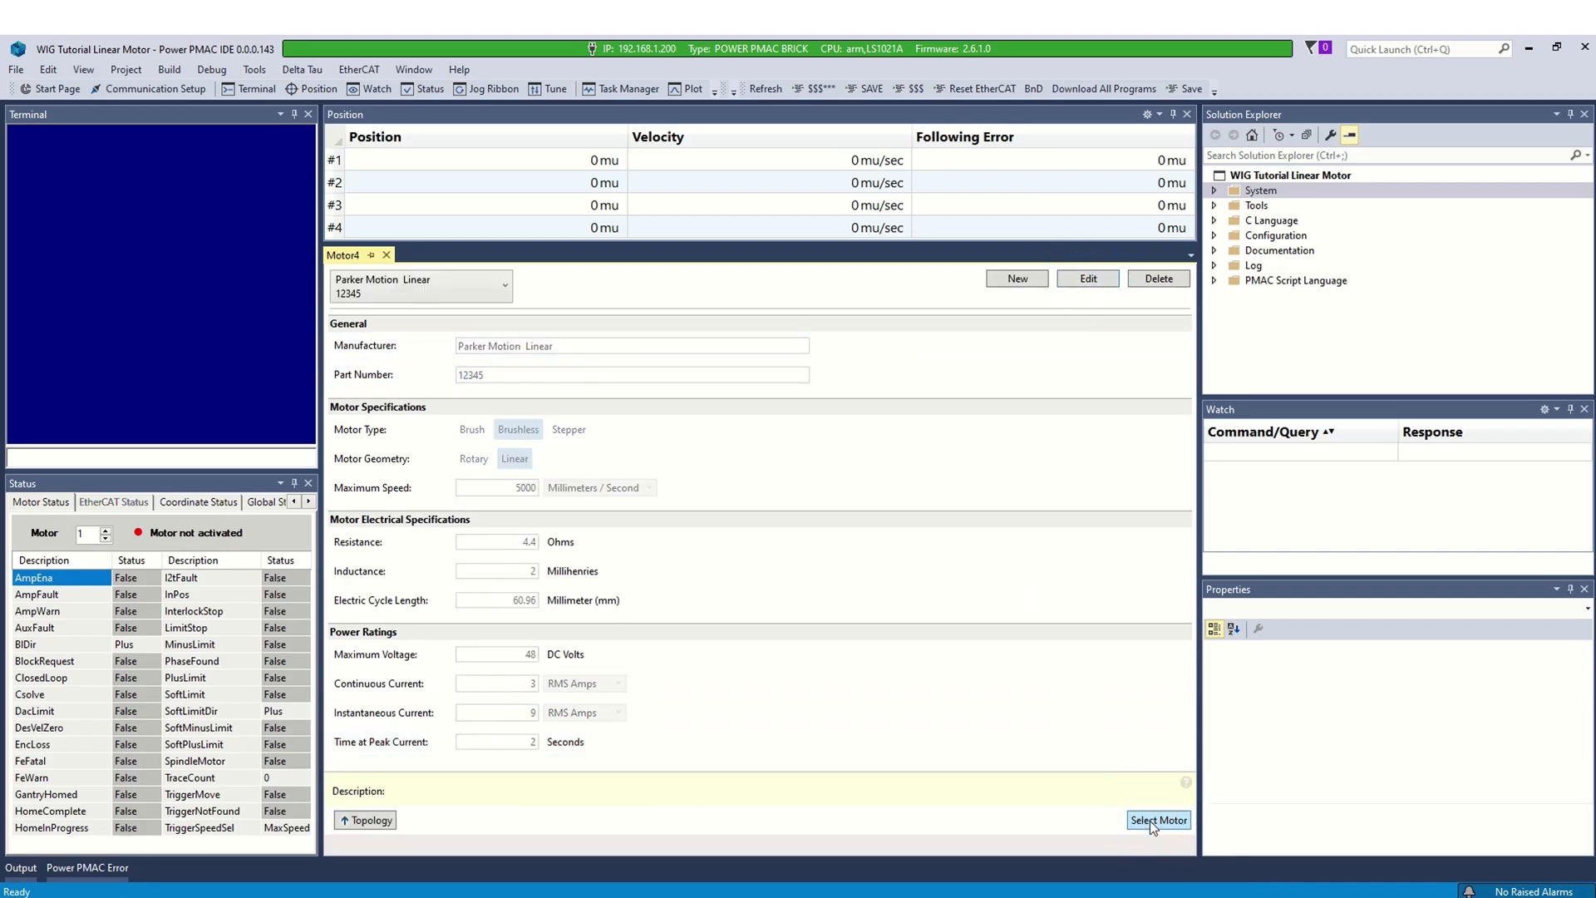
- Apply the saved Parker Motion Linear 12345 motor to the topology and preview the encoder list
click(1157, 820)
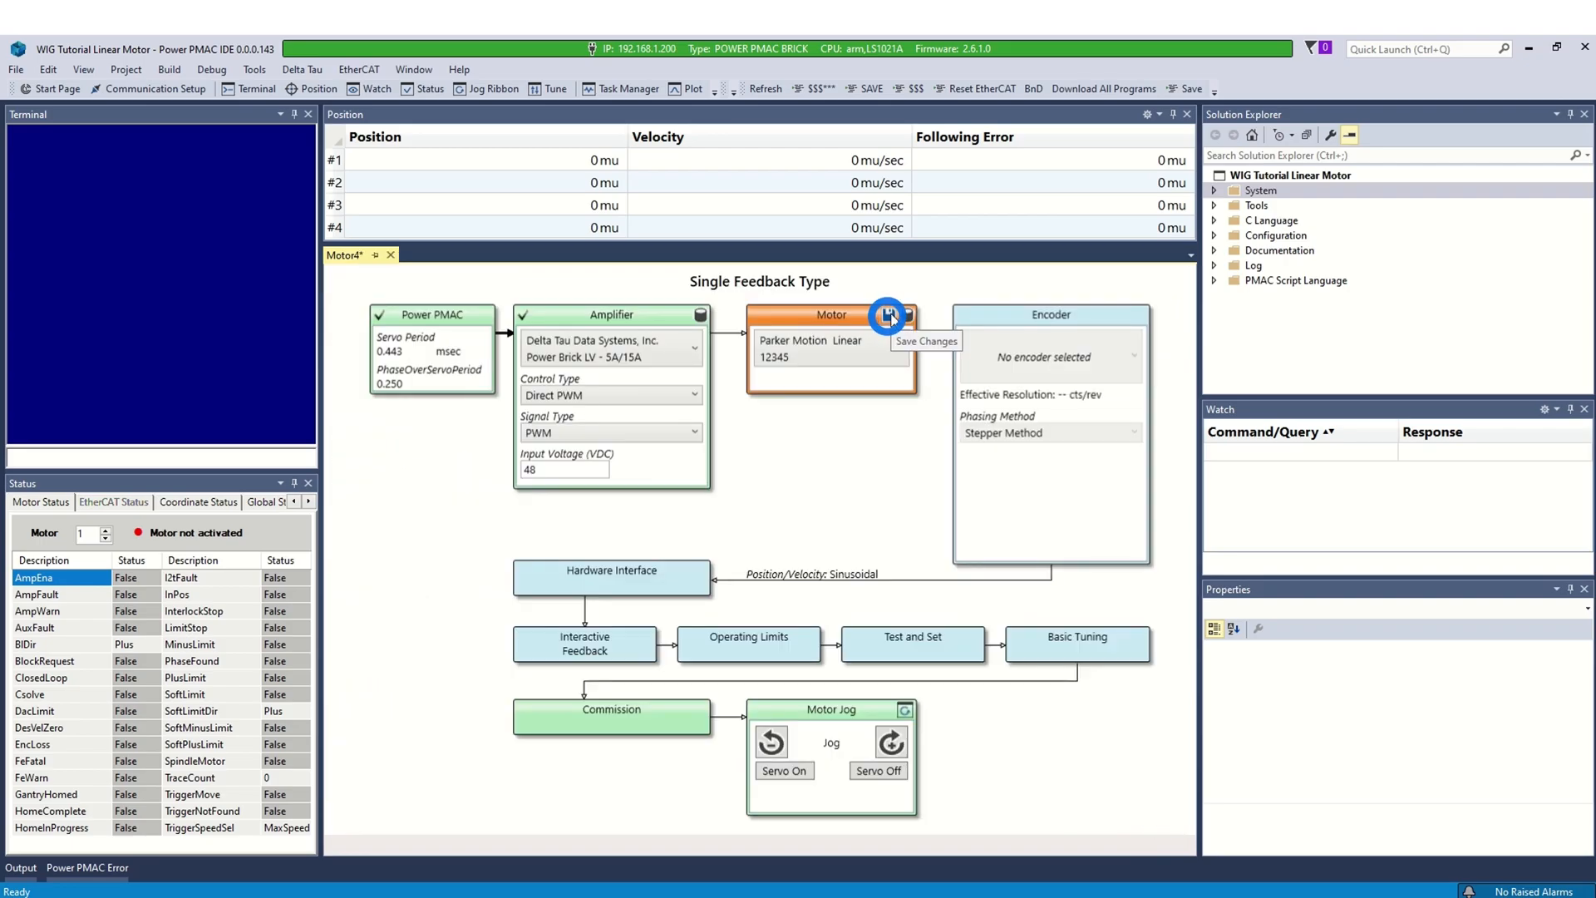
click(888, 314)
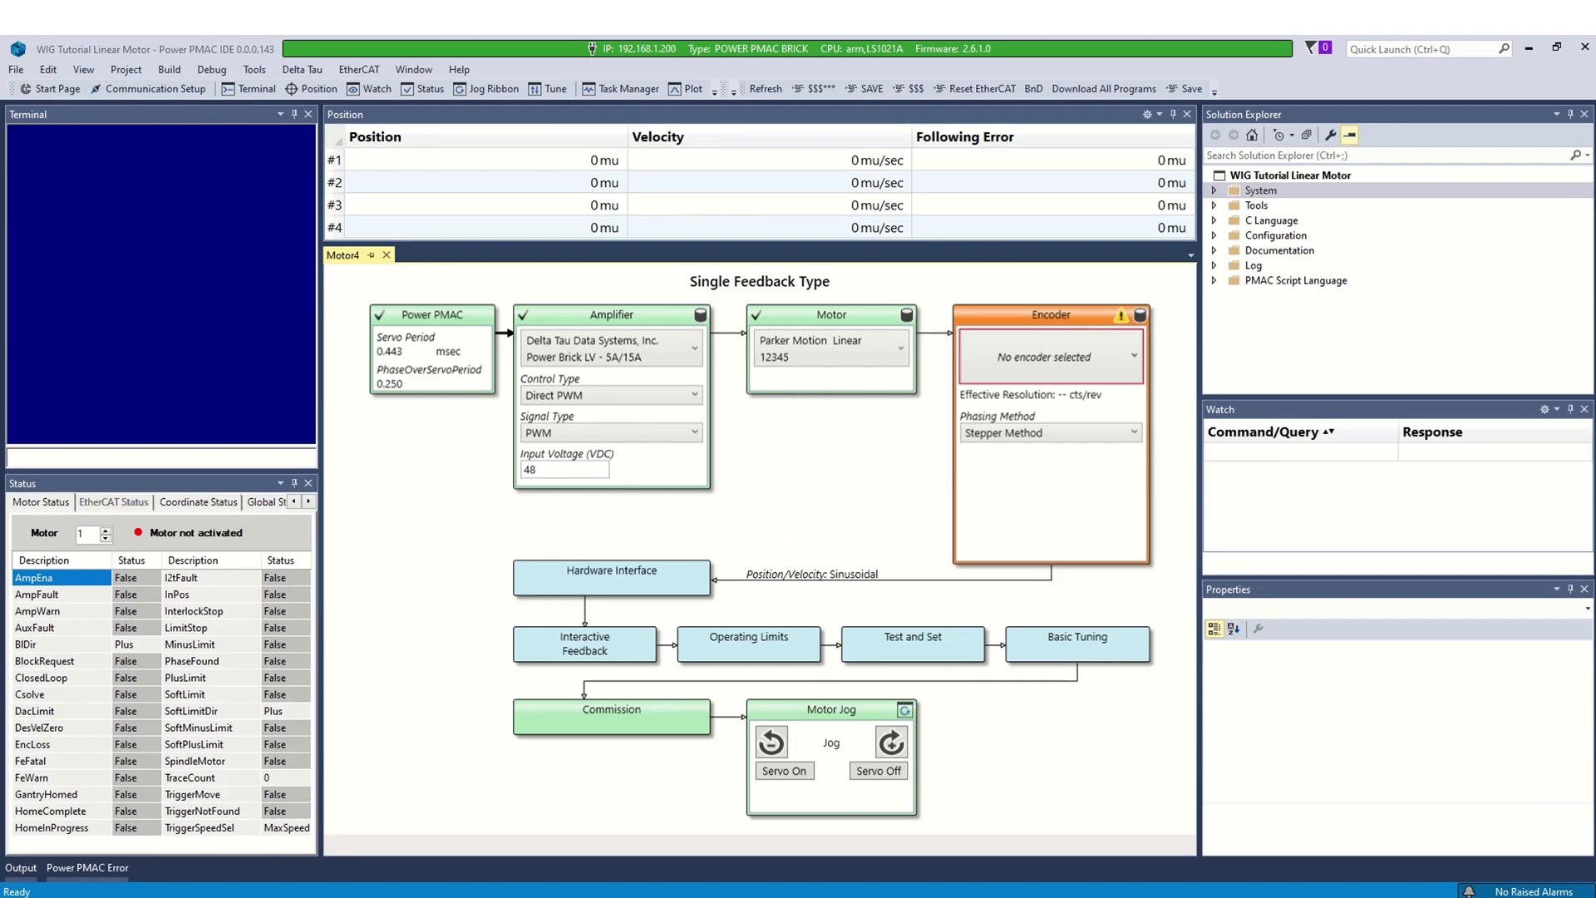
mouse_move(888, 481)
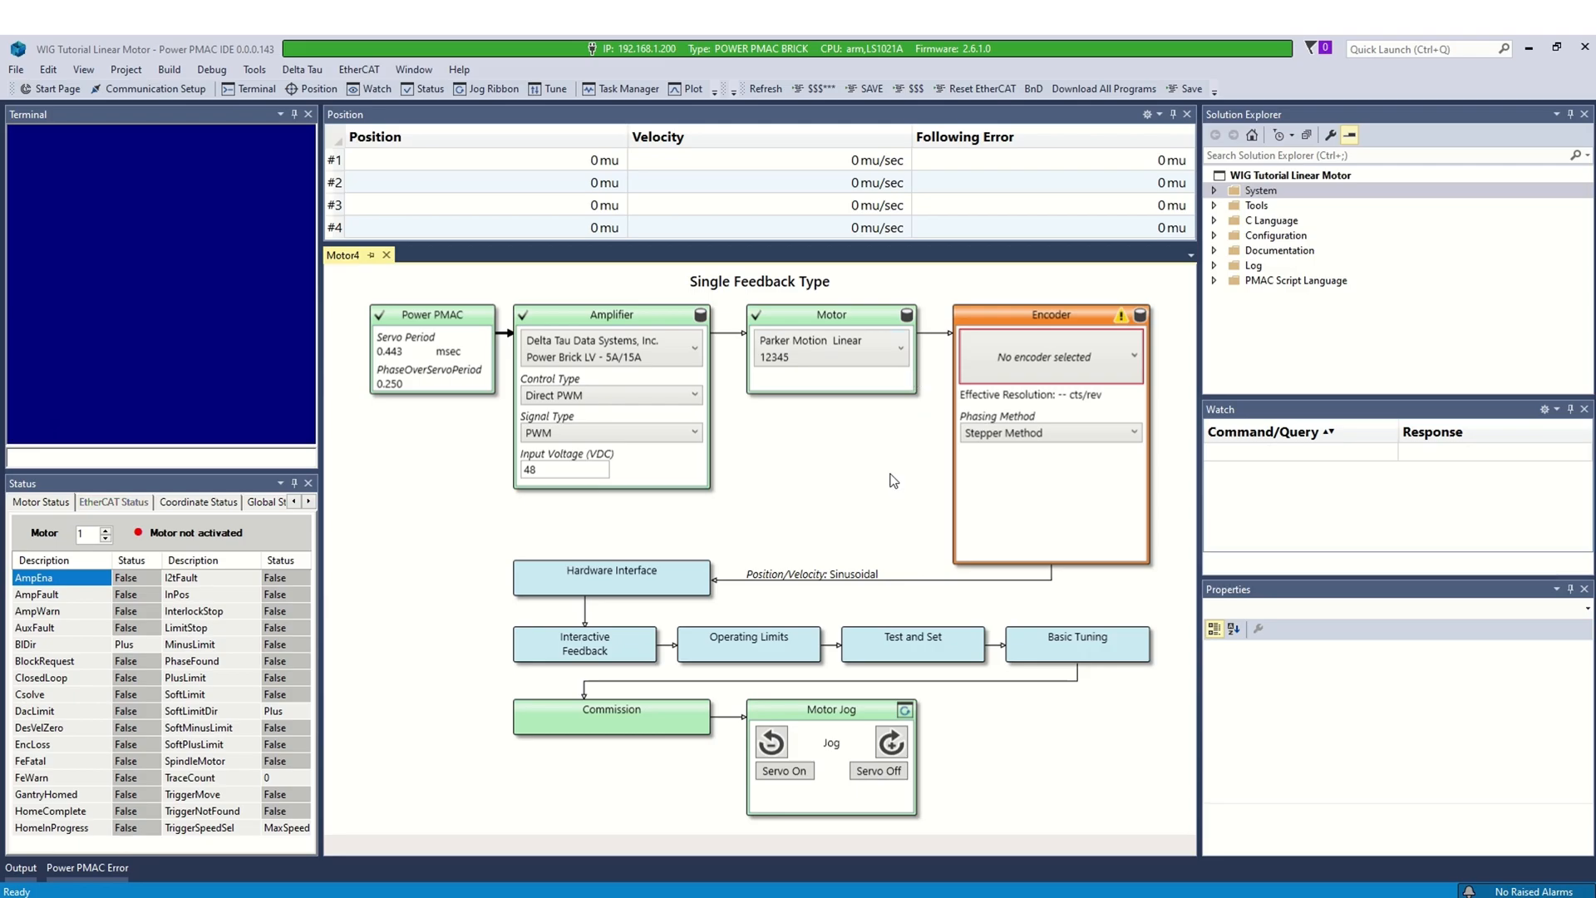
click(1051, 357)
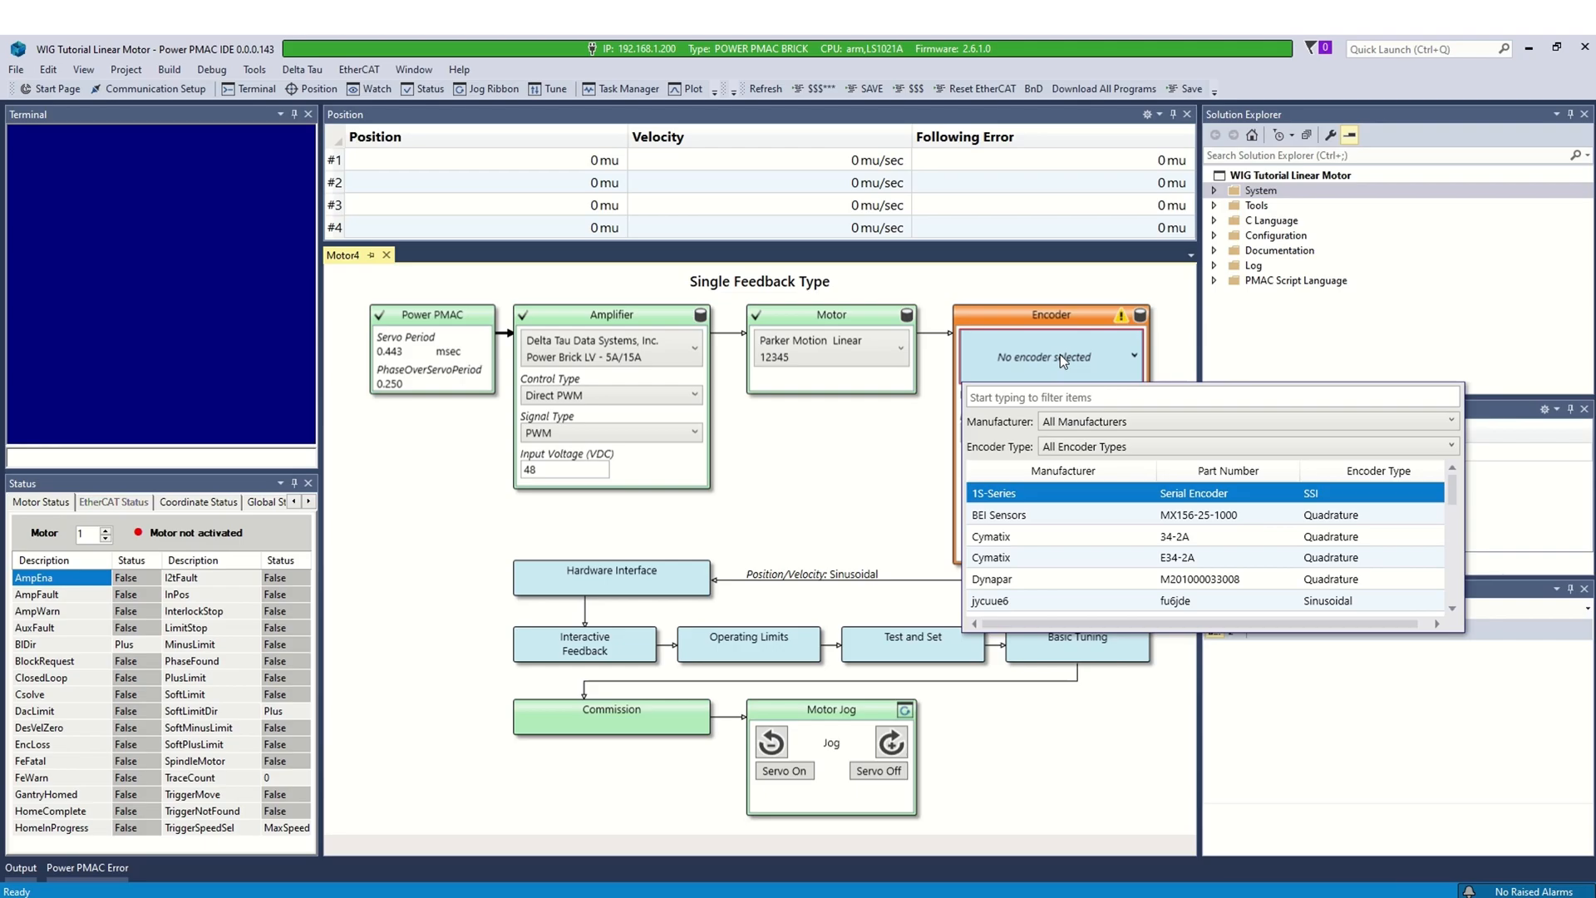
click(1139, 316)
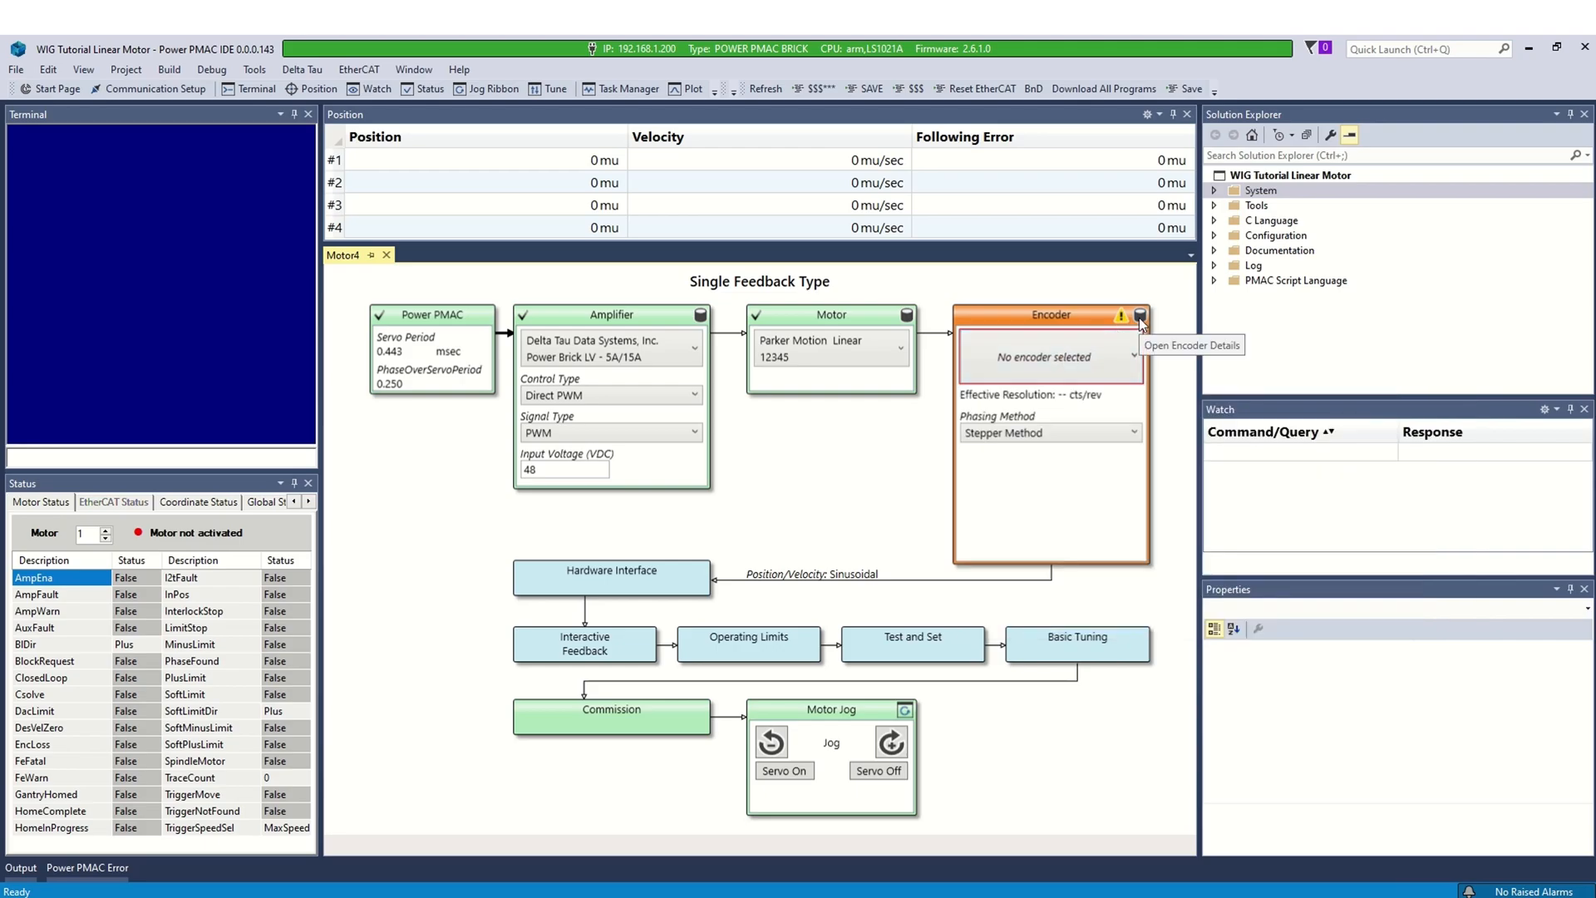
- Create and save encoder Parker Motion Linear 12345: analog sinusoidal, linear, 20 µm, 2 m/s
click(1140, 315)
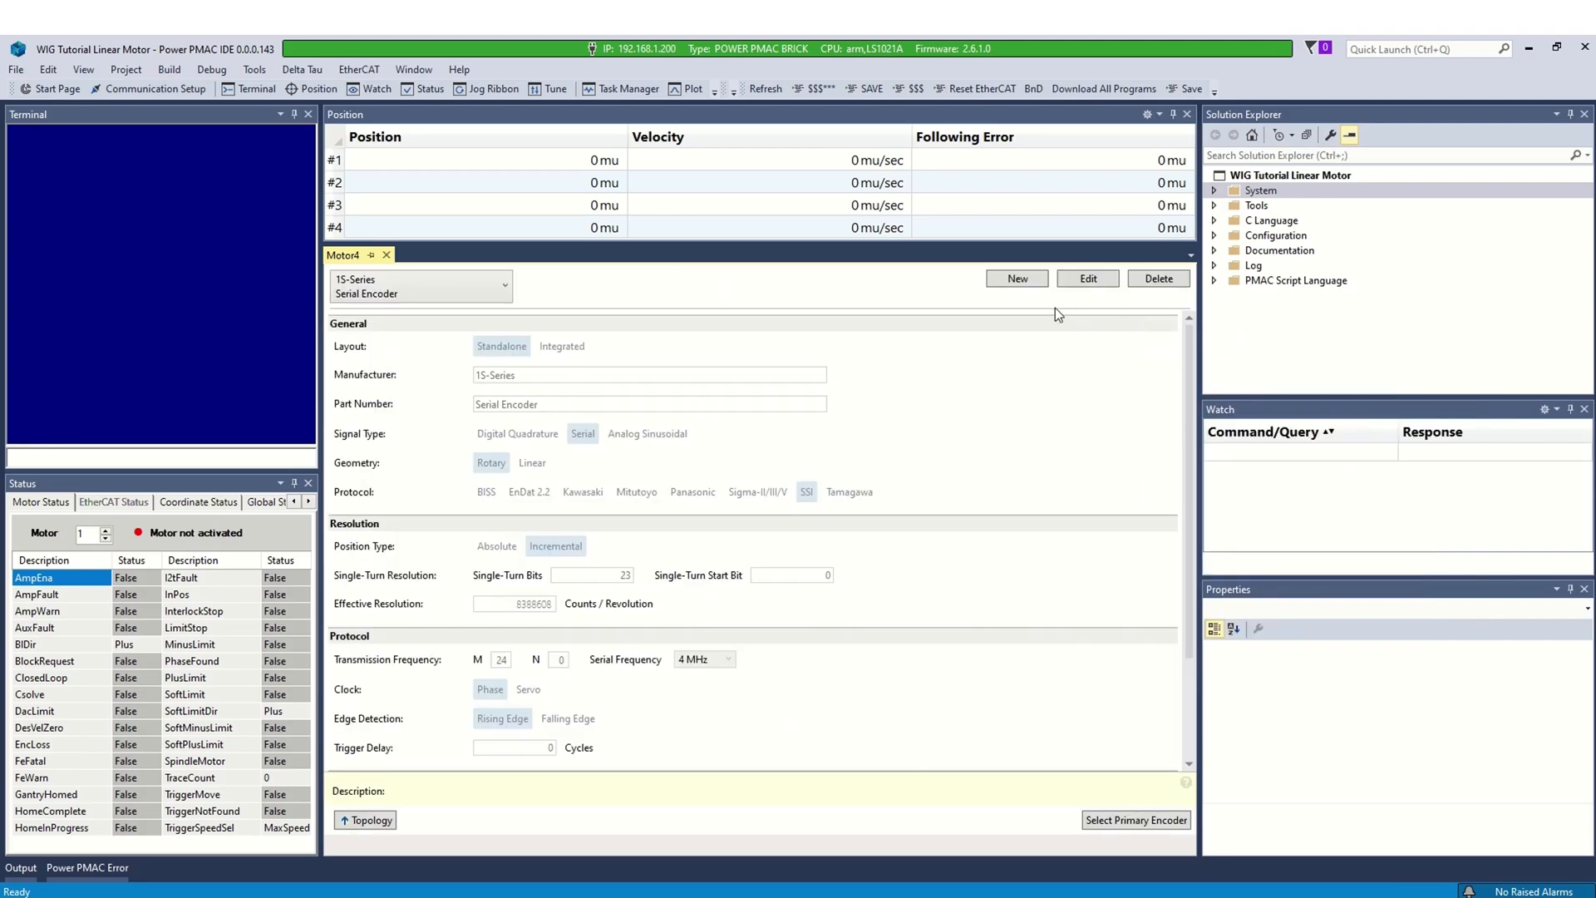
click(1015, 278)
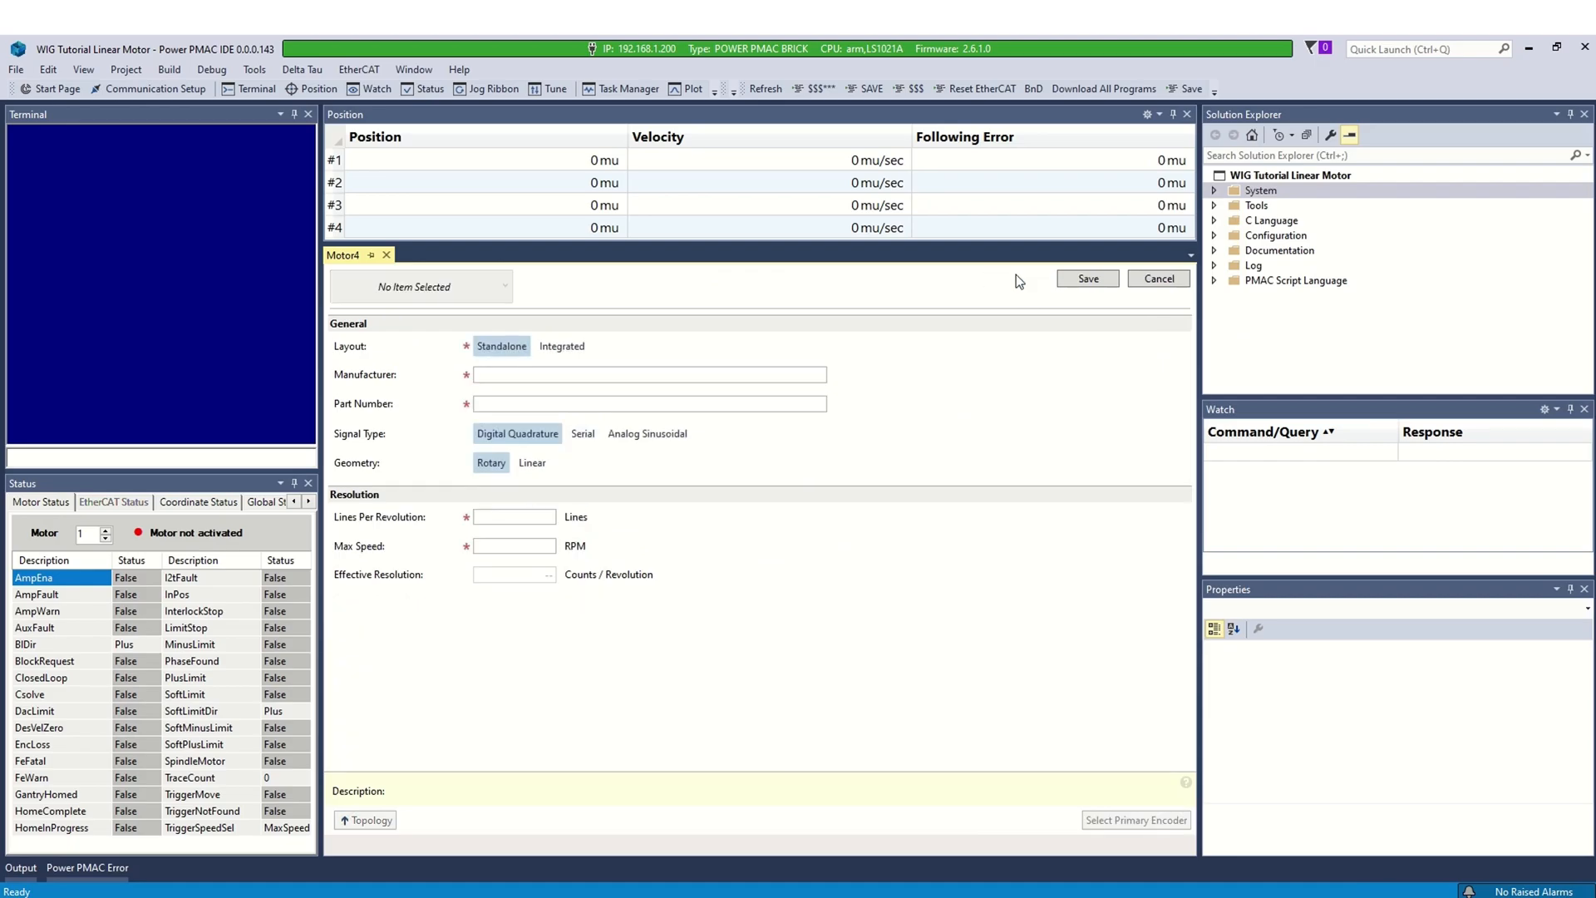
text(12345)
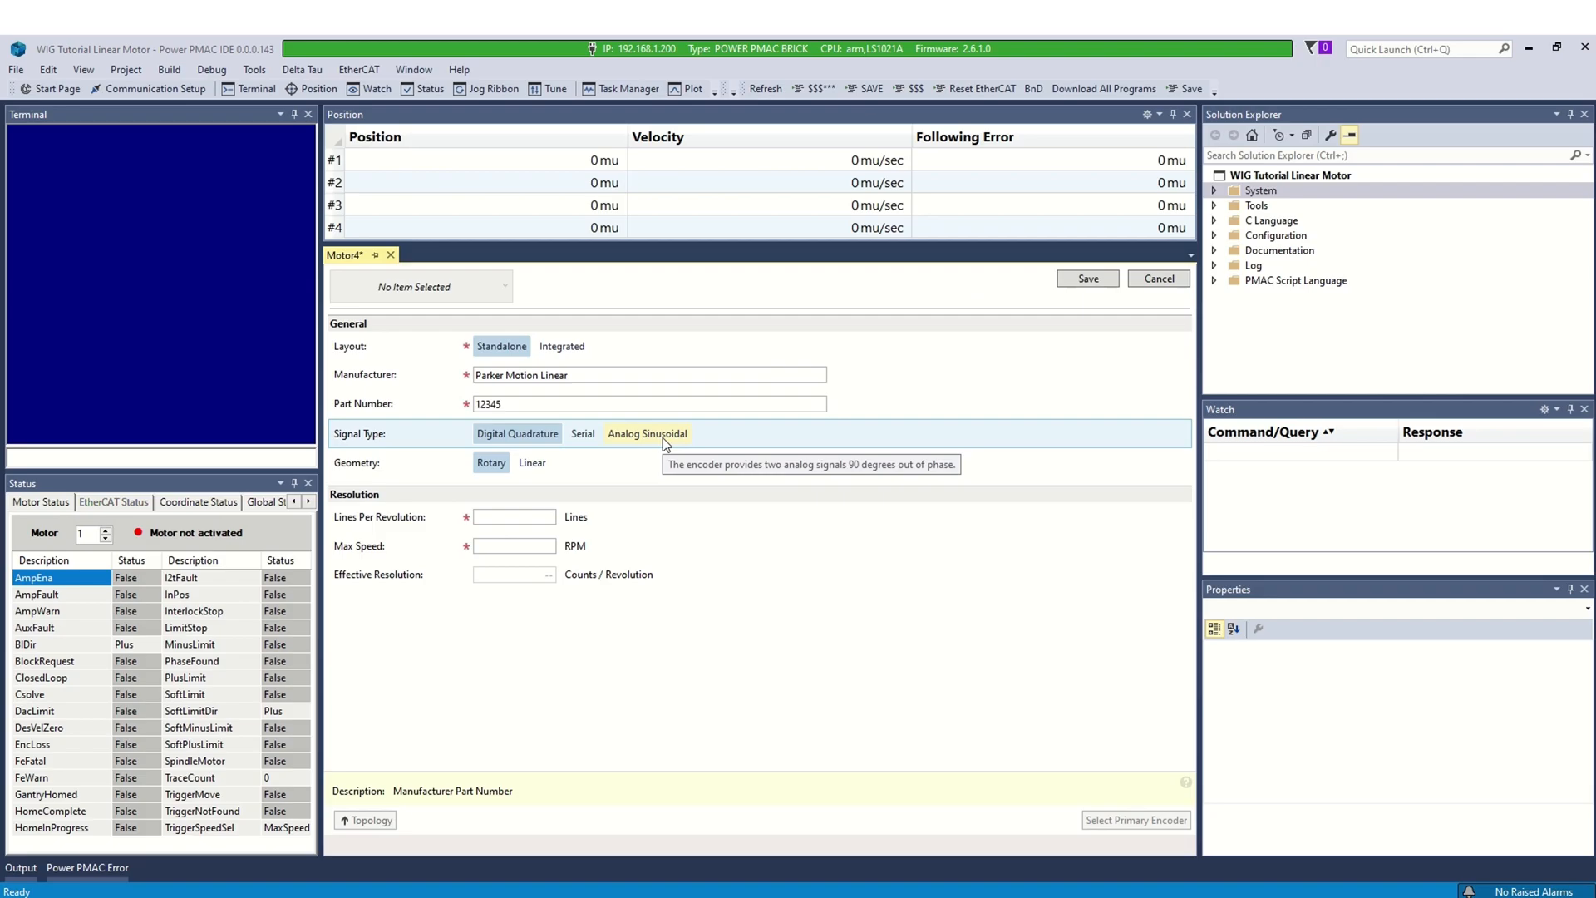
click(647, 434)
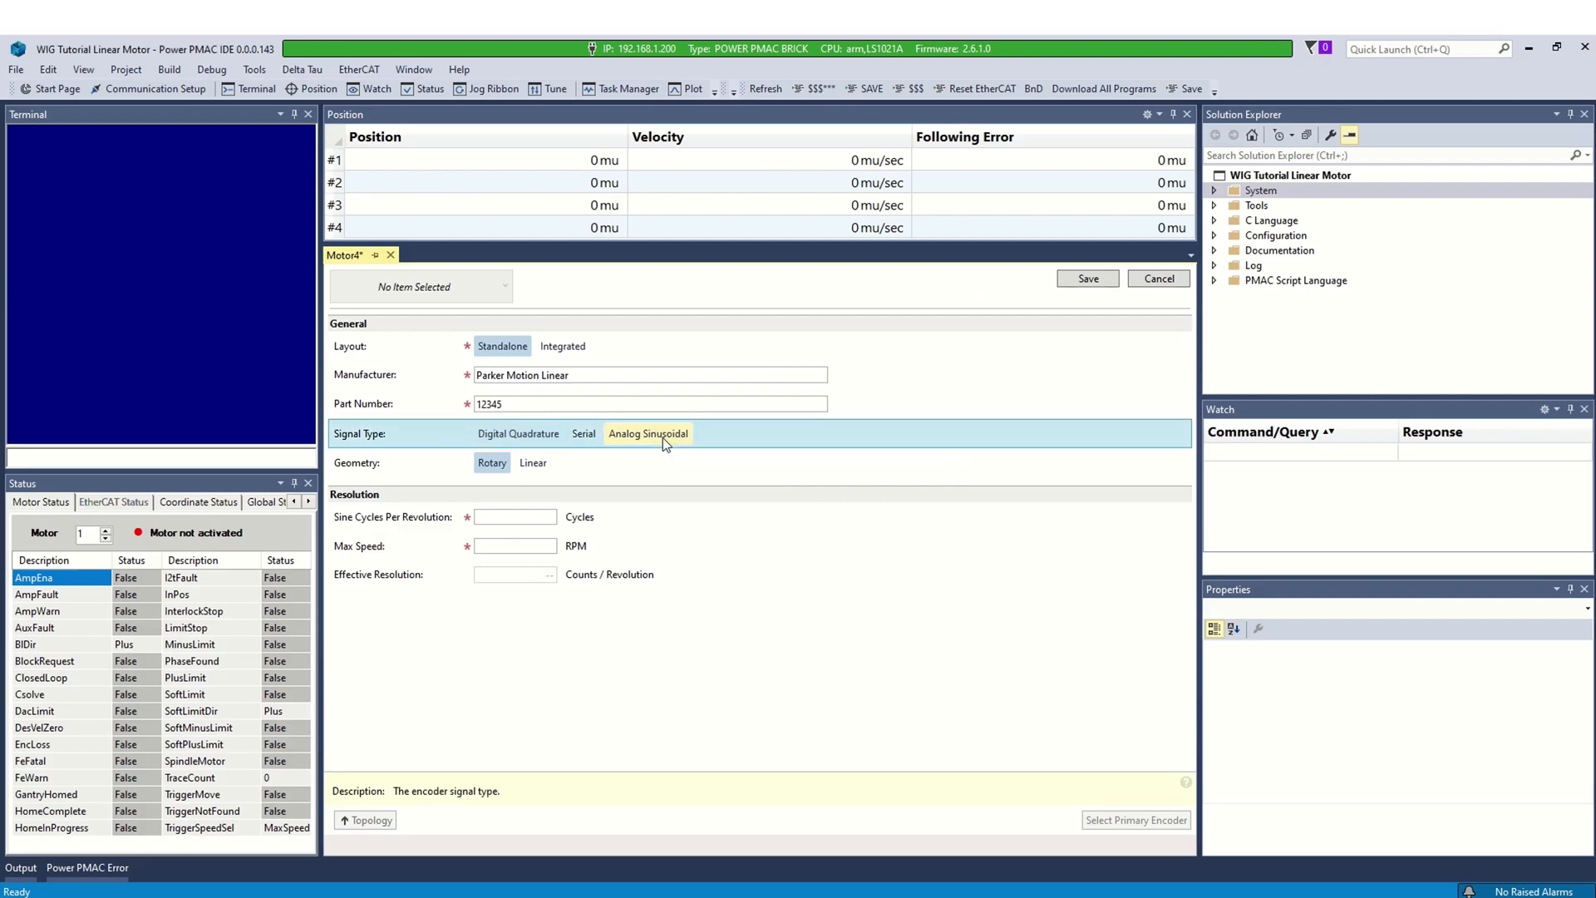
click(533, 462)
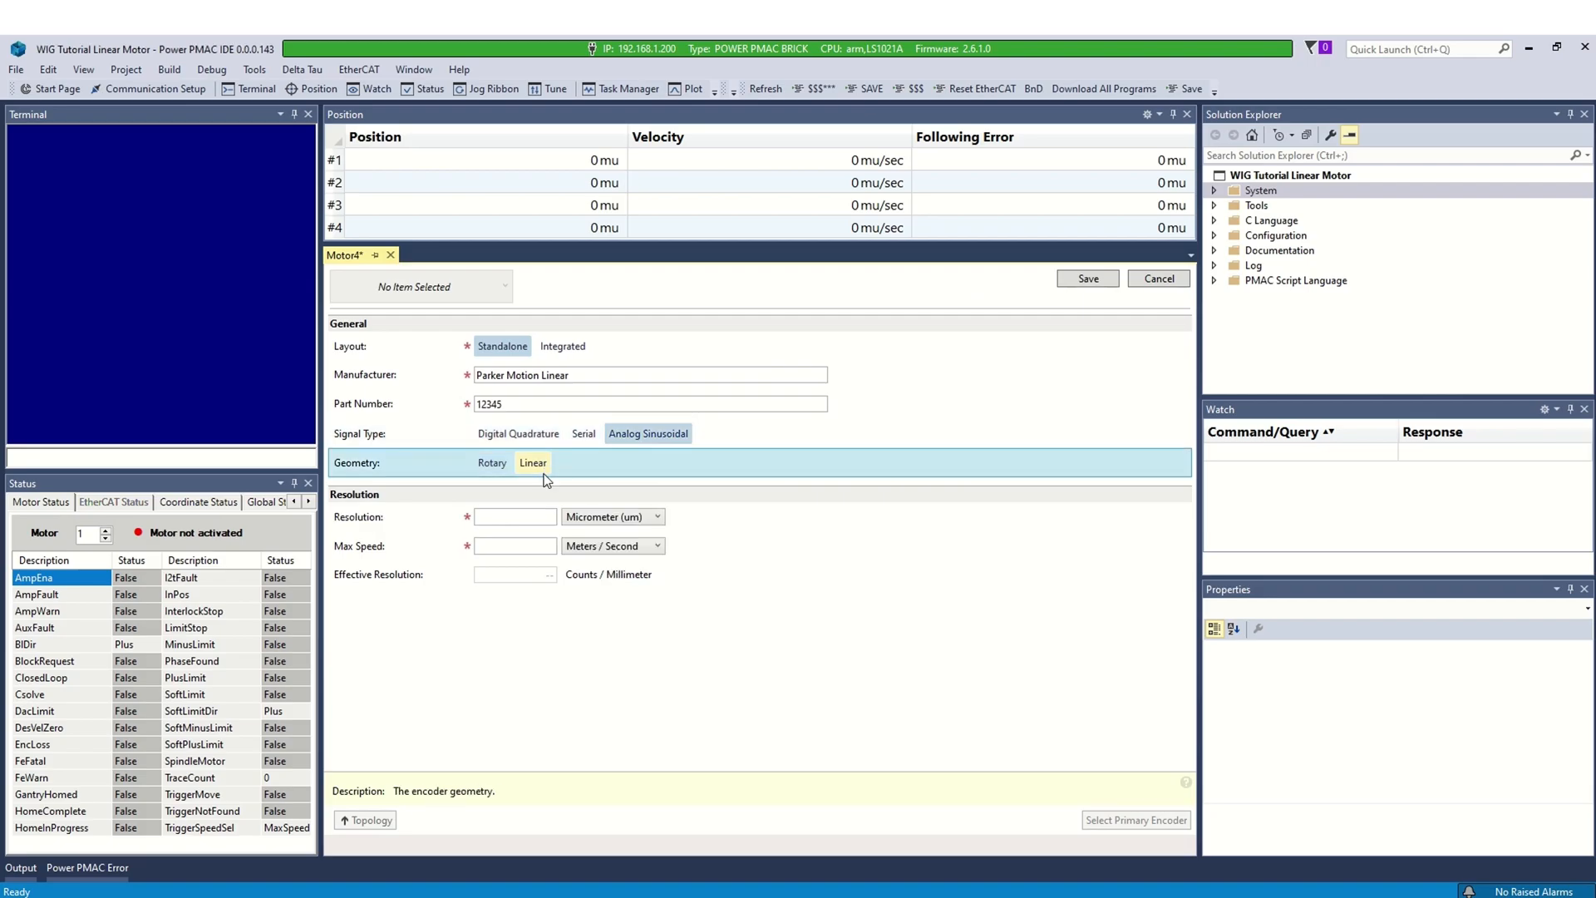
click(514, 517)
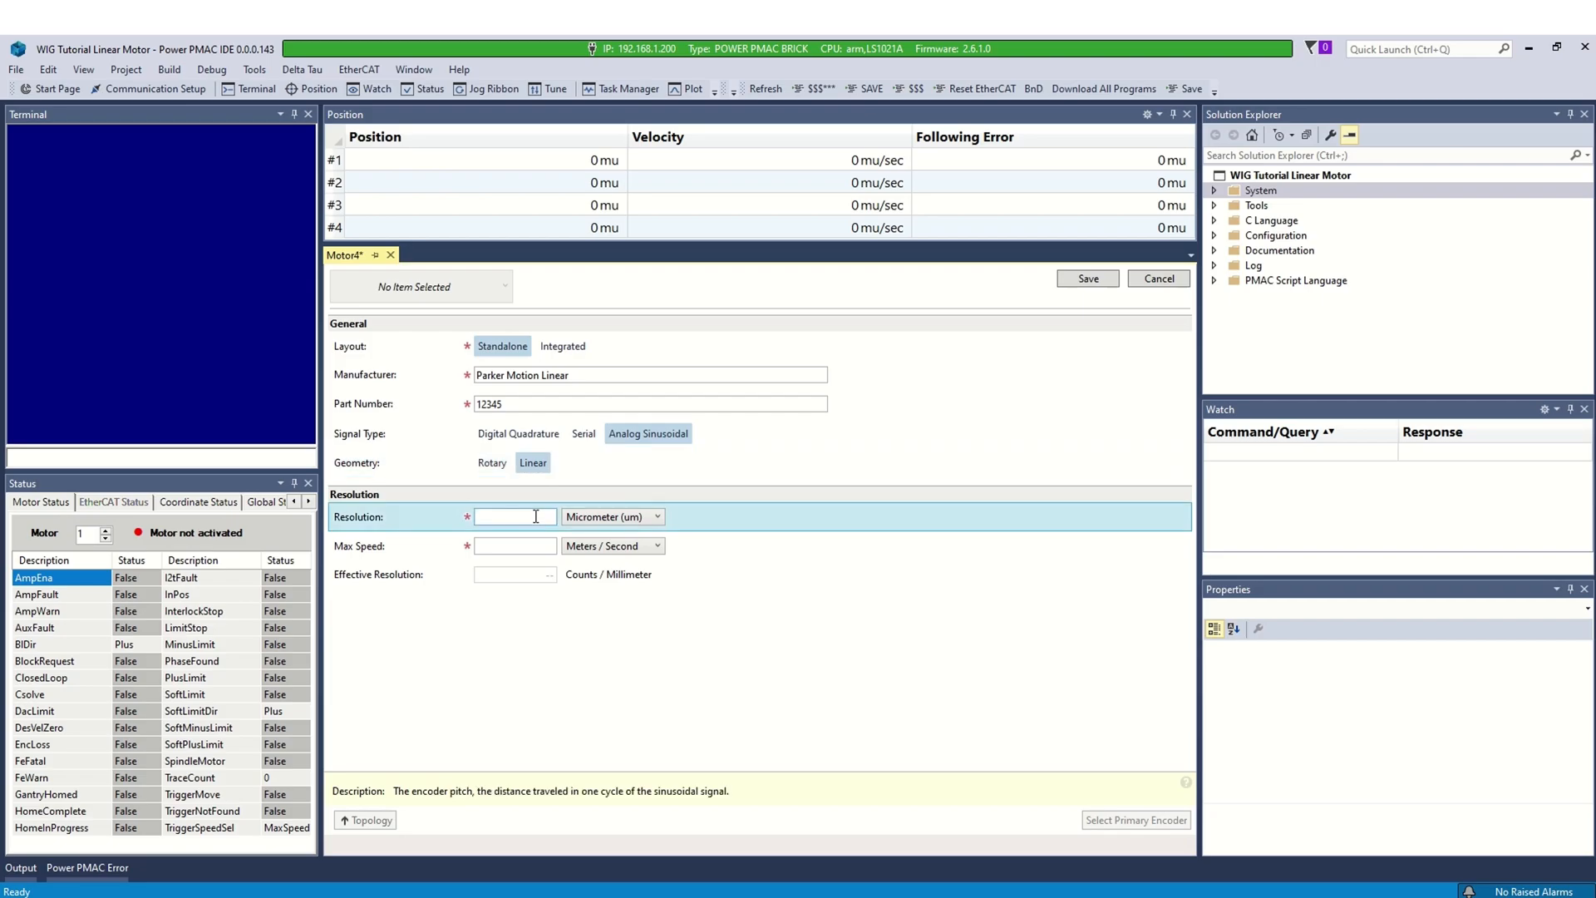
text(2)
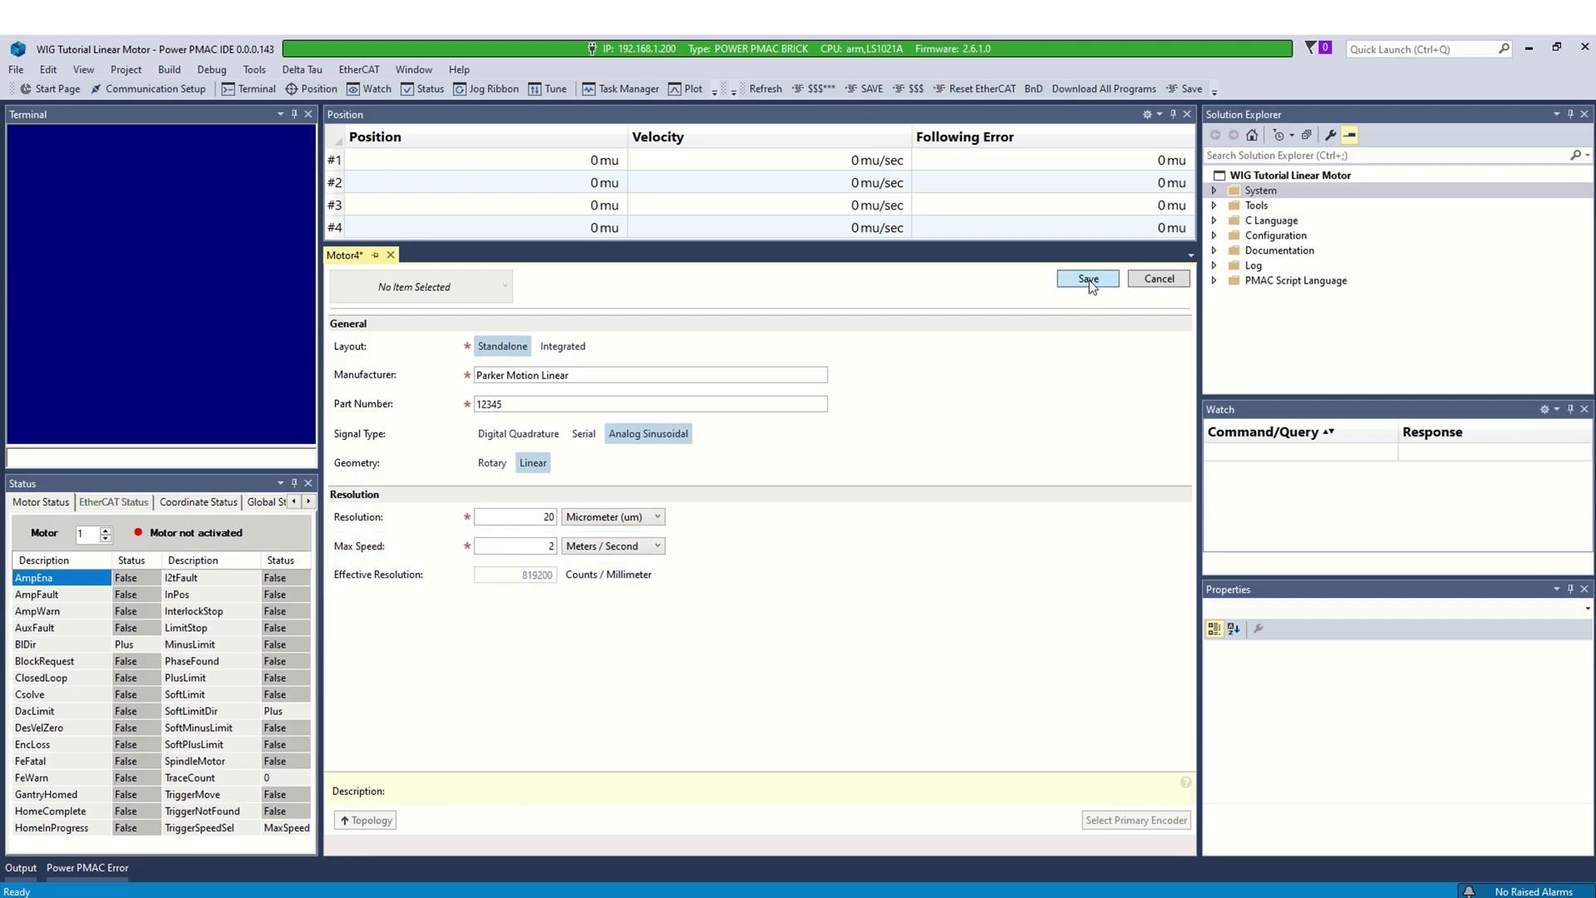
click(1087, 280)
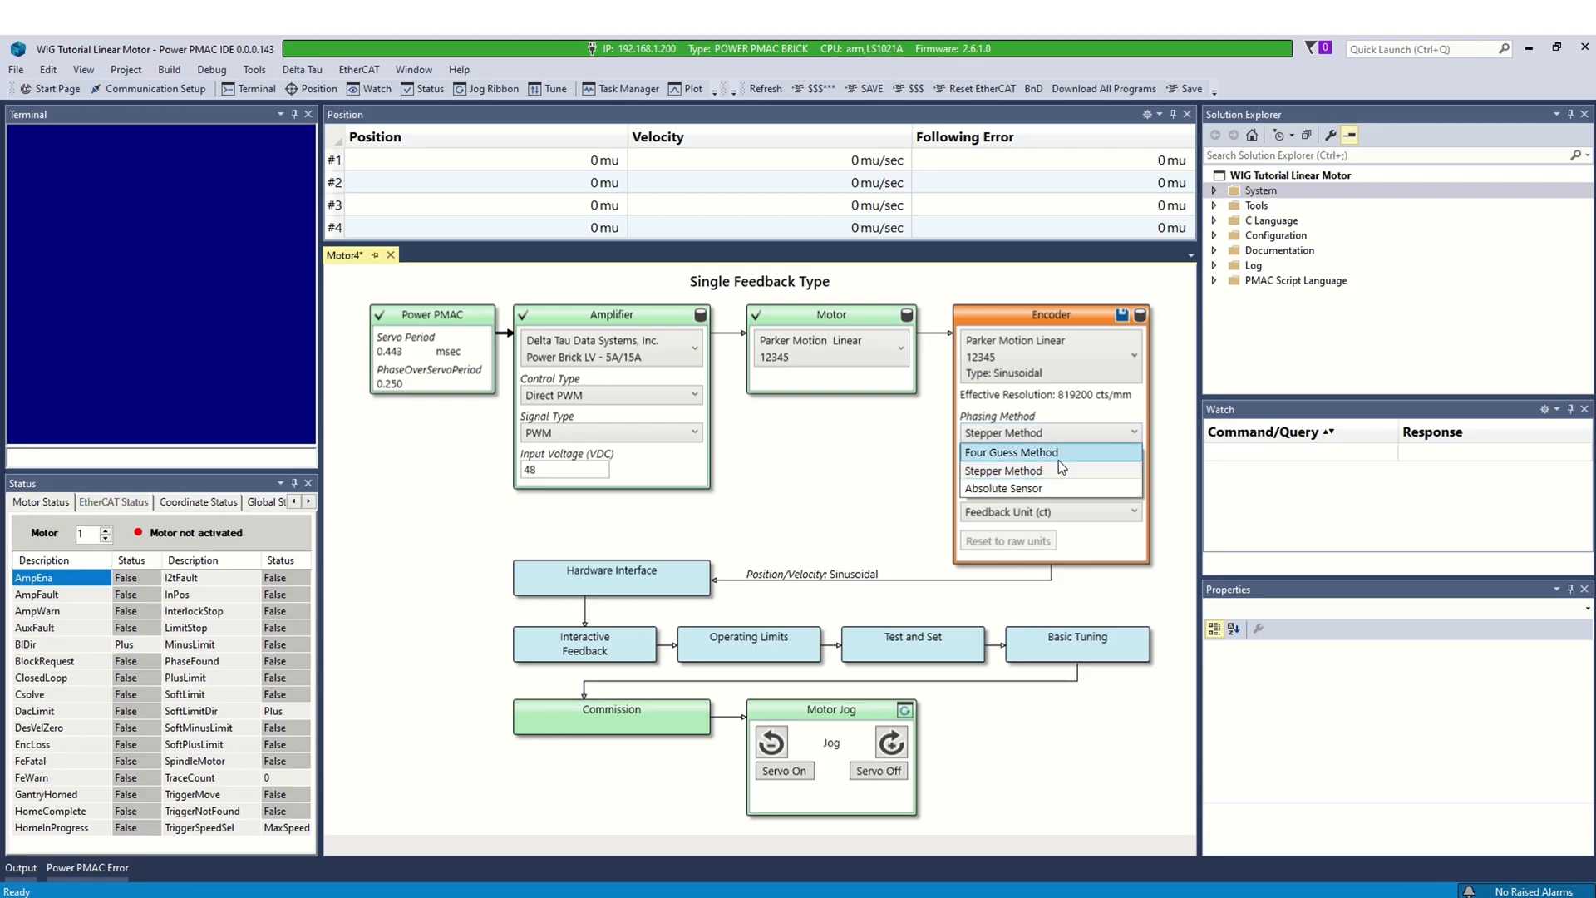
mouse_move(1058, 471)
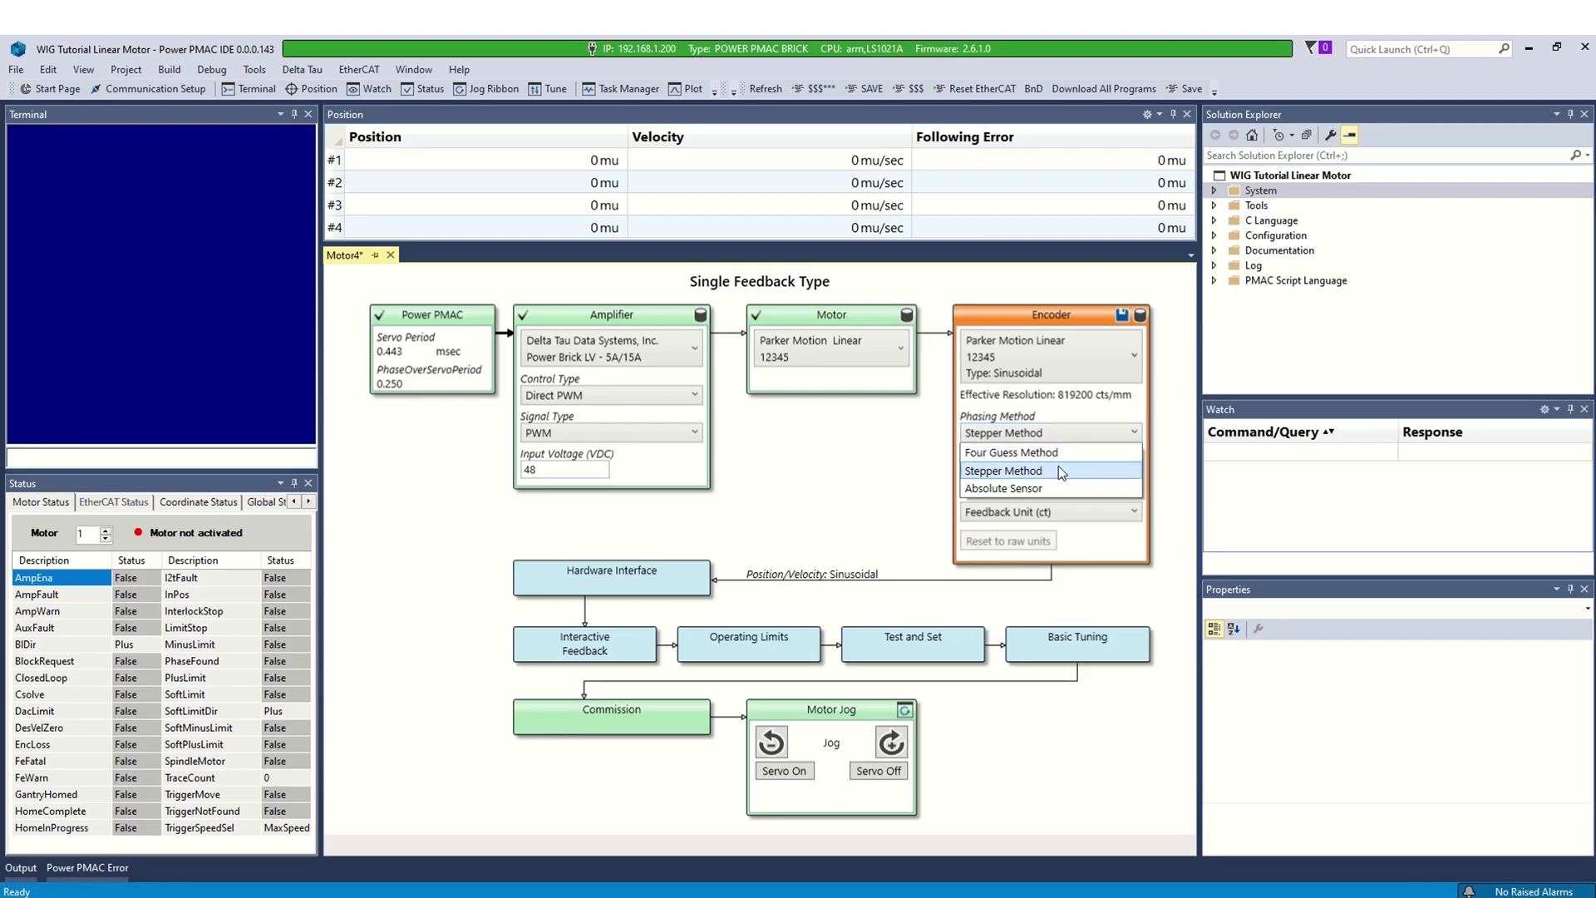
- Choose the Stepper phasing method and enter 10000 user units with millimetres selected
click(1048, 453)
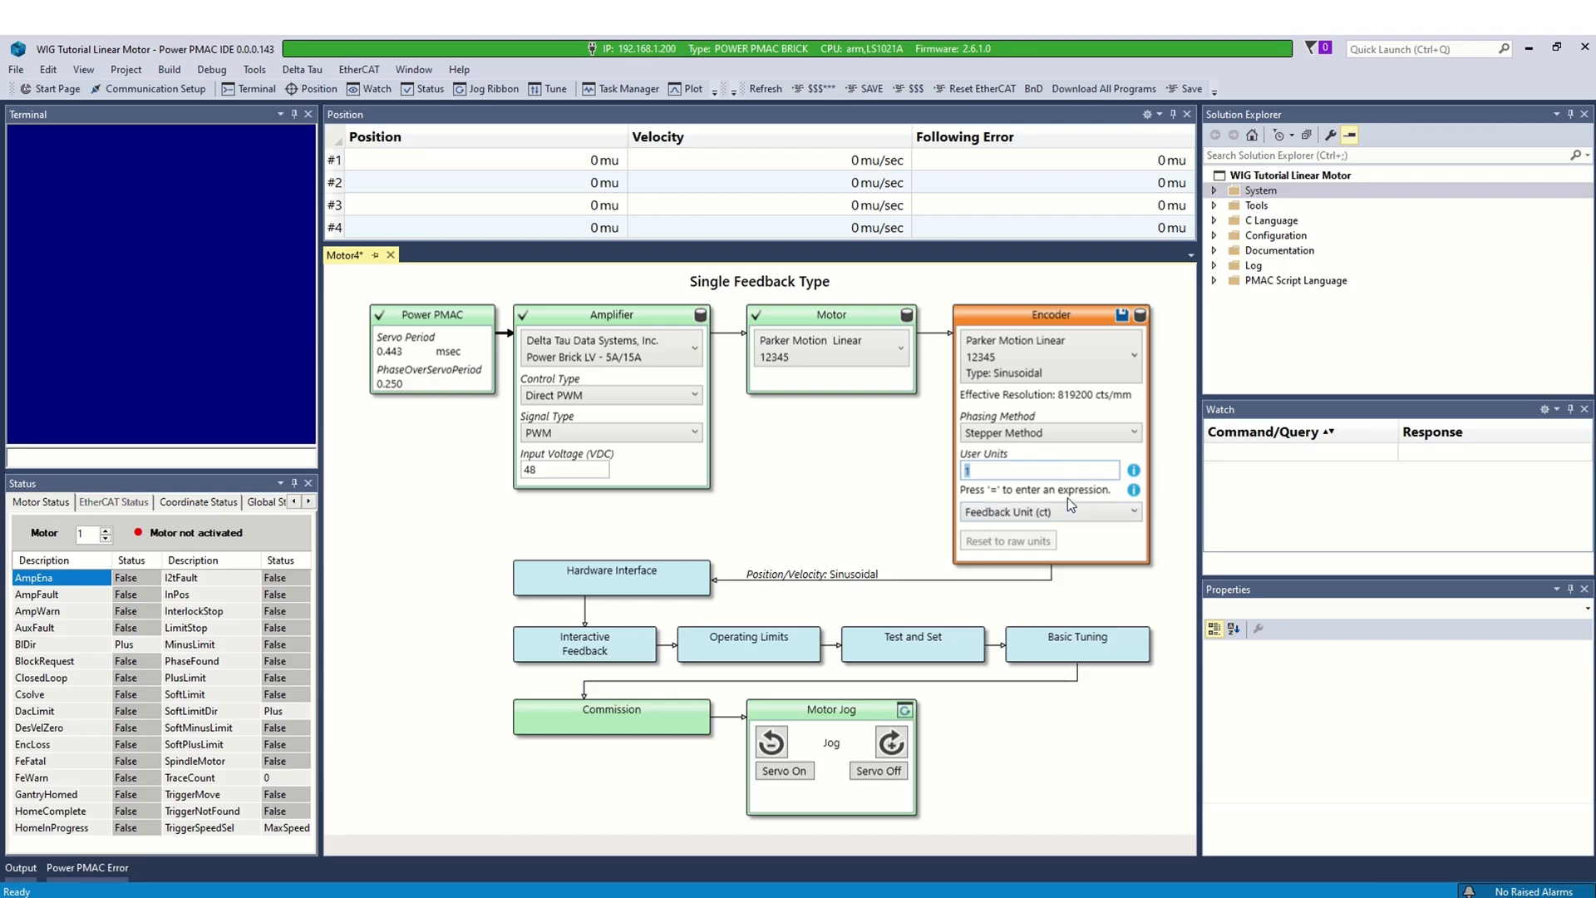
mouse_move(1069, 502)
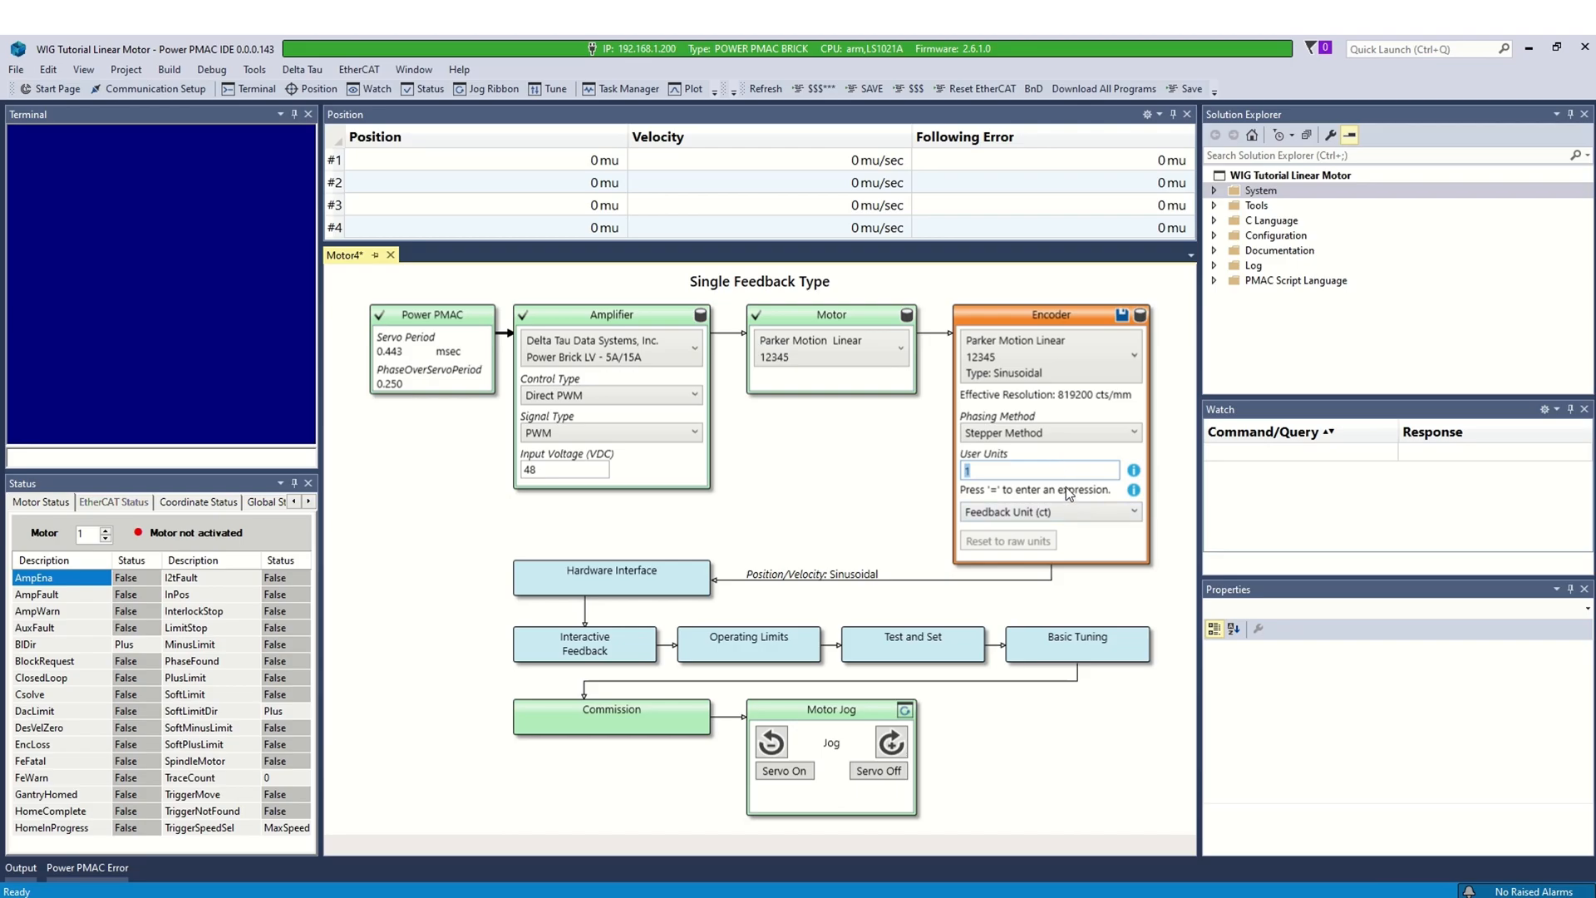
mouse_move(1068, 506)
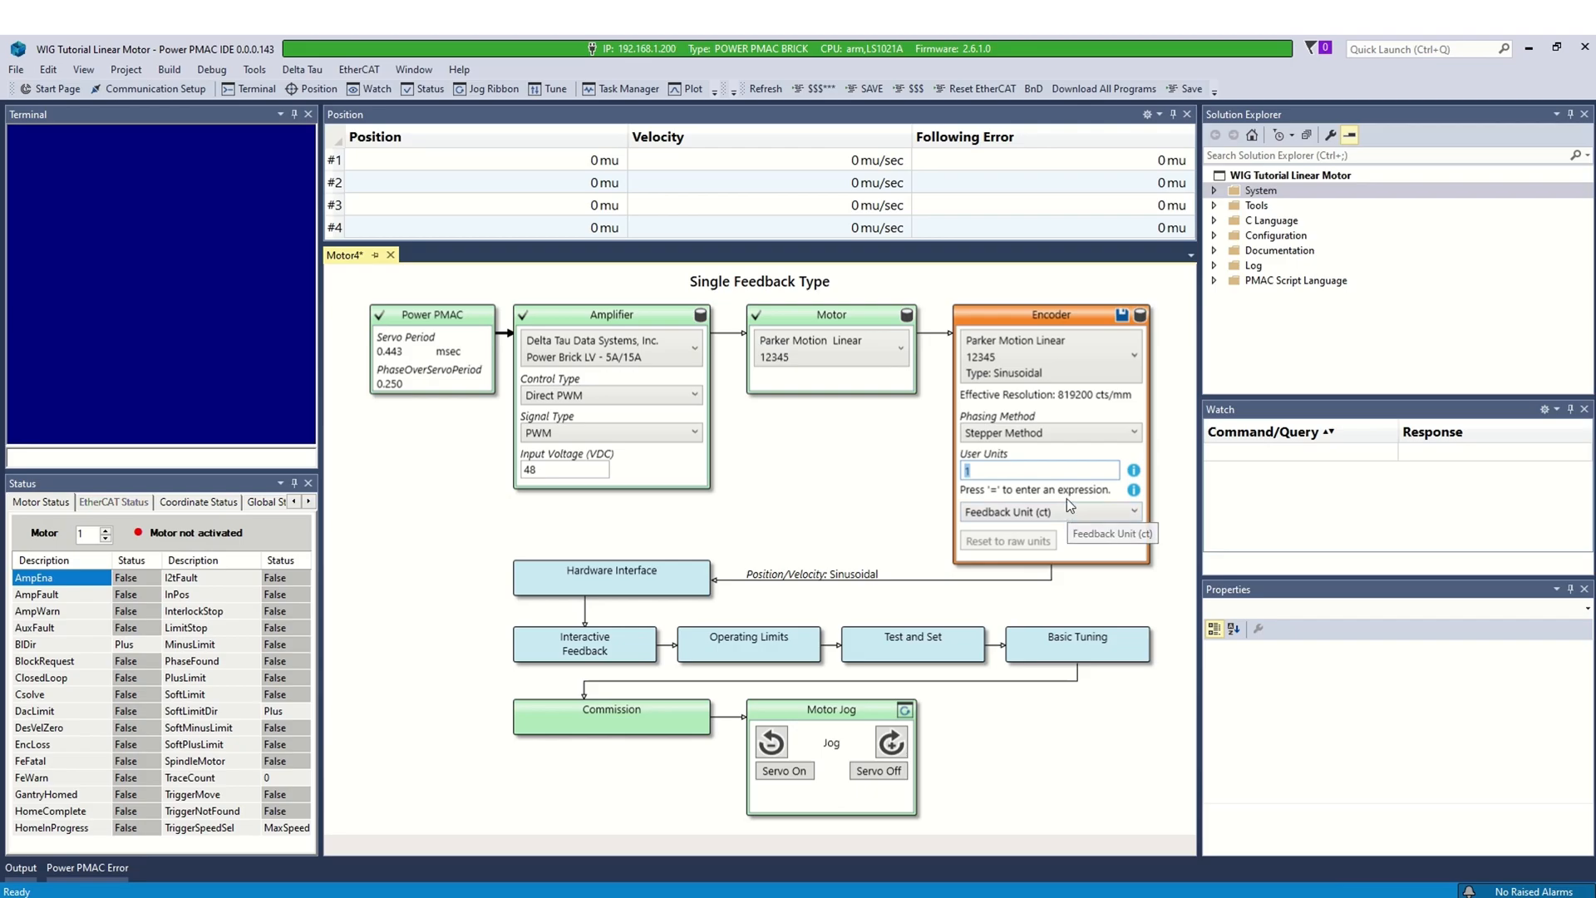
click(1134, 512)
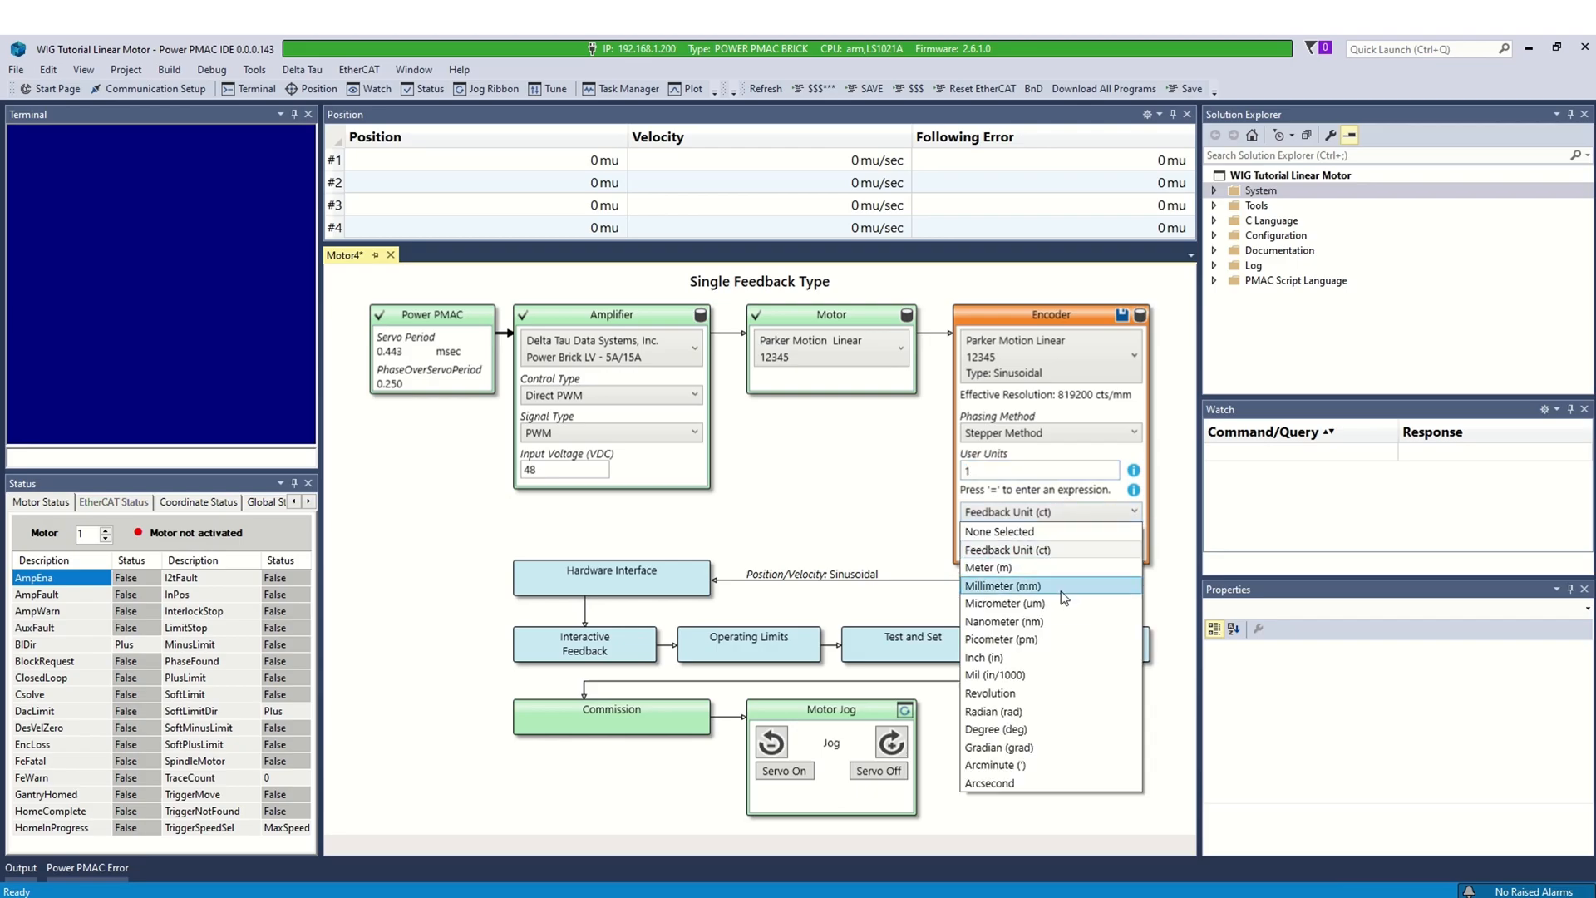
click(1002, 585)
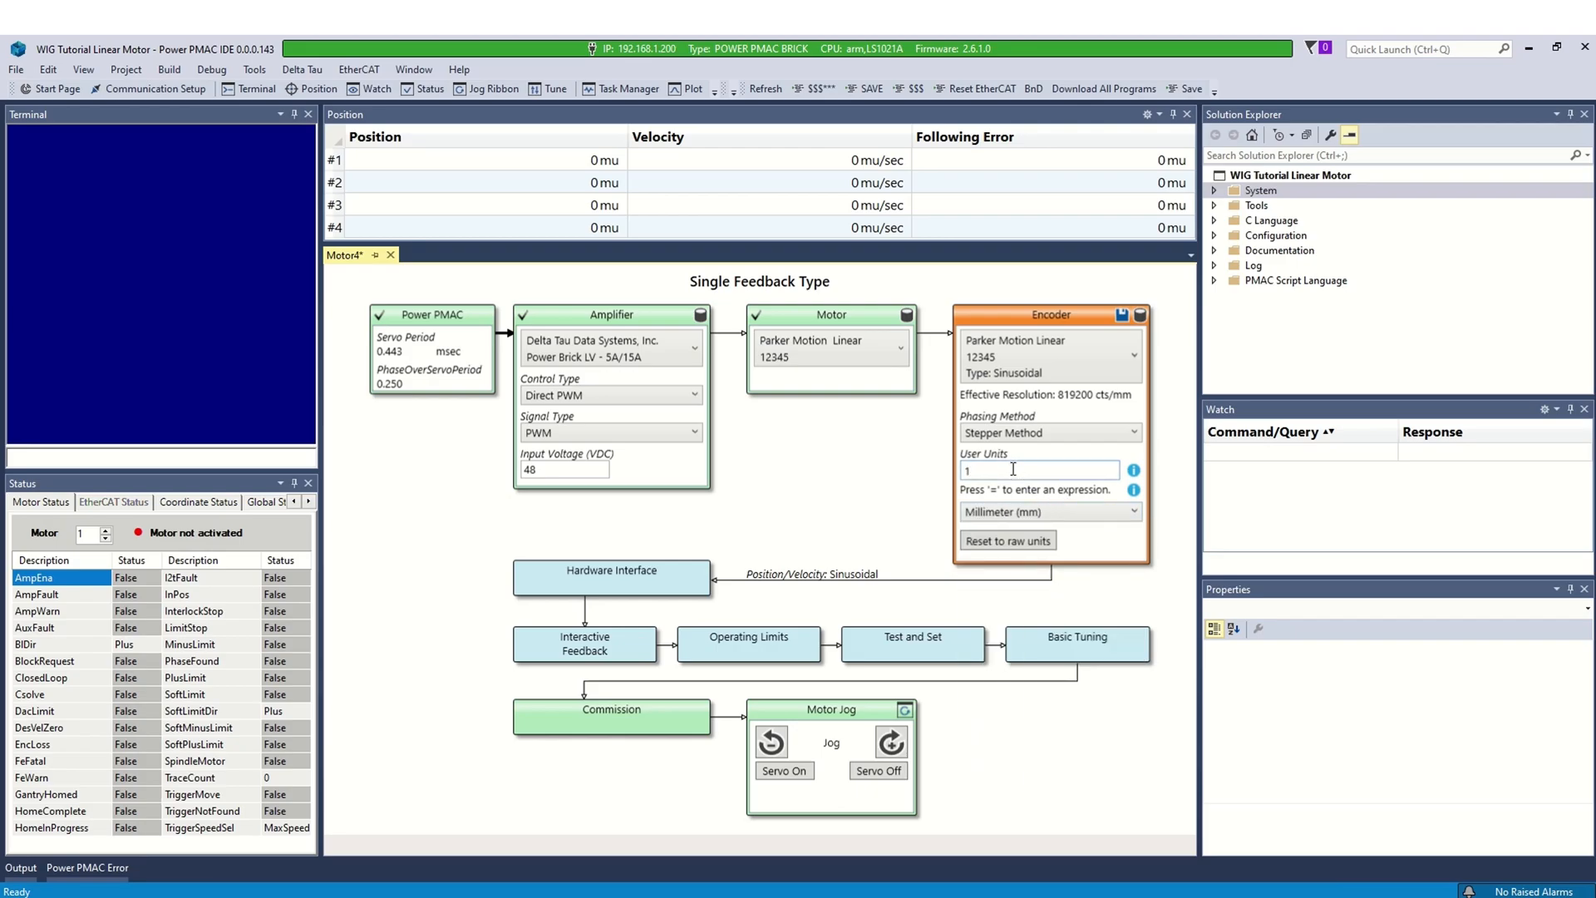
text(10000)
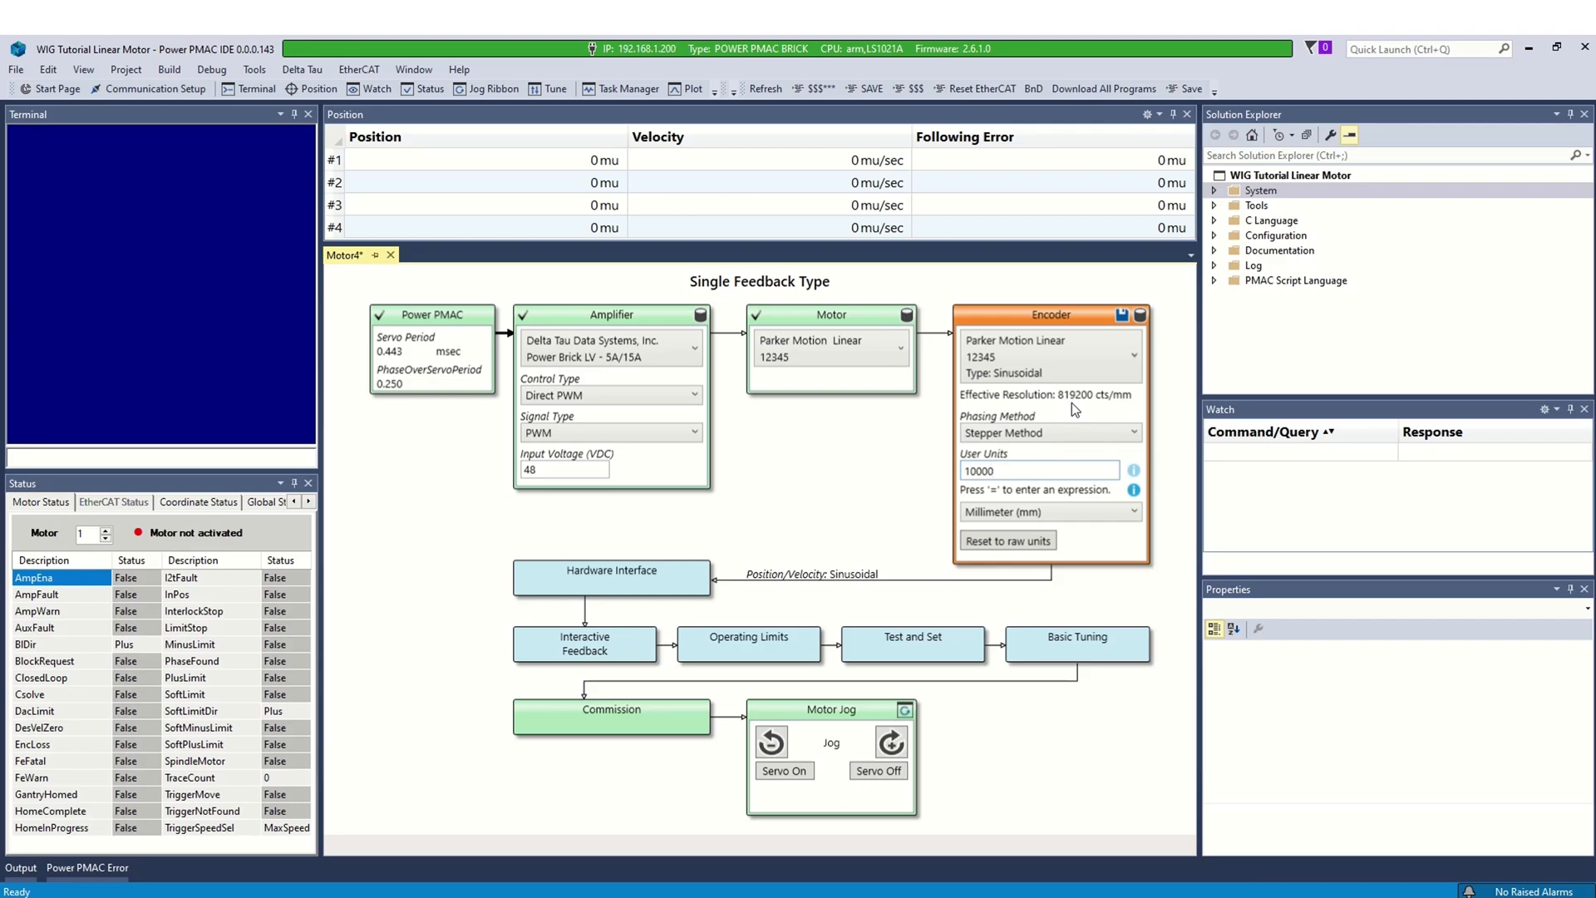
click(1121, 315)
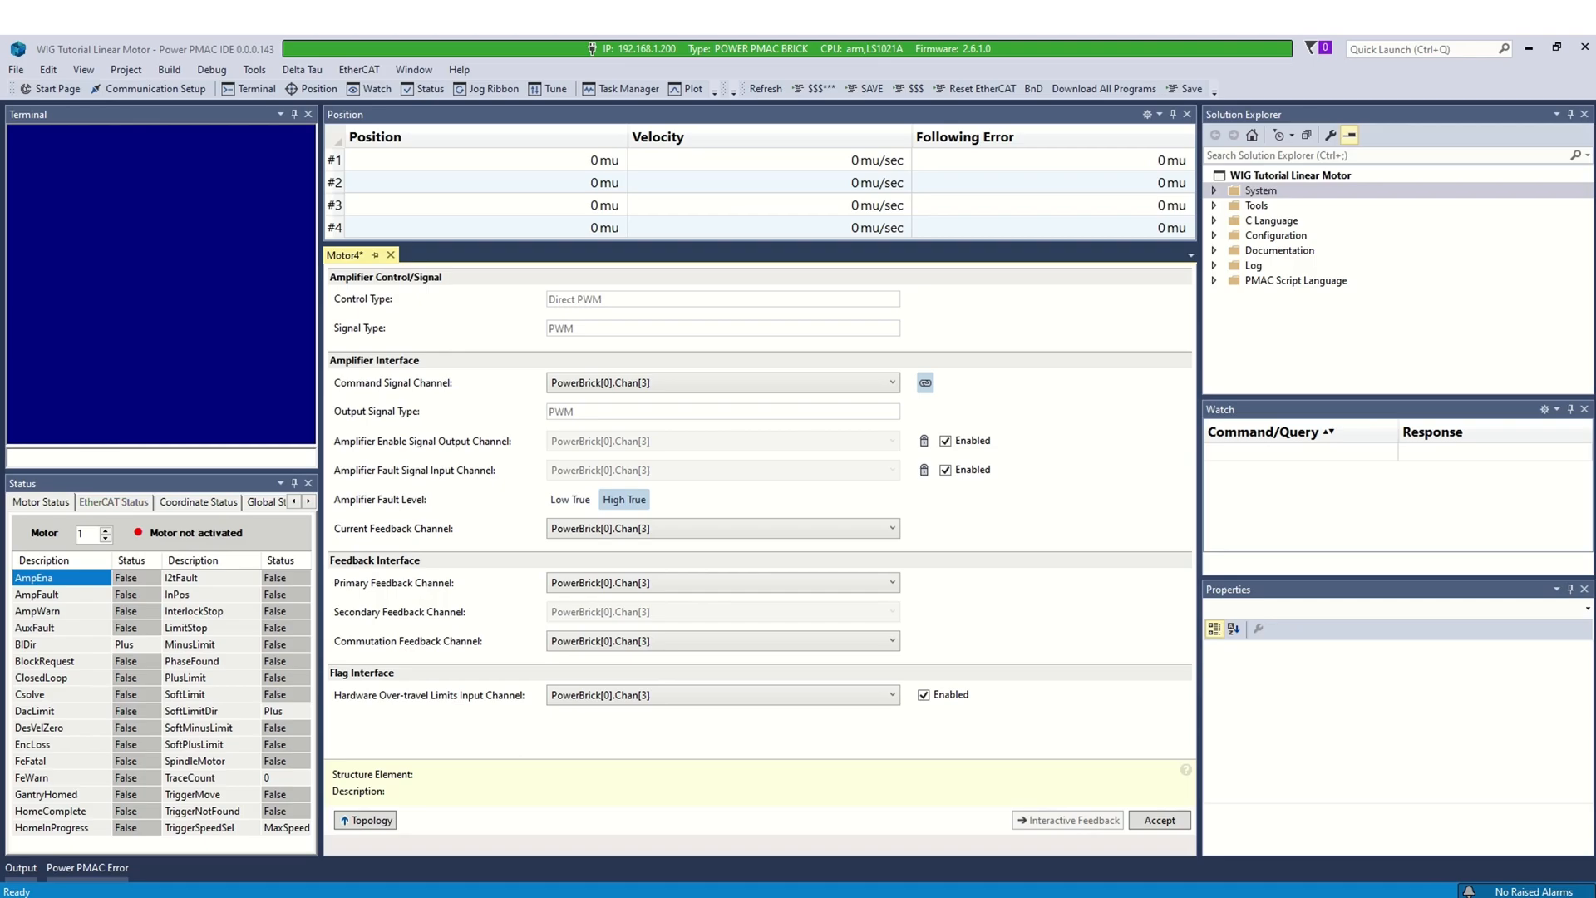
- Untick Enabled for the Hardware Over-travel Limits input channel and accept Motor 4's interface
click(892, 382)
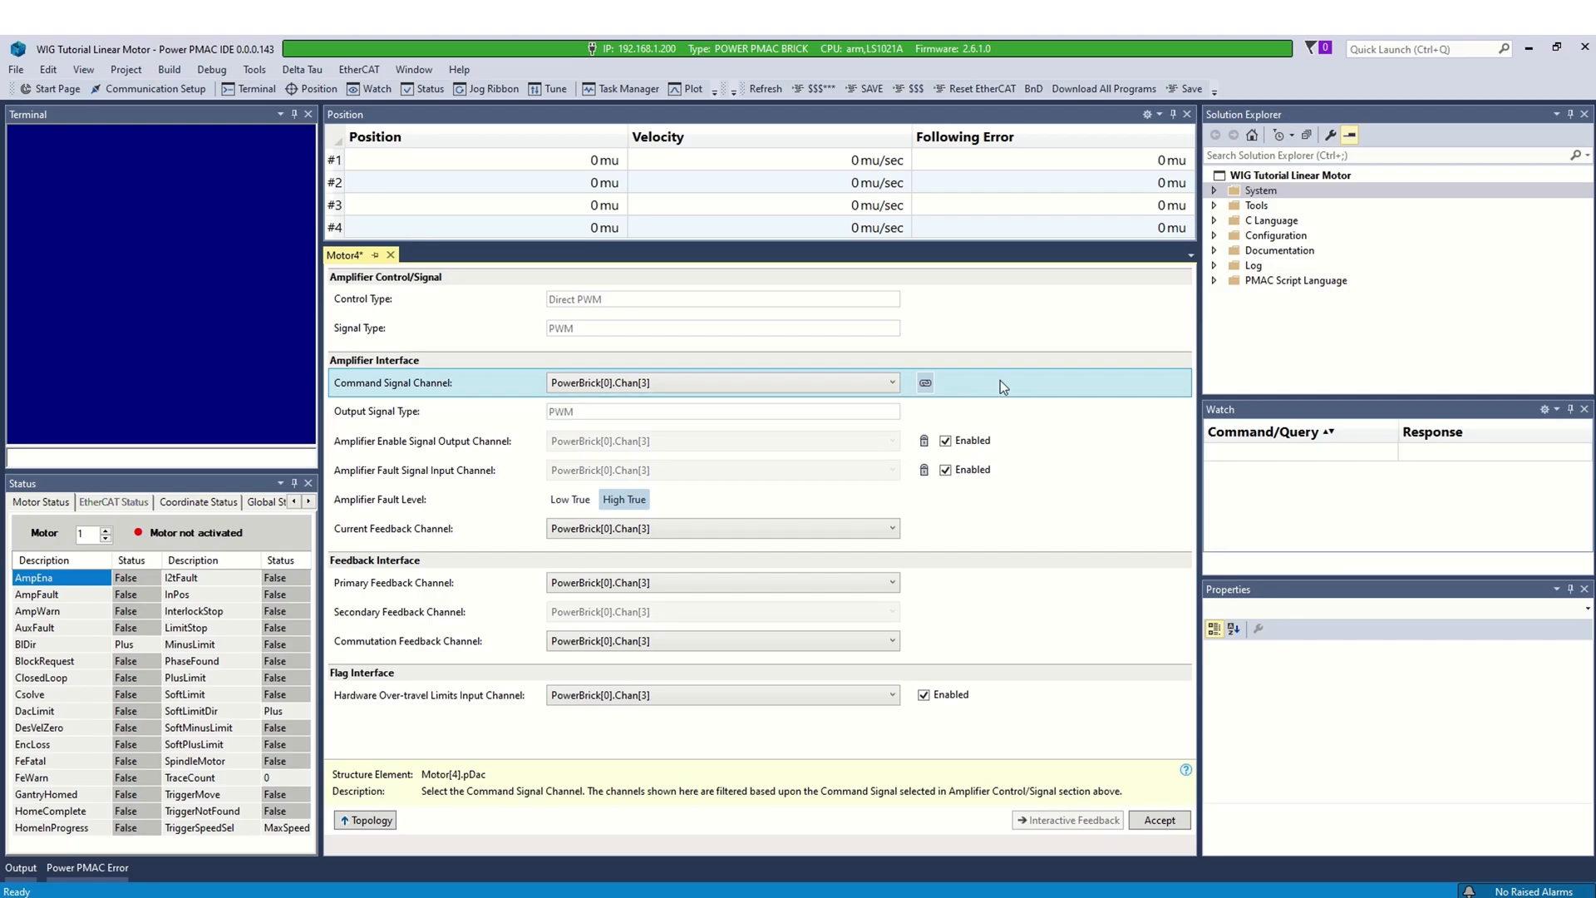
click(924, 695)
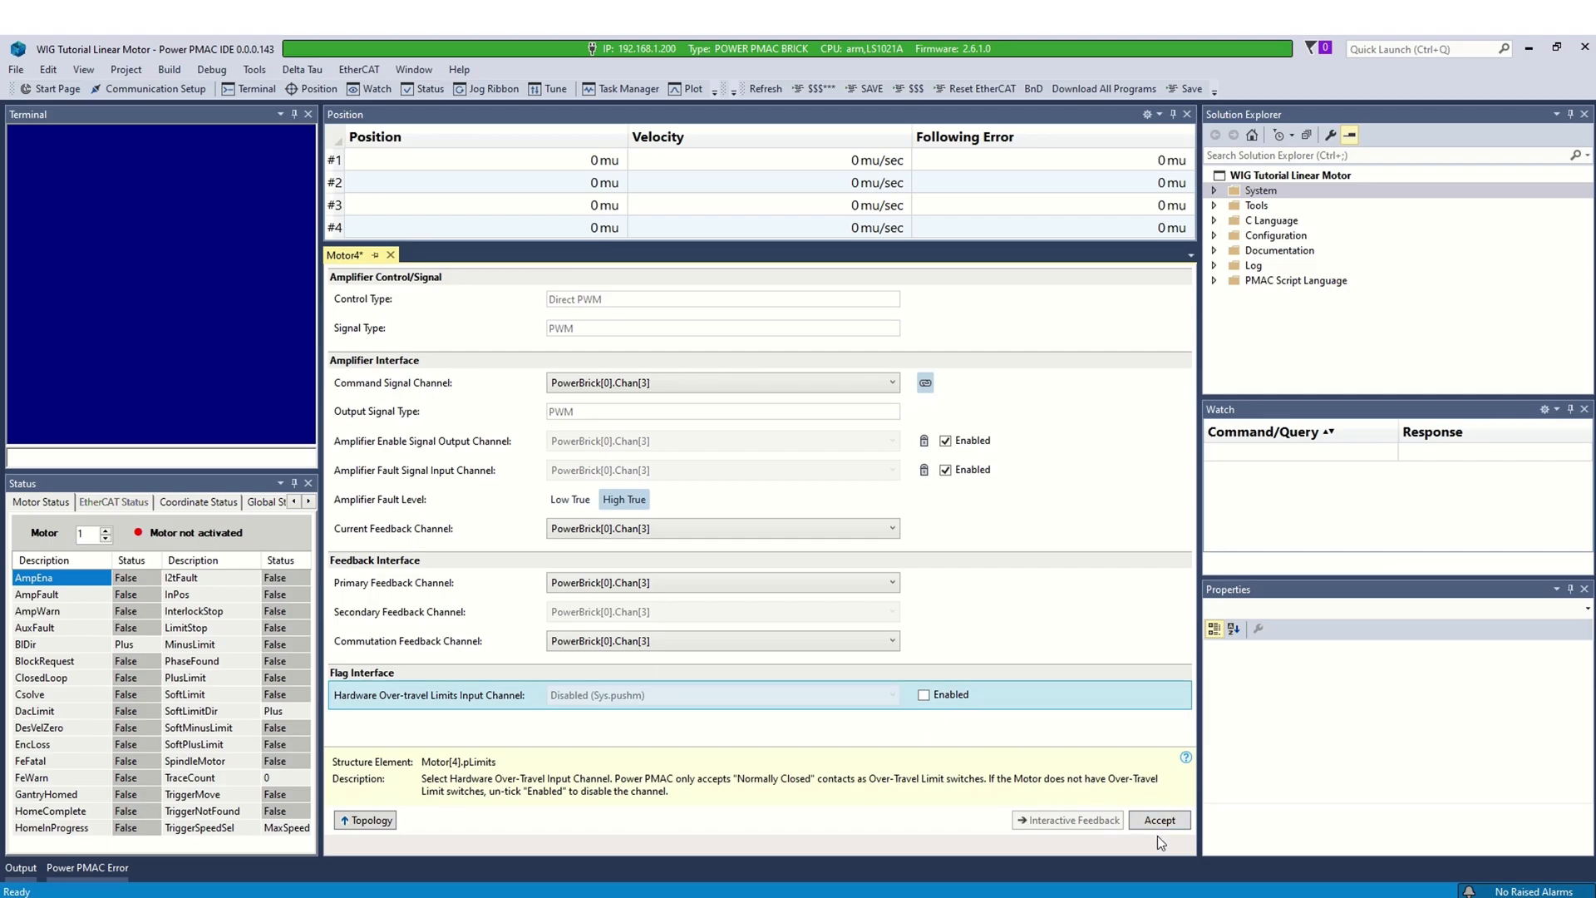
mouse_move(979, 837)
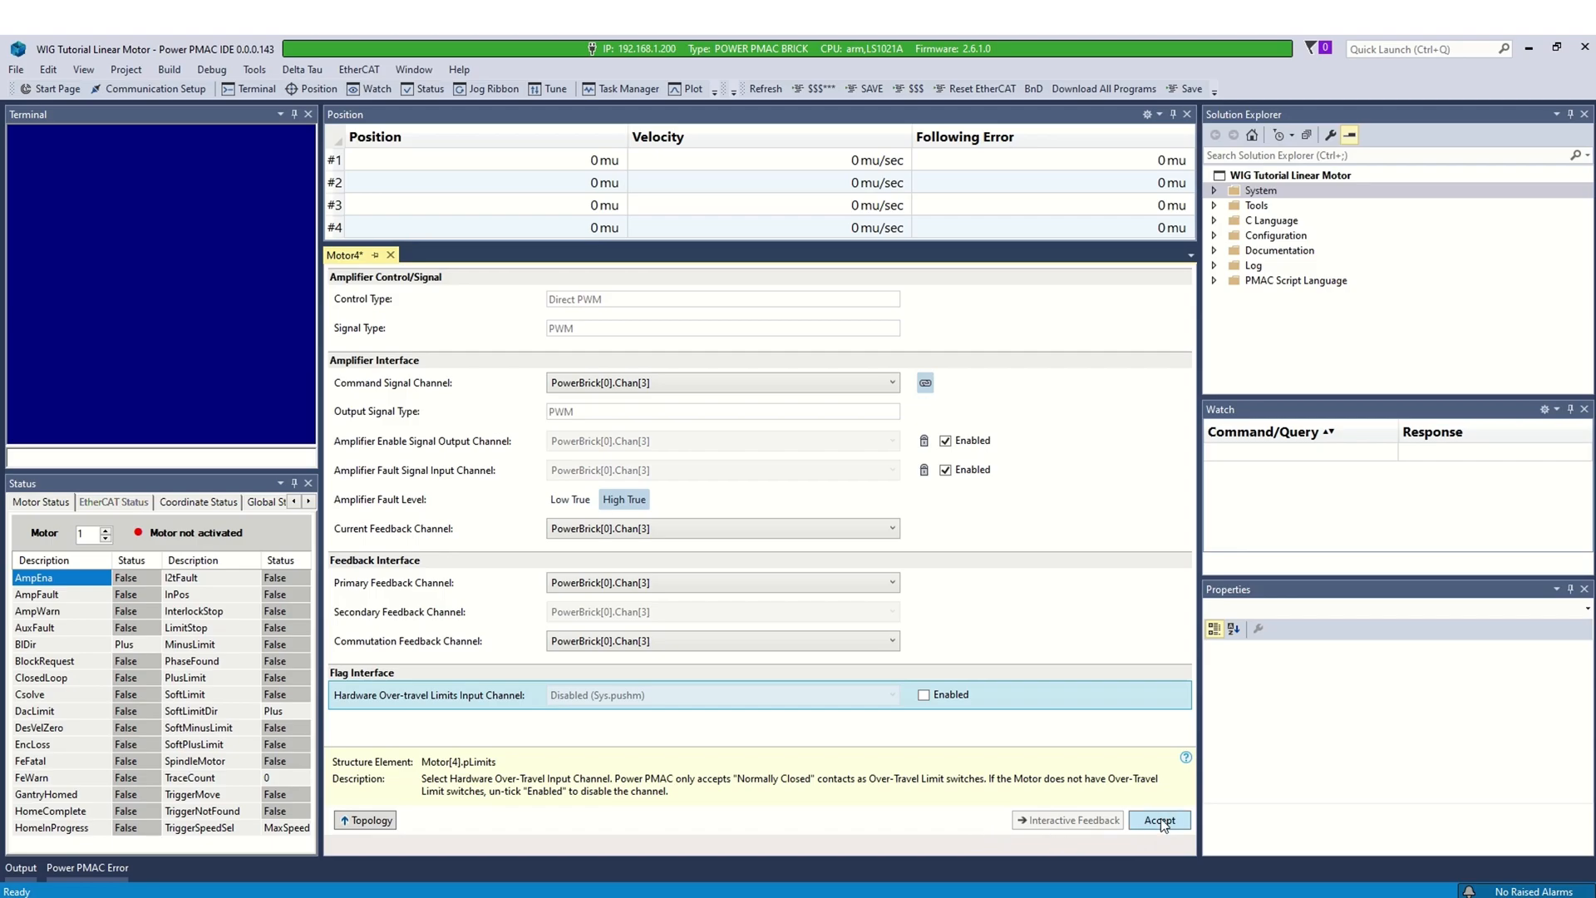
click(1160, 819)
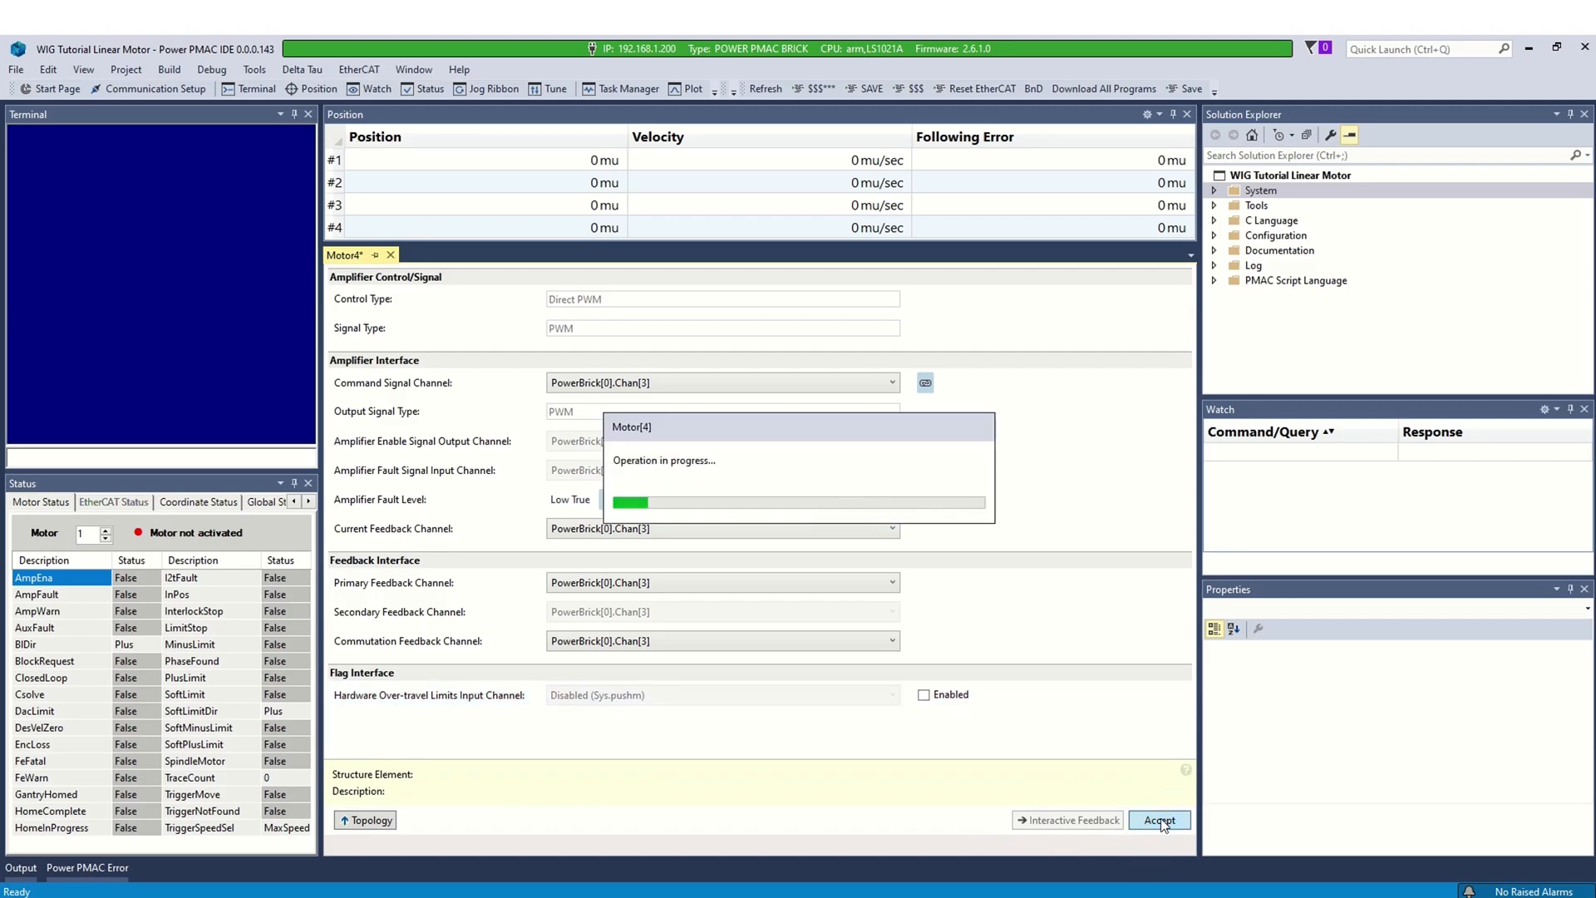
click(1159, 820)
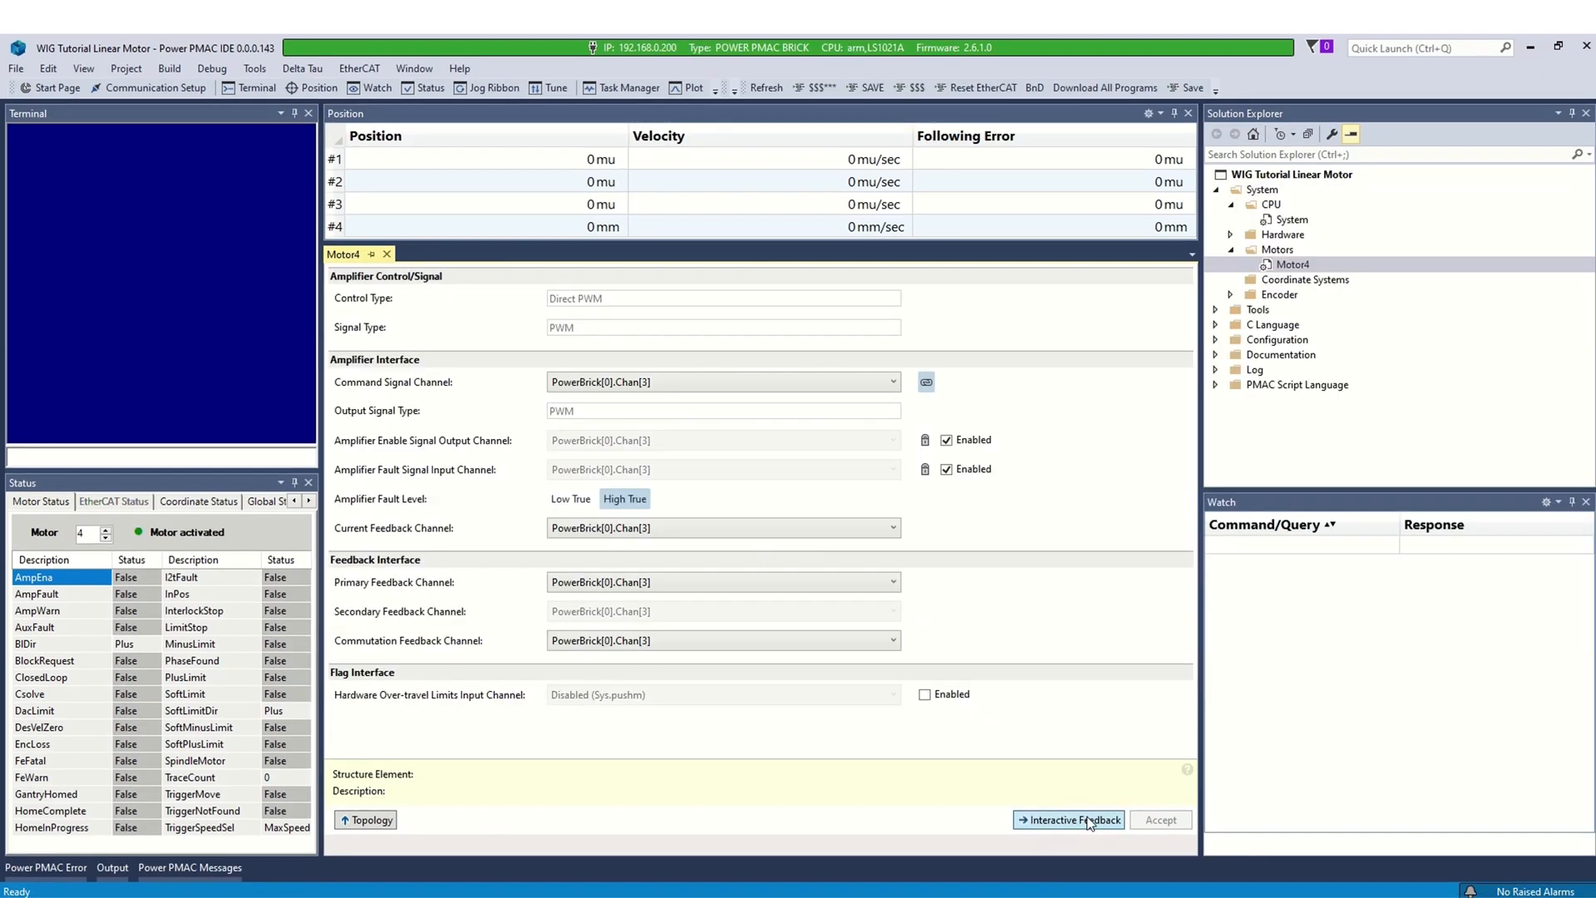
- Run Interactive Feedback to watch Motor 4's encoder position and direction, then accept
click(1067, 820)
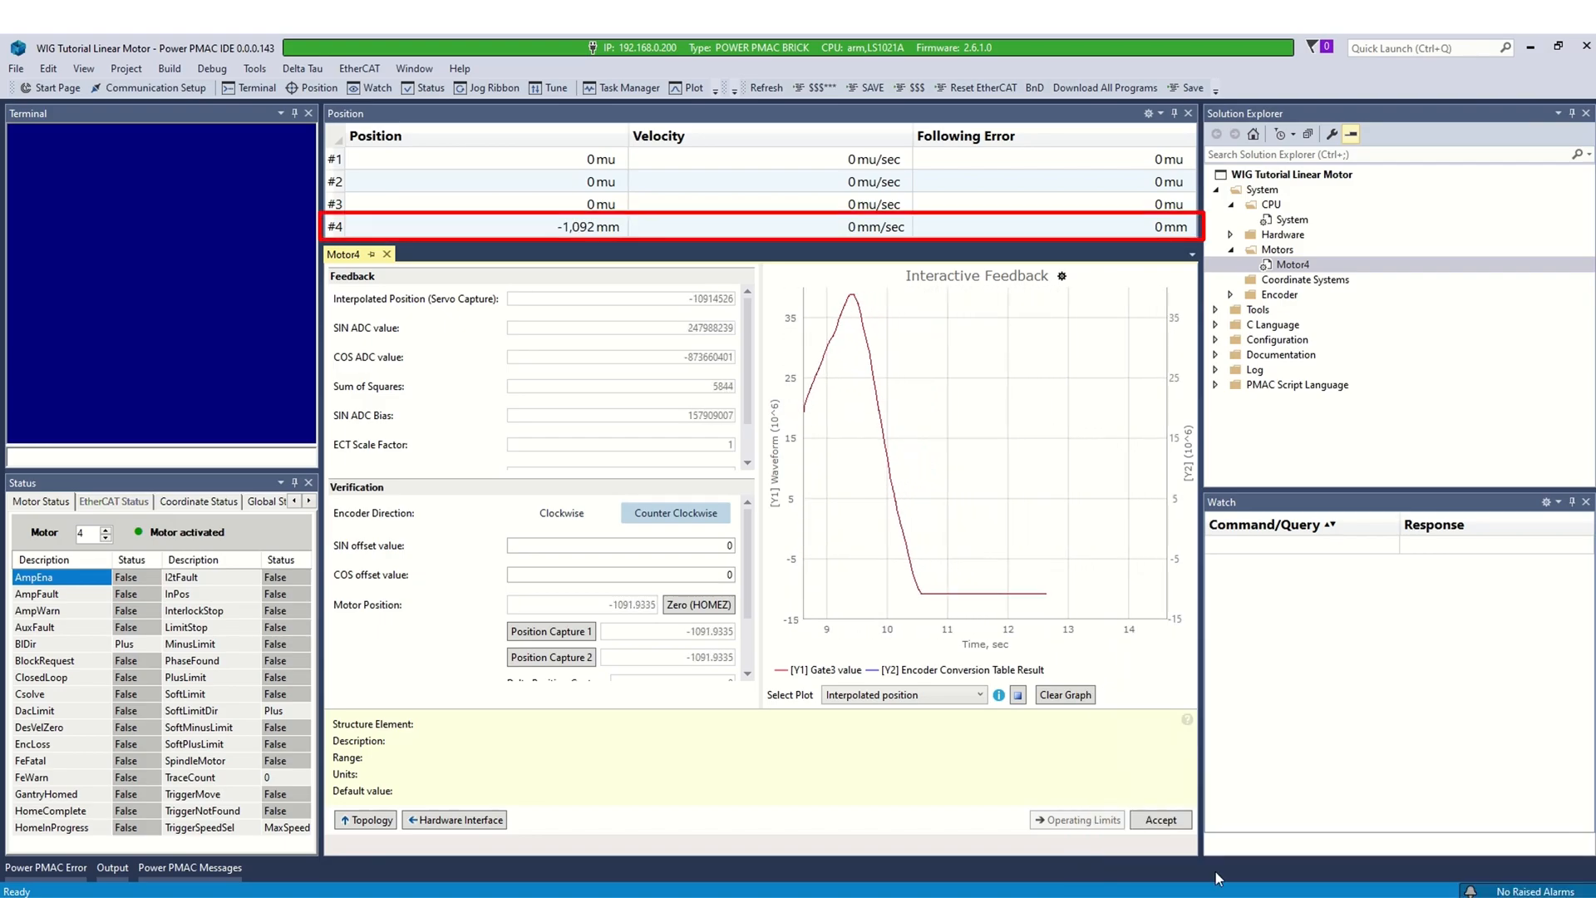
click(1160, 820)
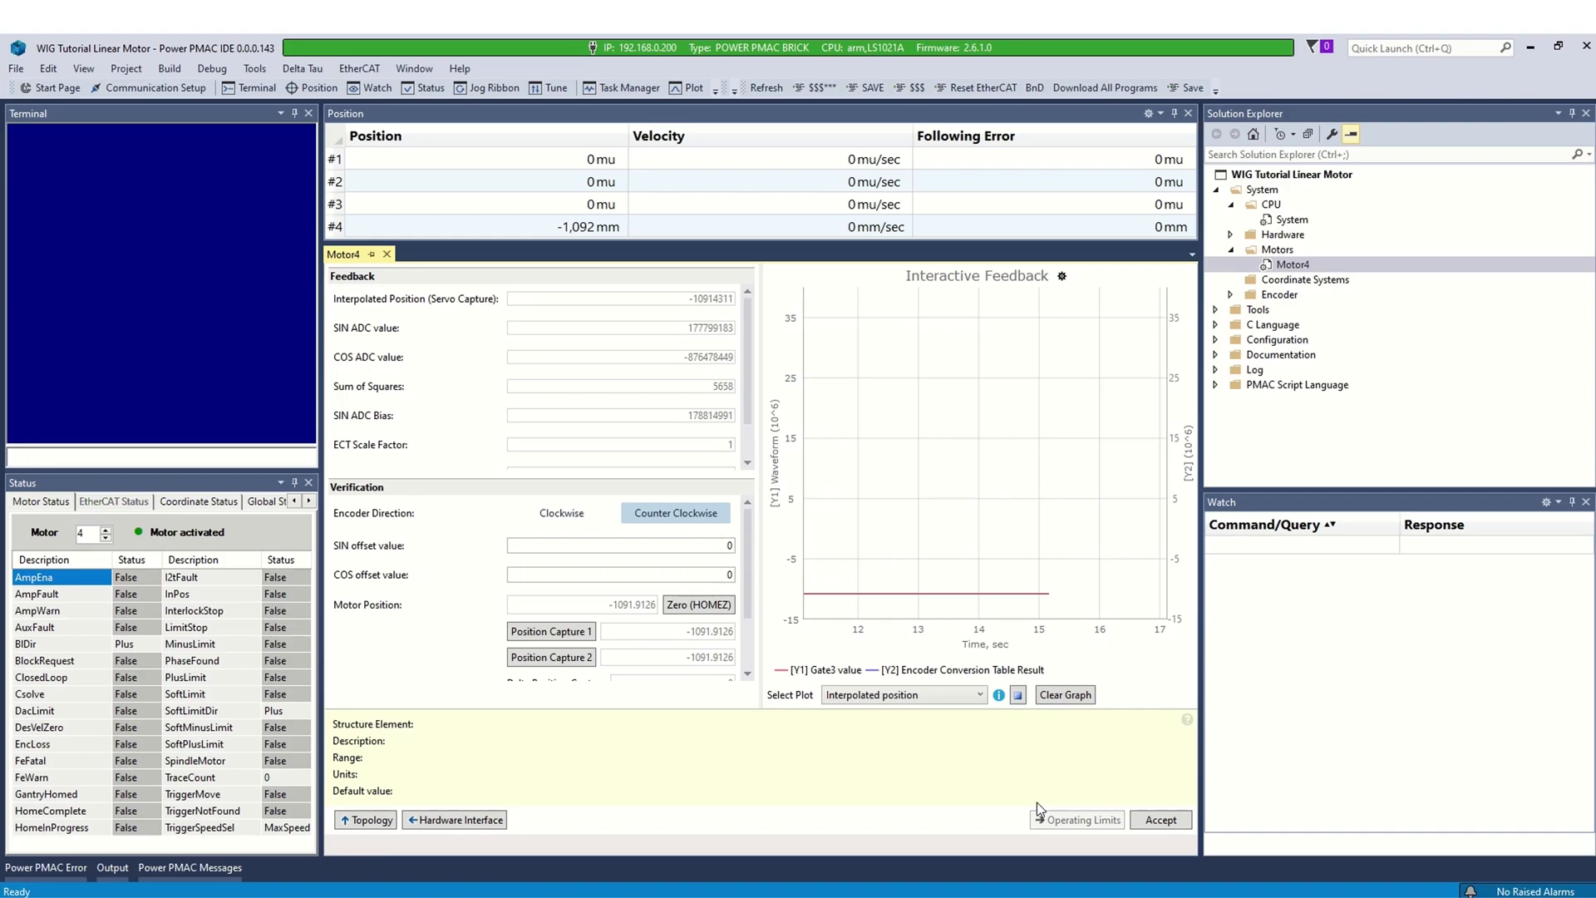
click(1160, 820)
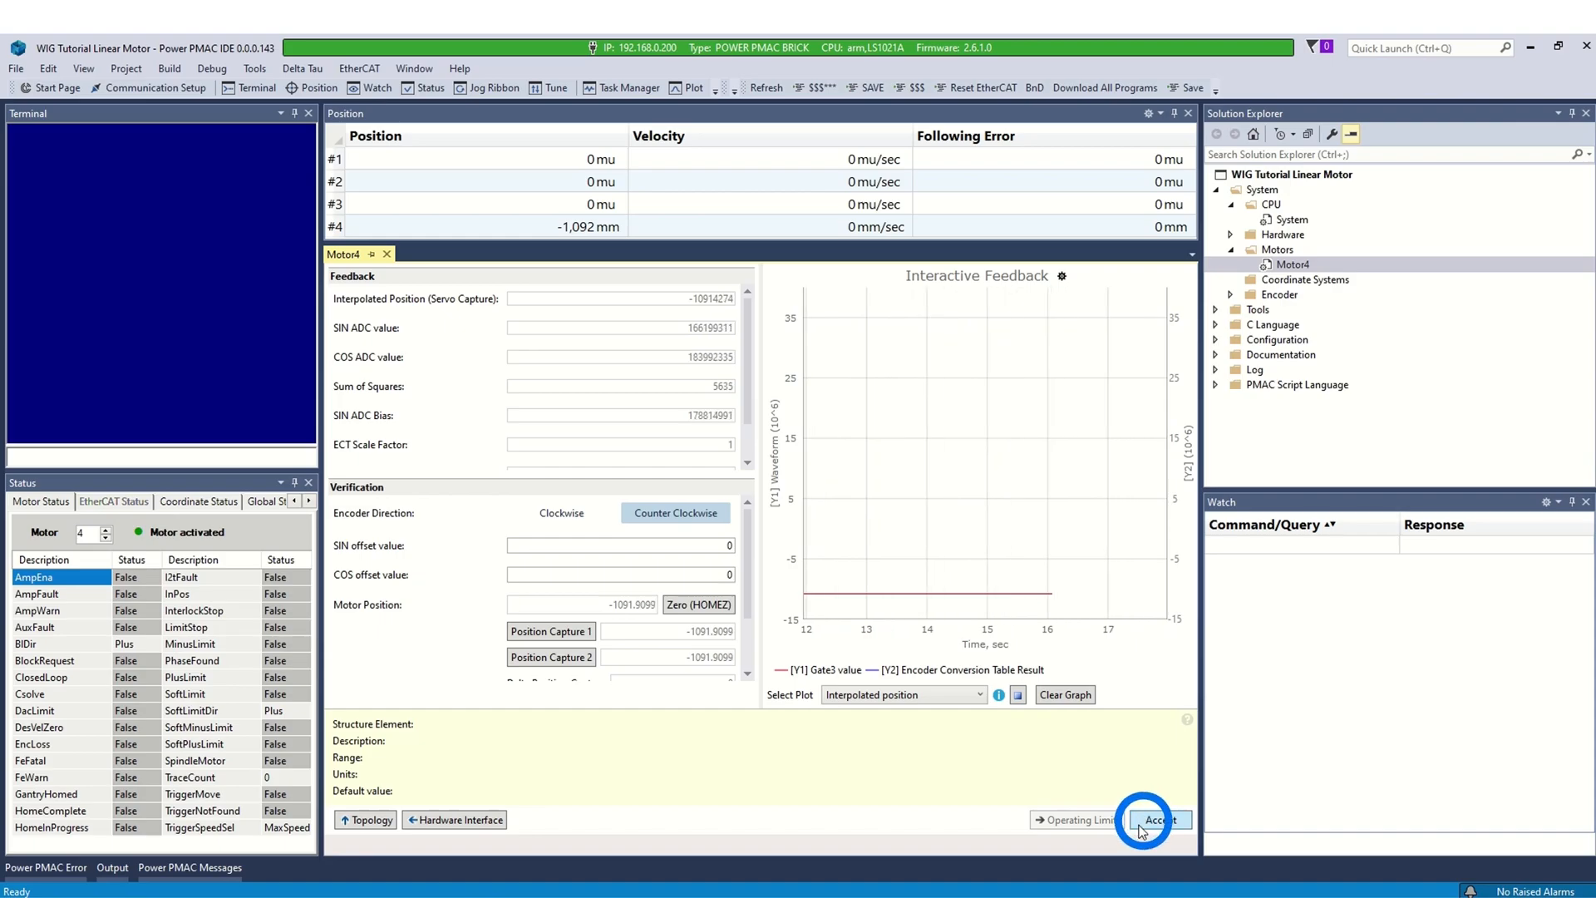
click(1160, 819)
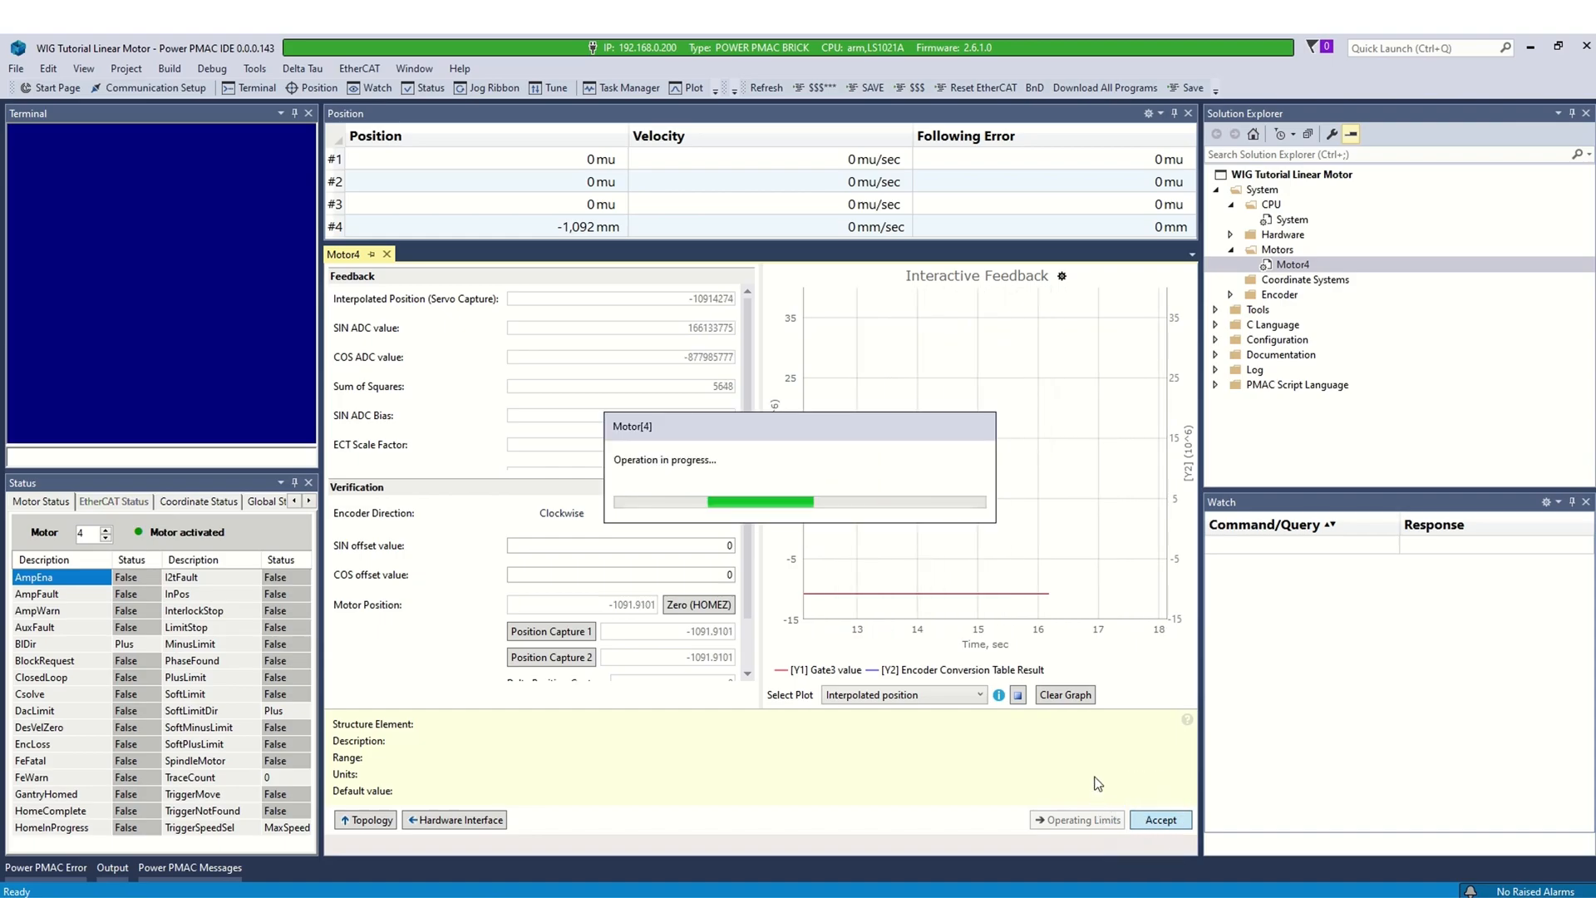
- Accept Motor 4's following error limits (0.2 mm fatal, 0.1 mm warning) and I²T protection
click(1075, 820)
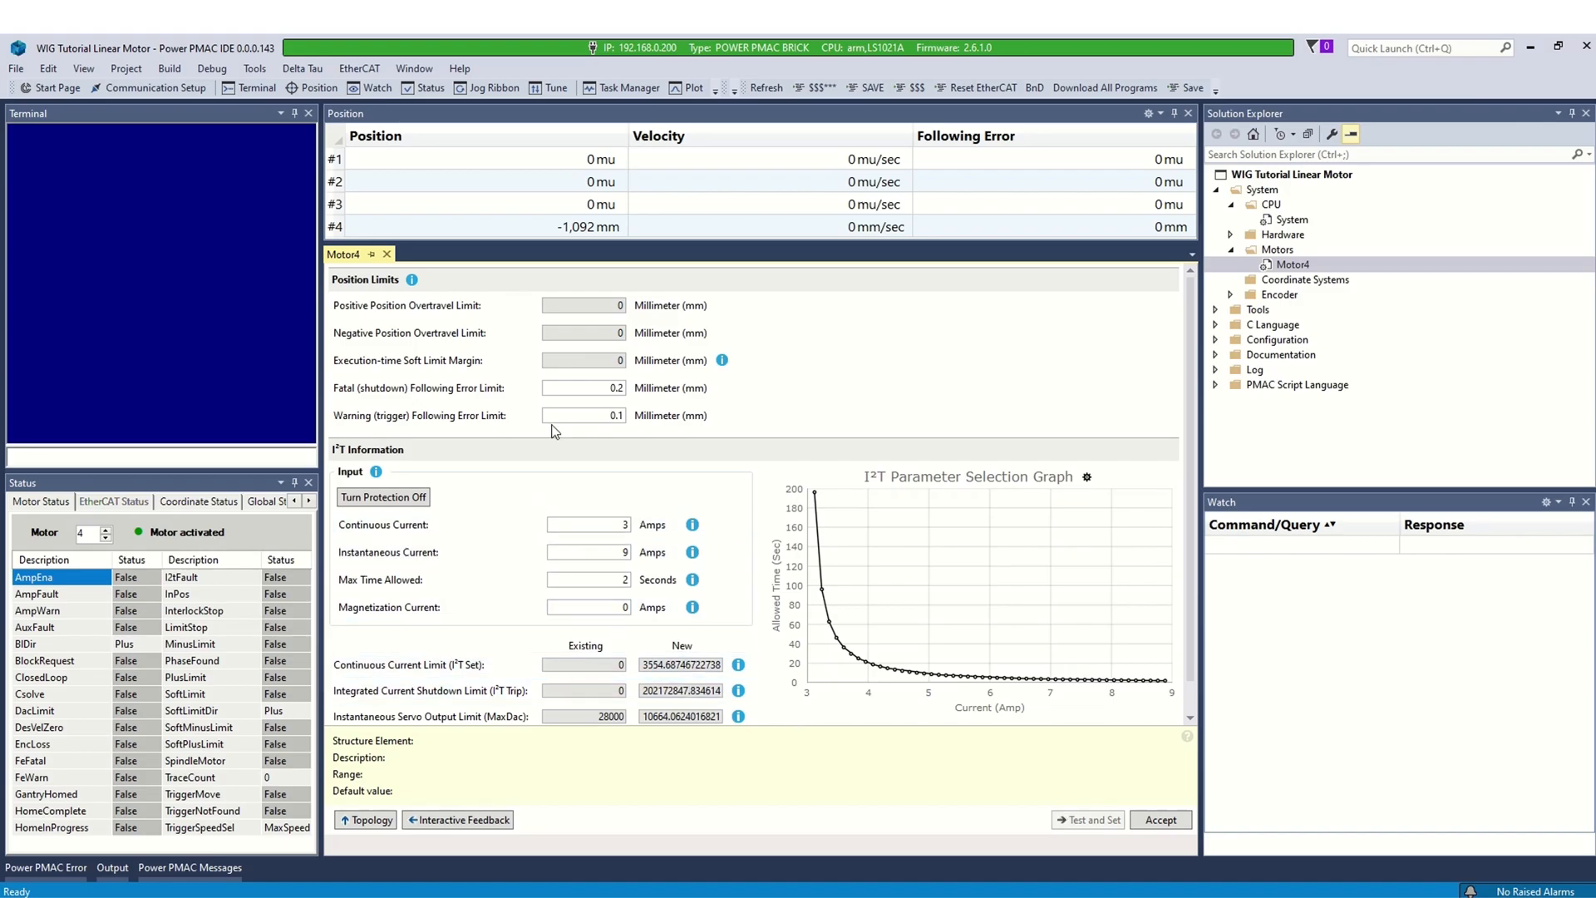
click(585, 414)
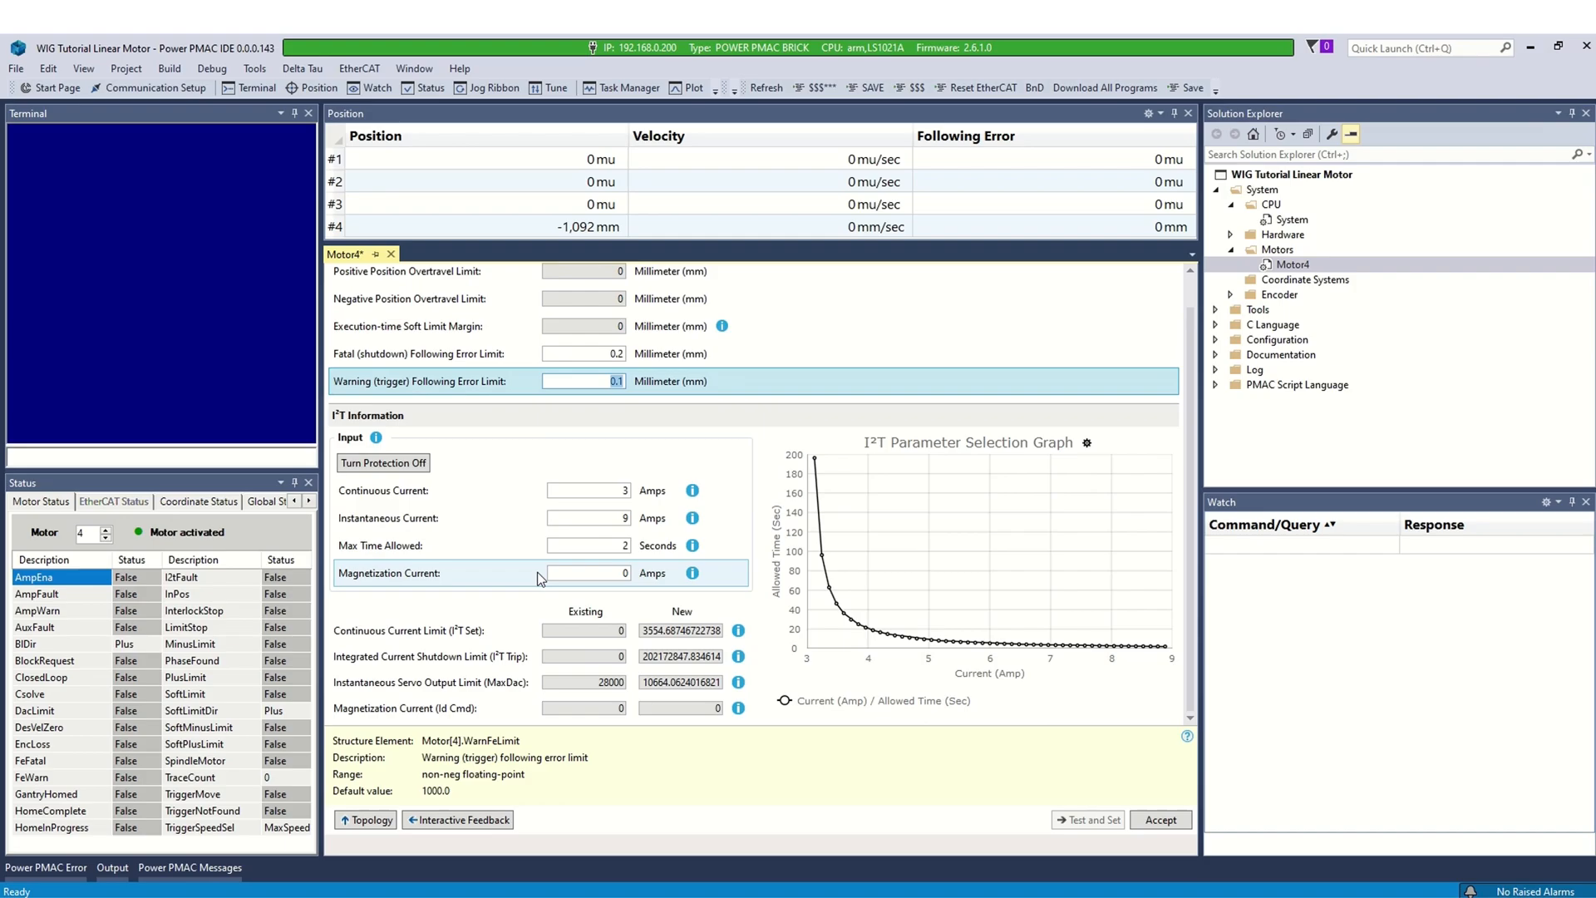
mouse_move(549, 590)
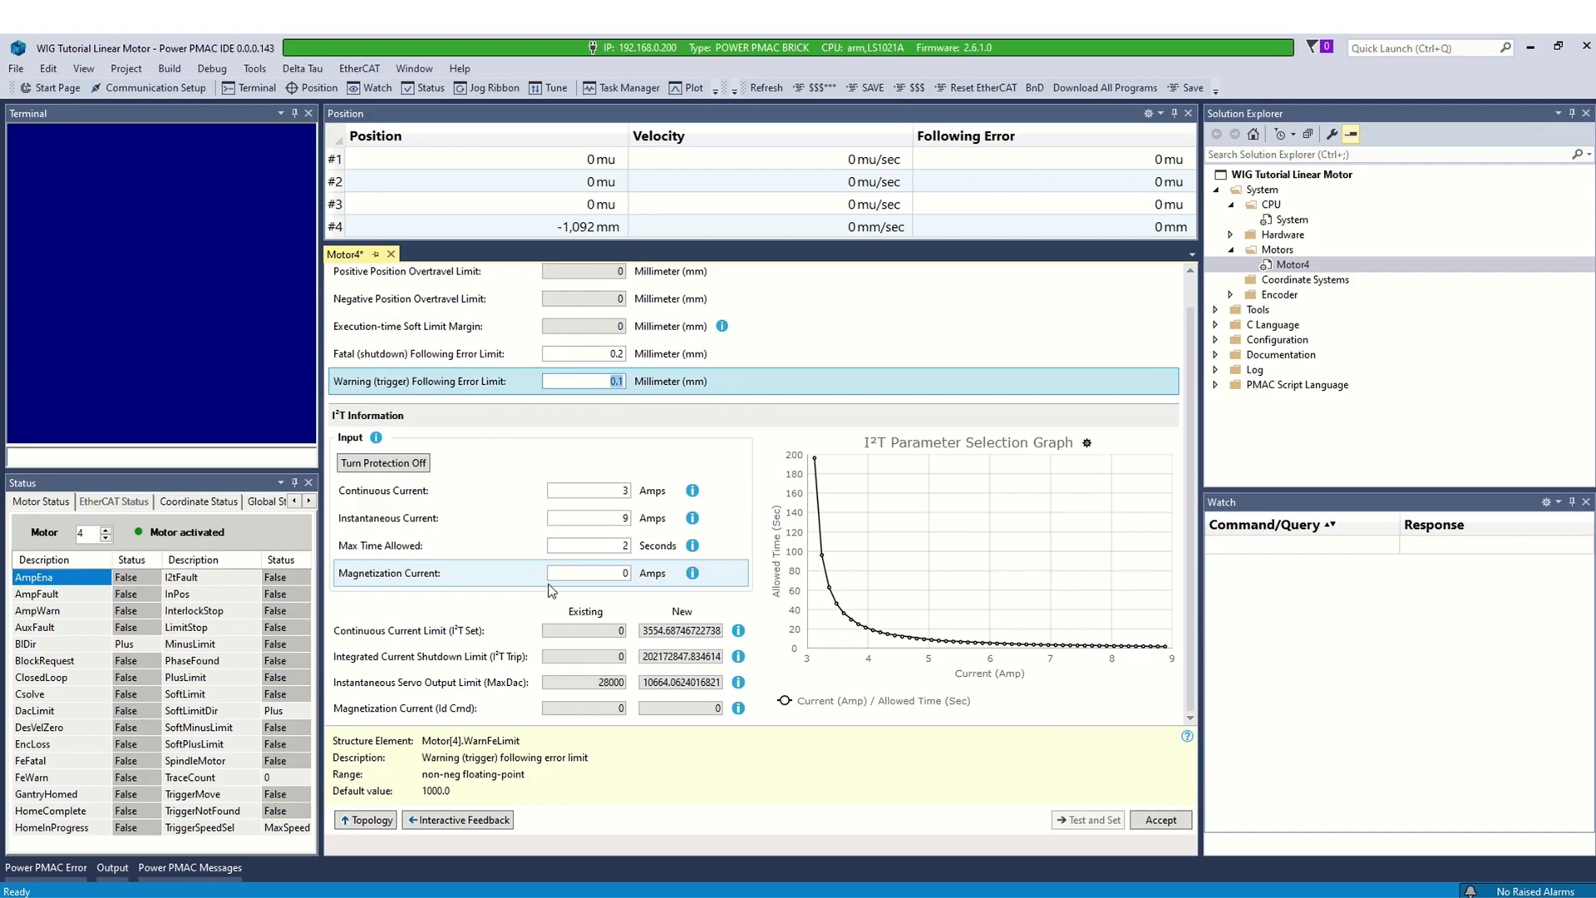
click(1161, 820)
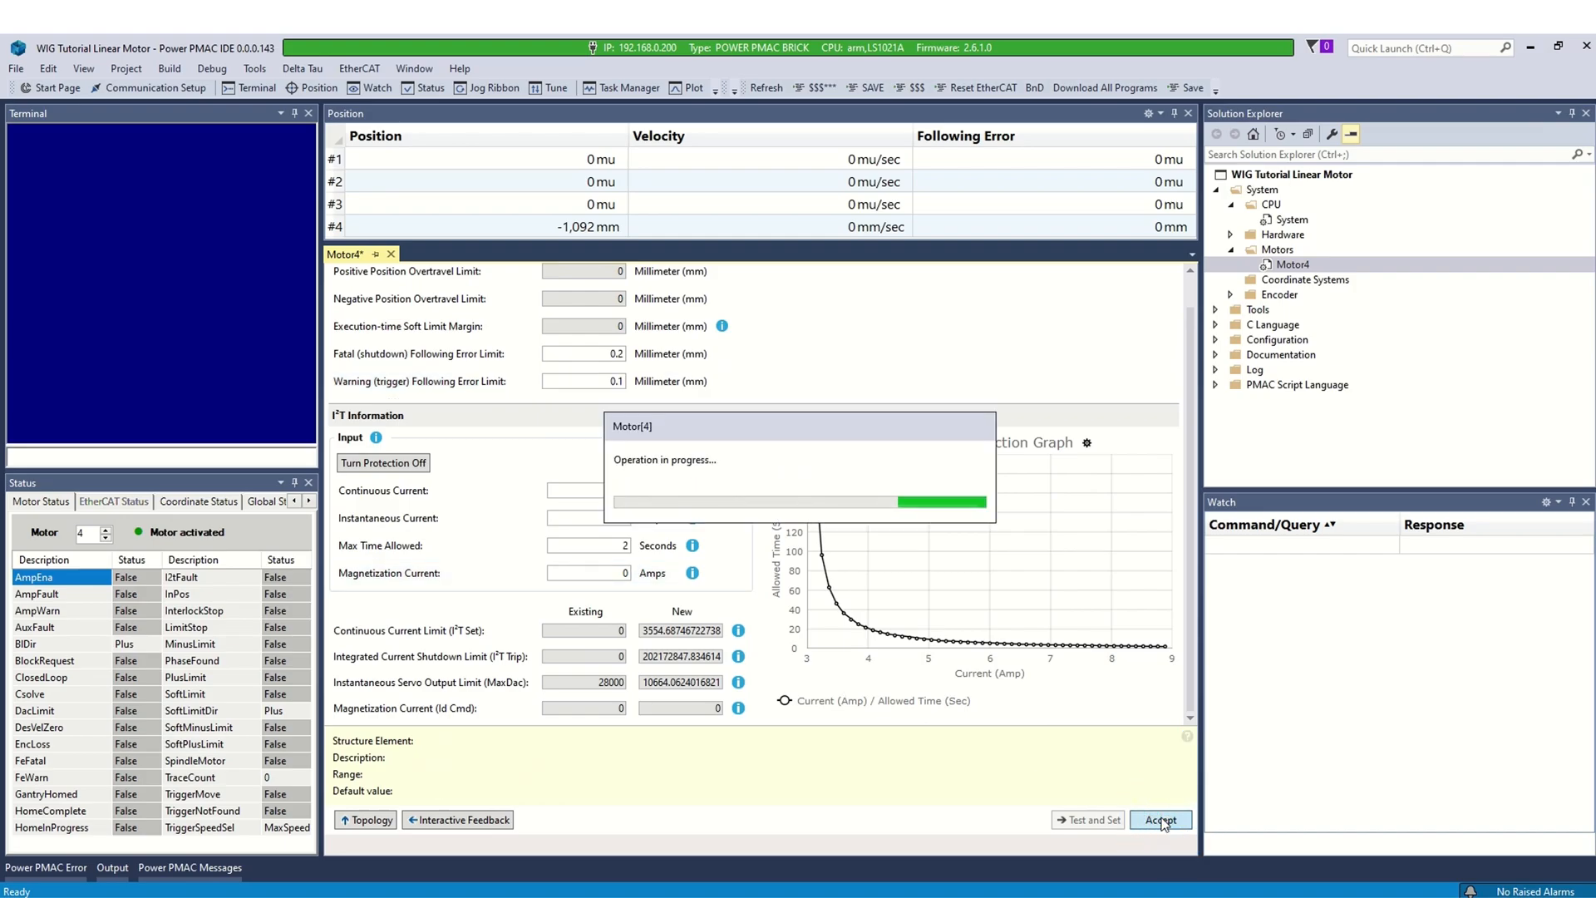
click(1161, 820)
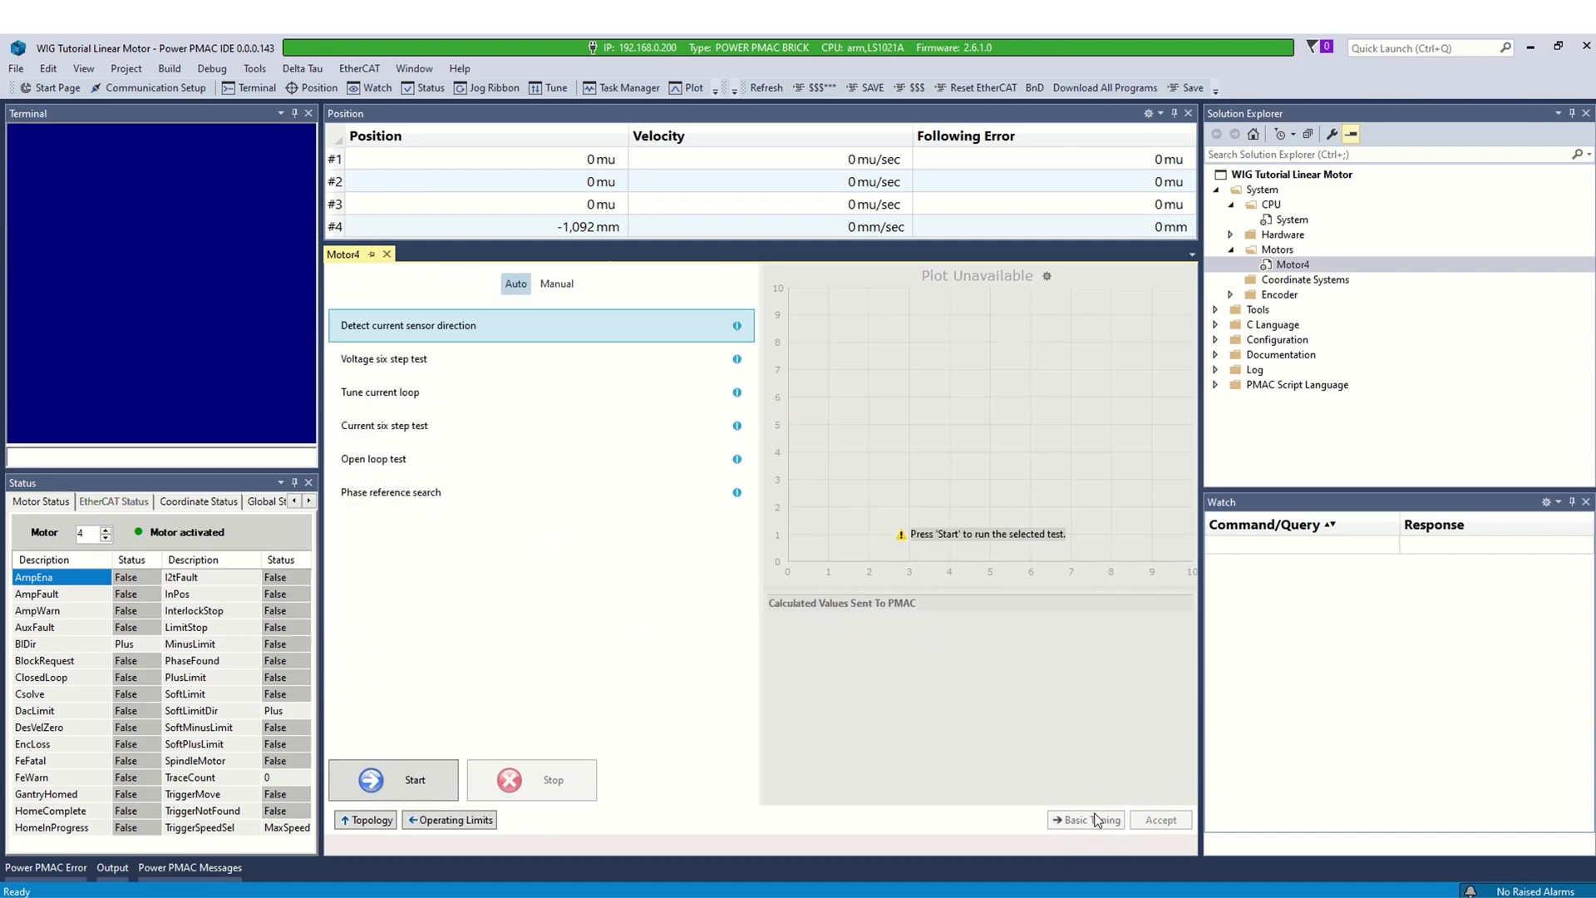
mouse_move(1055, 825)
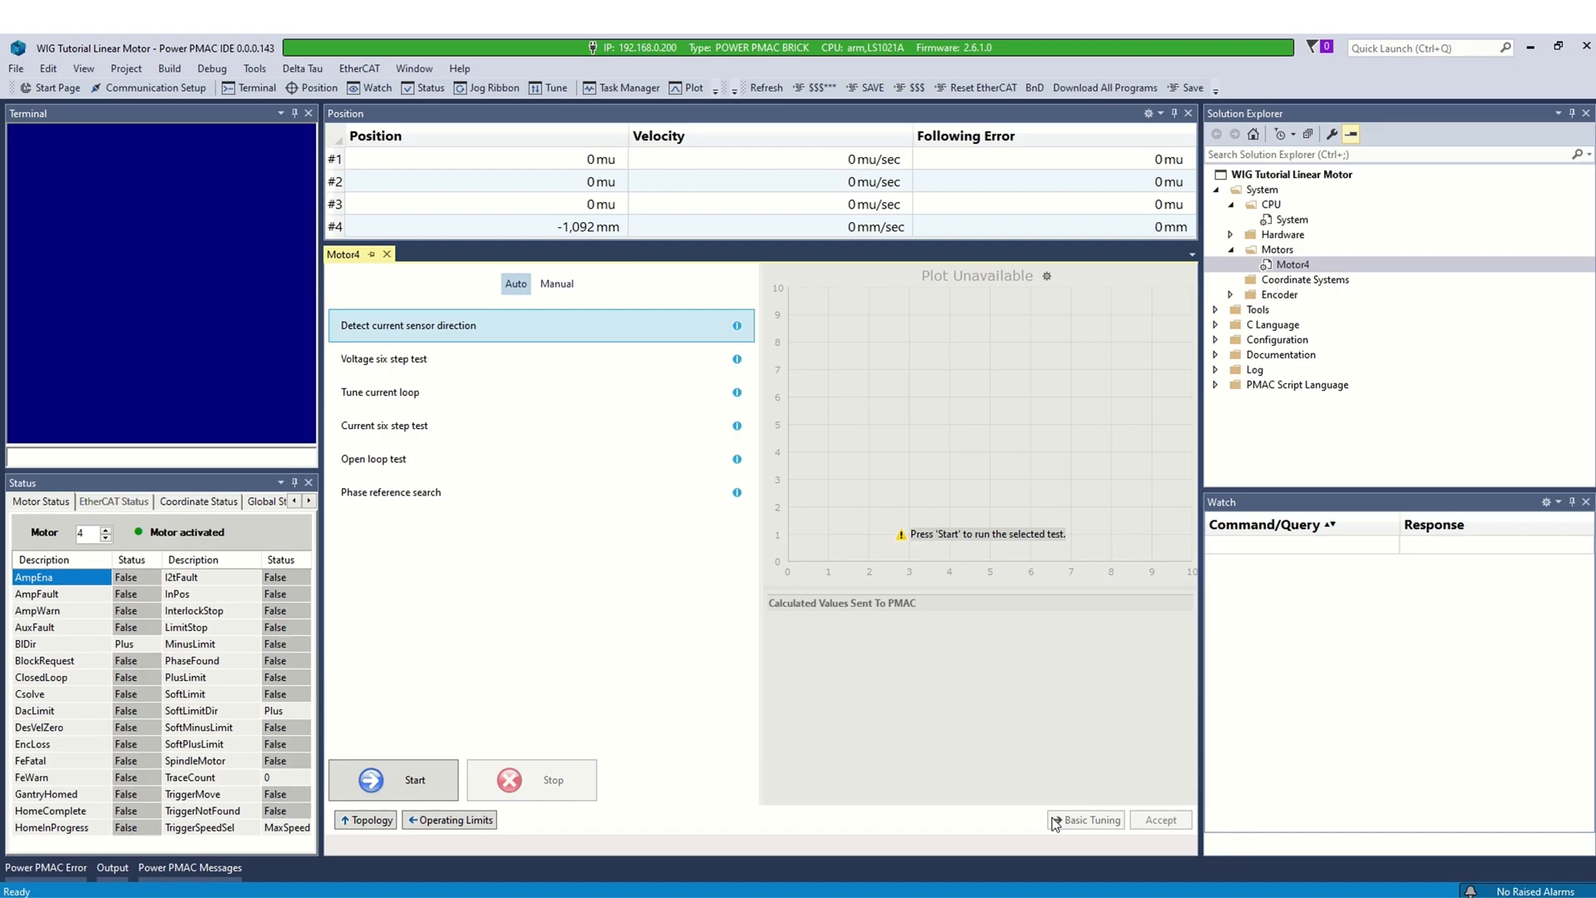
- View Motor 4's manual phasing test parameters, then return to Auto test mode
click(556, 284)
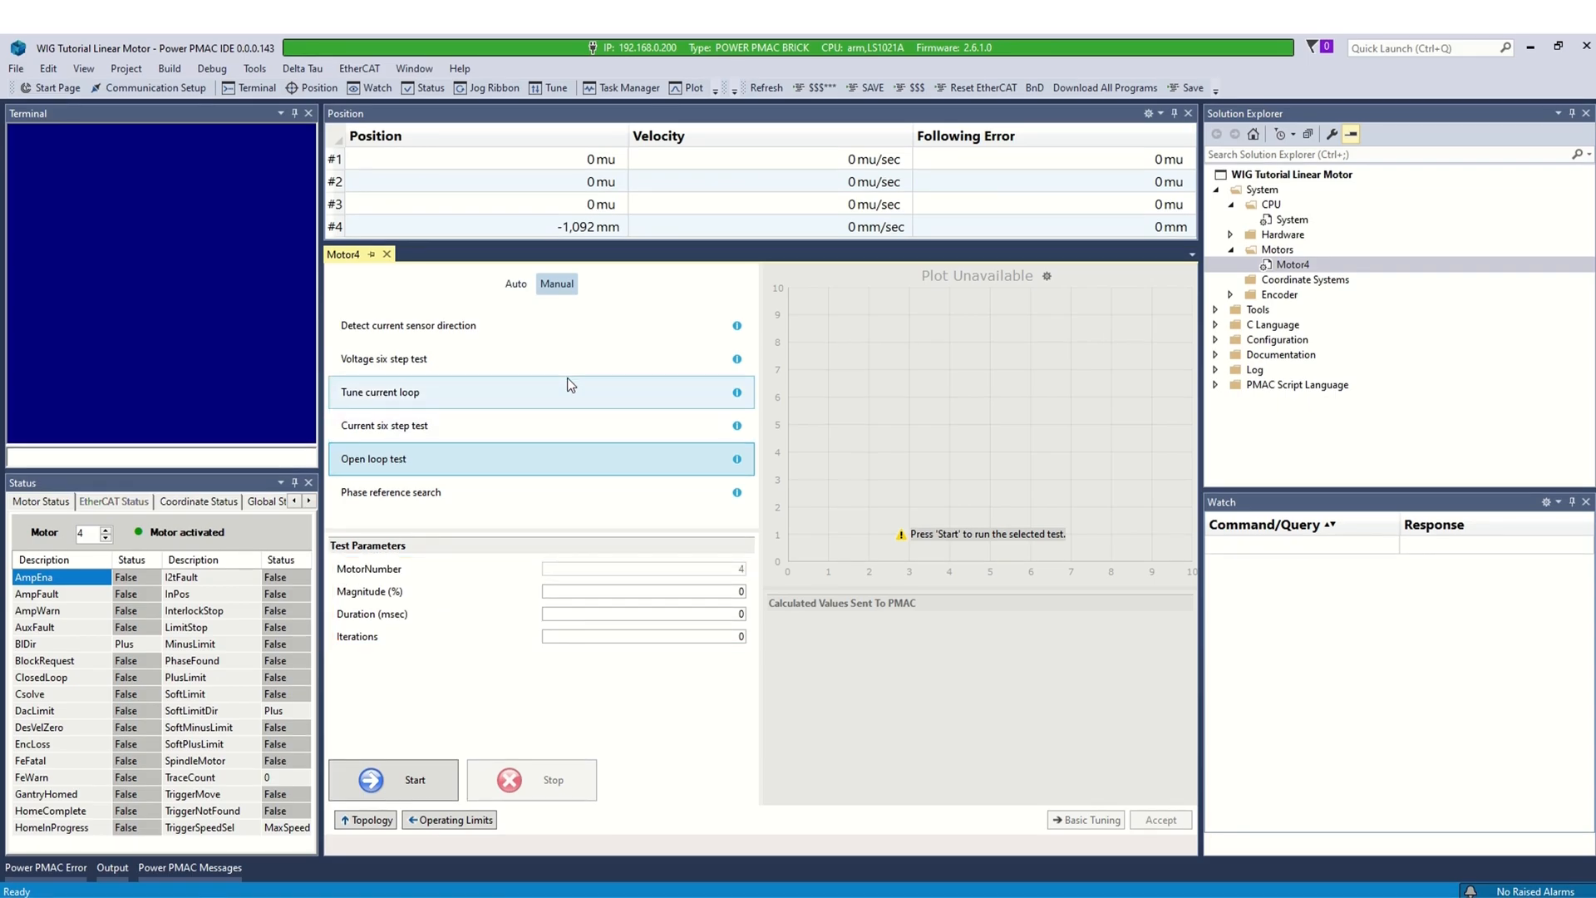
click(515, 283)
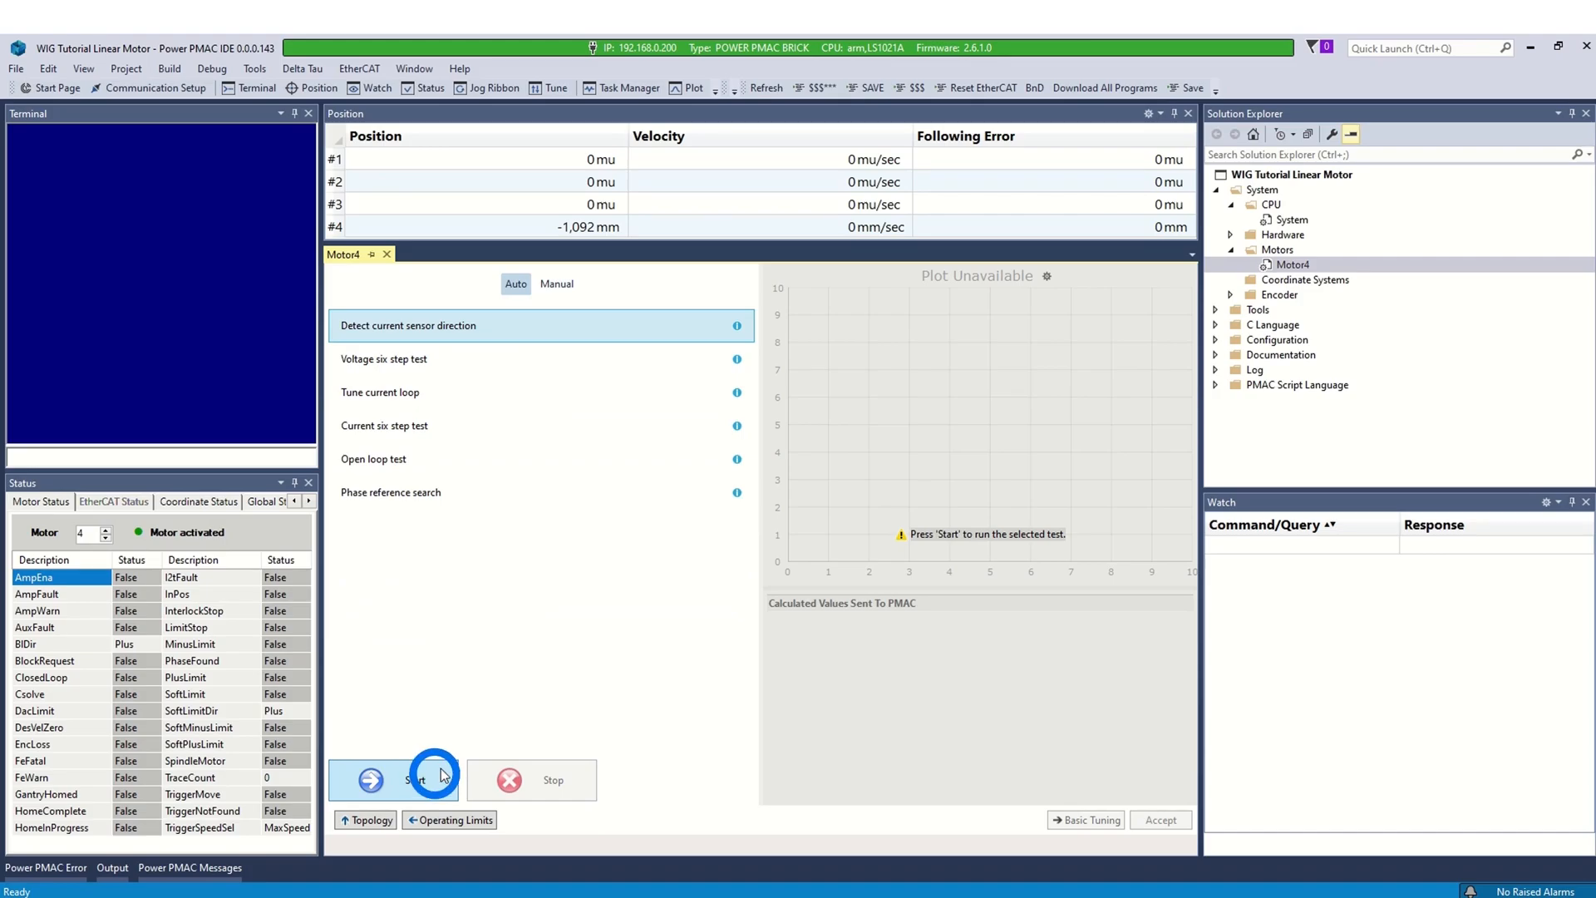
- Run Motor 4's six automatic phasing tests and accept the calculated phasing values
click(414, 780)
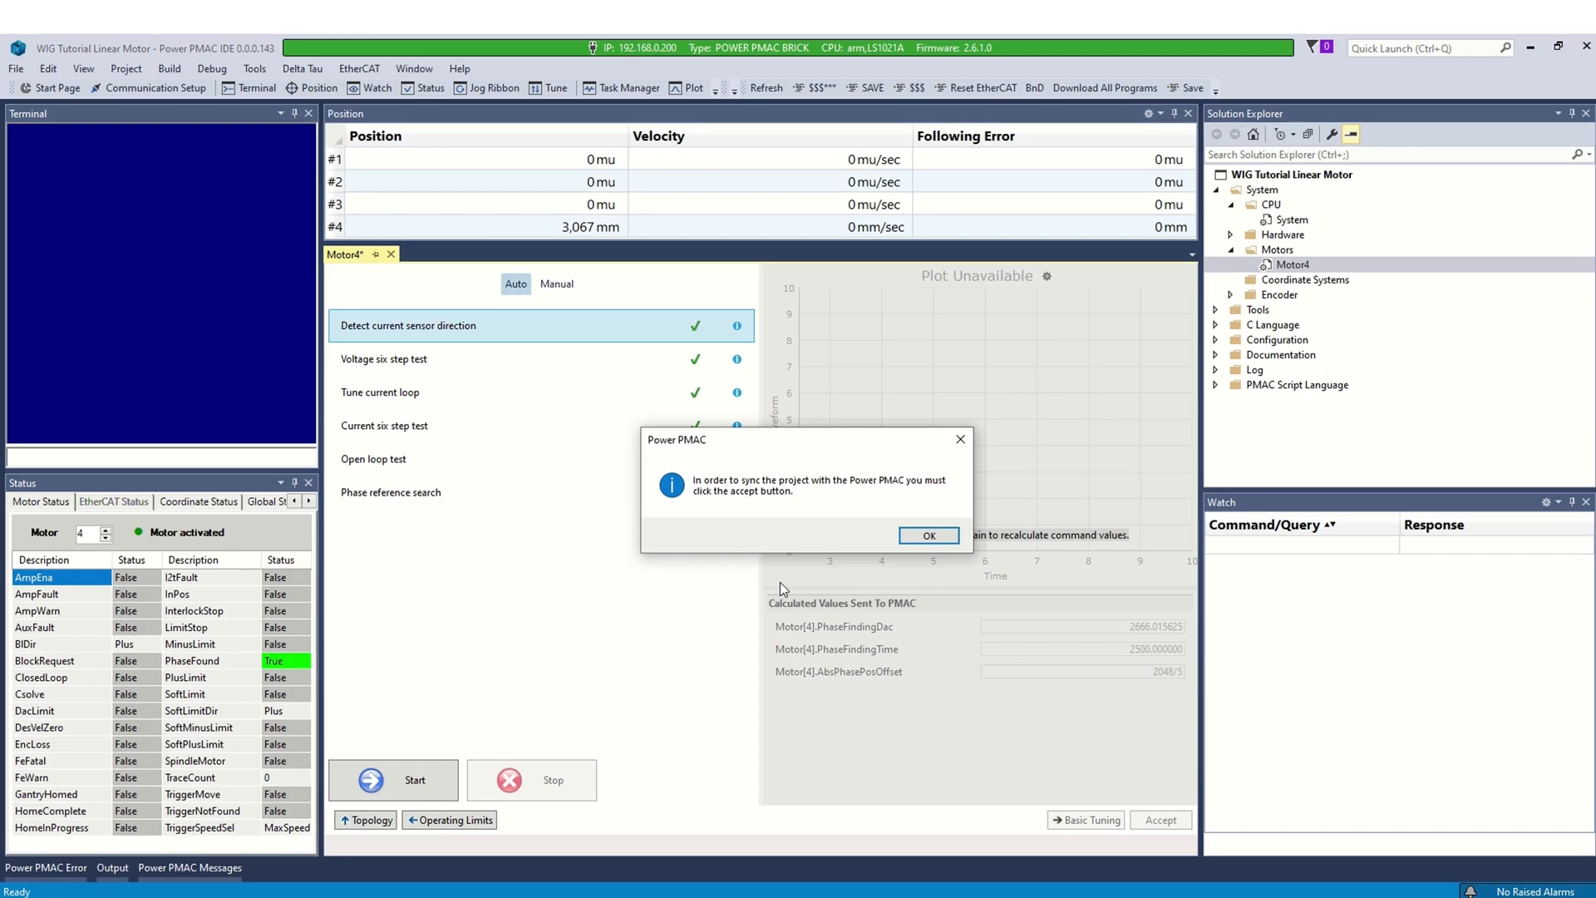
mouse_move(855, 484)
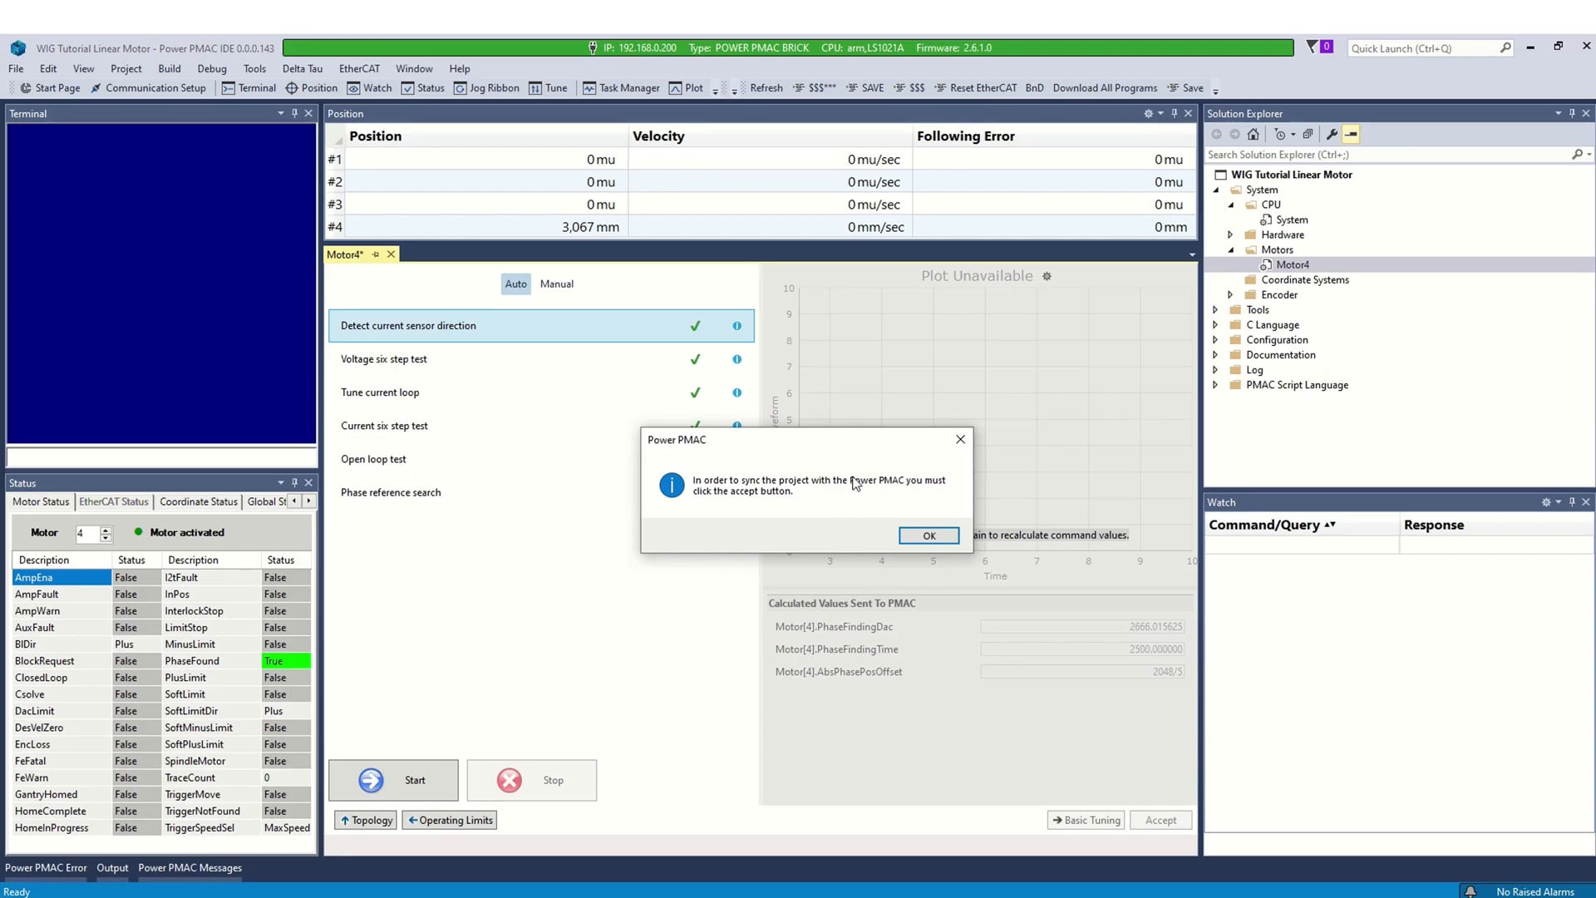
click(926, 535)
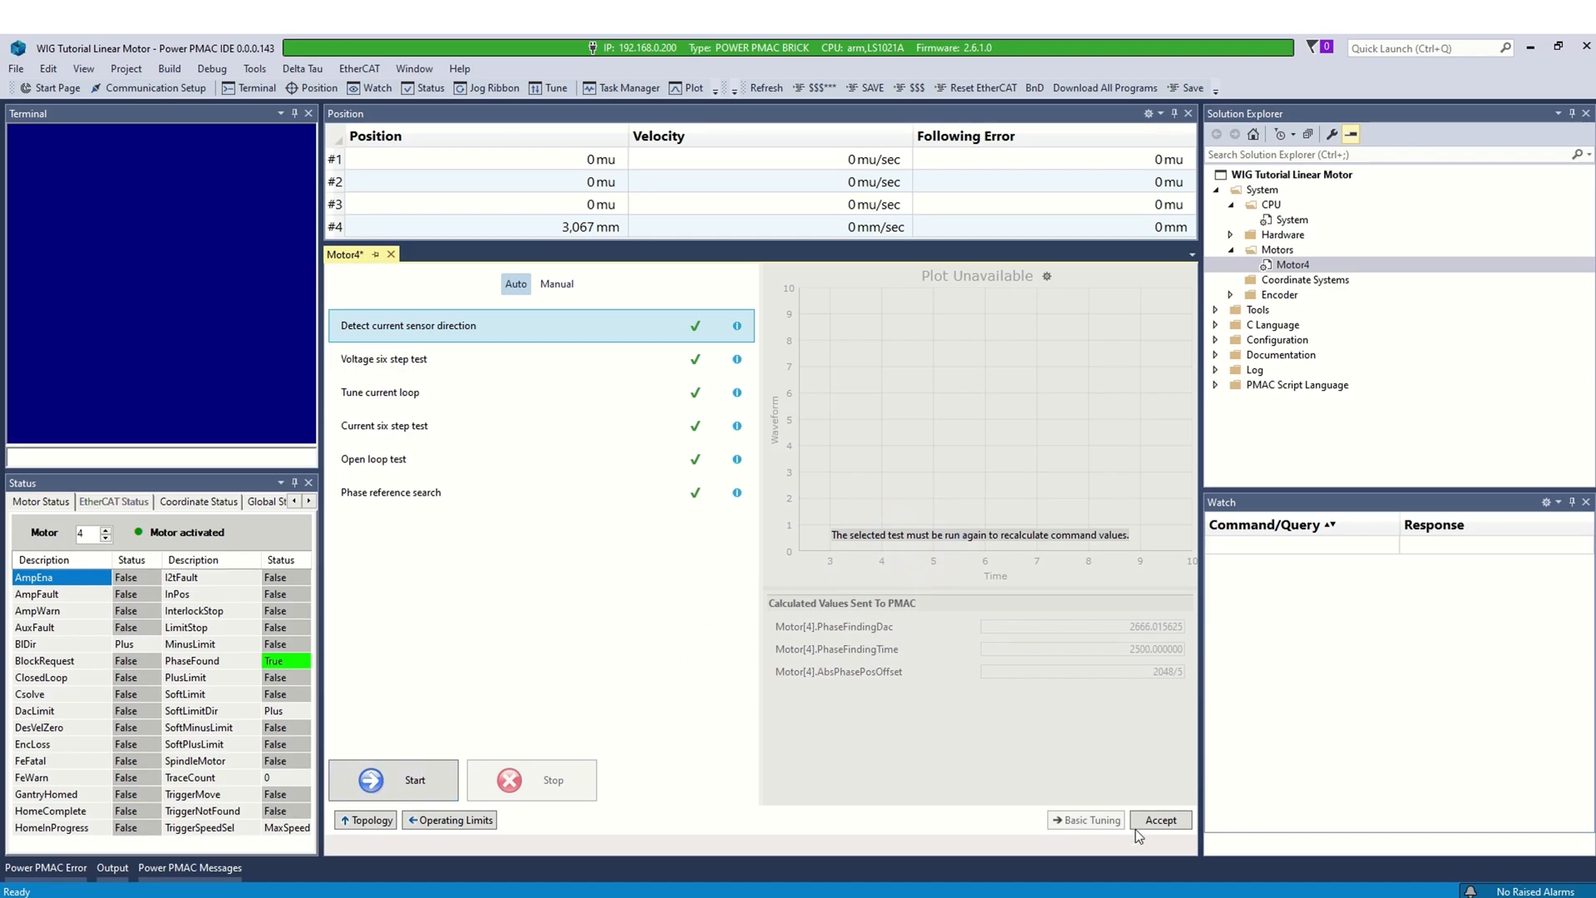
click(190, 867)
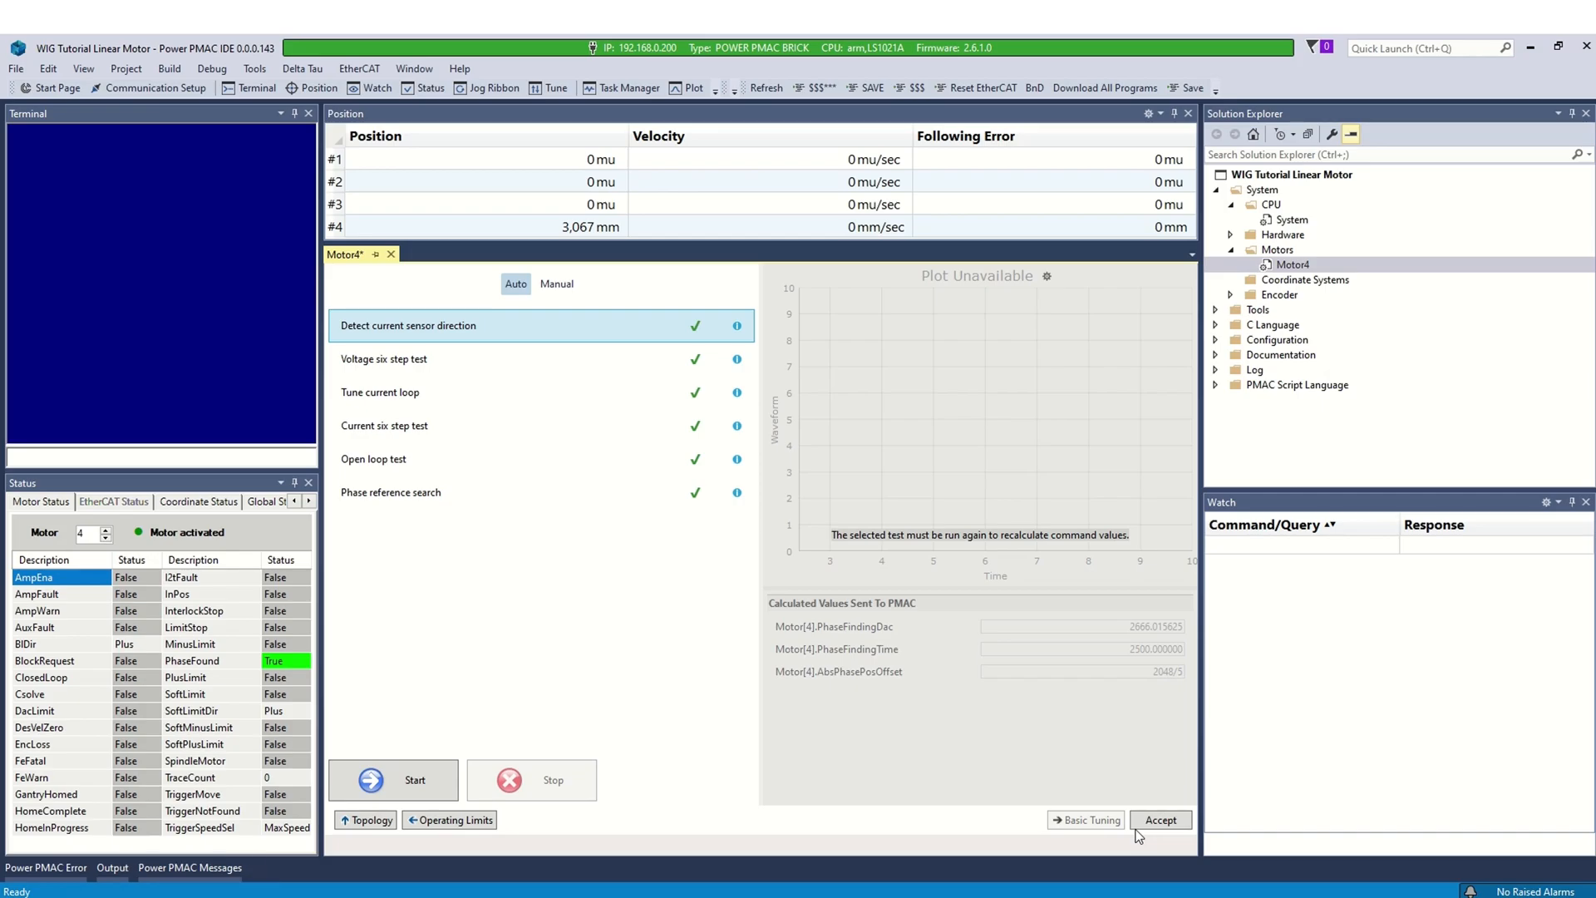
click(1161, 820)
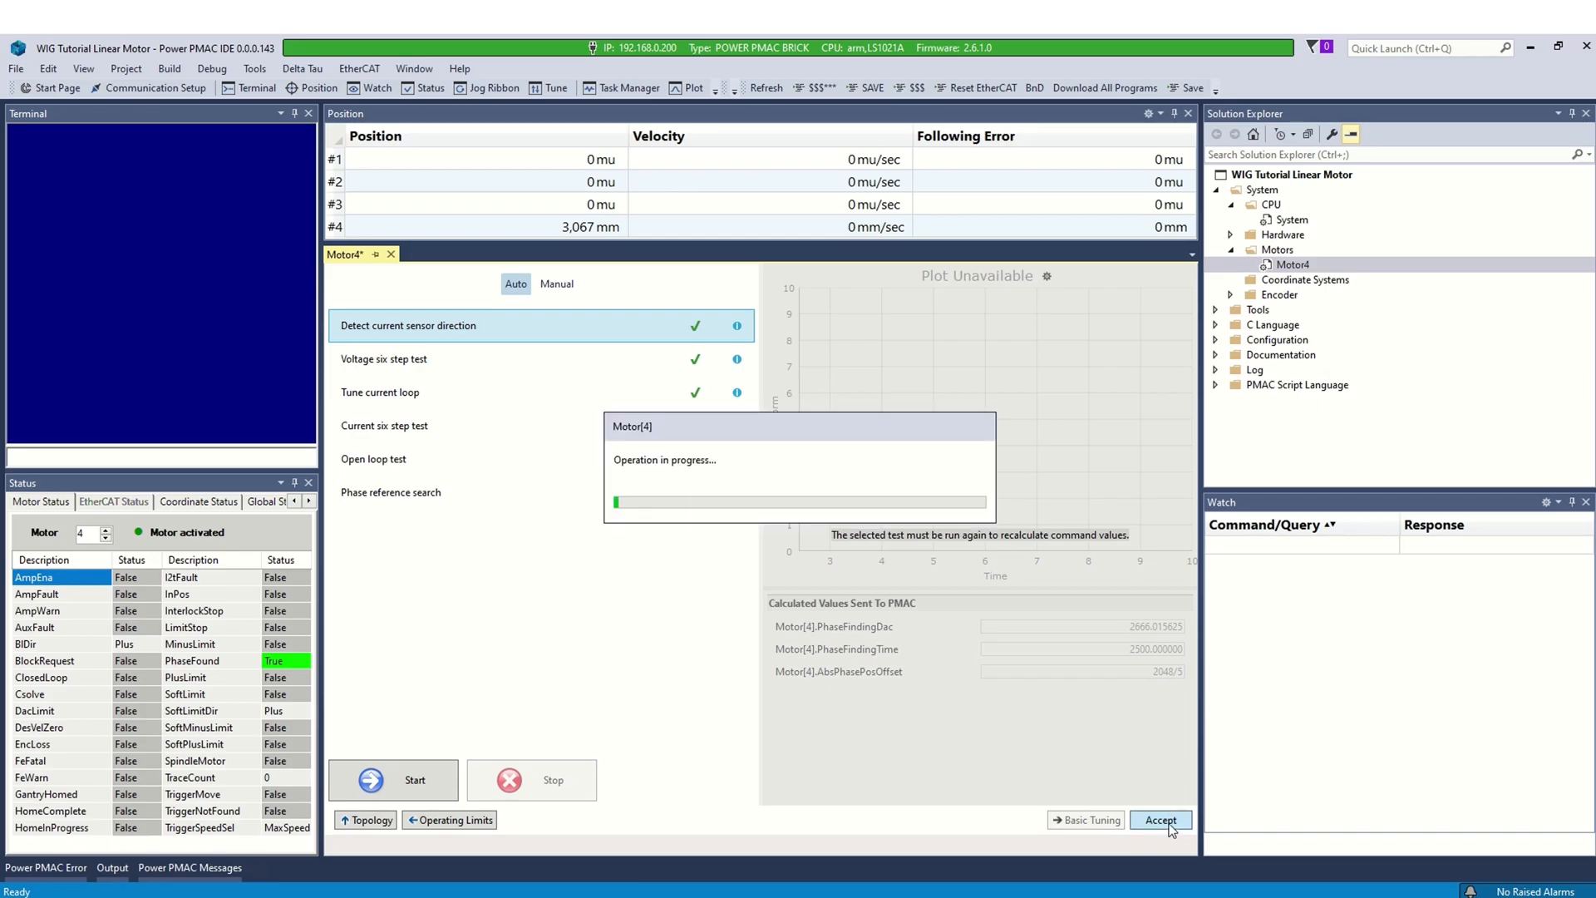
click(1161, 819)
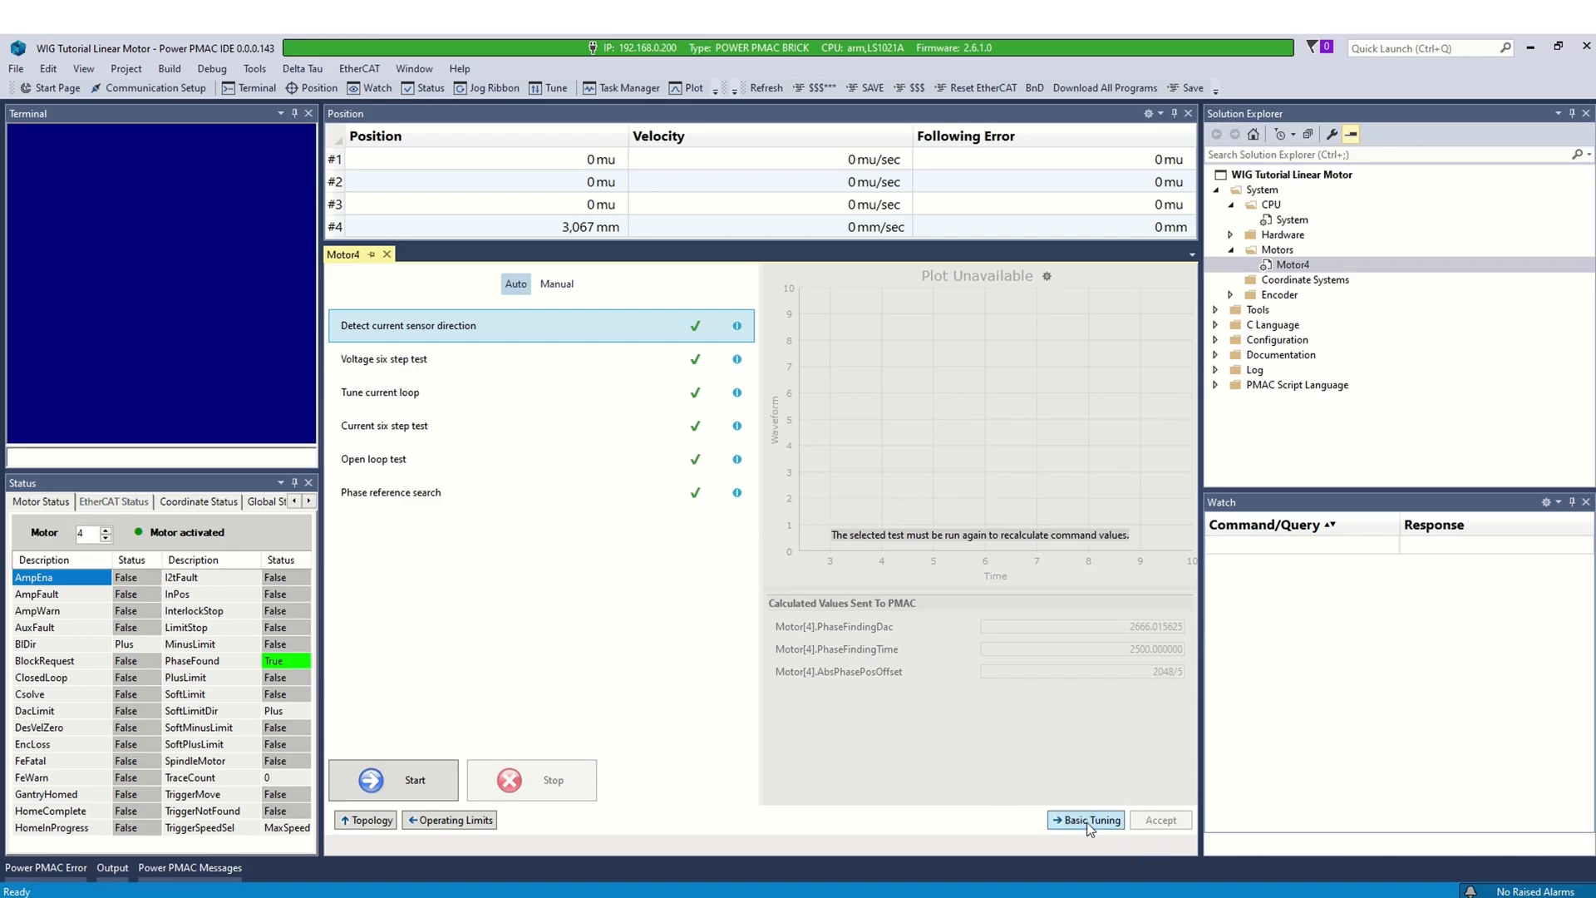
- Auto-tune Motor 4 at 34.49 Hz bandwidth, damping 0.6, integral 0.15, and accept the gains
click(1085, 819)
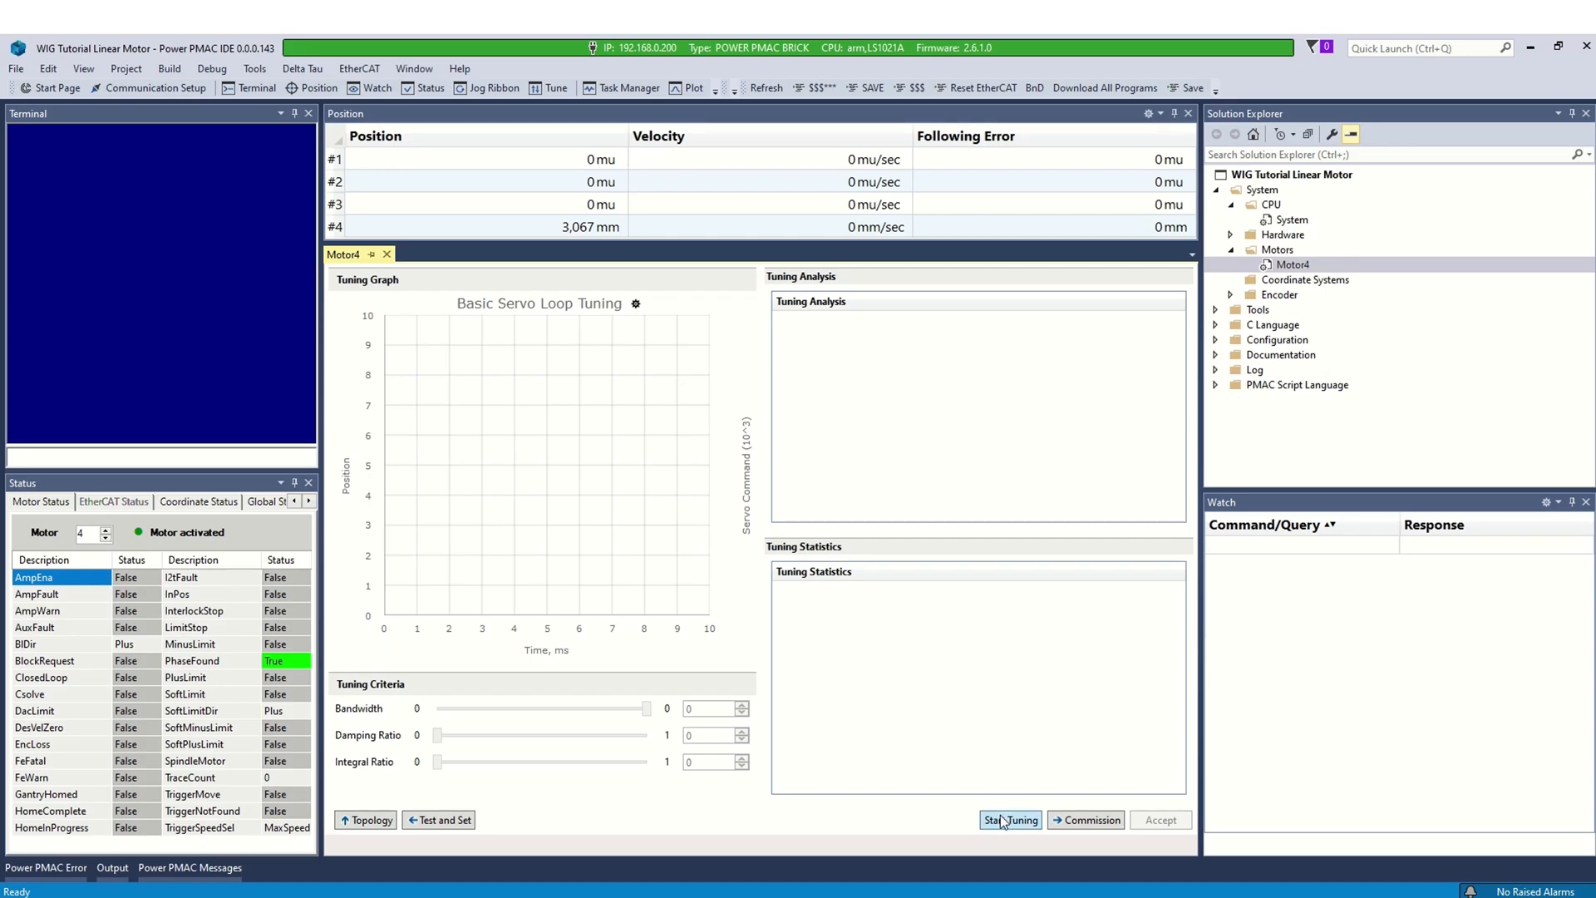
click(1011, 820)
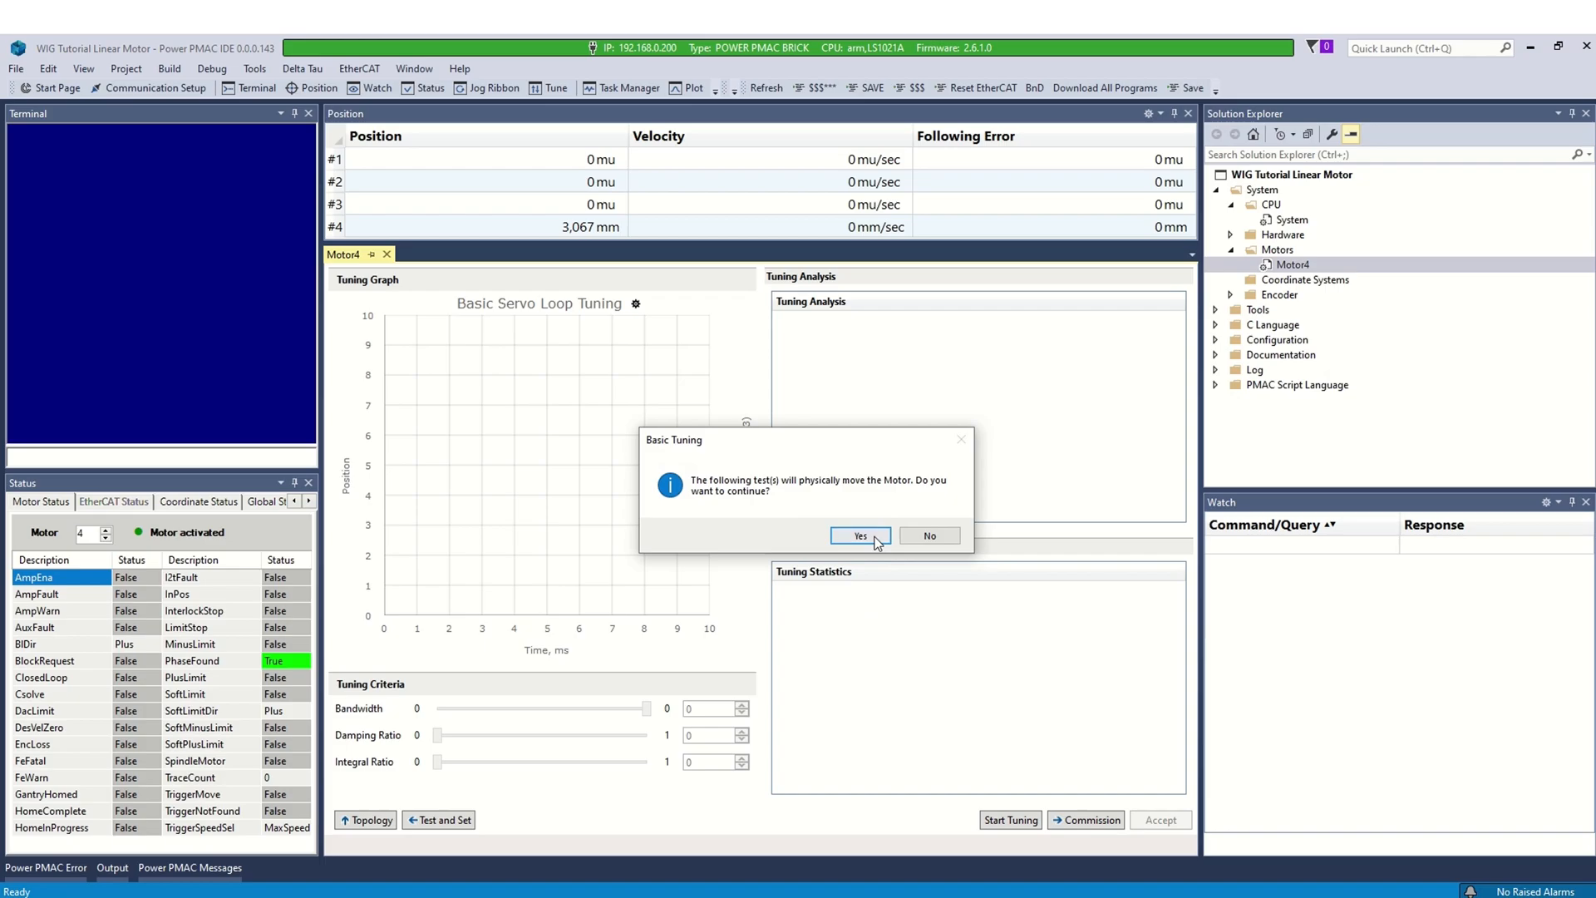
click(859, 535)
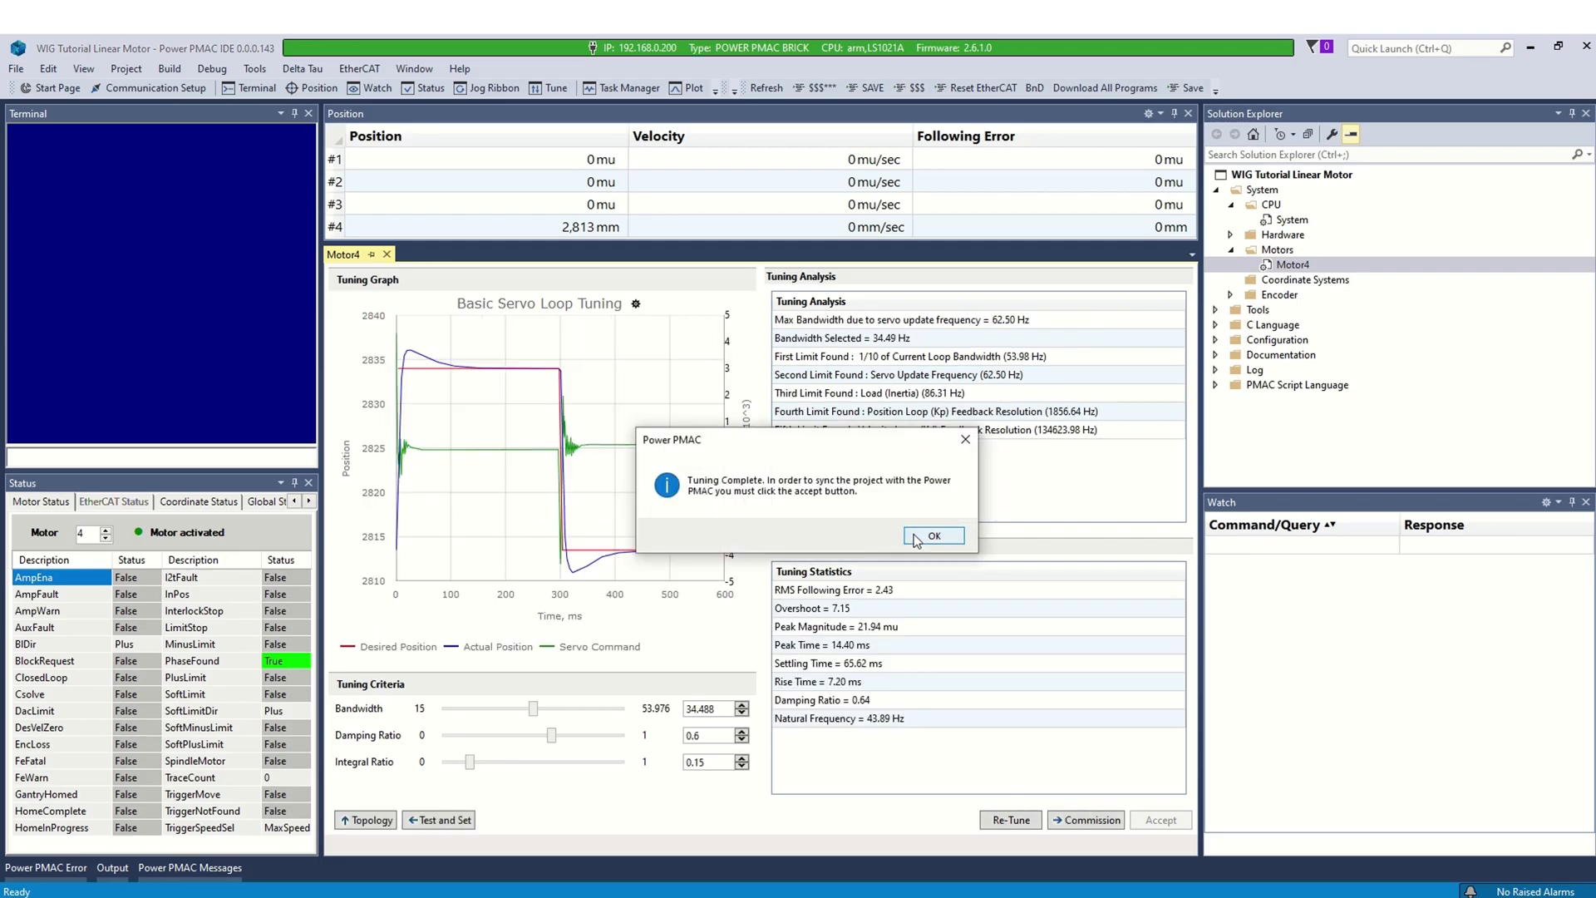
click(933, 535)
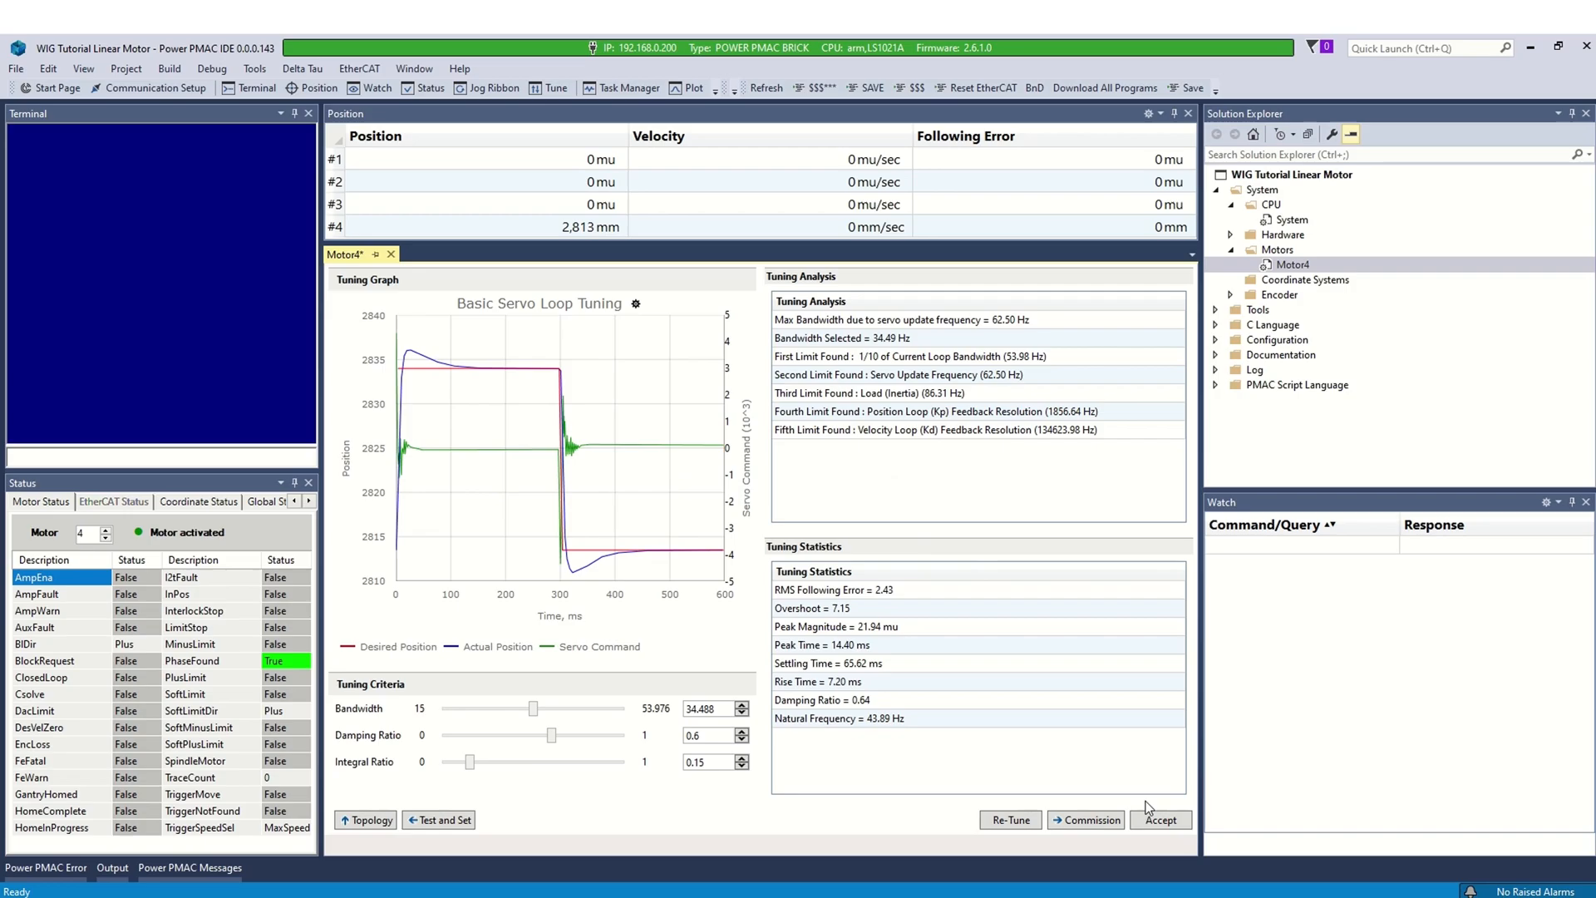
click(1160, 820)
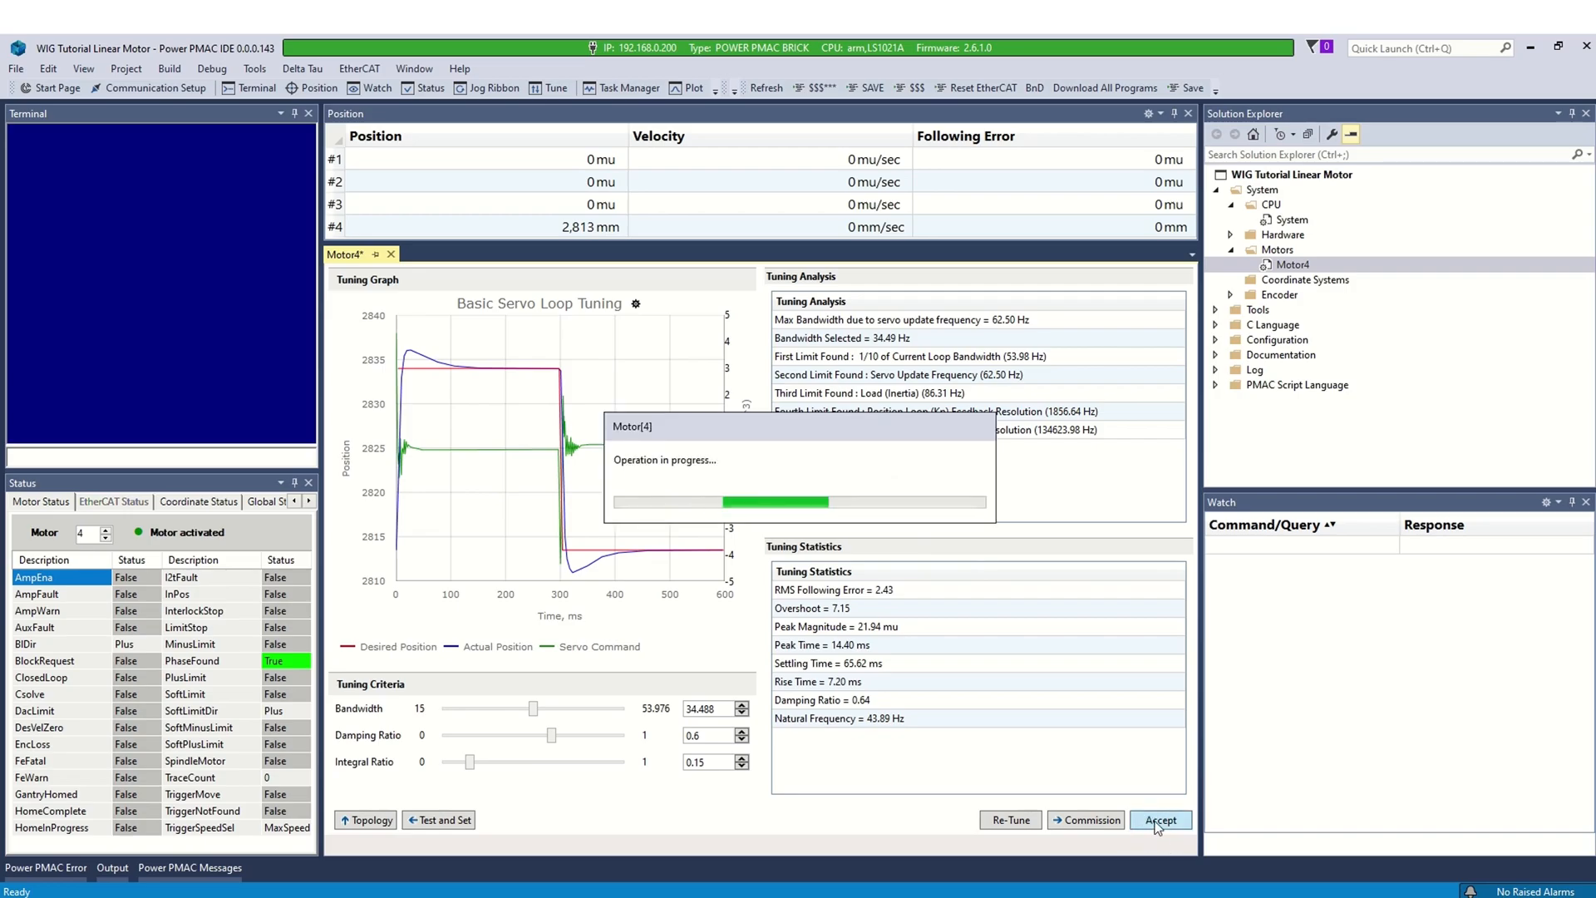
click(1159, 820)
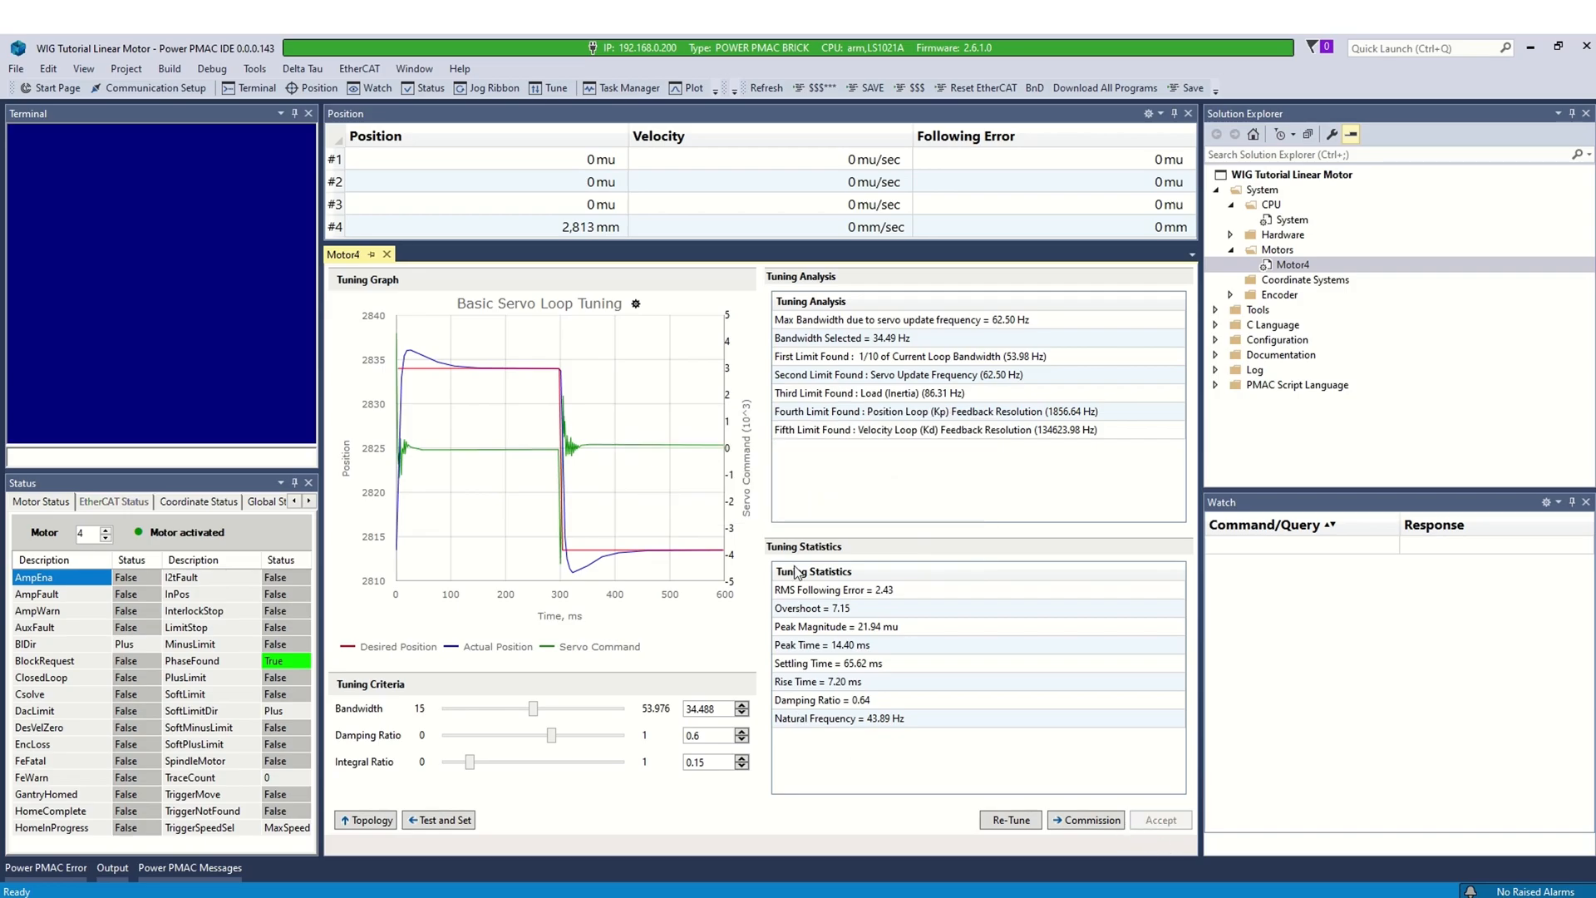
mouse_move(815, 745)
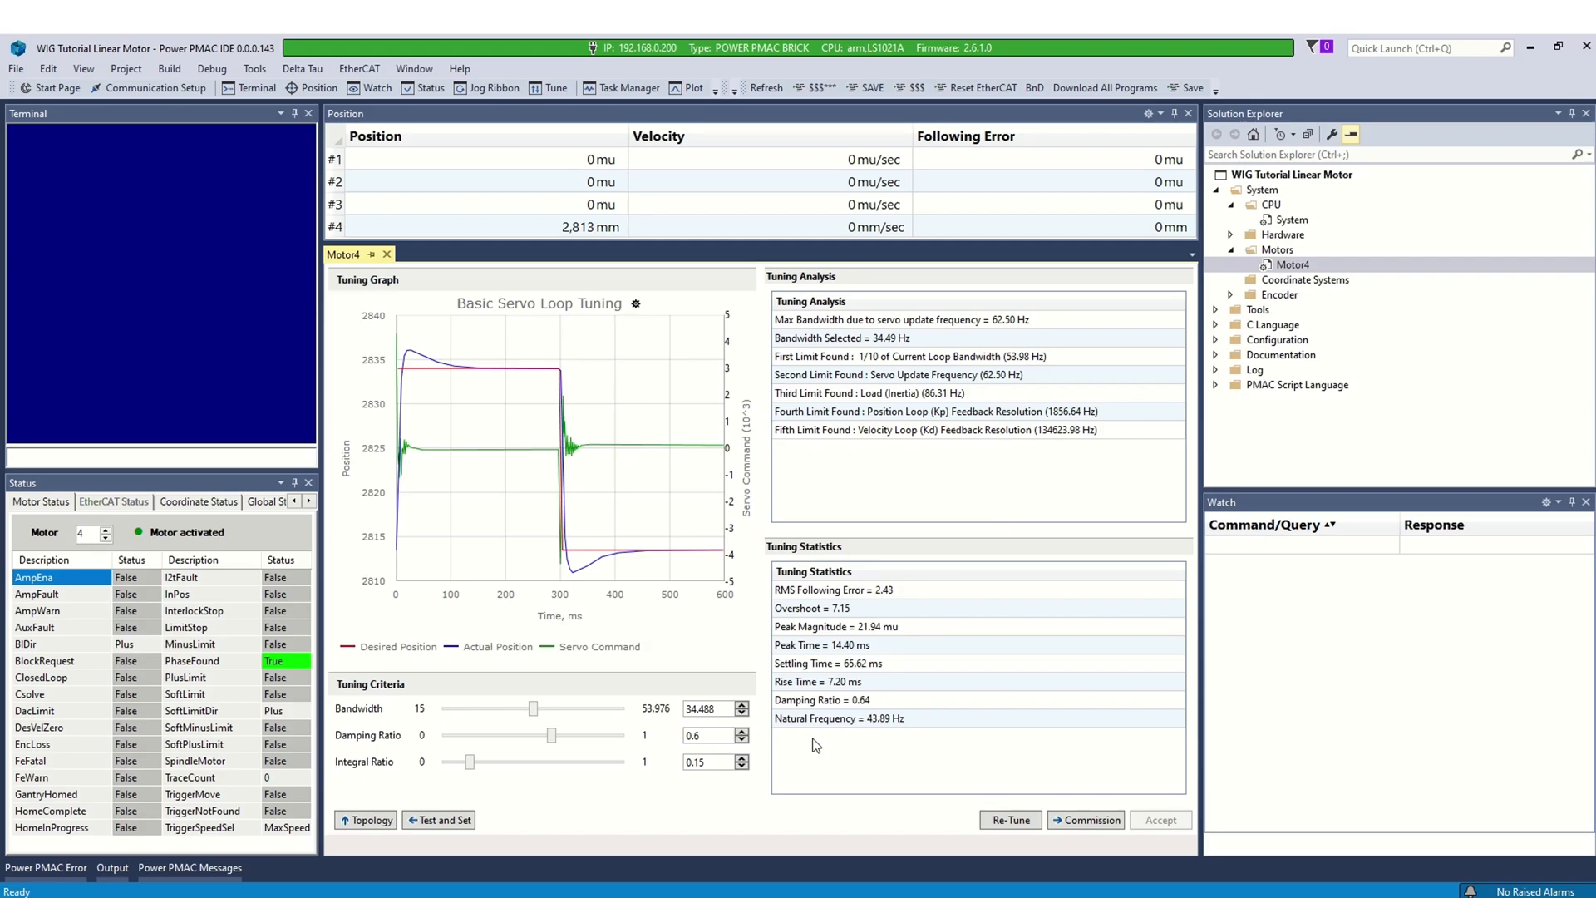
click(550, 89)
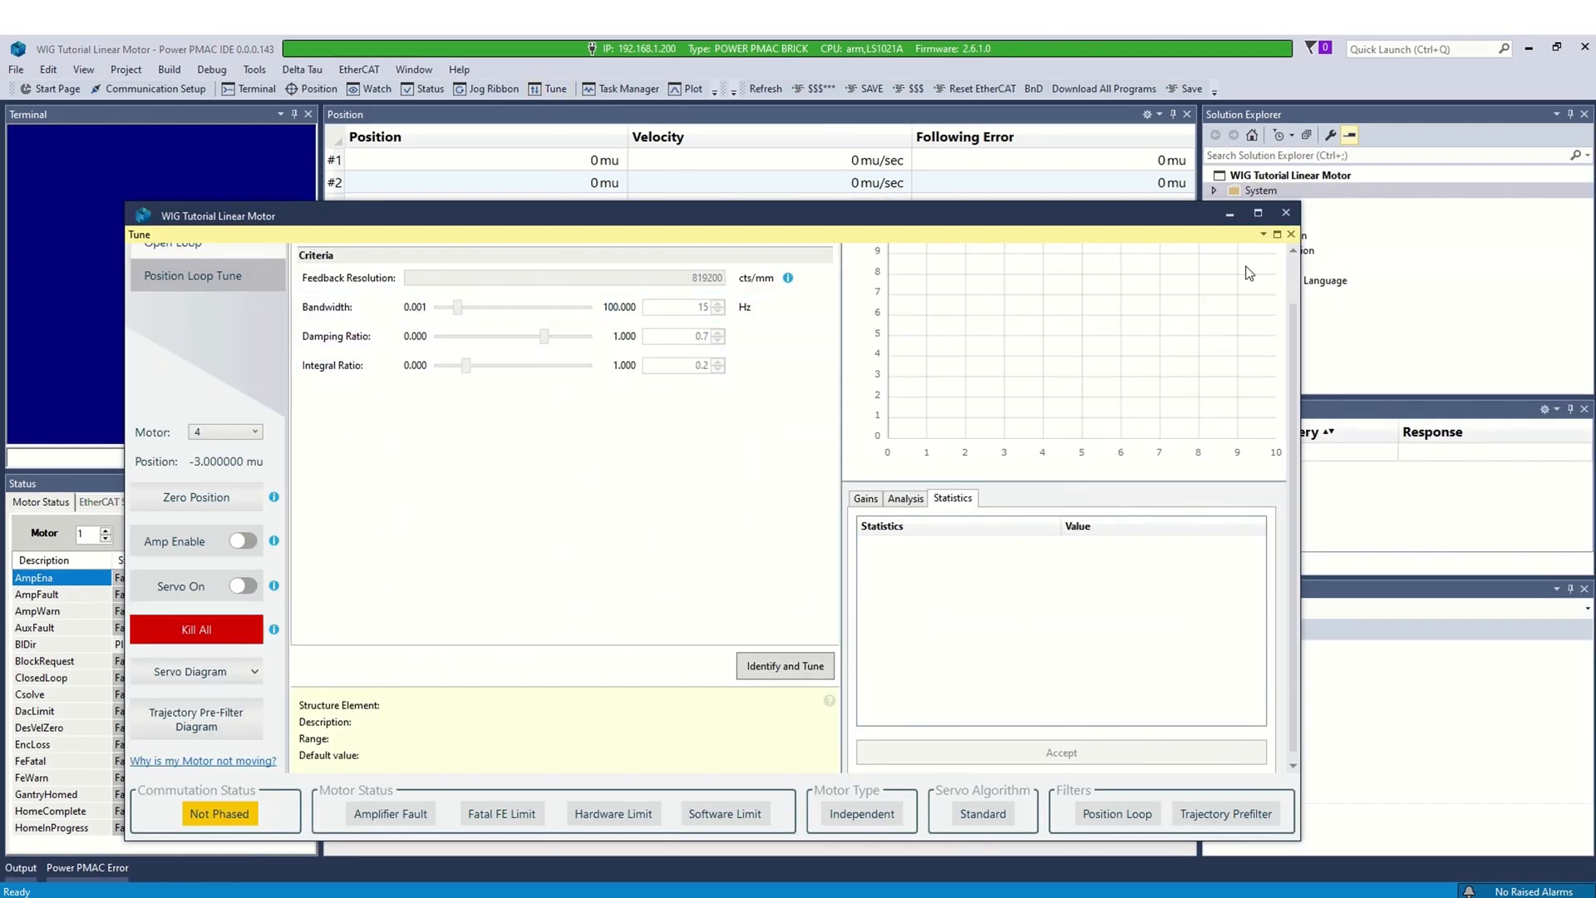
- Review Motor 4's abort deceleration, jog and position limit settings, then return to Topology
click(784, 665)
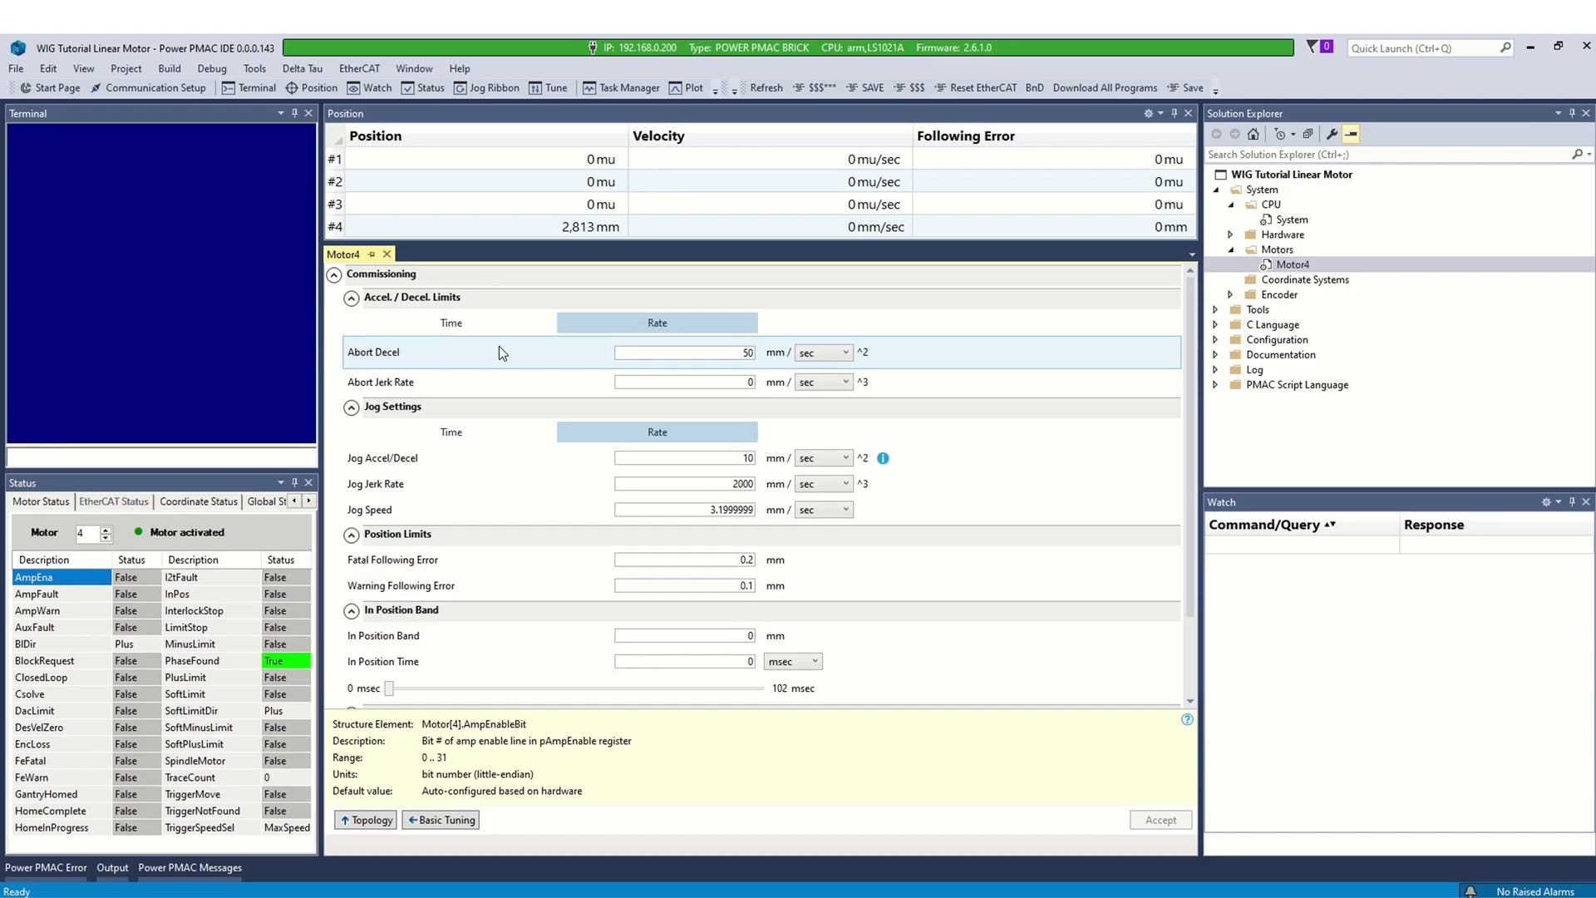
scroll(down, 3)
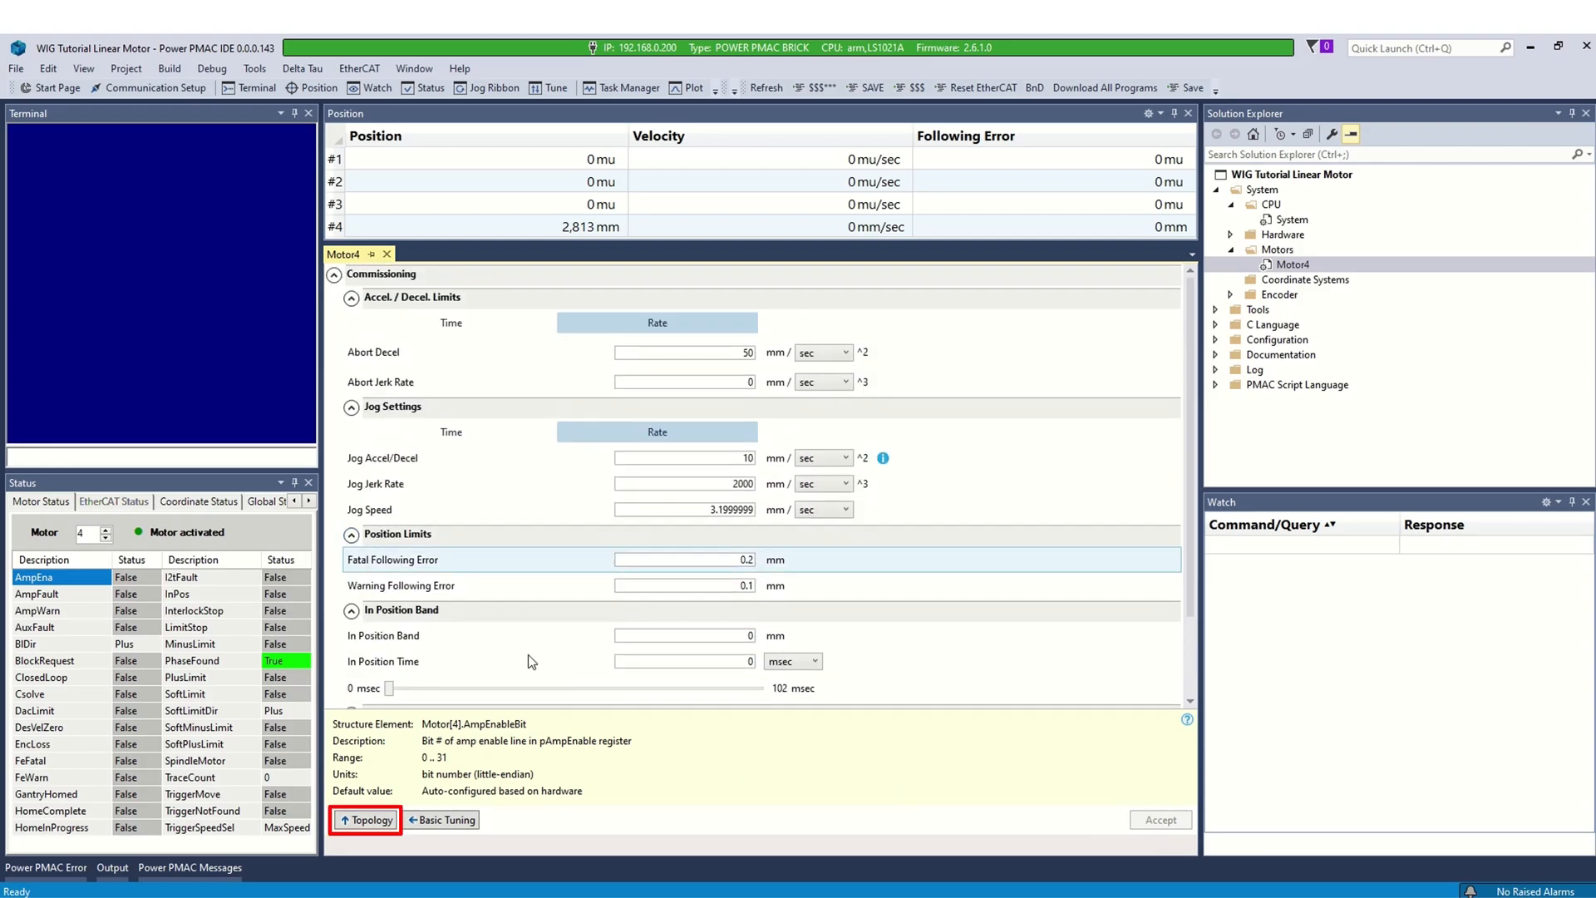
click(370, 820)
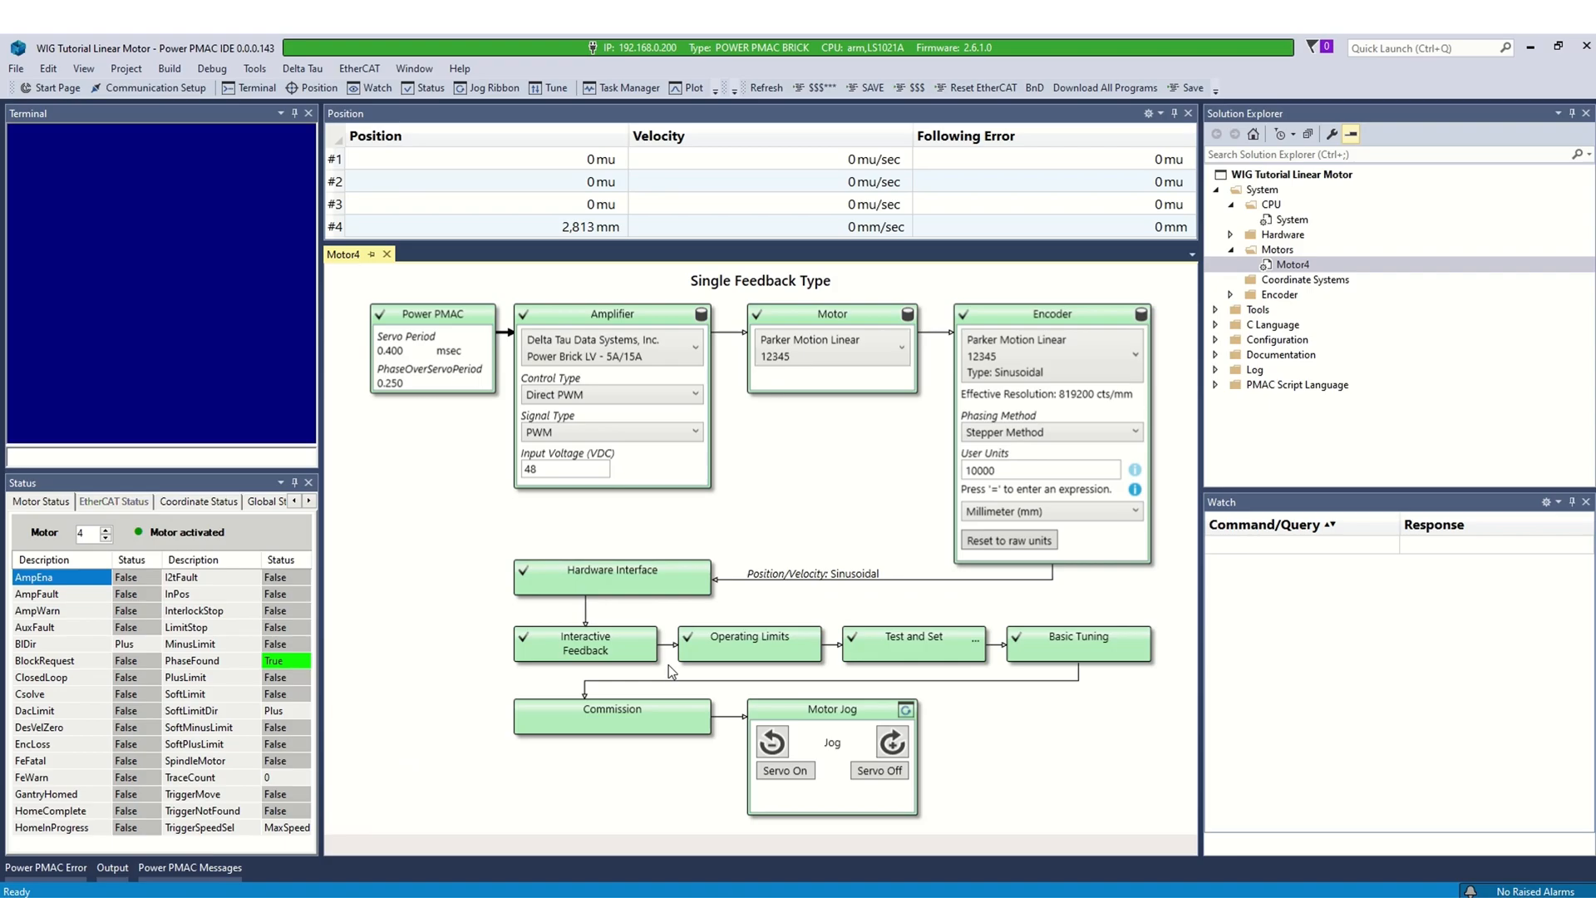
mouse_move(718, 716)
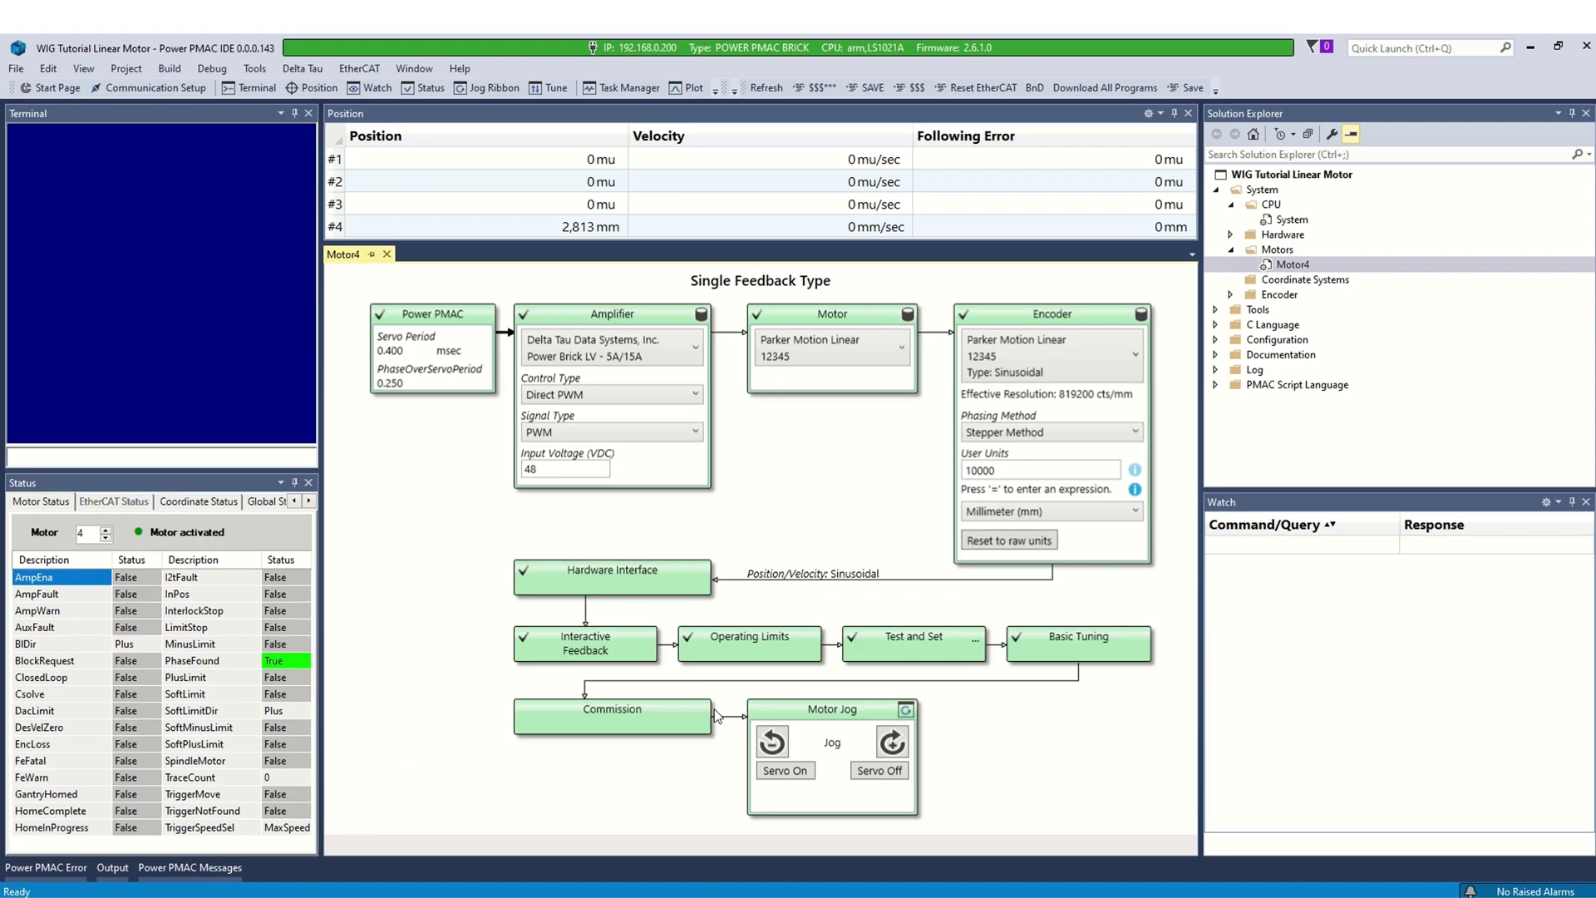
- Close Motor 4's topology and open the Motor Setup_Tutorial project
click(893, 741)
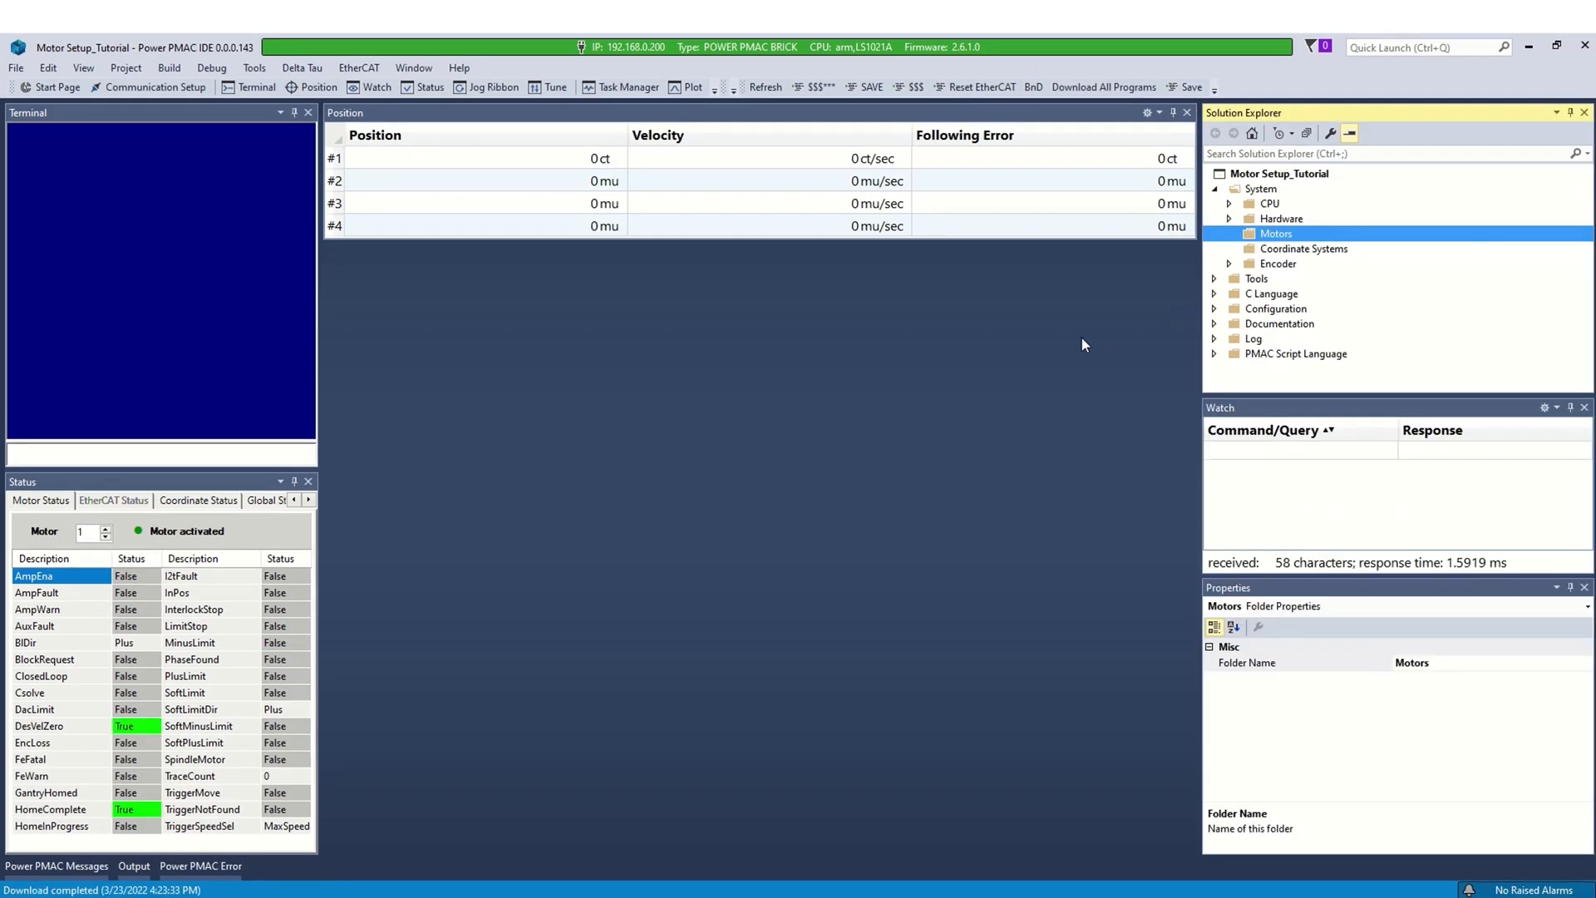
- Add motor number 1 with Single Feedback topology via the Motors folder
right_click(1274, 233)
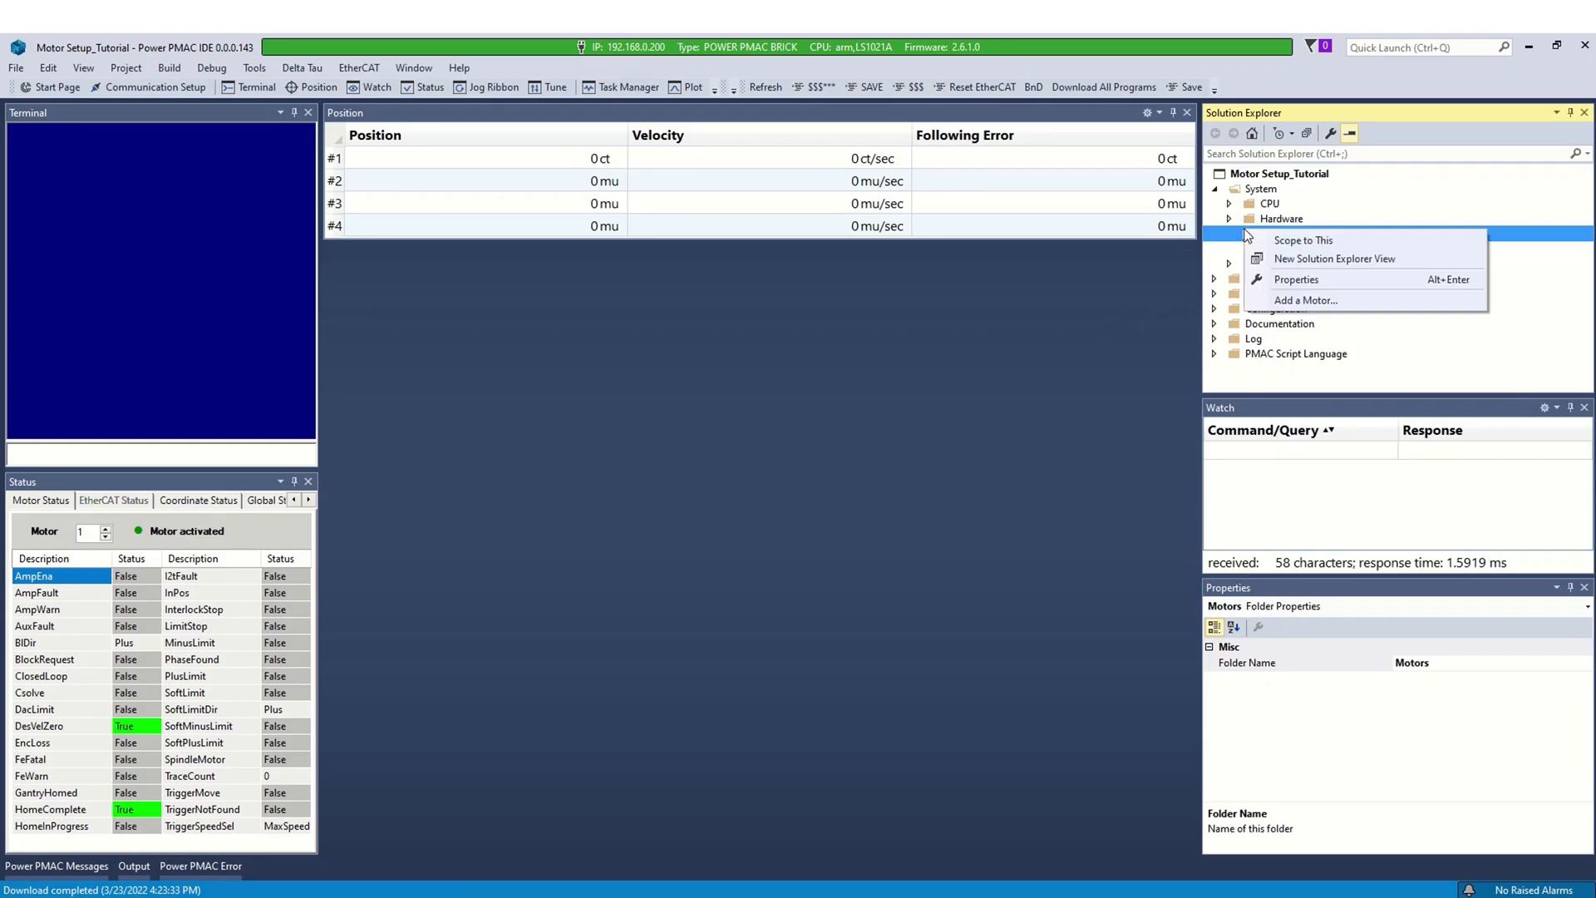
click(1304, 299)
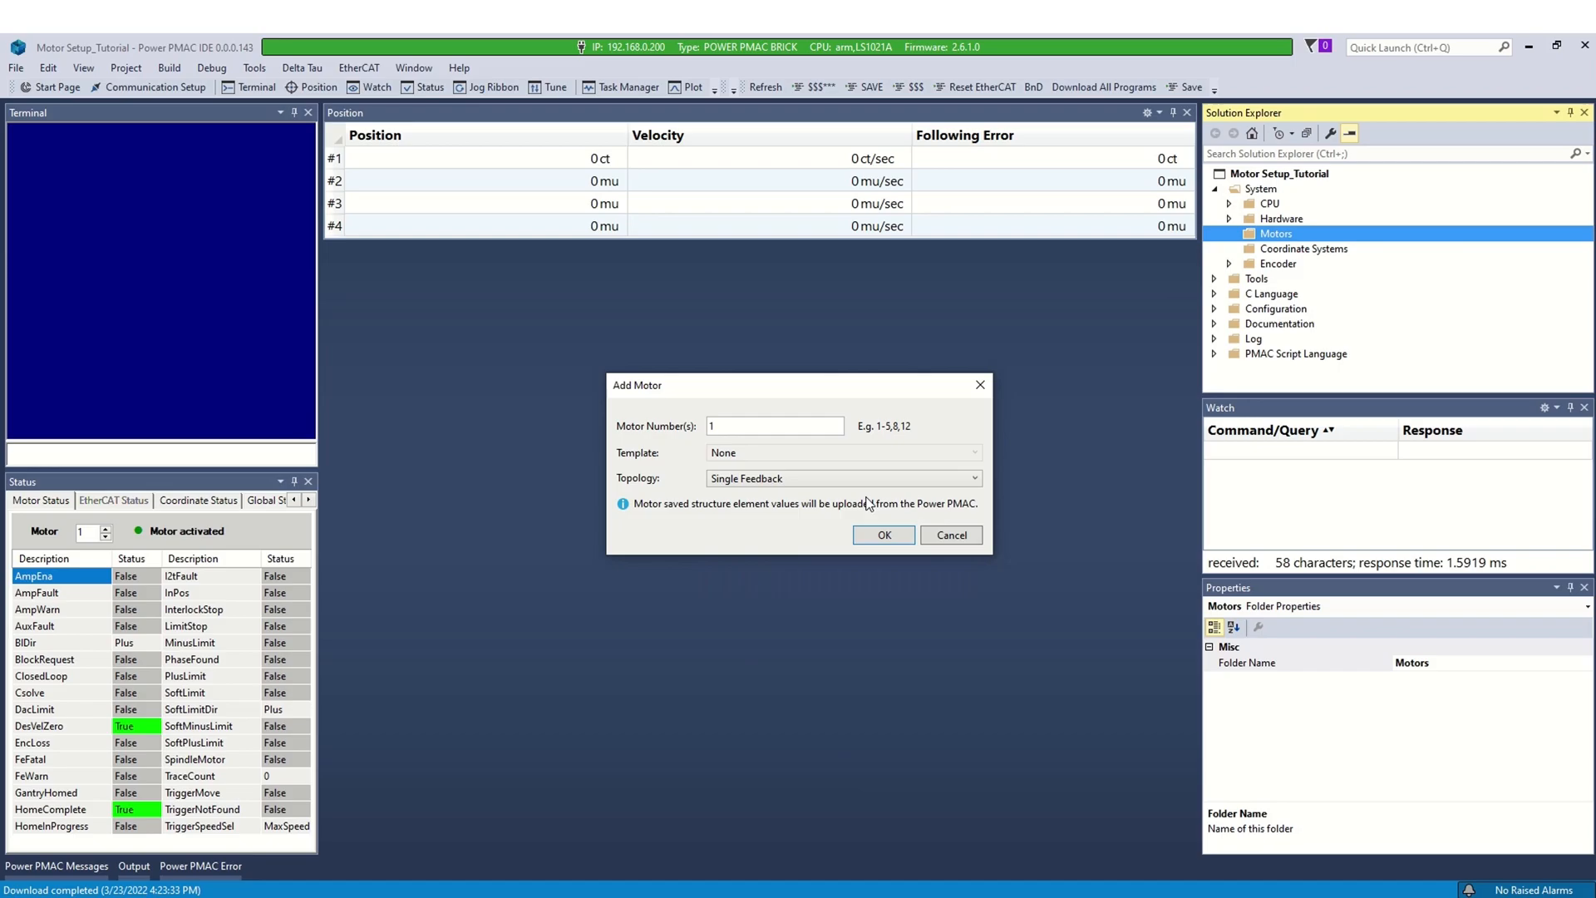
click(882, 535)
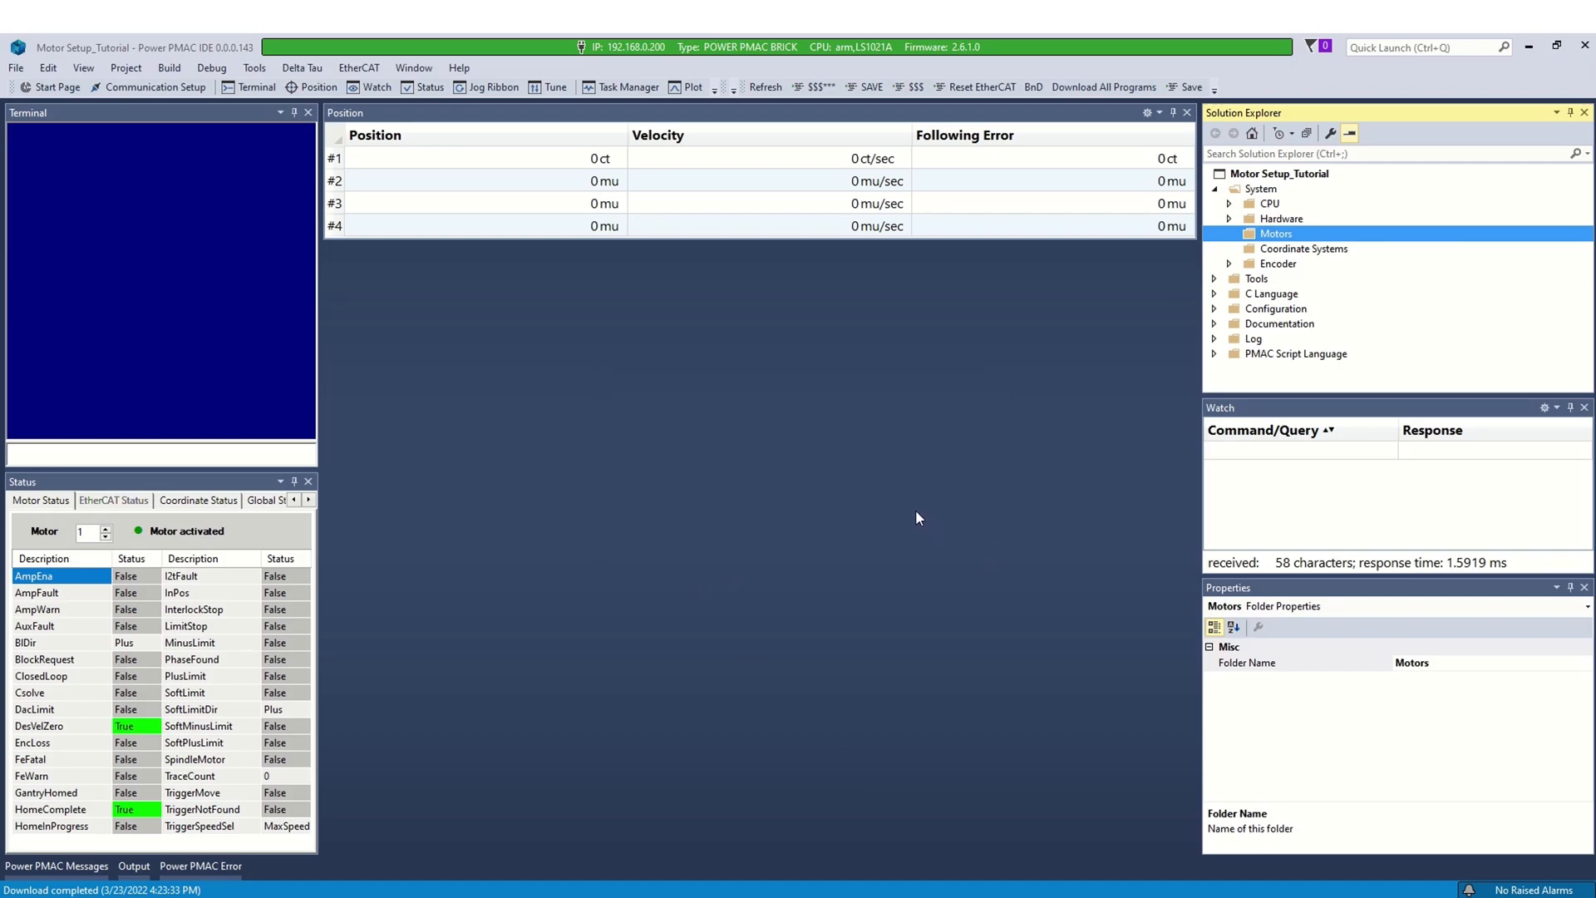
mouse_move(910, 514)
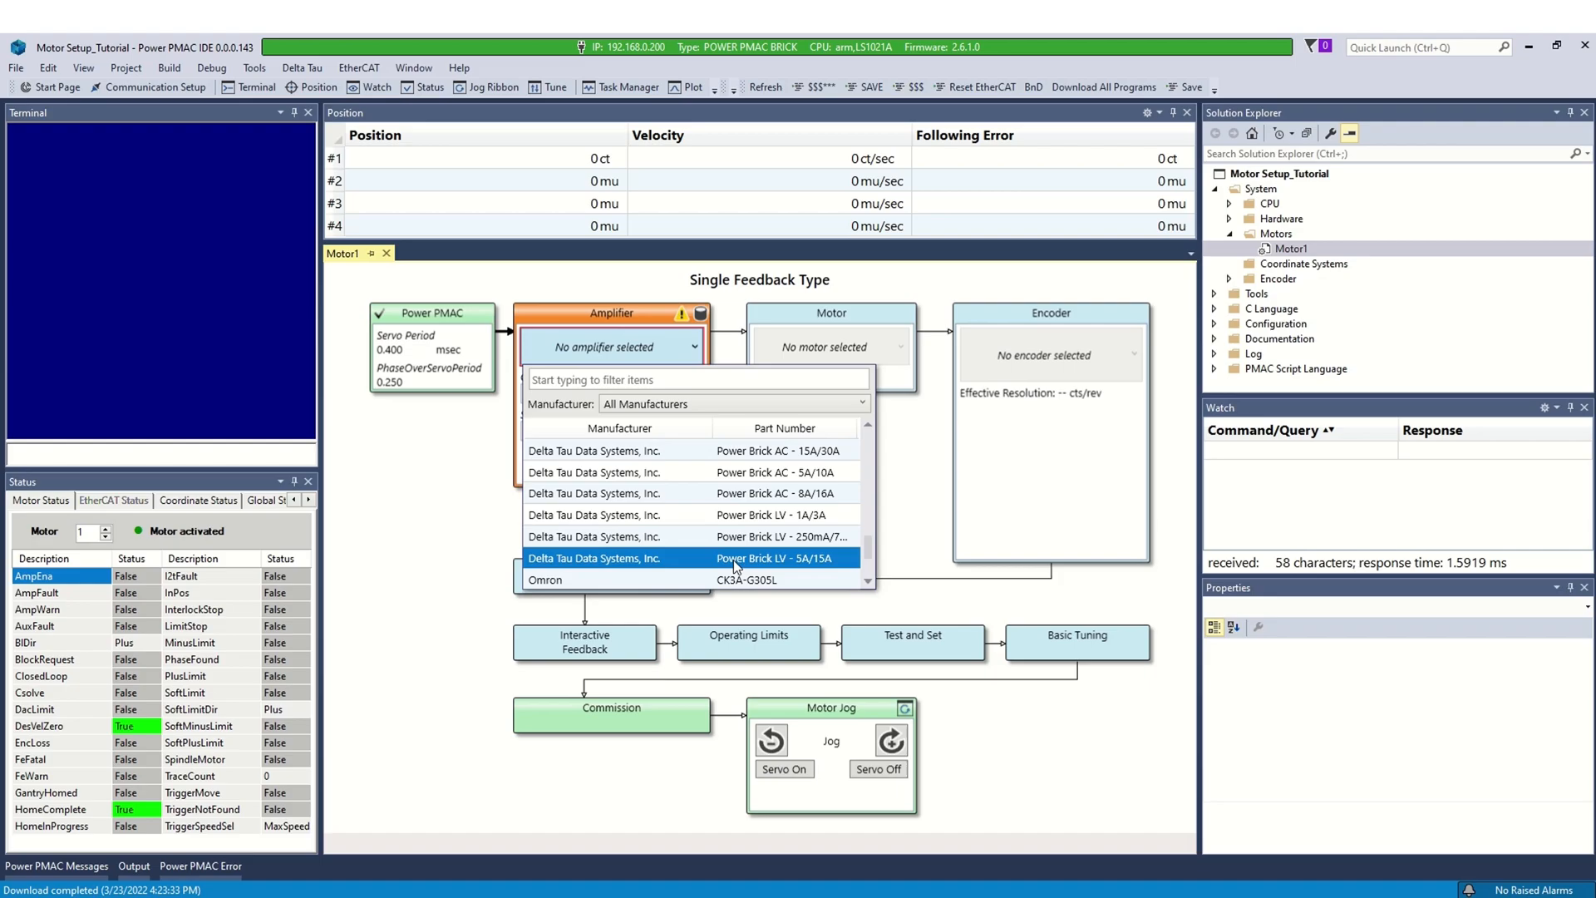
- Save Motor1's amplifier as Power Brick LV 5A/15A with 48 V input voltage
click(776, 558)
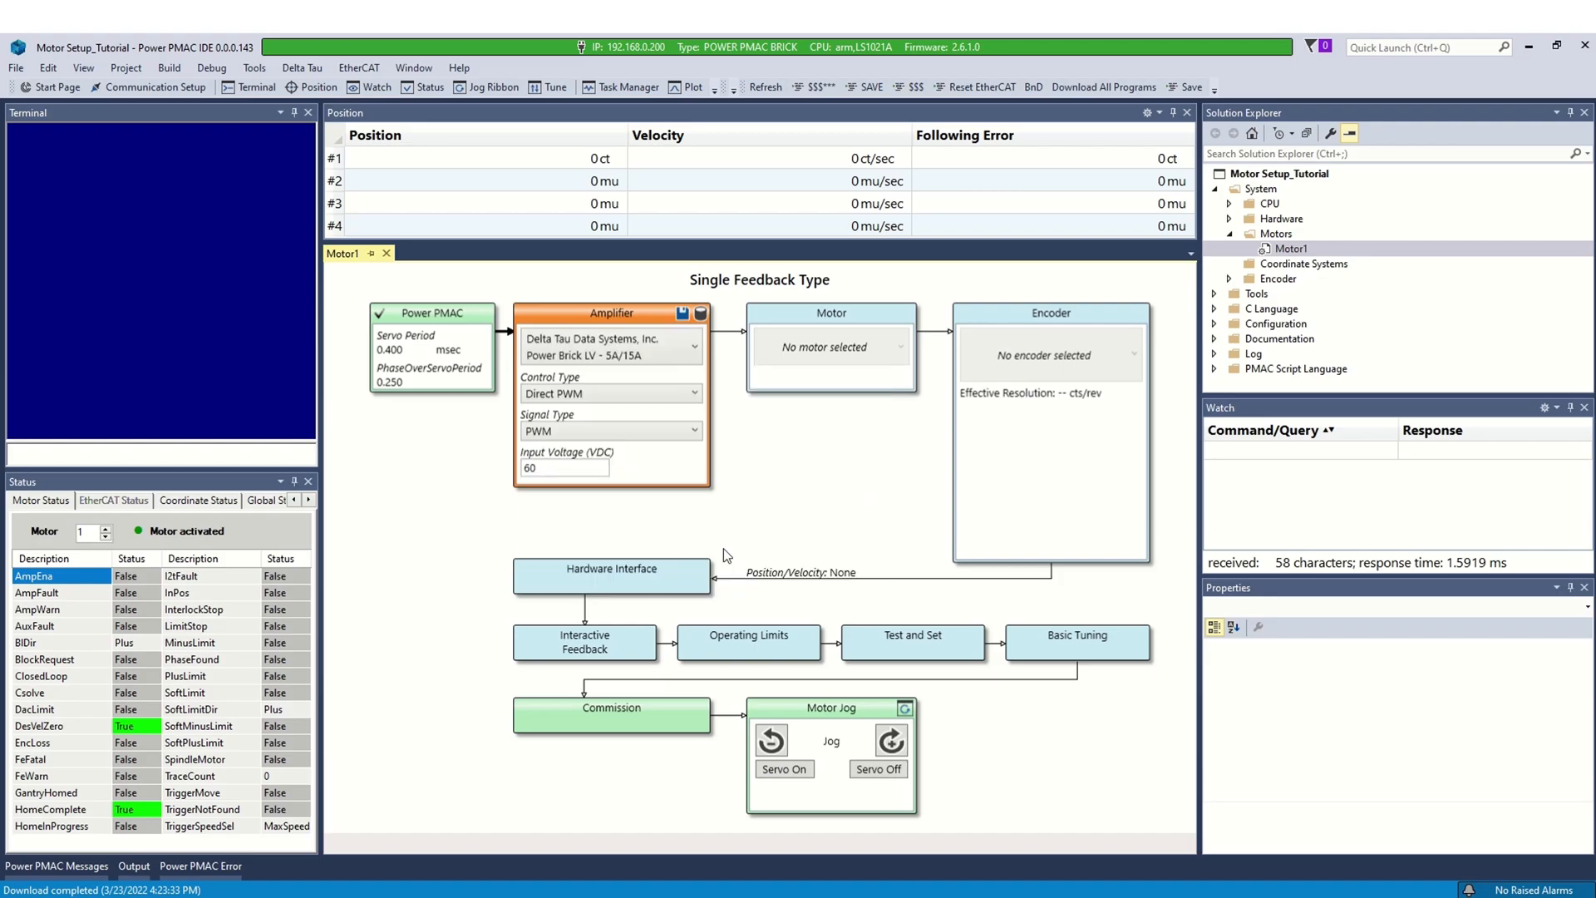
text(4)
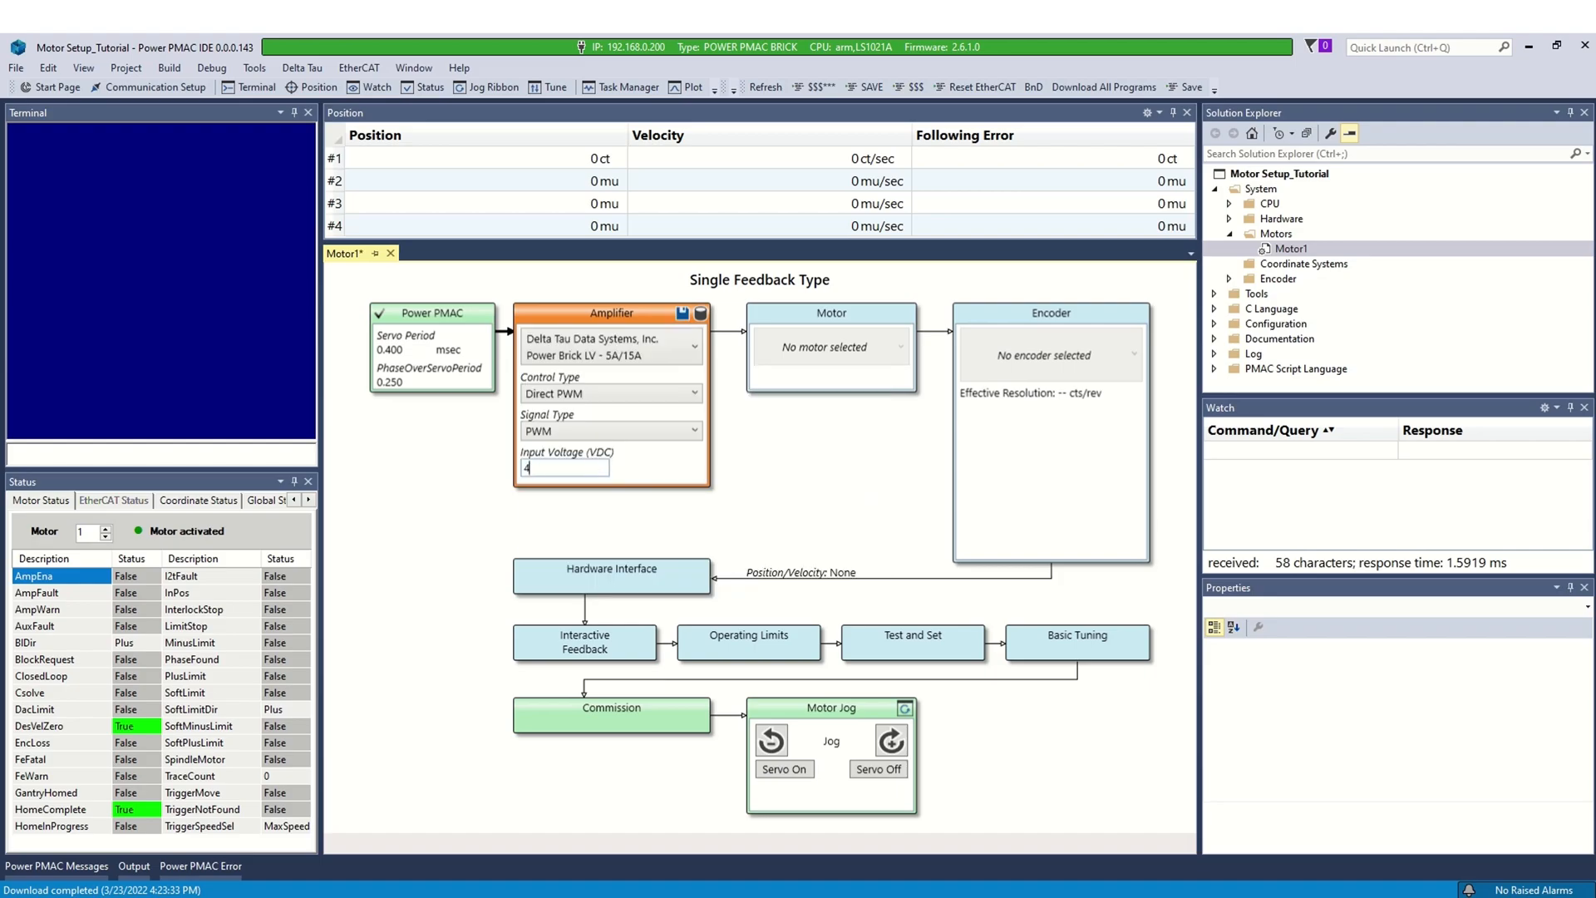
text(8)
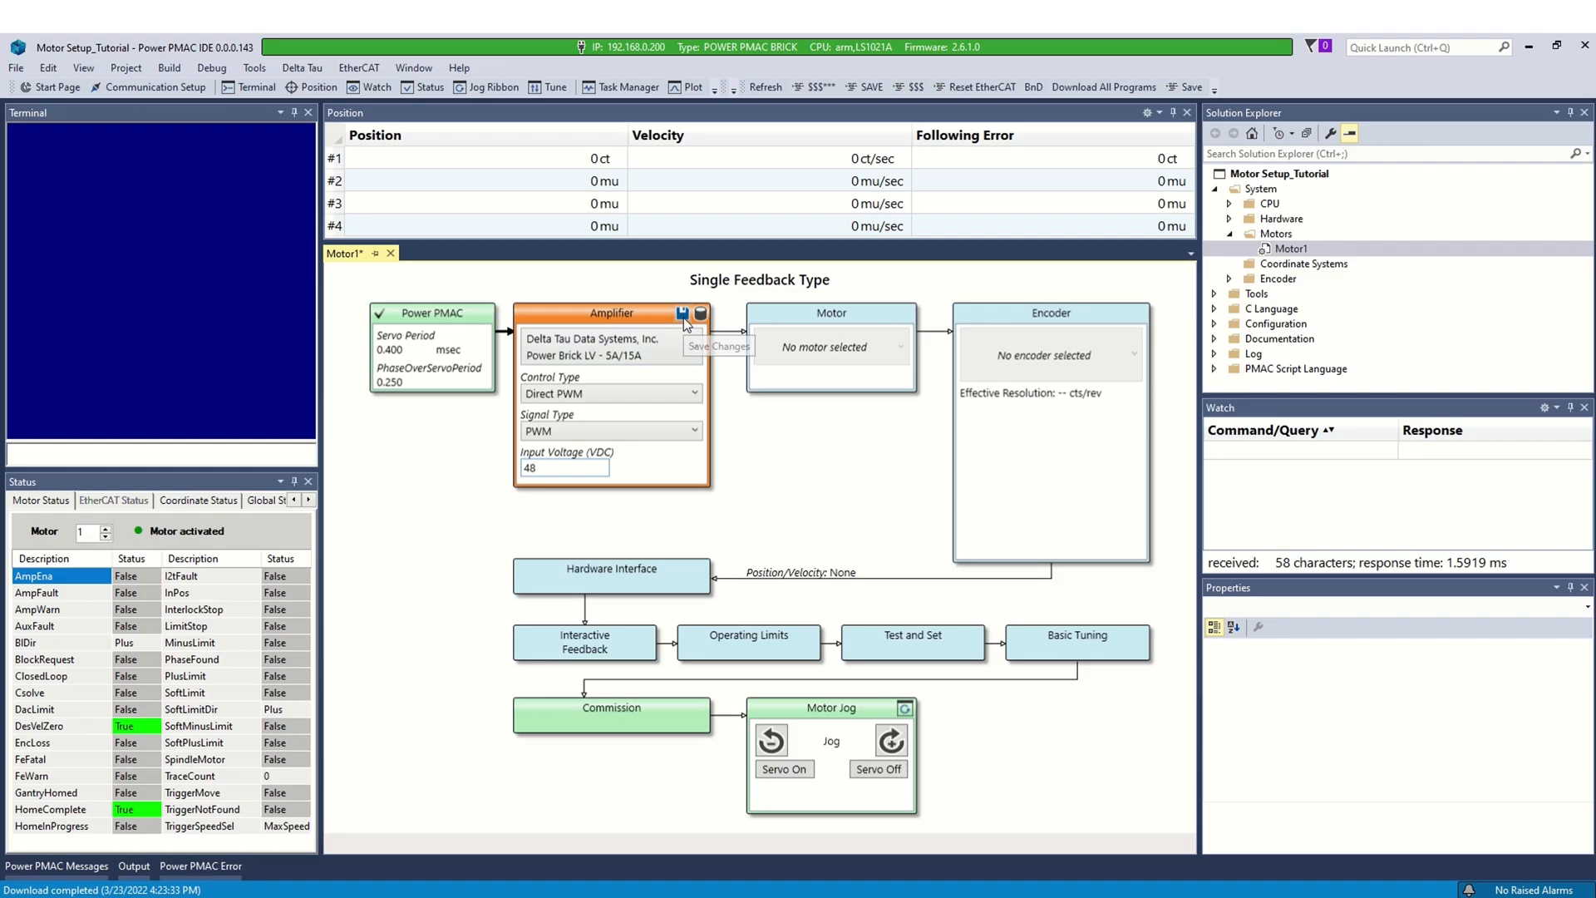
click(682, 315)
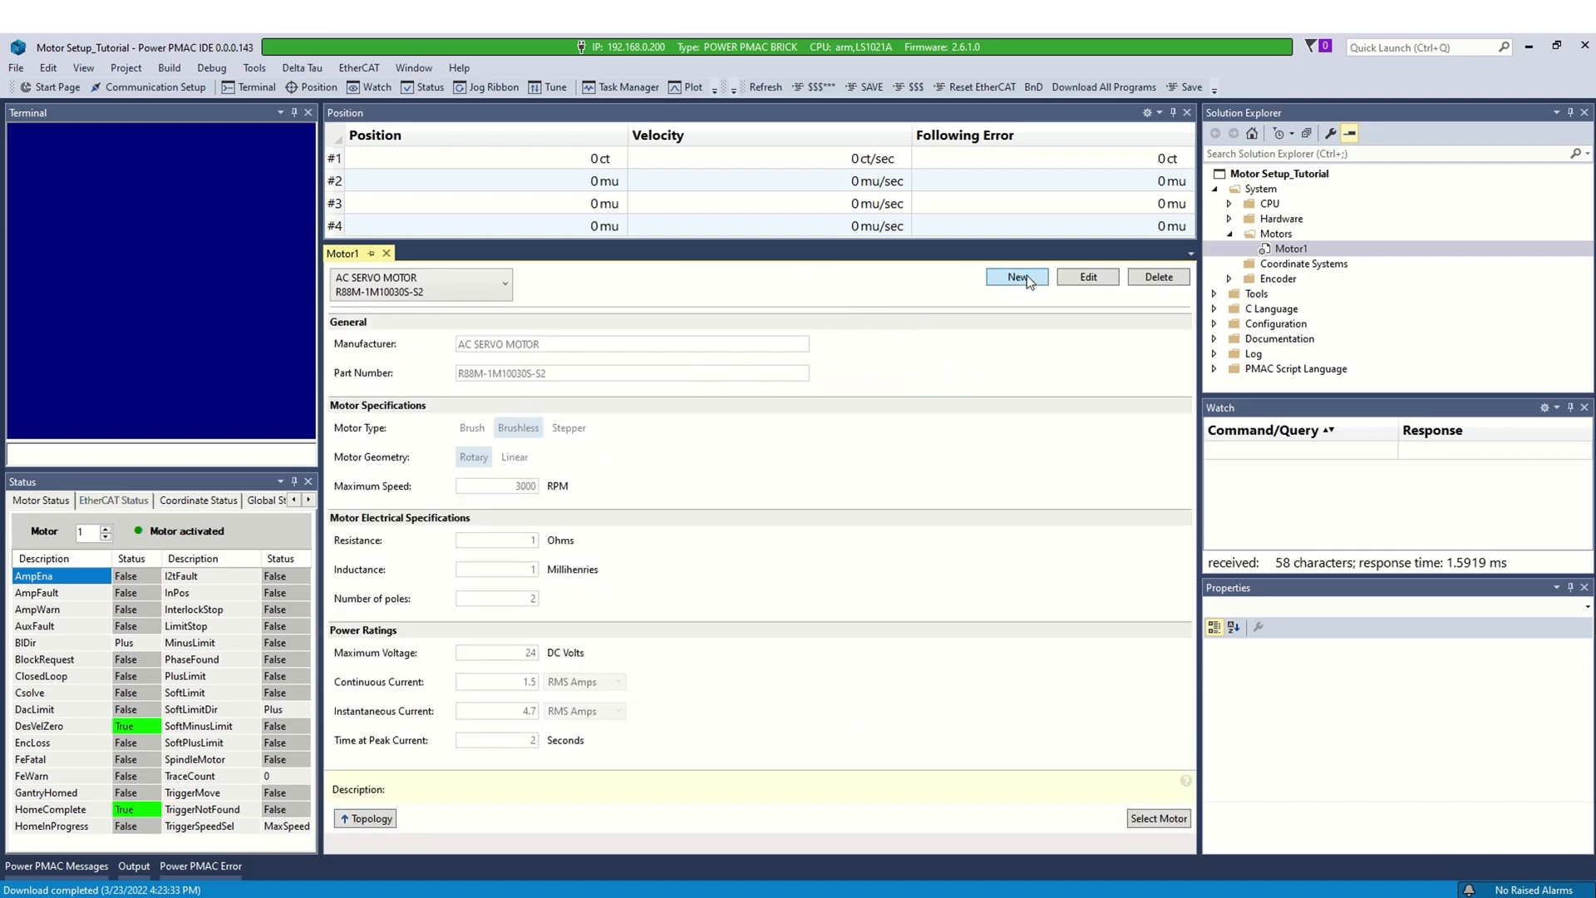
- Create a brushless Lin Engineering motor (5000 RPM, 1.2 resistance, 0.8 inductance, 7.2 A) and assign it to Motor1
click(1016, 277)
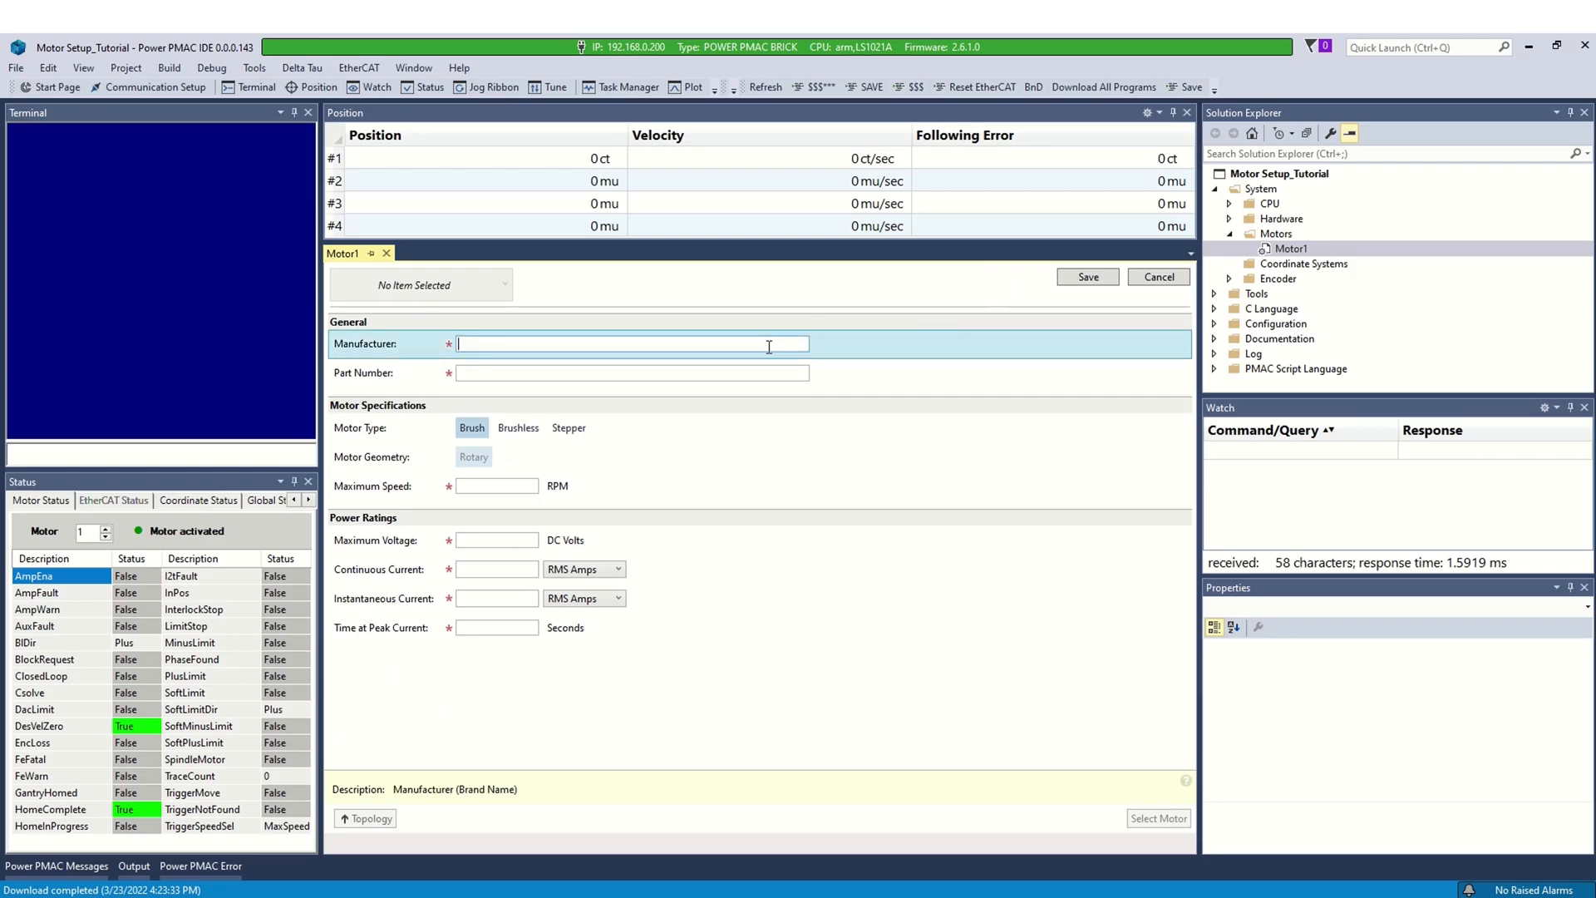
text(Lin Engineering)
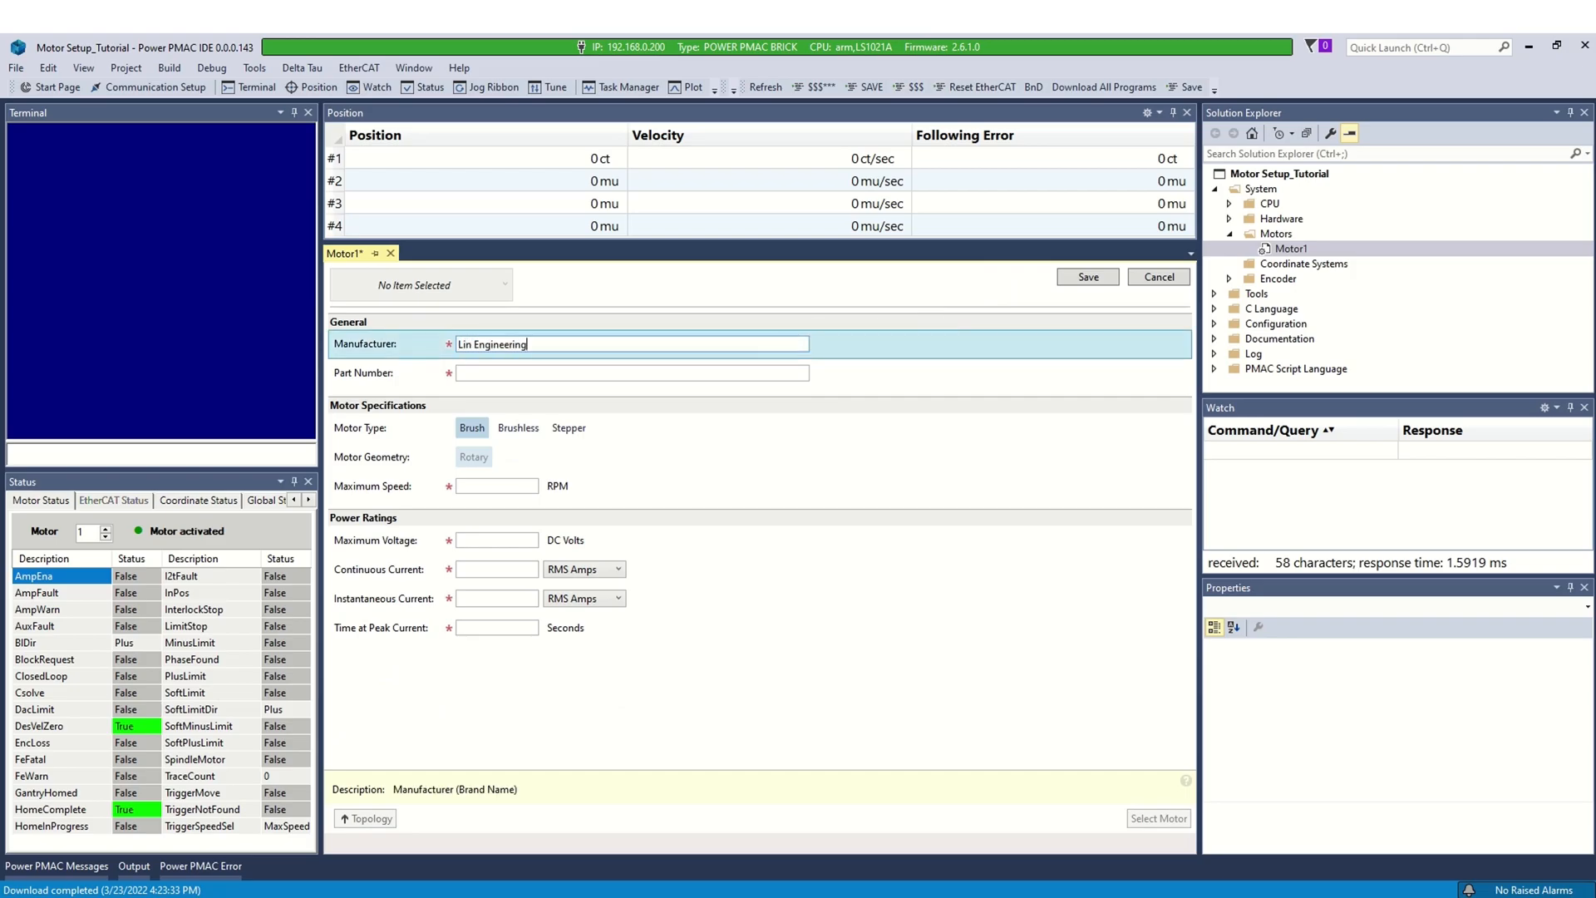
click(518, 427)
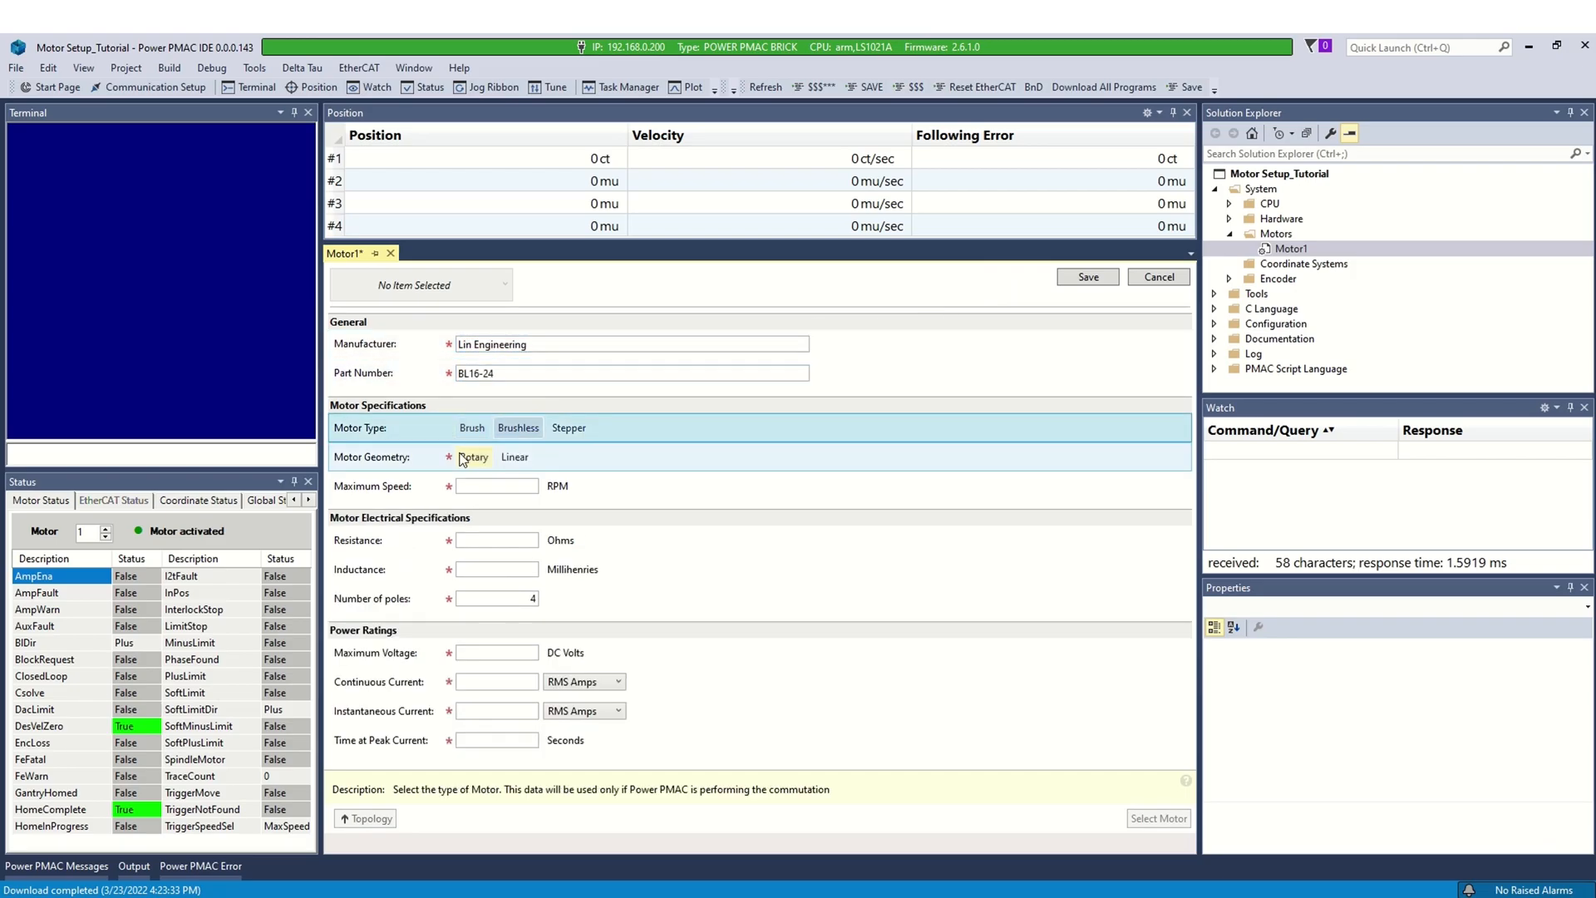
text(5000)
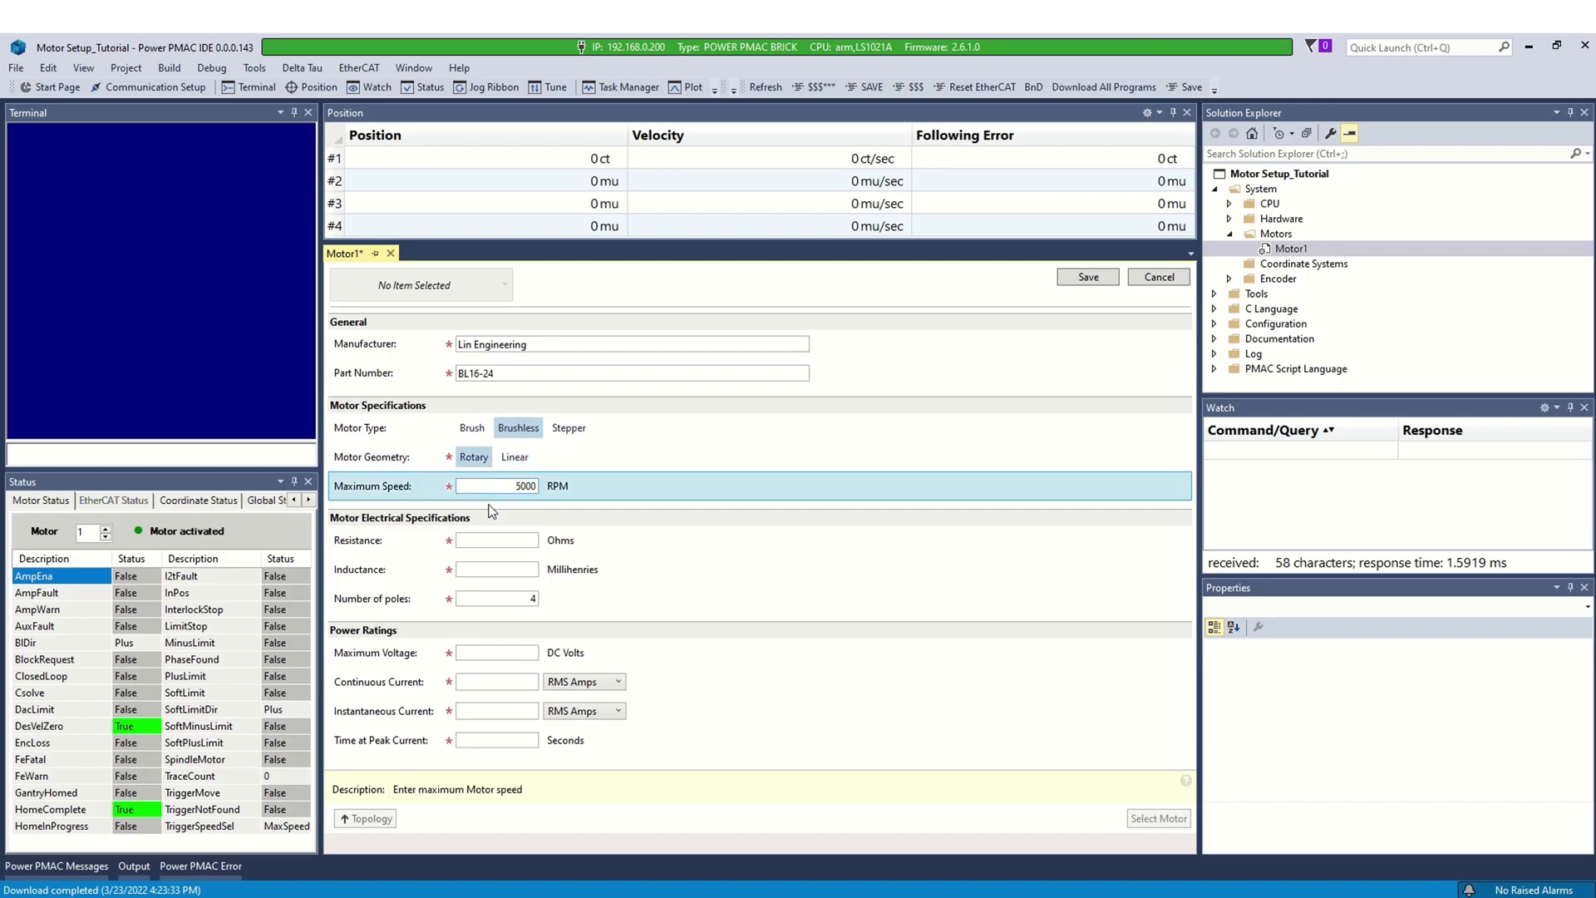
text(1.2)
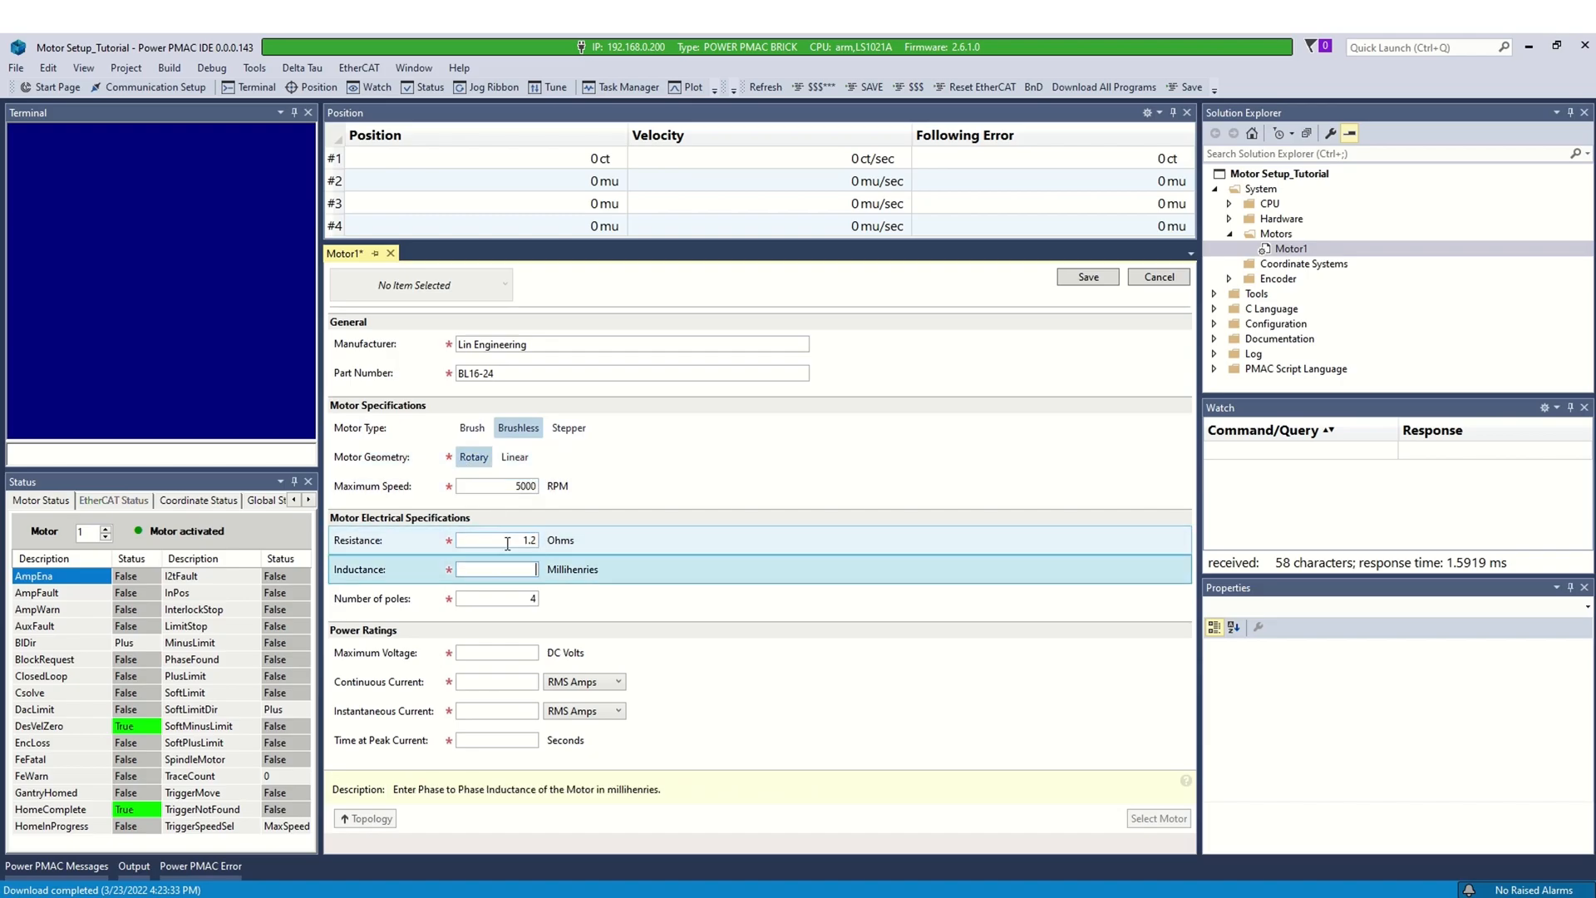
text(0.8)
click(498, 681)
text(3.6)
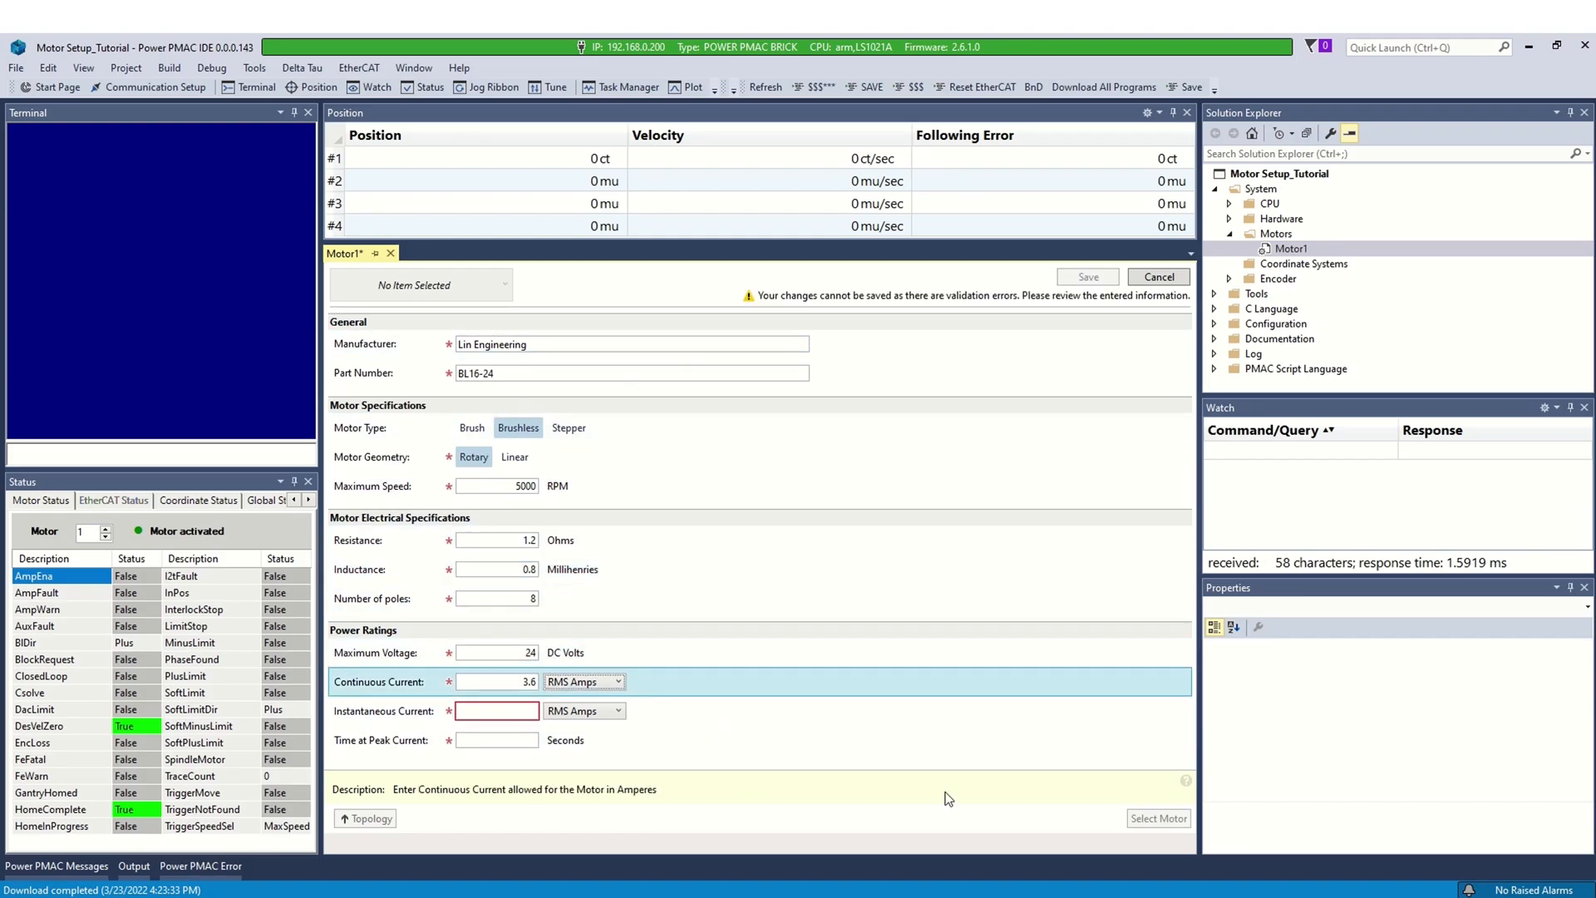
text(7.2)
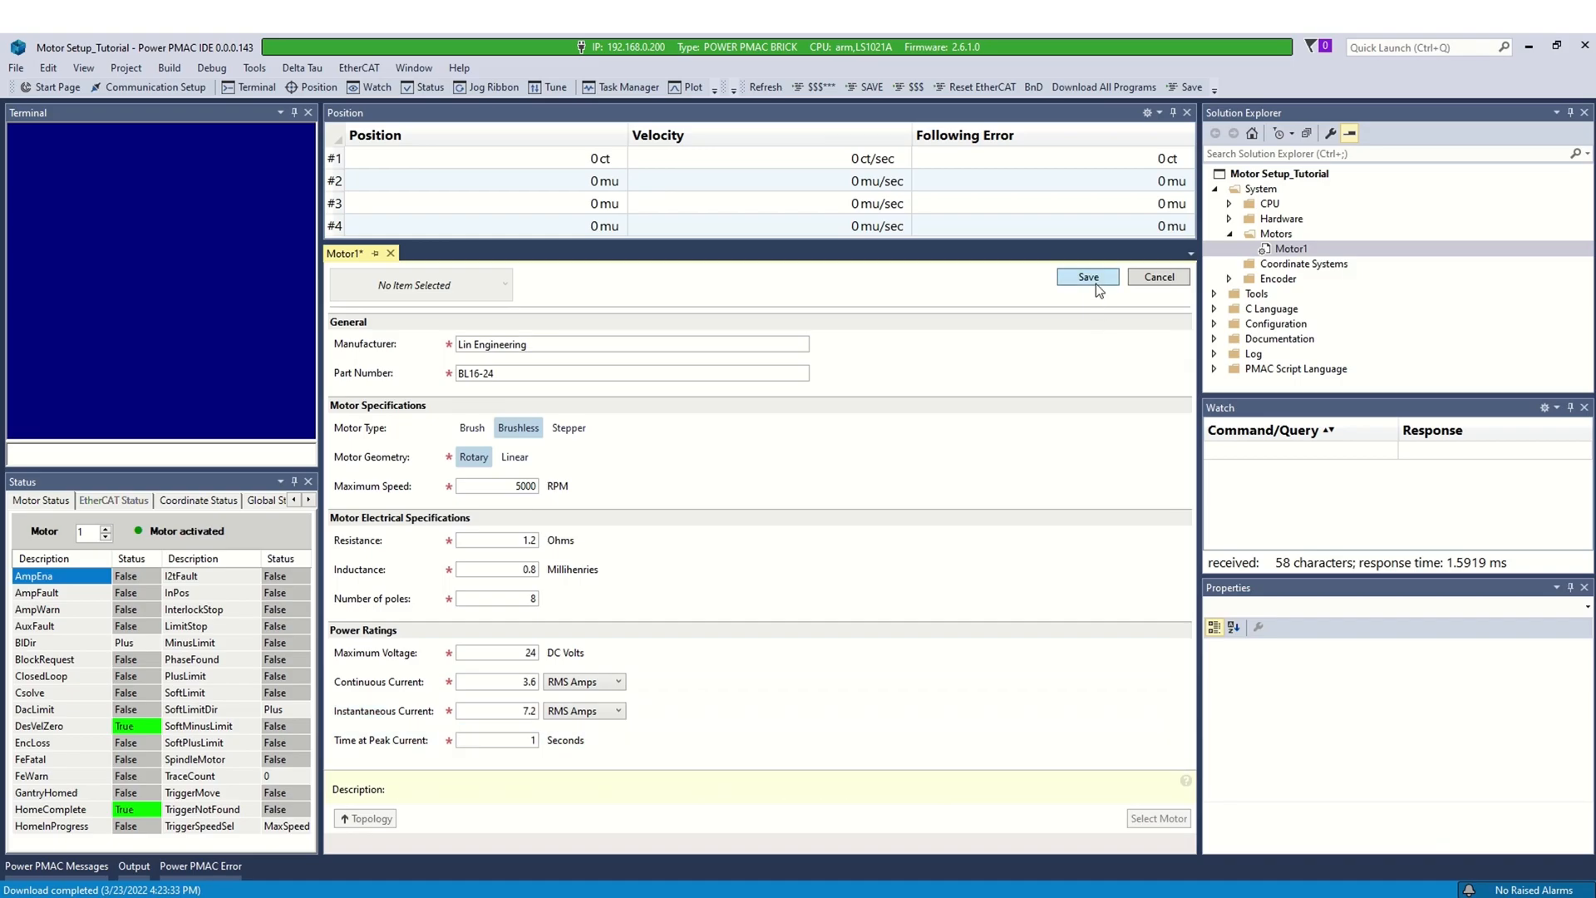
click(1087, 276)
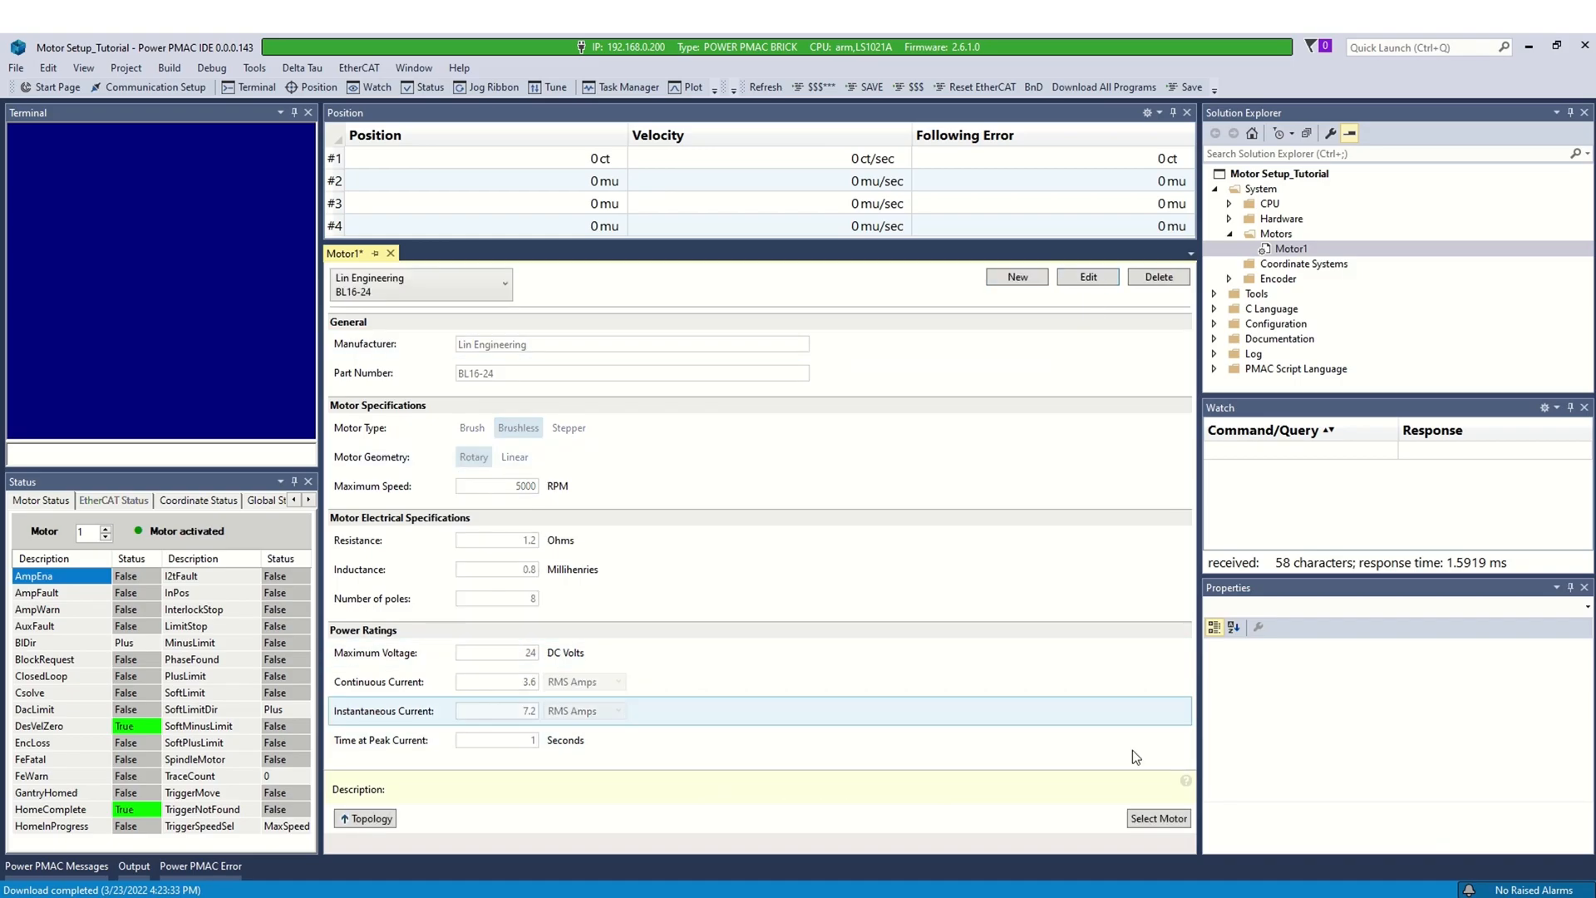
click(367, 818)
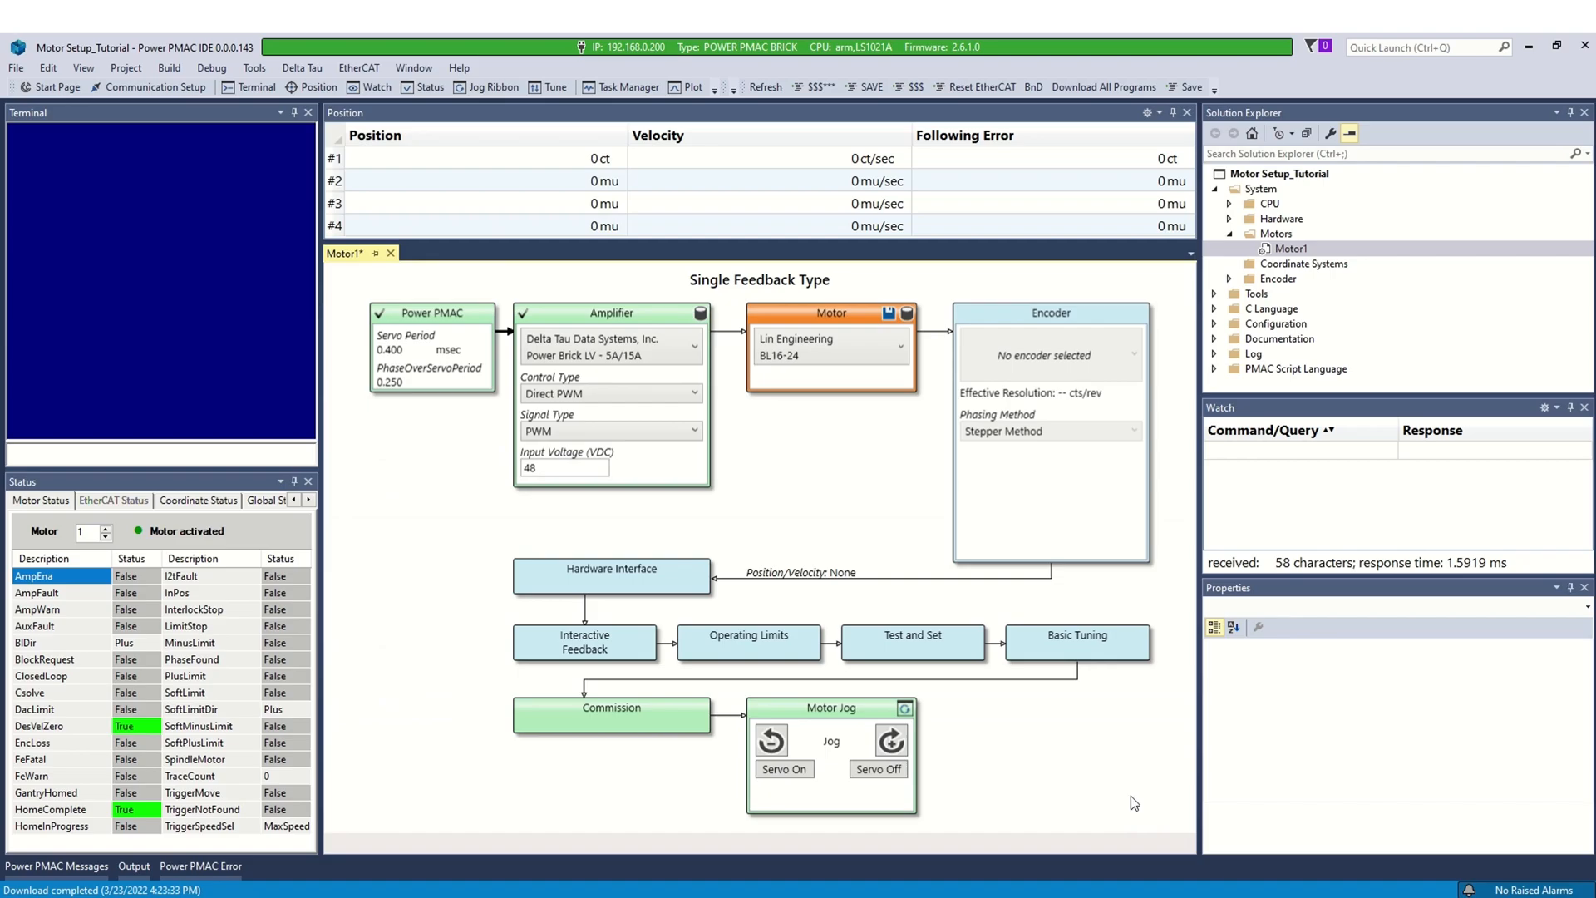
- Save Motor1's Lin Engineering motor selection and open the Encoder block's details page
click(888, 313)
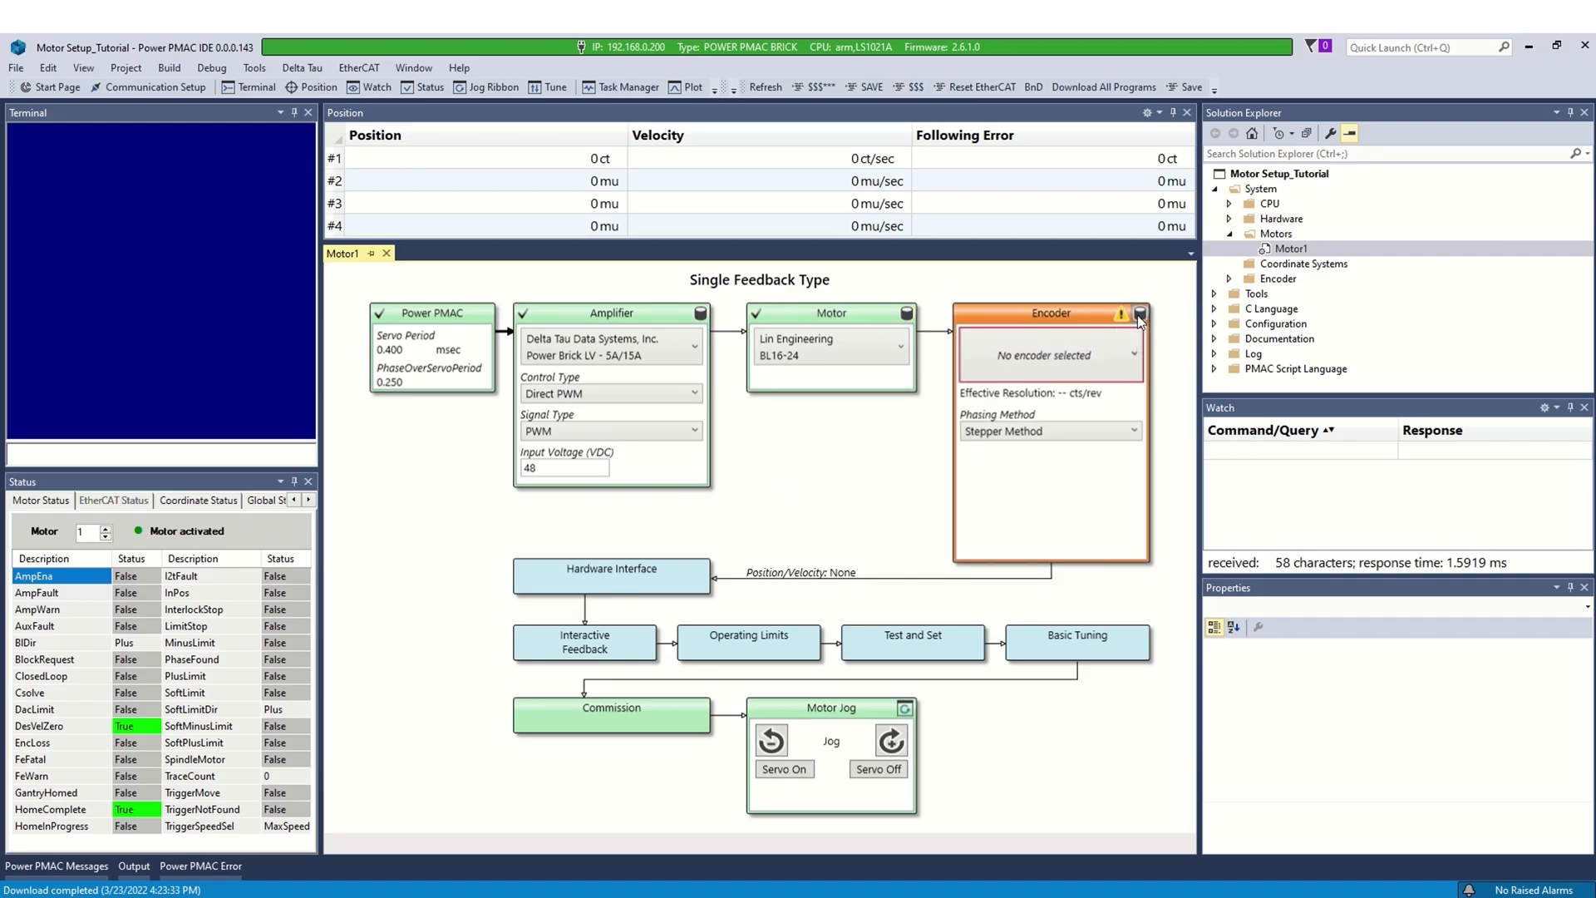
click(1119, 313)
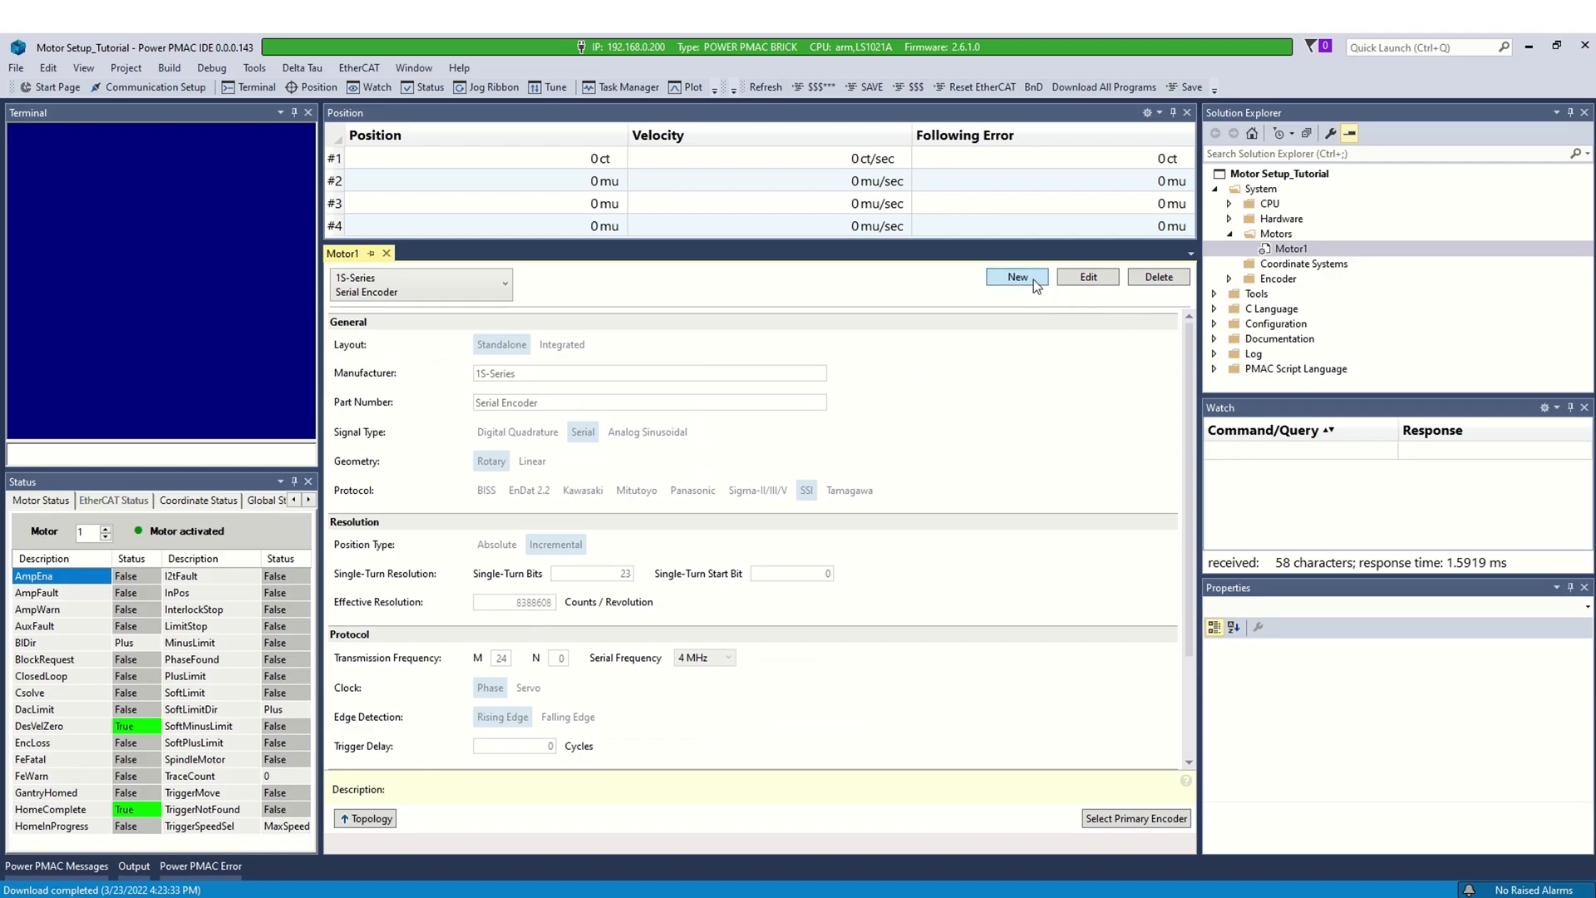
- Add an integrated encoder with 500 lines per revolution and 5000 RPM max speed, then save
click(1016, 277)
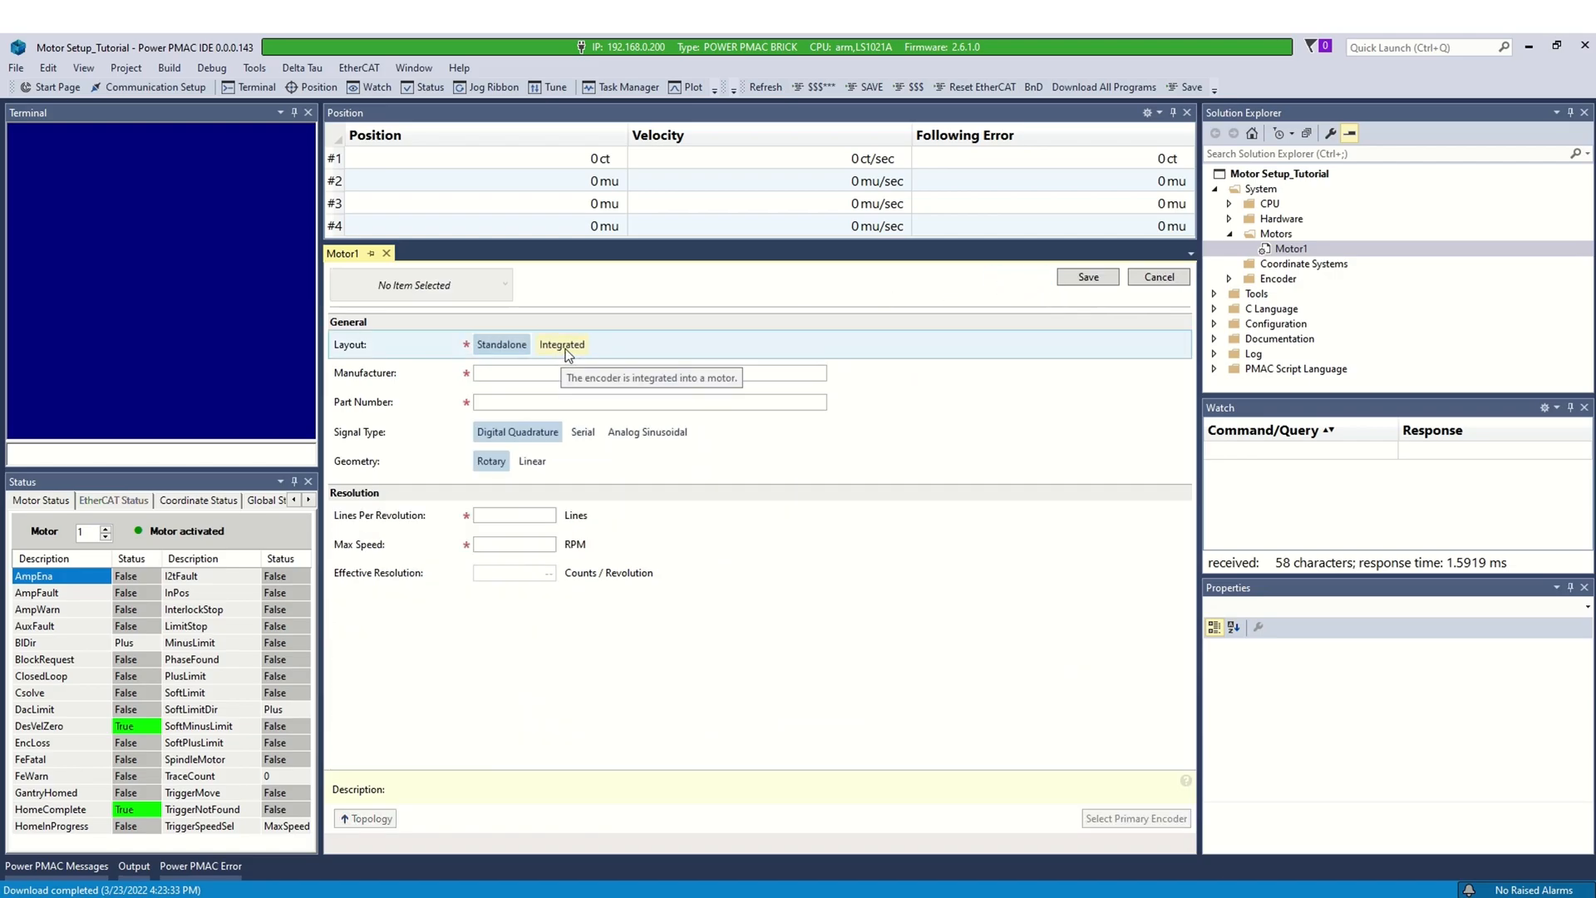
click(562, 345)
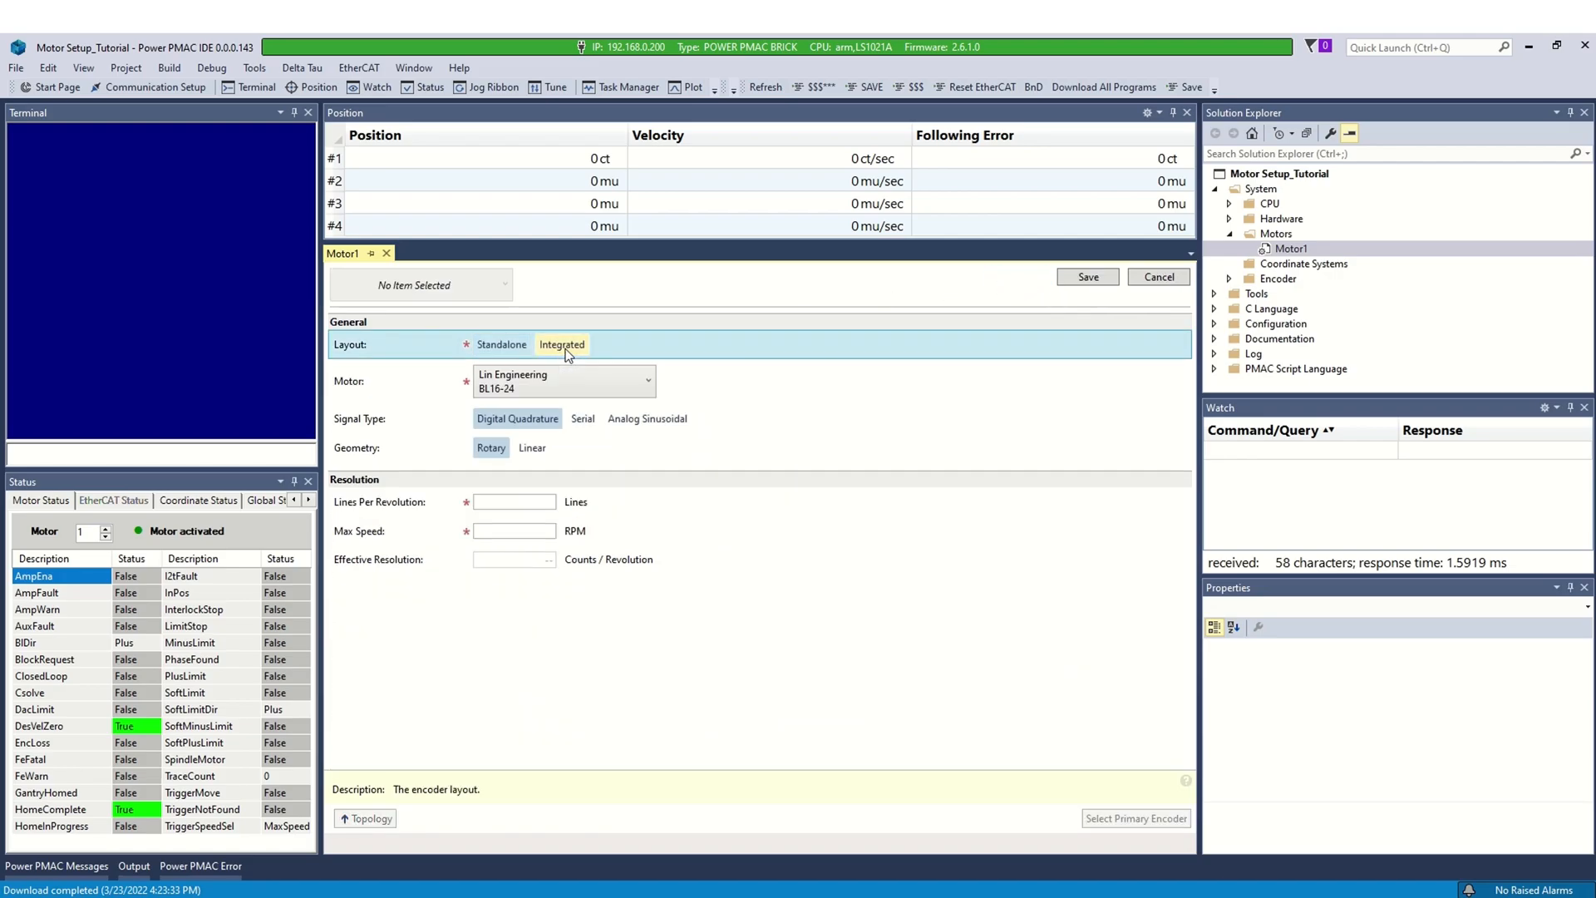
click(513, 531)
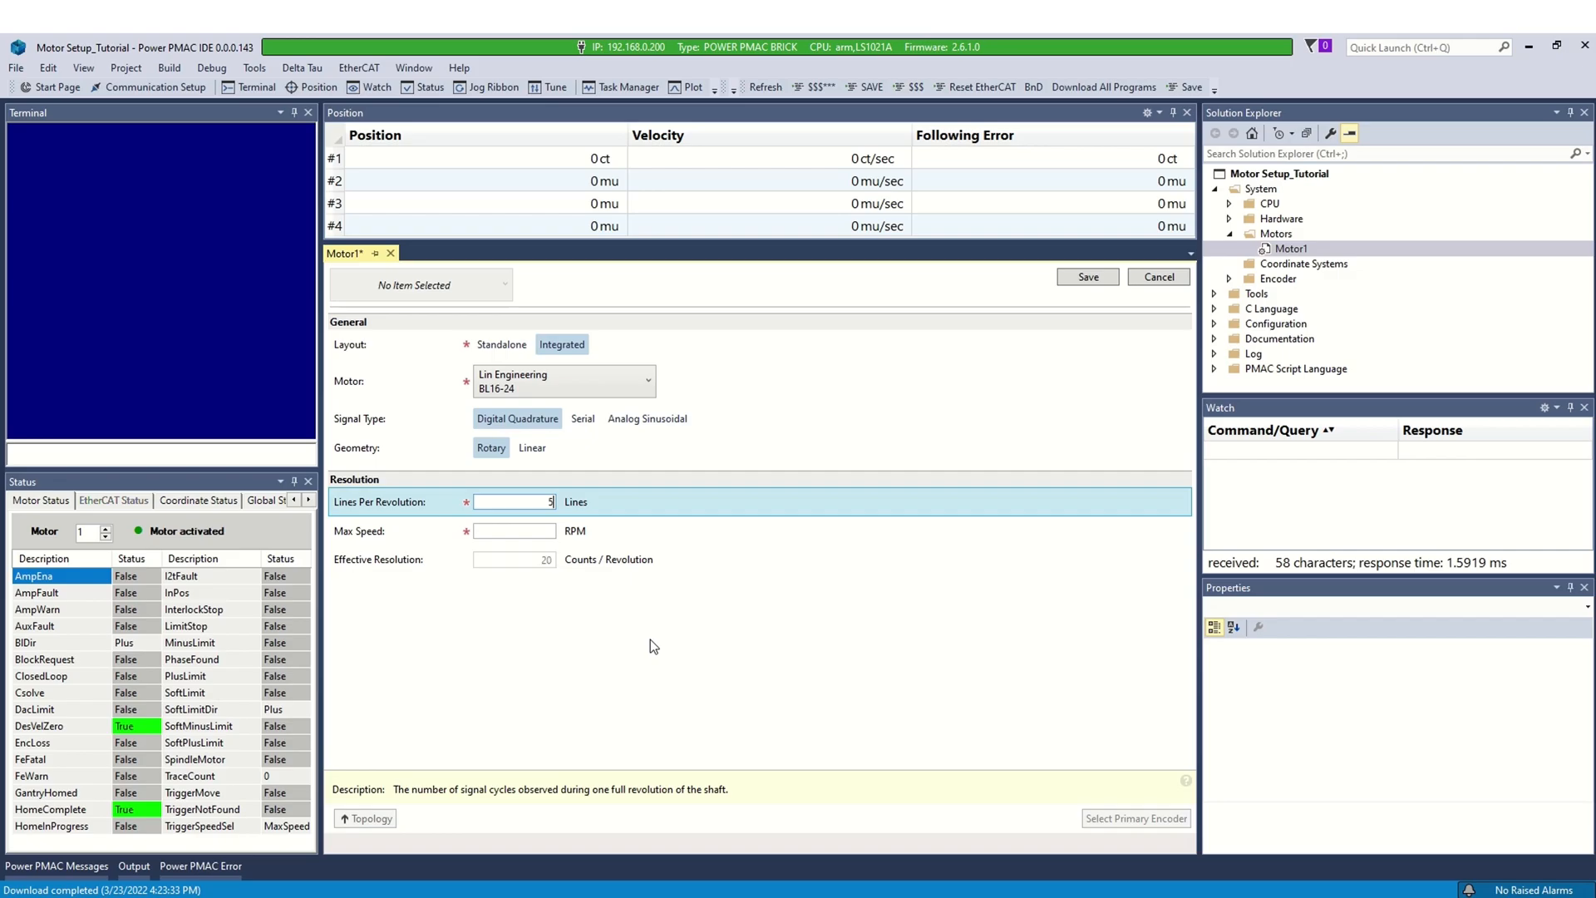
text(500)
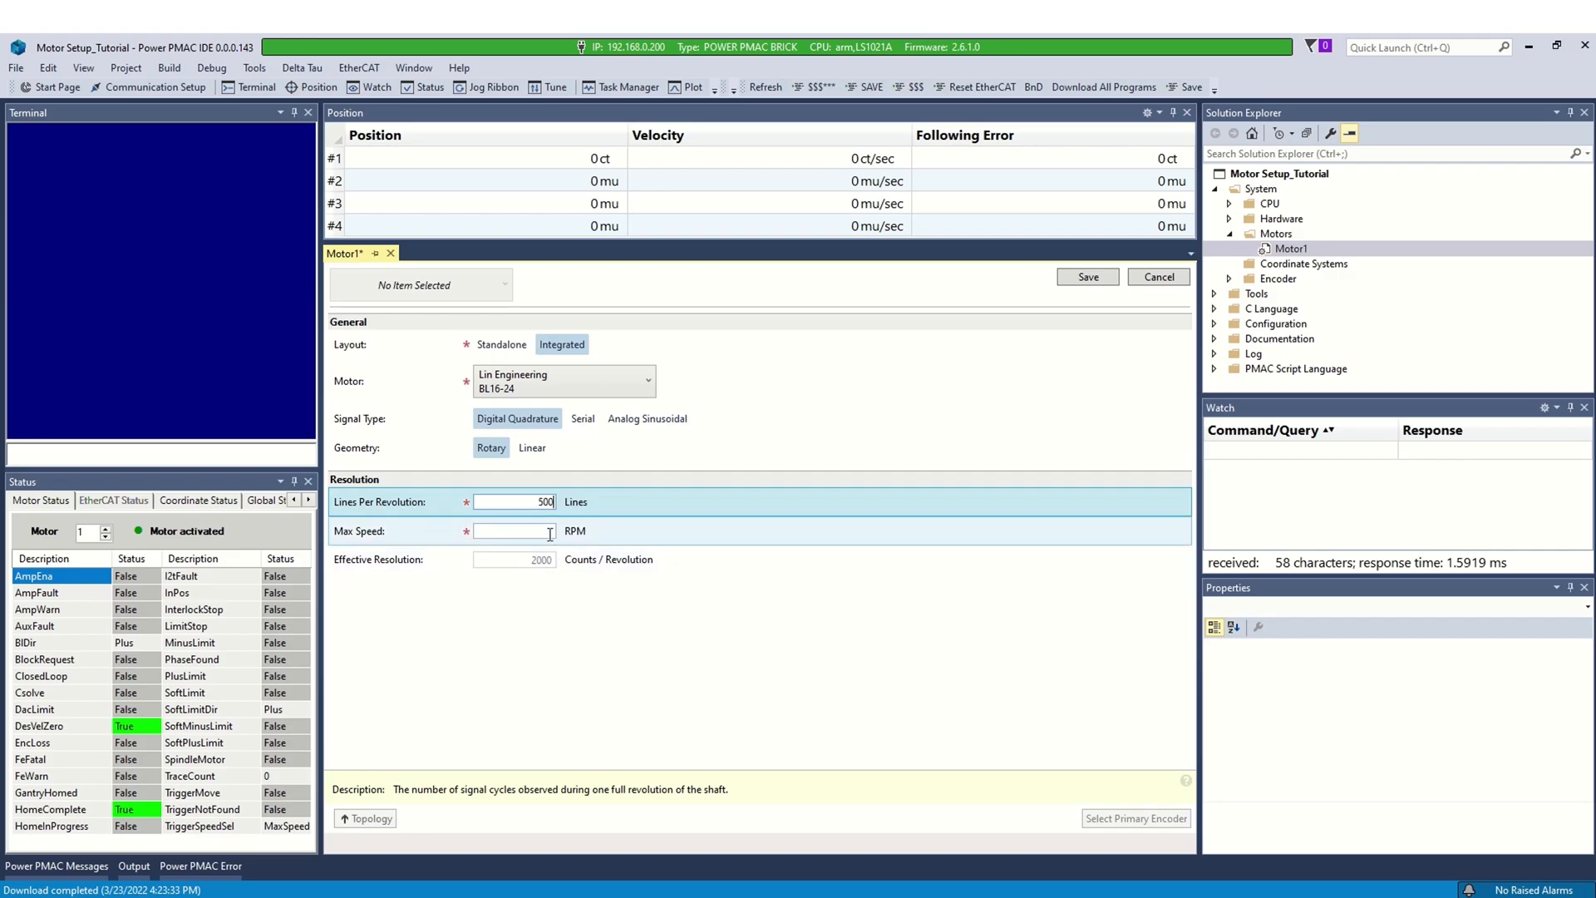
text(500)
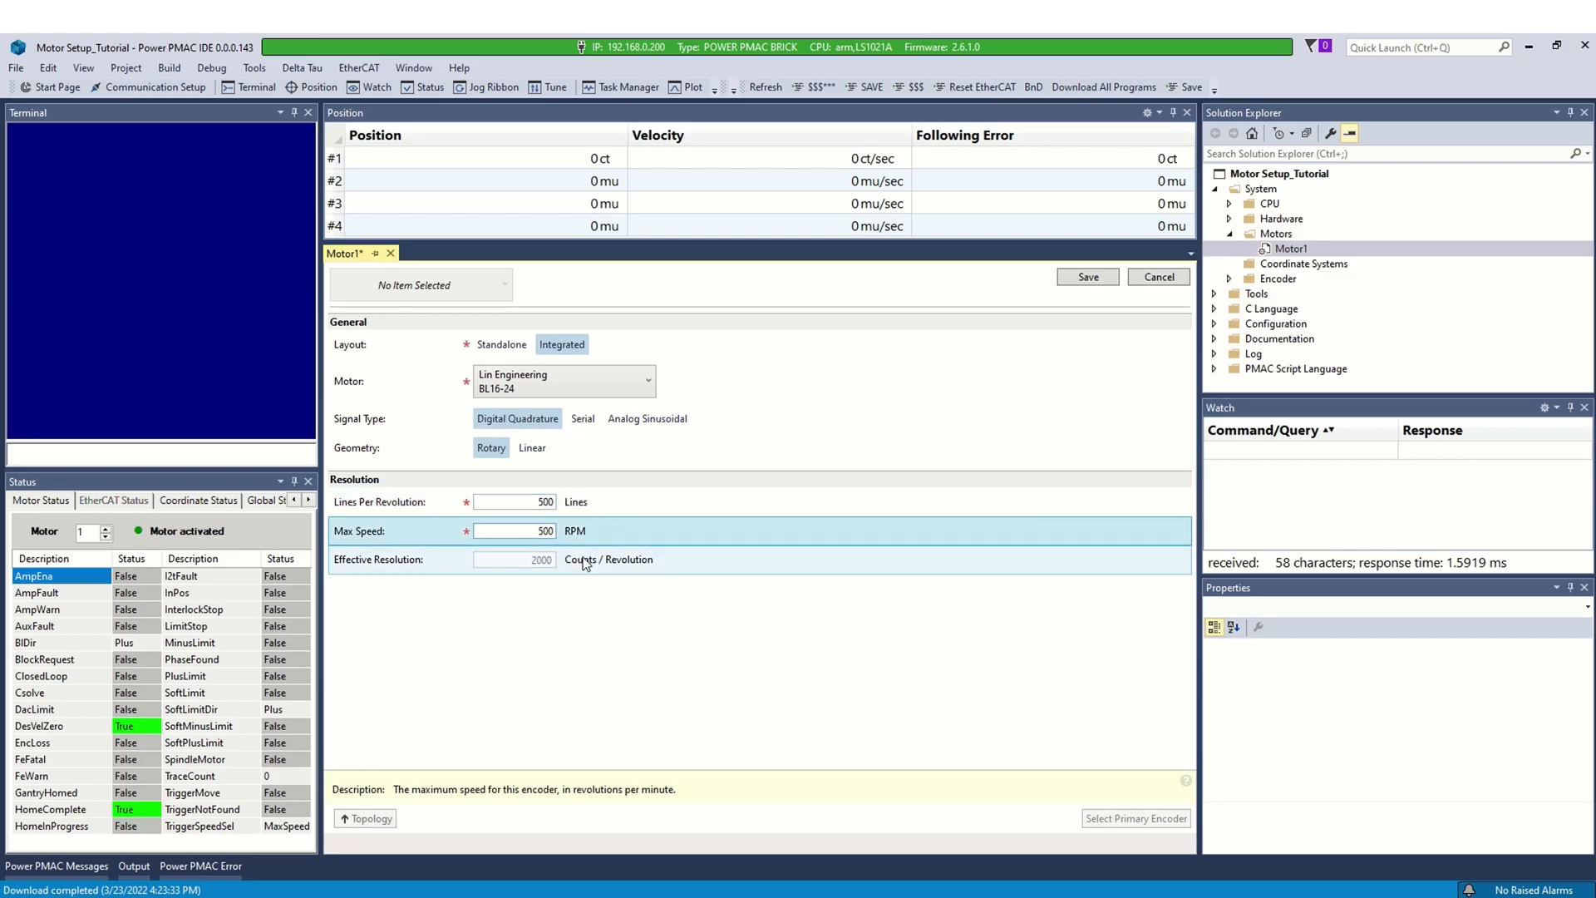
text(5000)
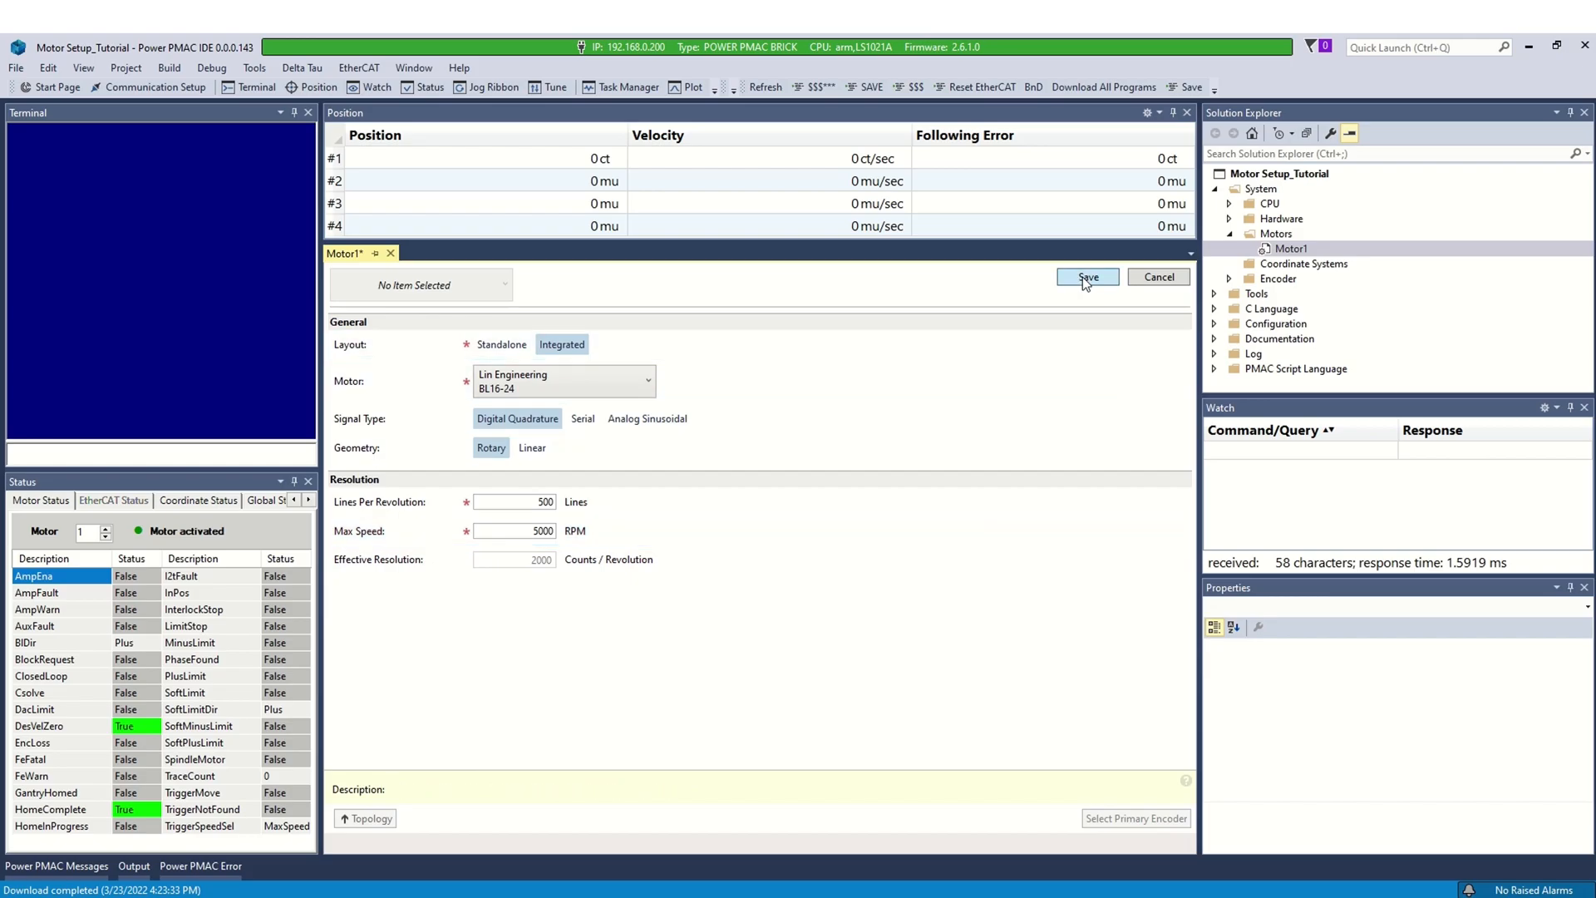
click(1087, 277)
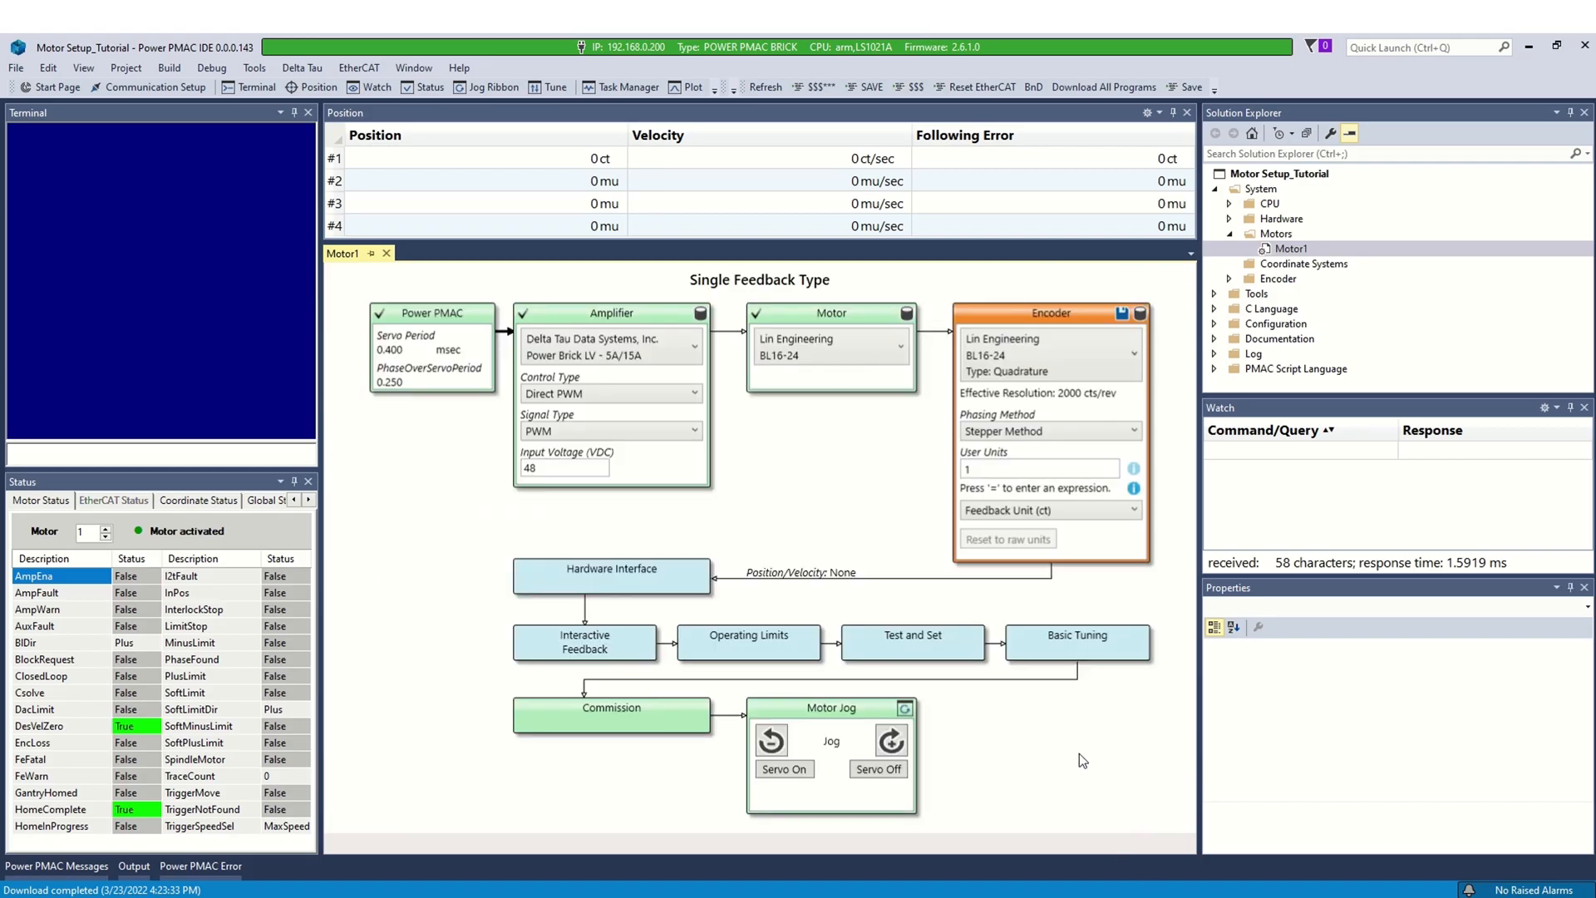
- Set the encoder's user units to 2000 per millimetre and save the Encoder block
click(1038, 468)
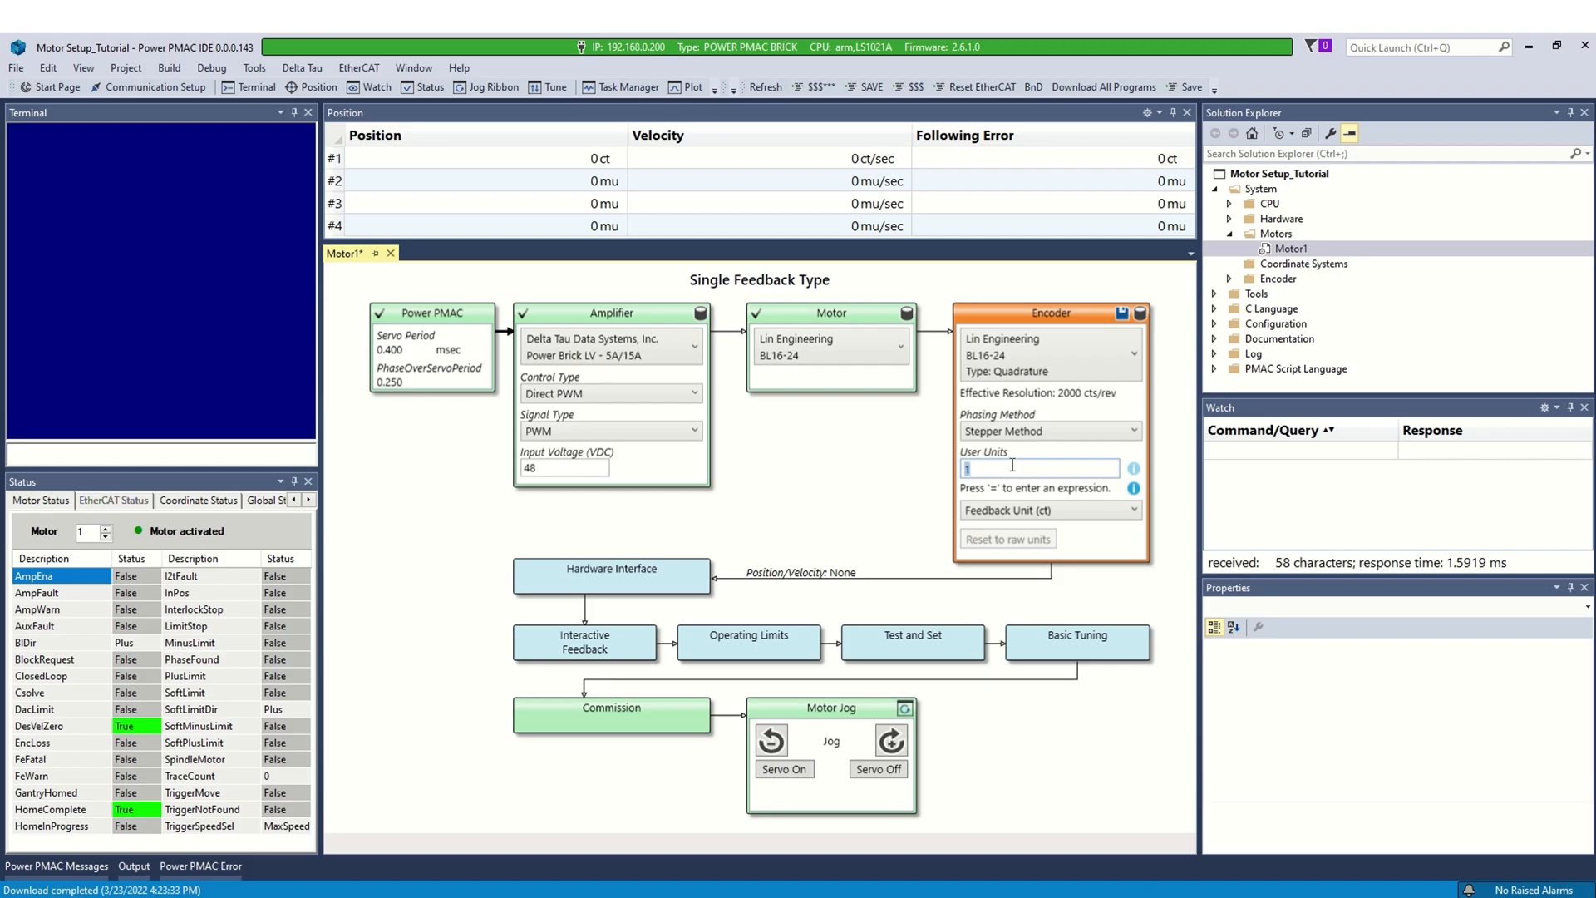
text(2000)
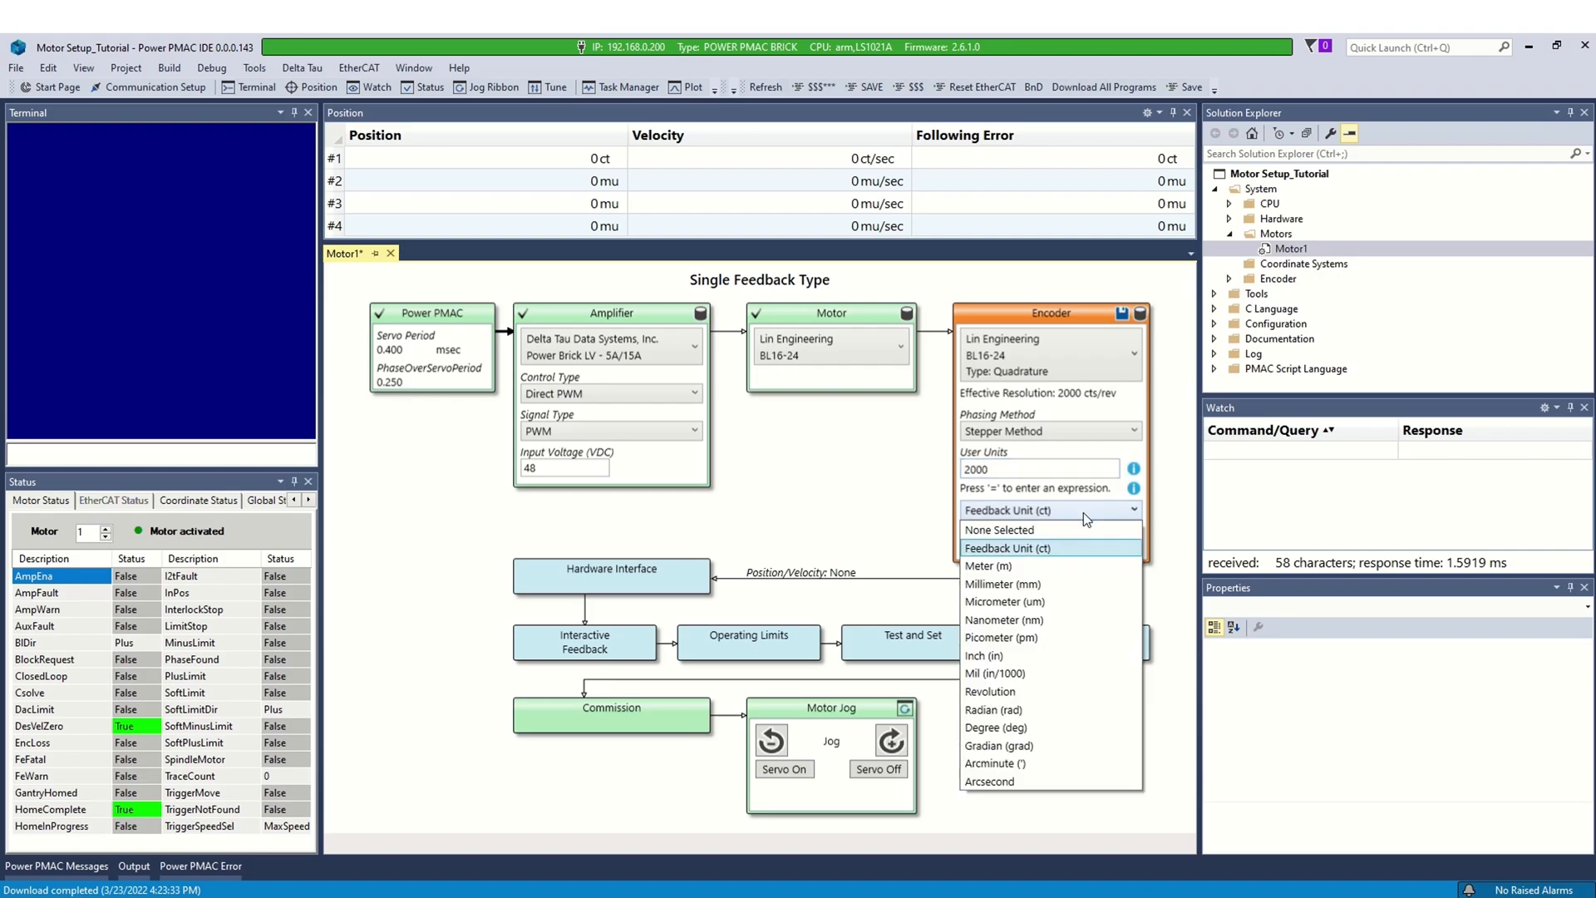
click(1002, 584)
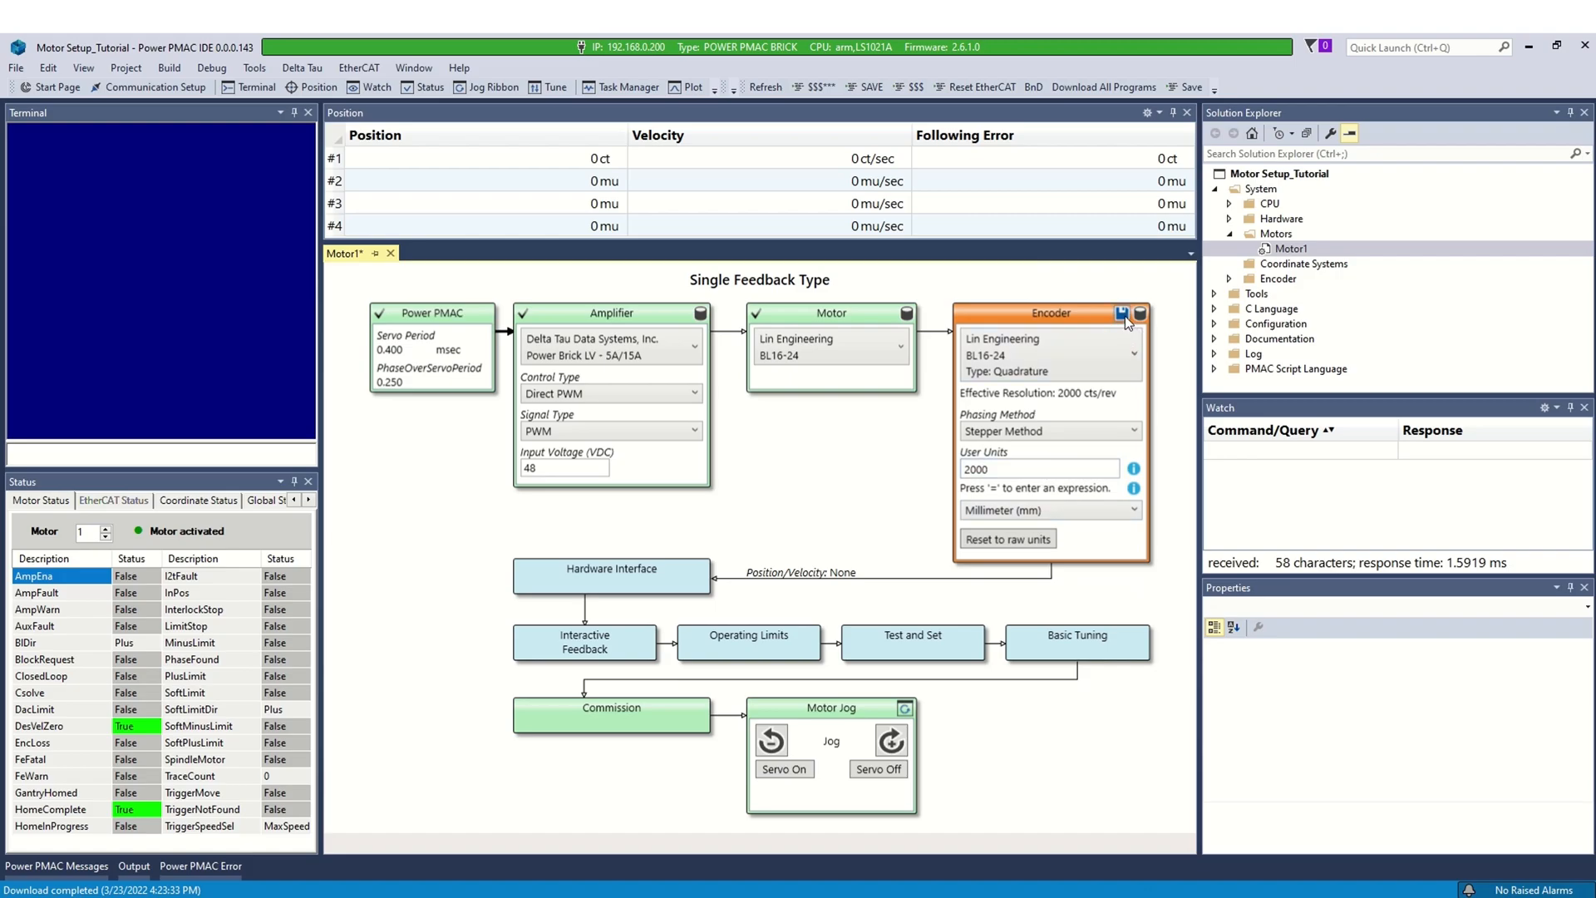
click(1123, 314)
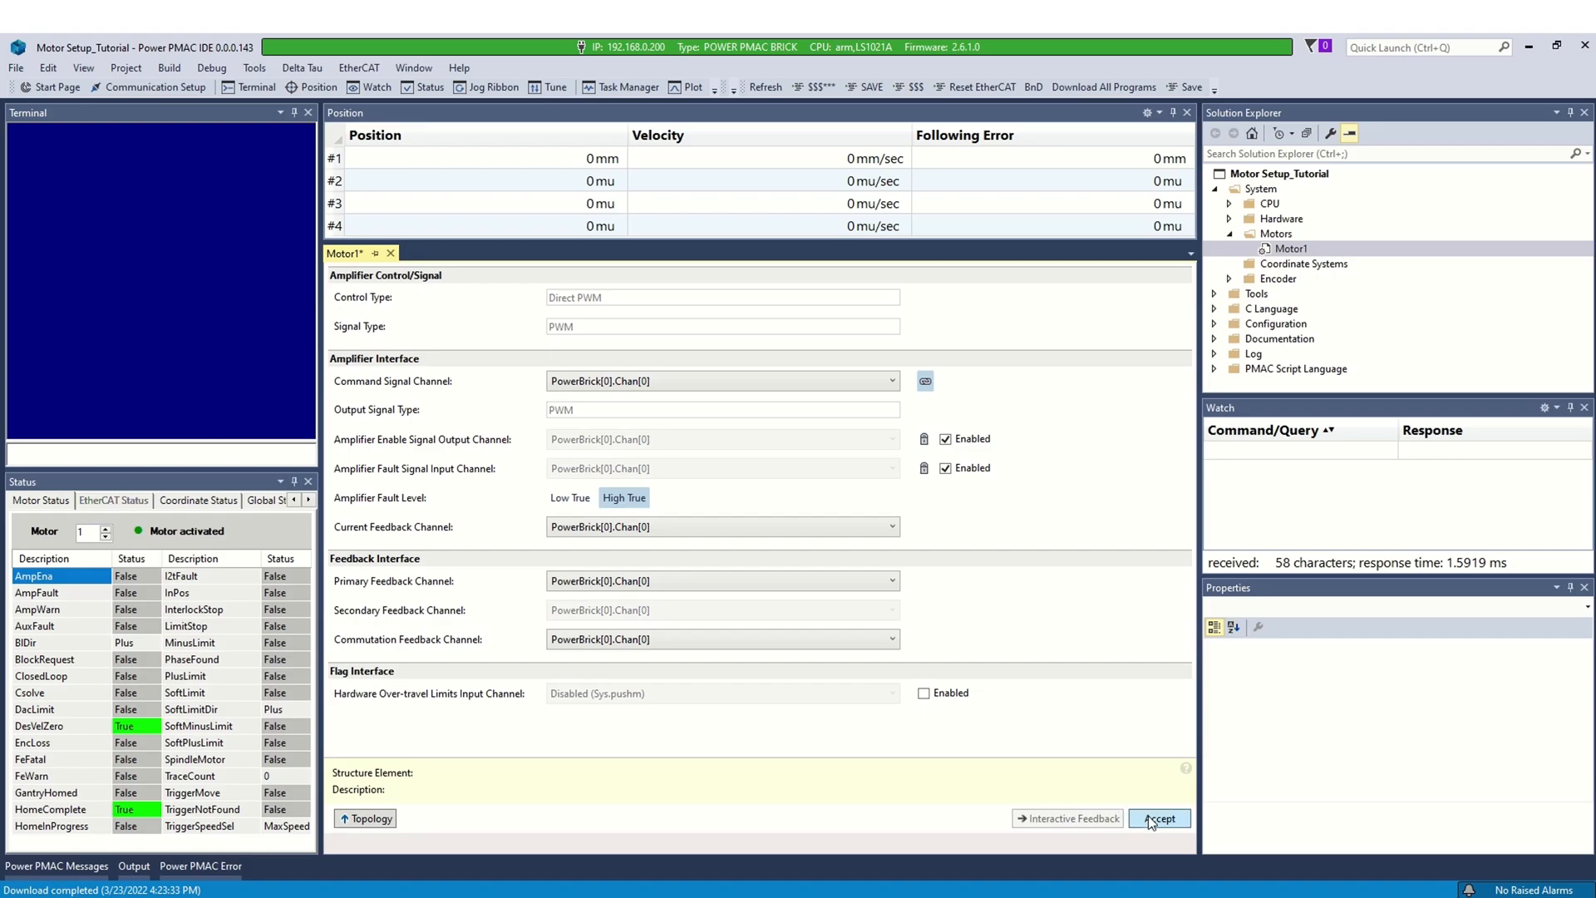
- Accept Motor 1's hardware interface channels on PowerBrick Chan[0]
click(1158, 817)
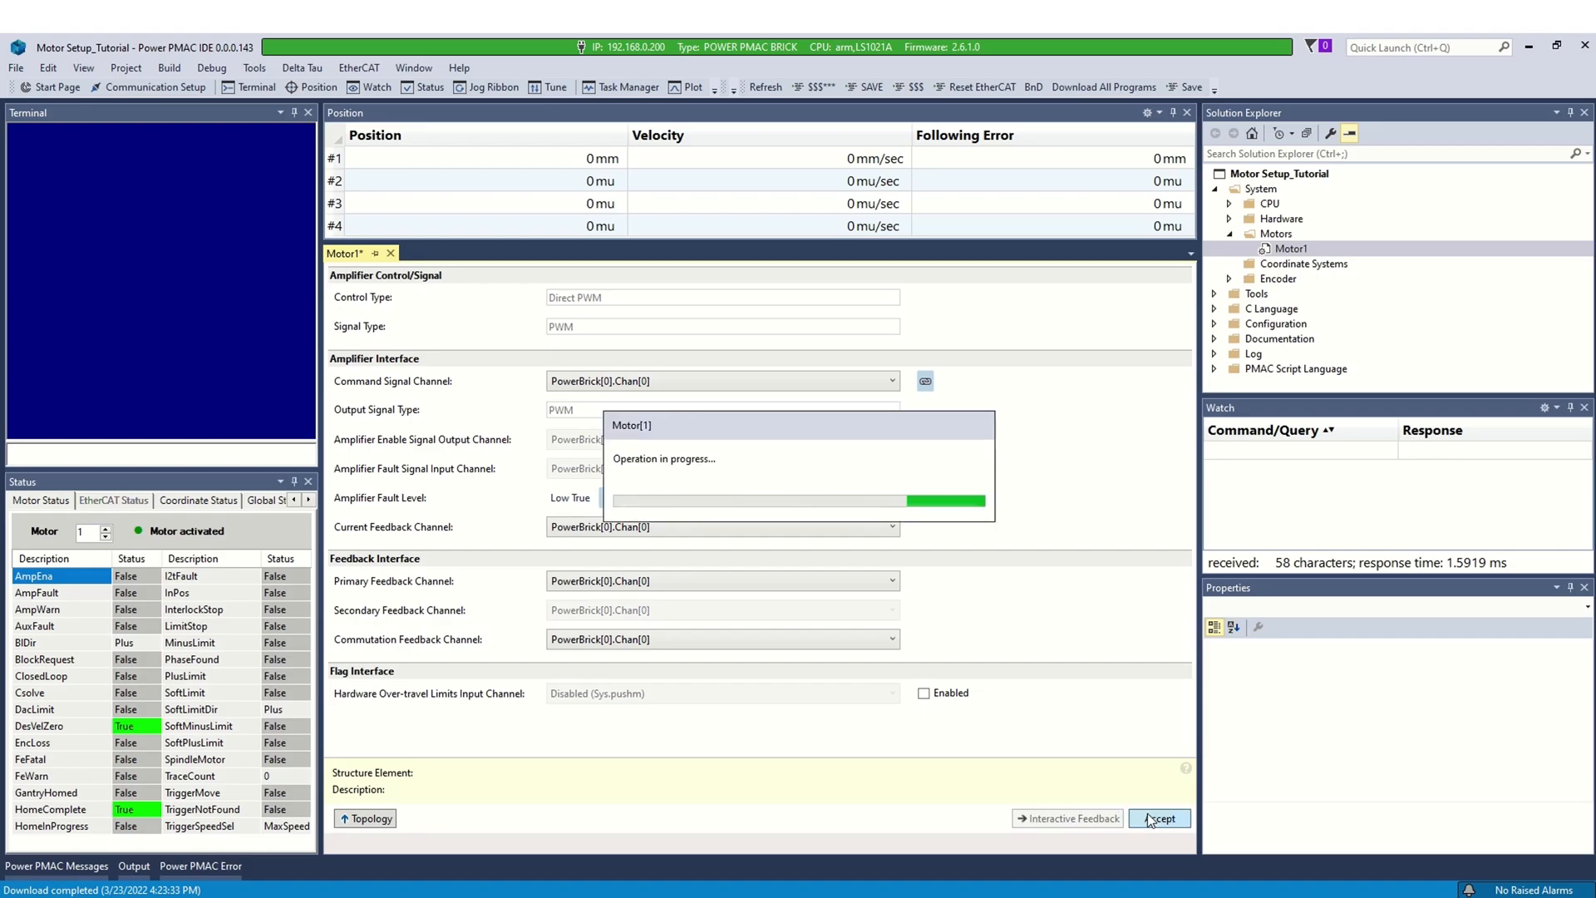
click(1158, 818)
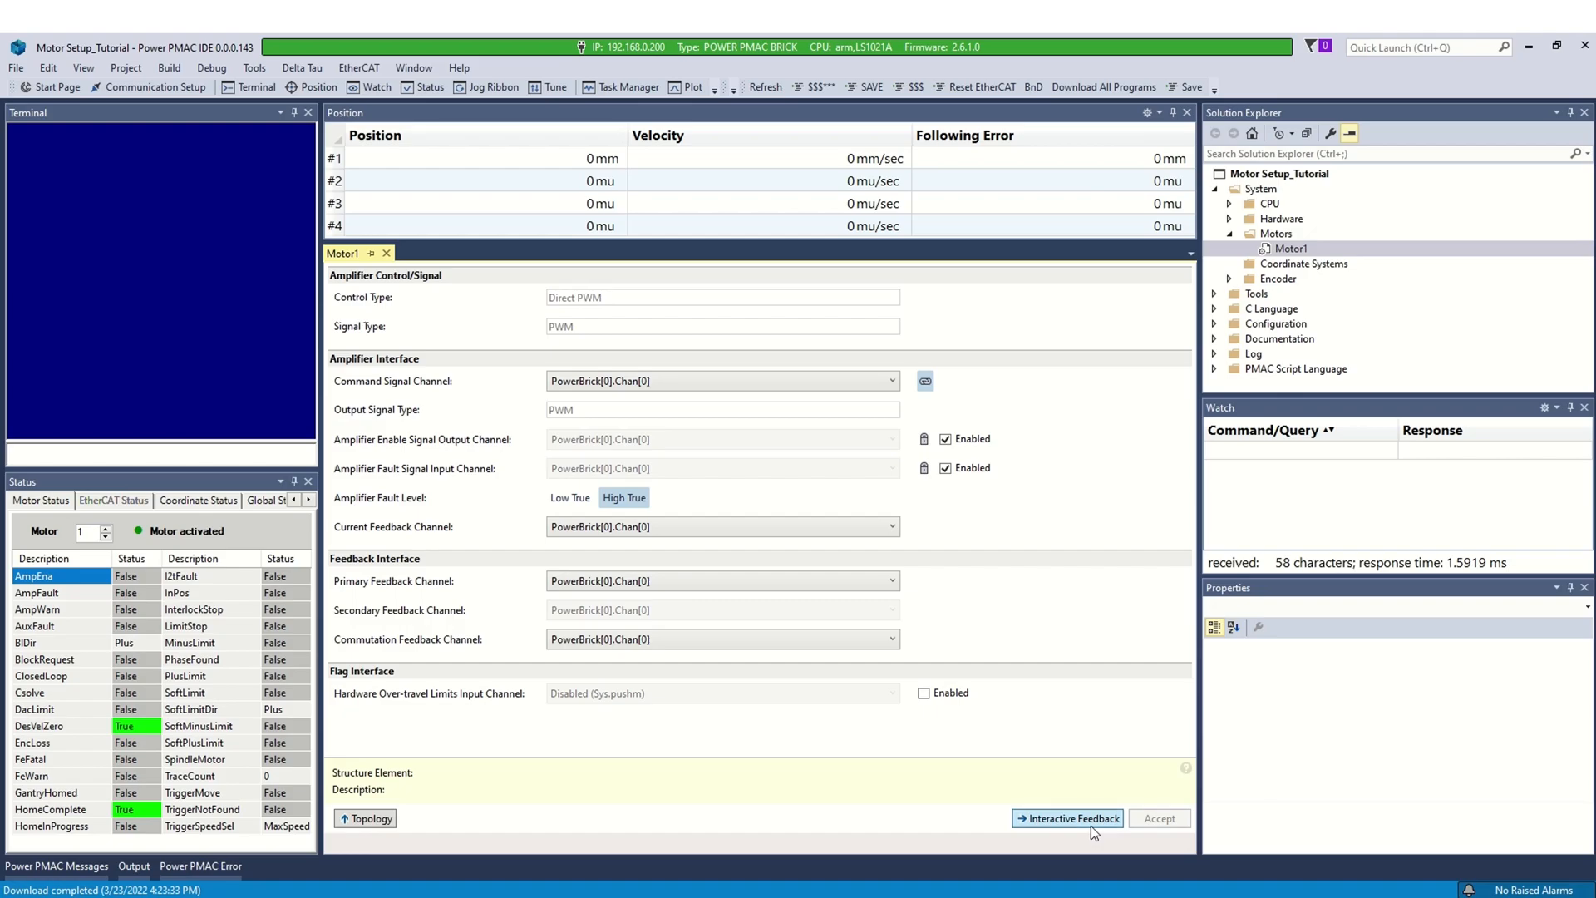
- Run Interactive Feedback and accept the encoder check with count error OK
click(1067, 817)
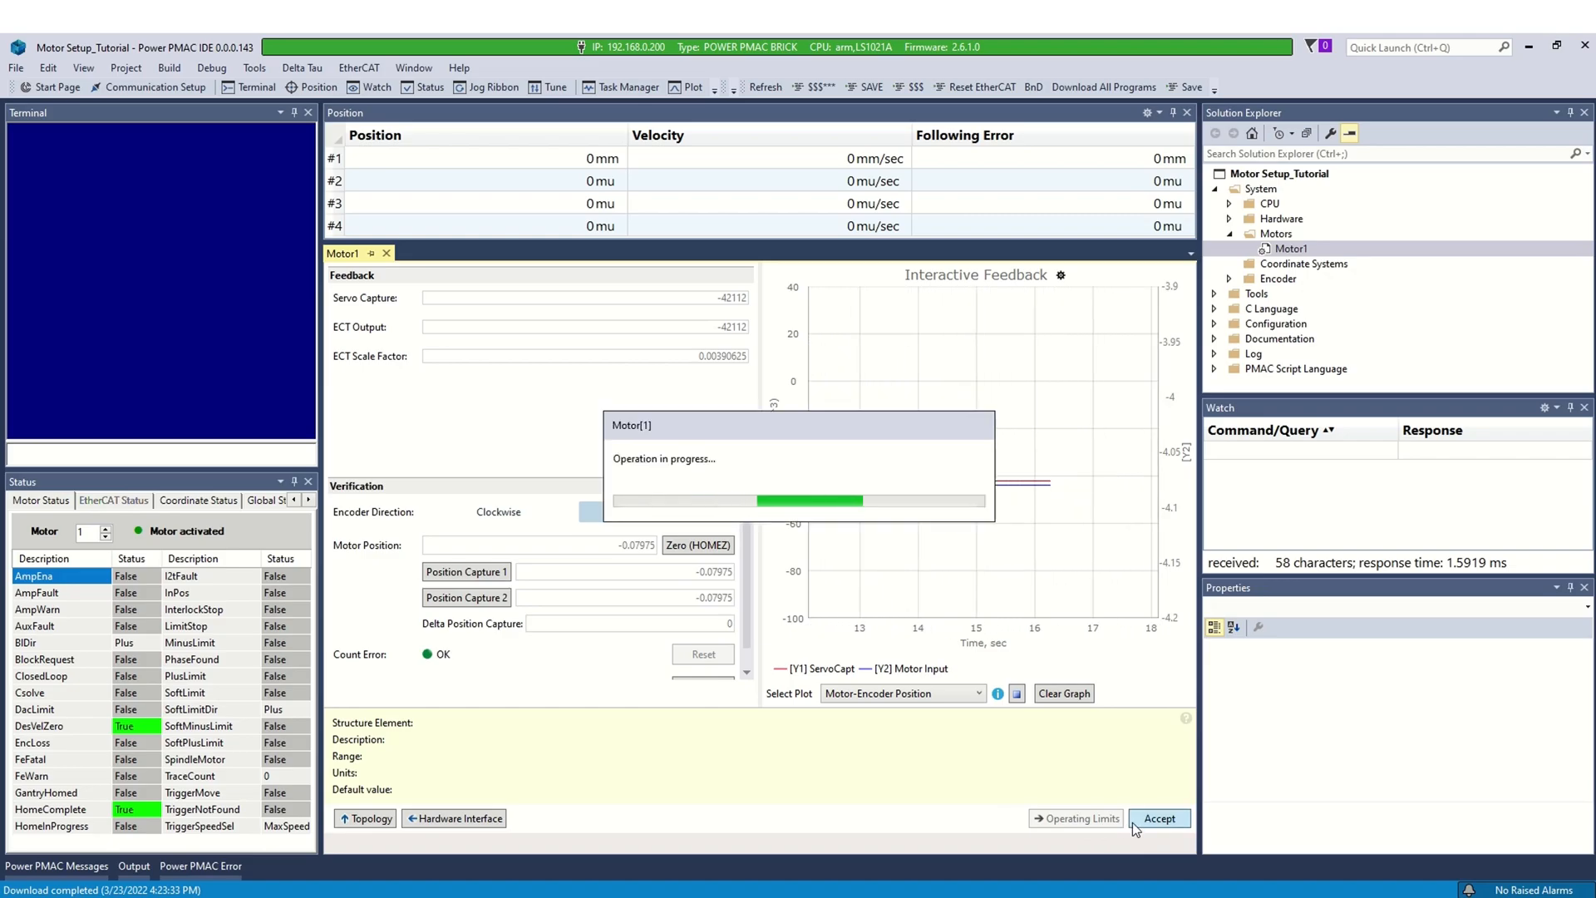
click(1159, 818)
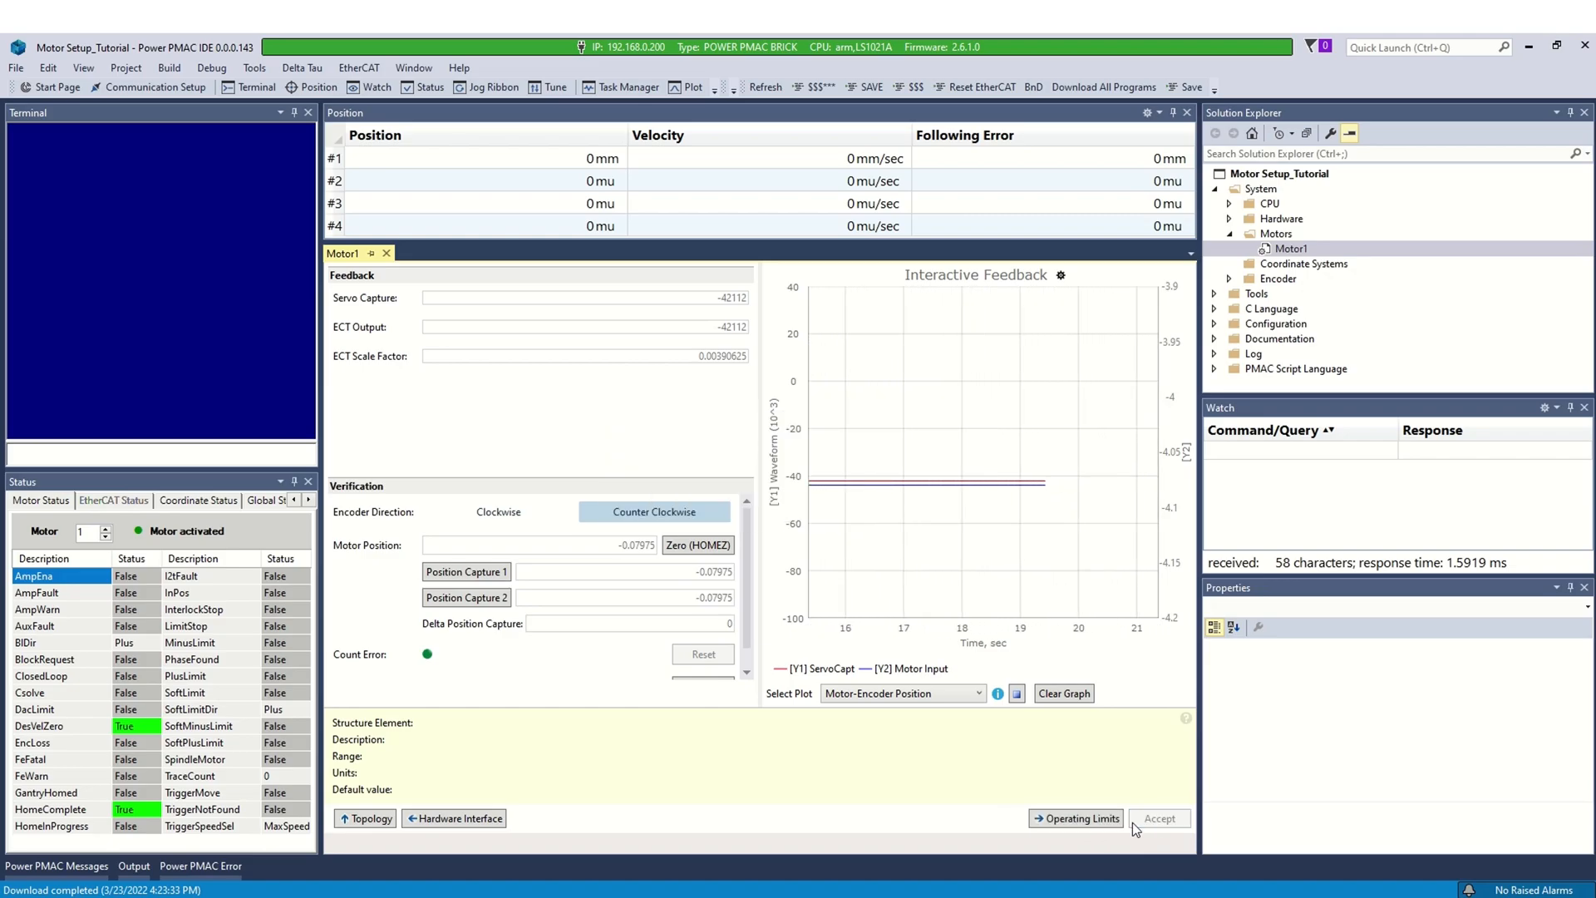
- Accept operating limits of 1 mm fatal and 0.5 mm warning following error, plus updated I²T
click(1075, 817)
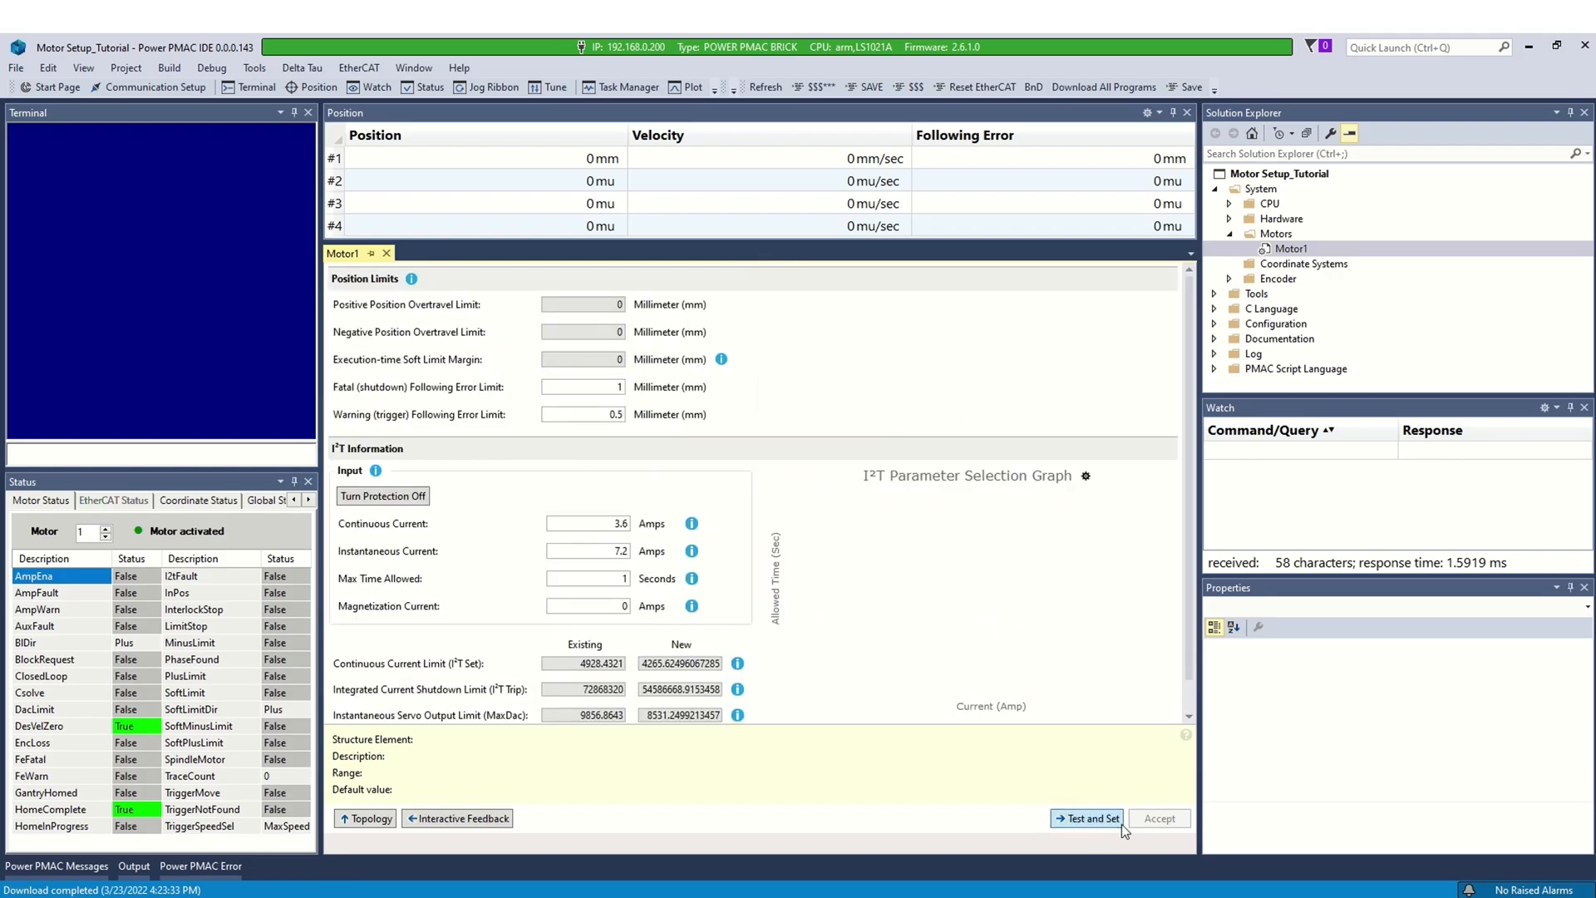
click(1087, 818)
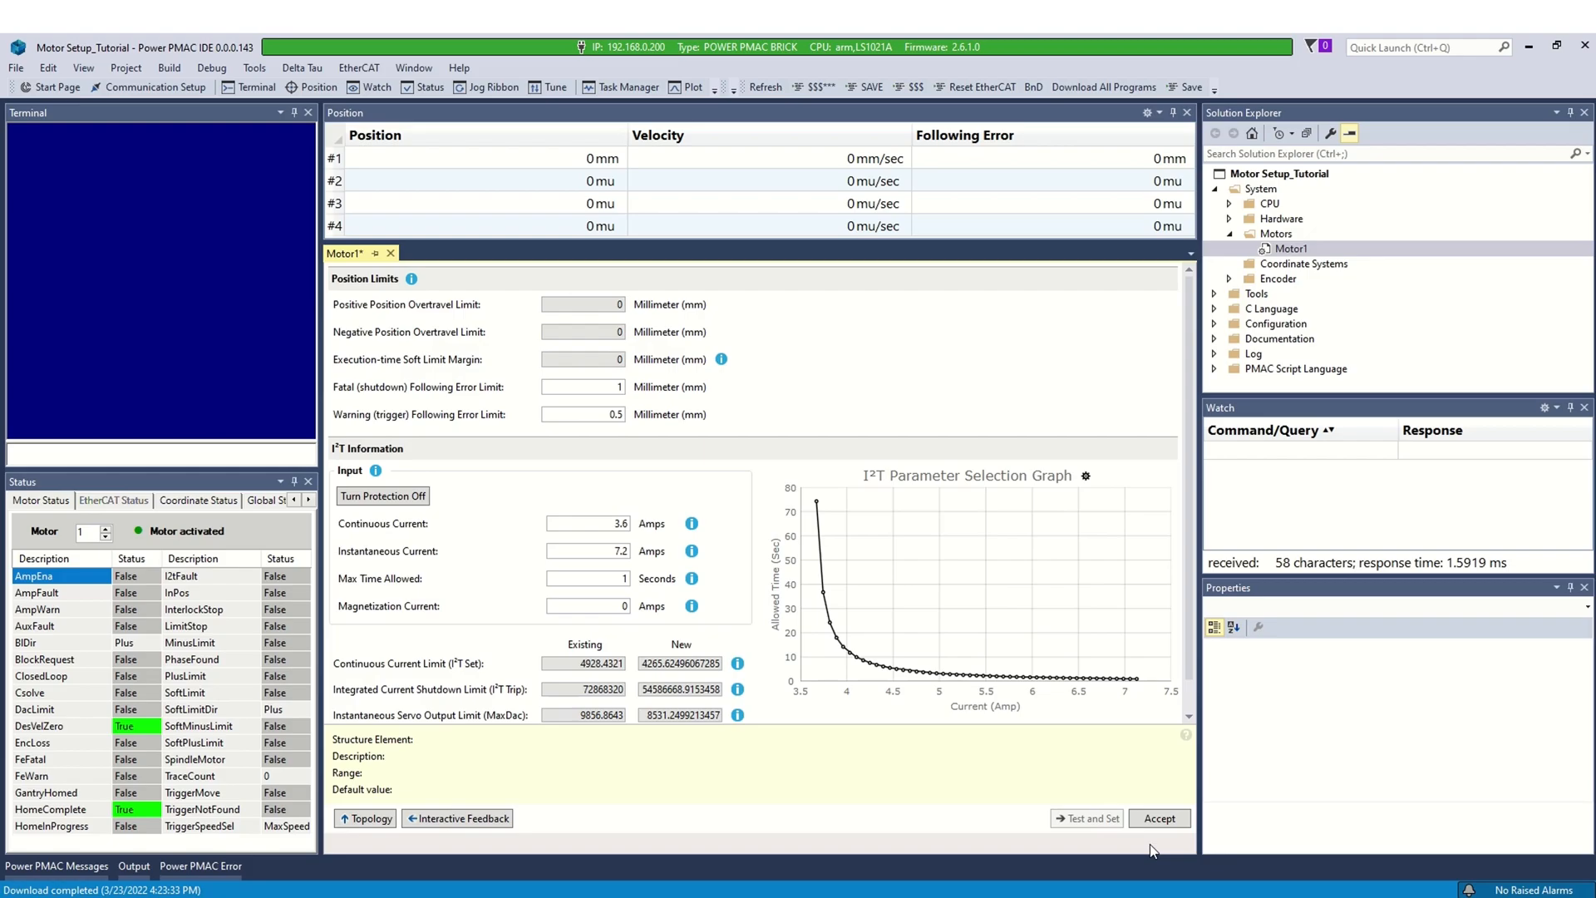
click(1159, 818)
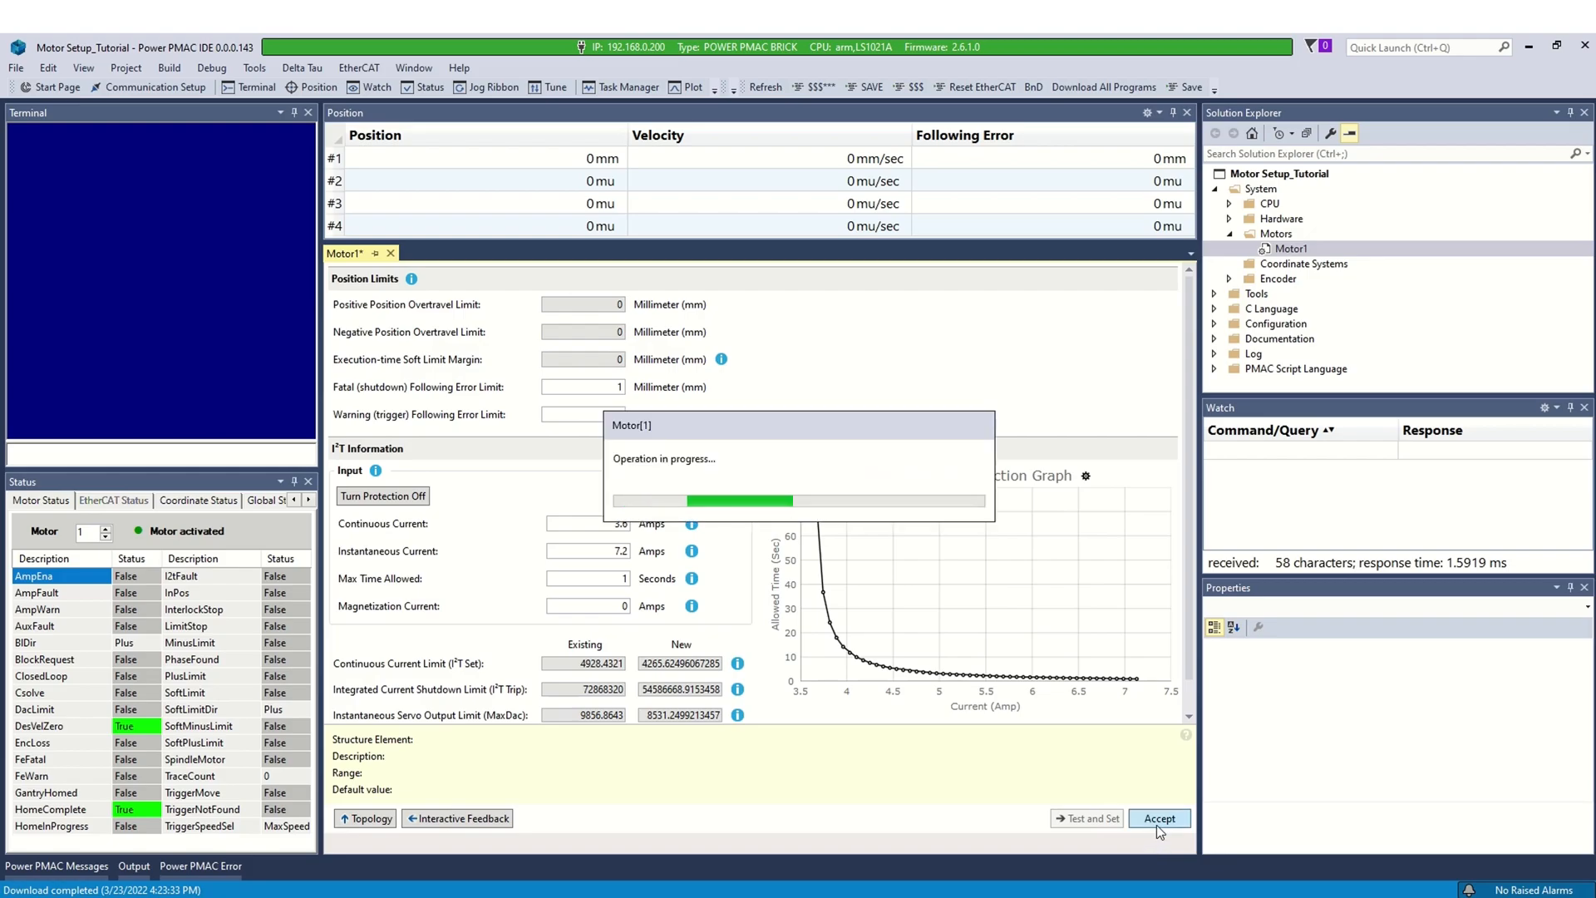
click(1160, 817)
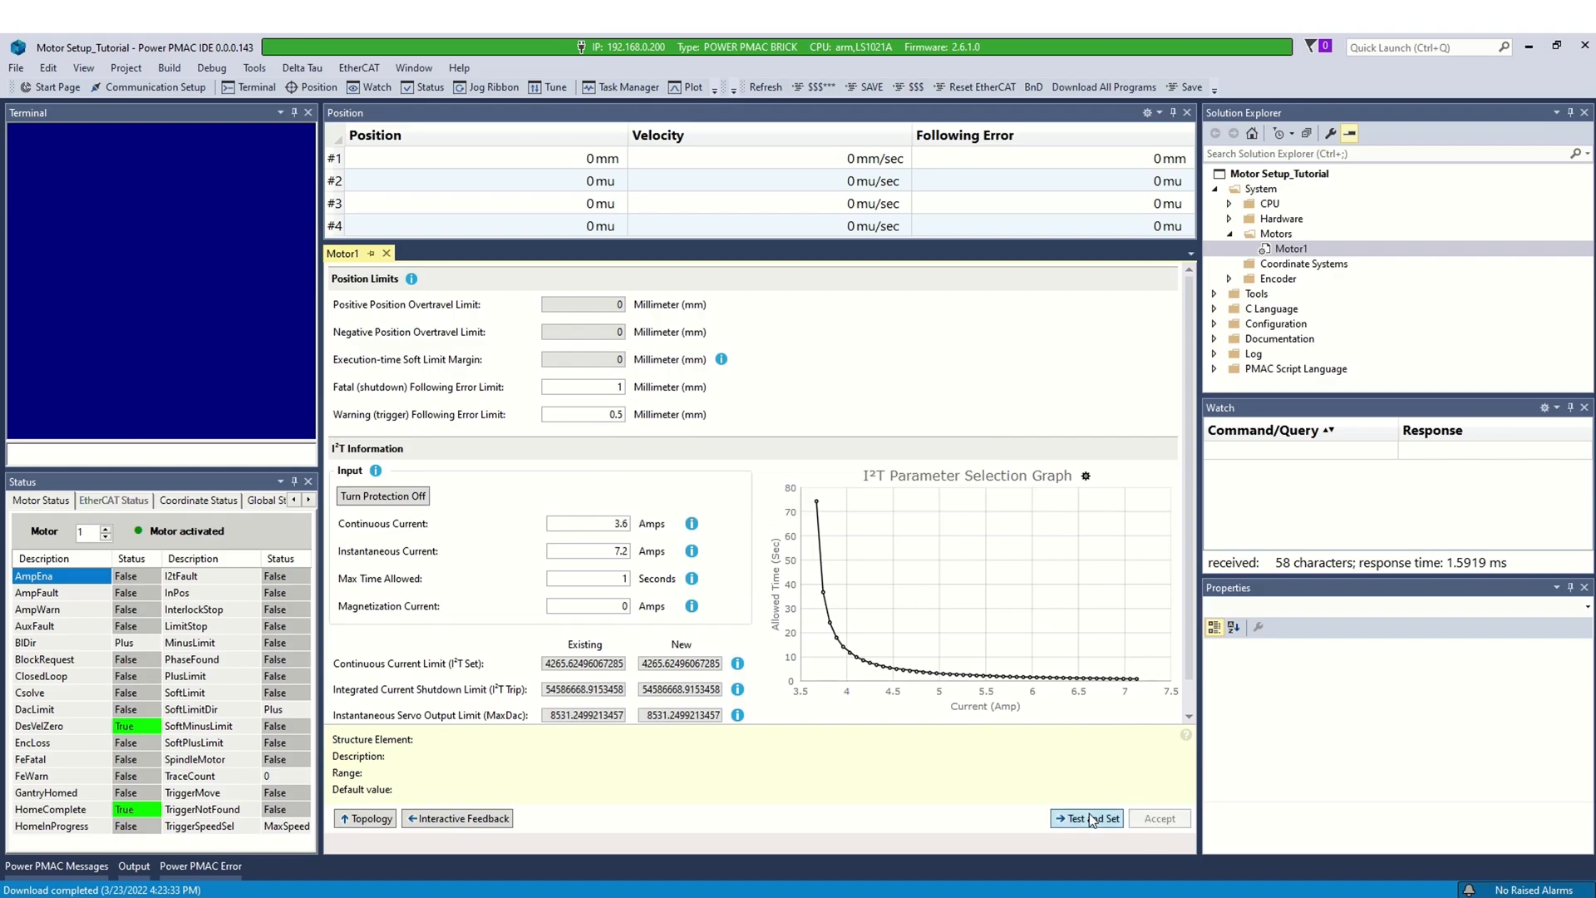
- Run the six Test and Set commutation tests, confirming motor movement and the sync message
click(1087, 817)
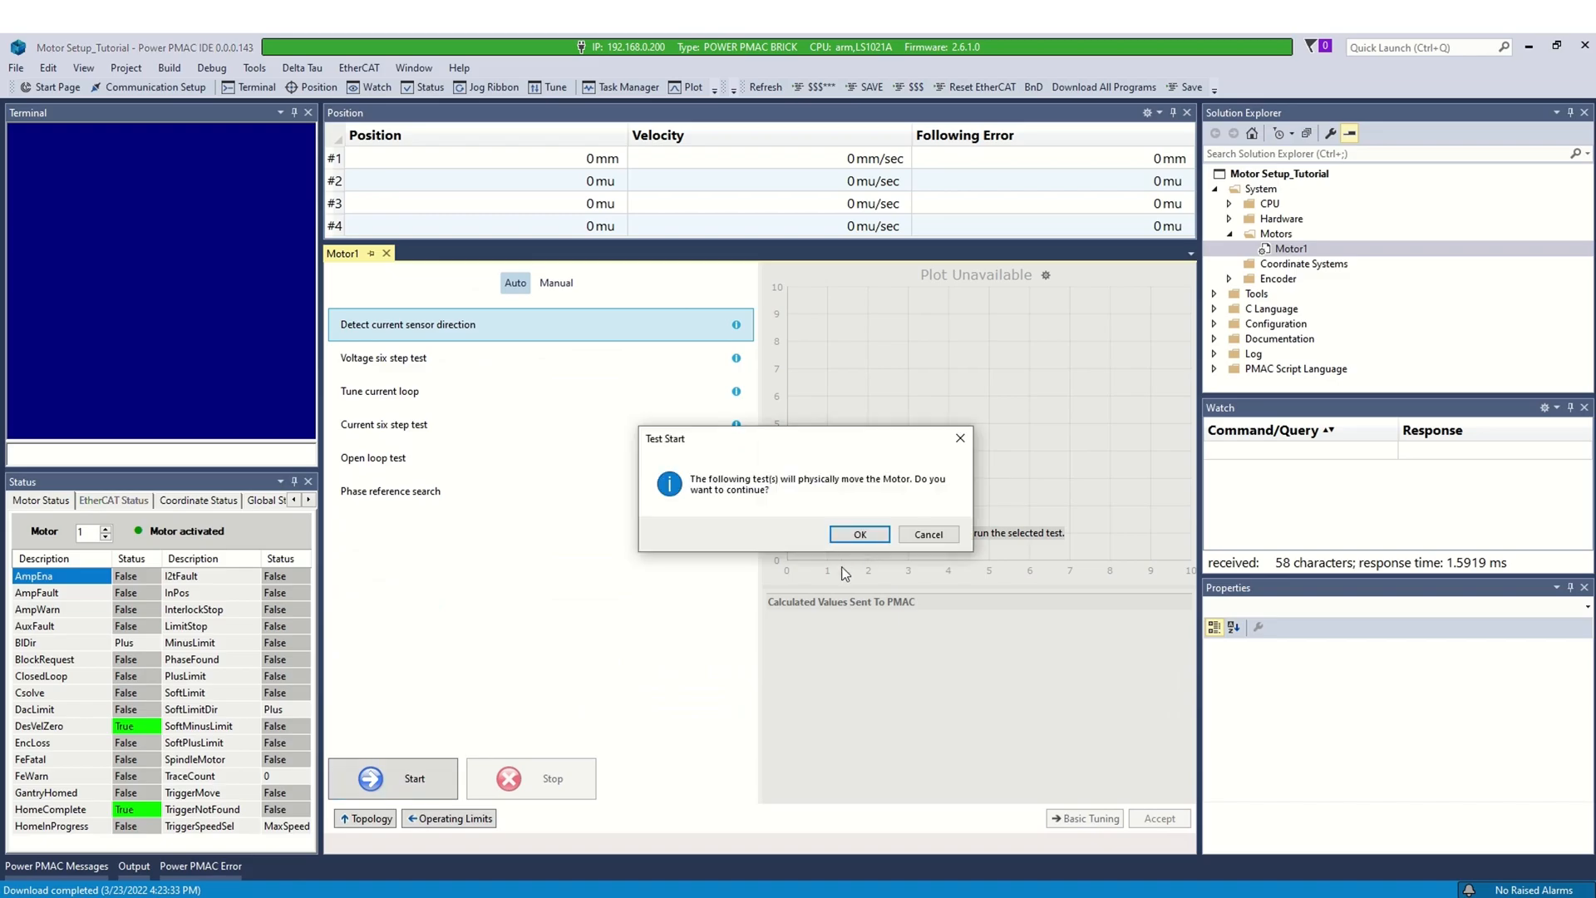
click(858, 534)
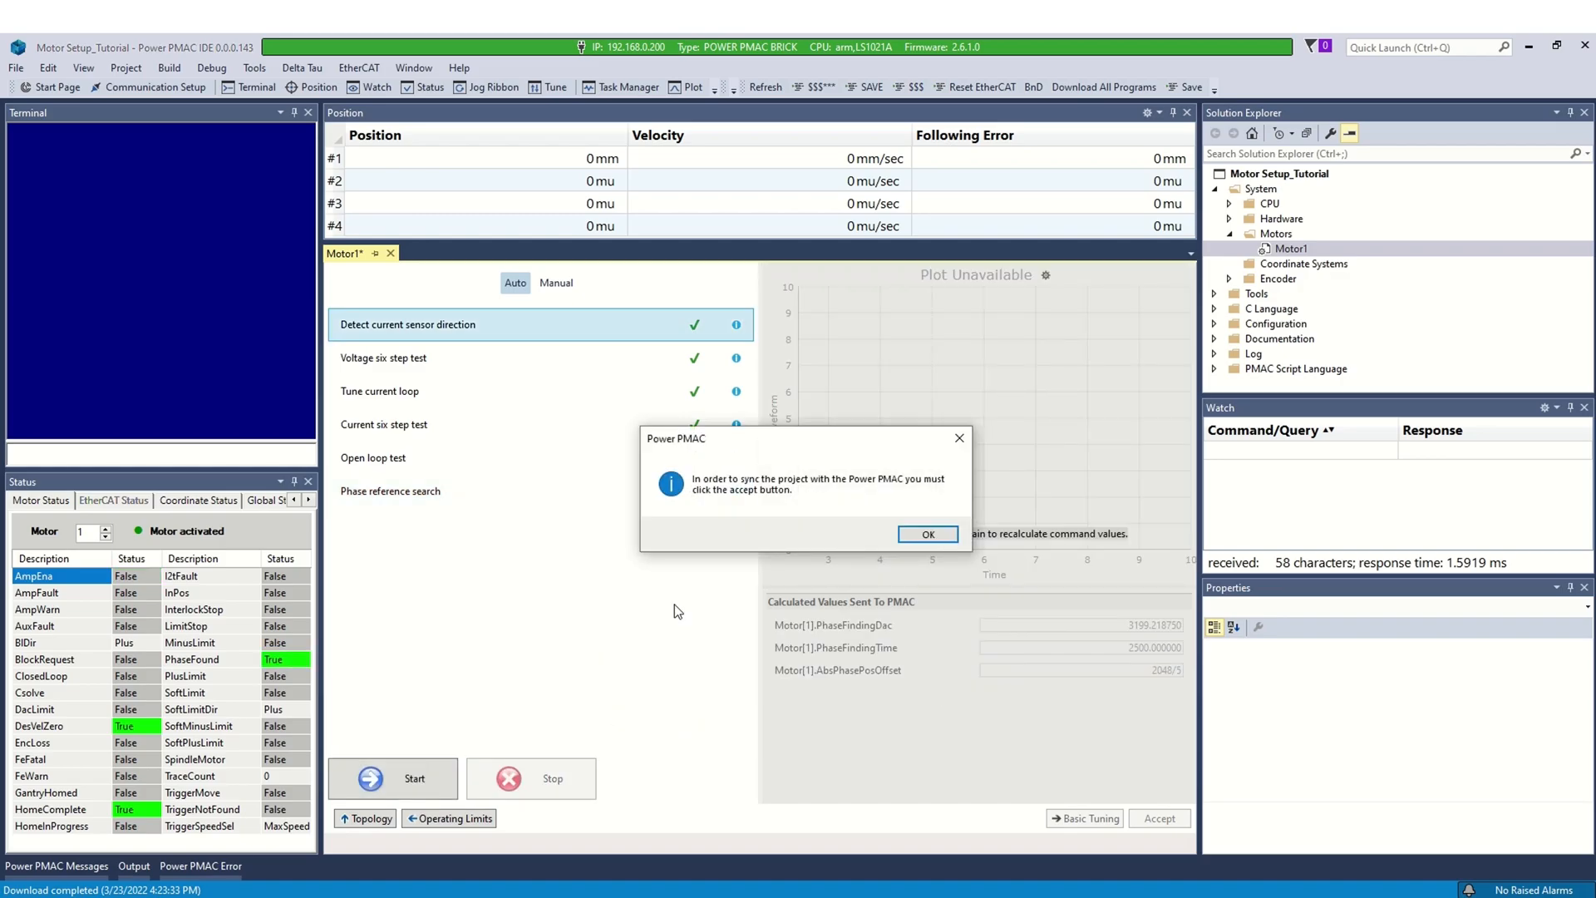
mouse_move(926, 535)
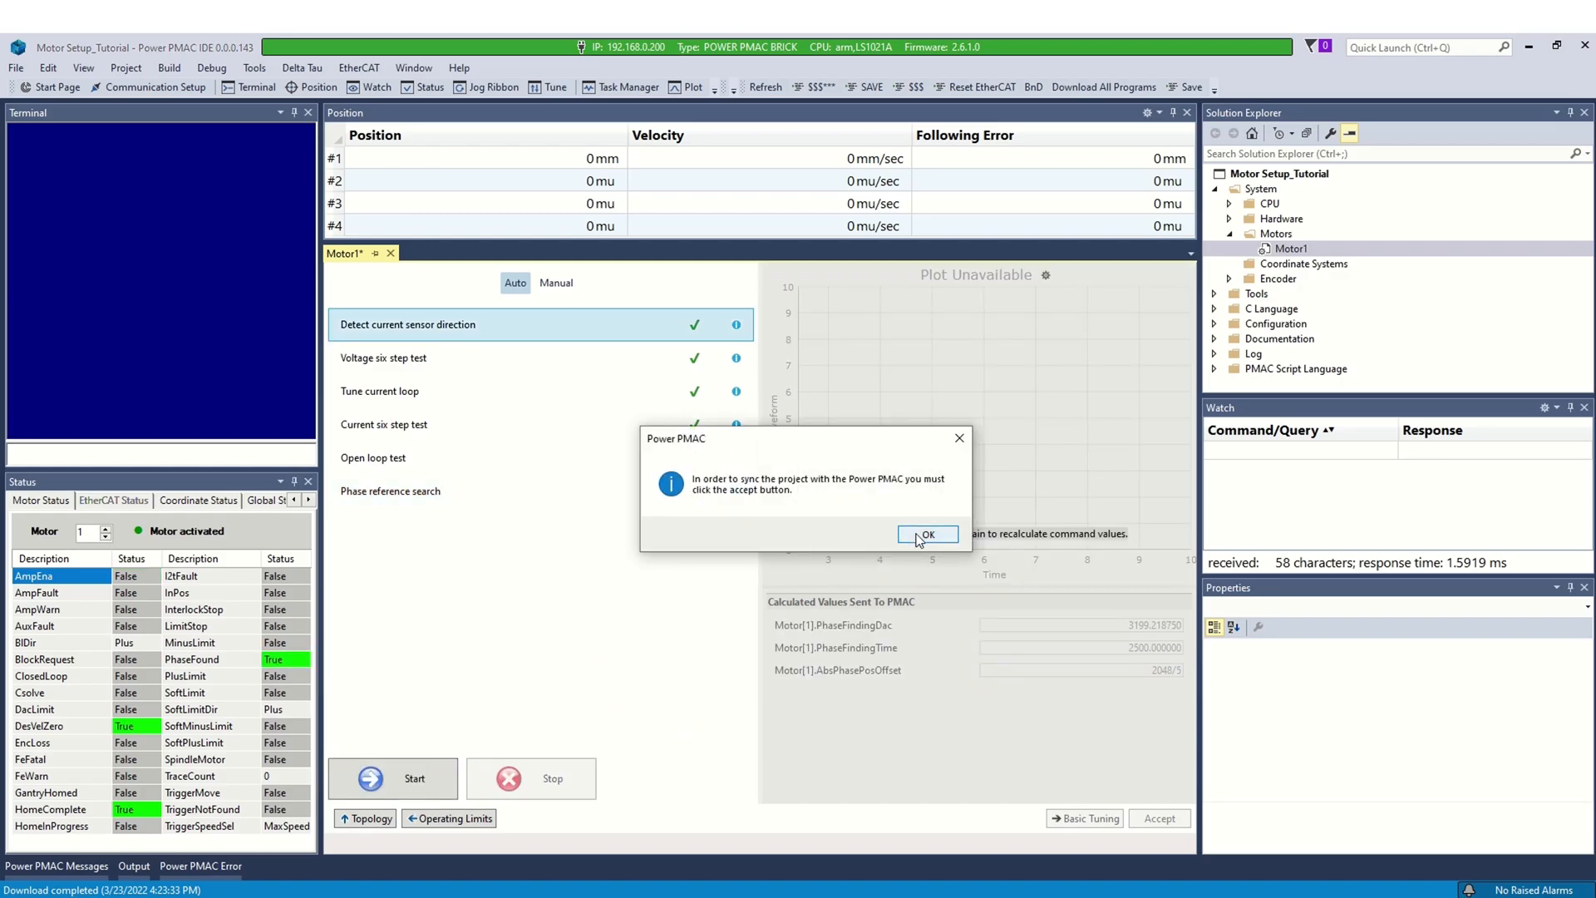
click(926, 533)
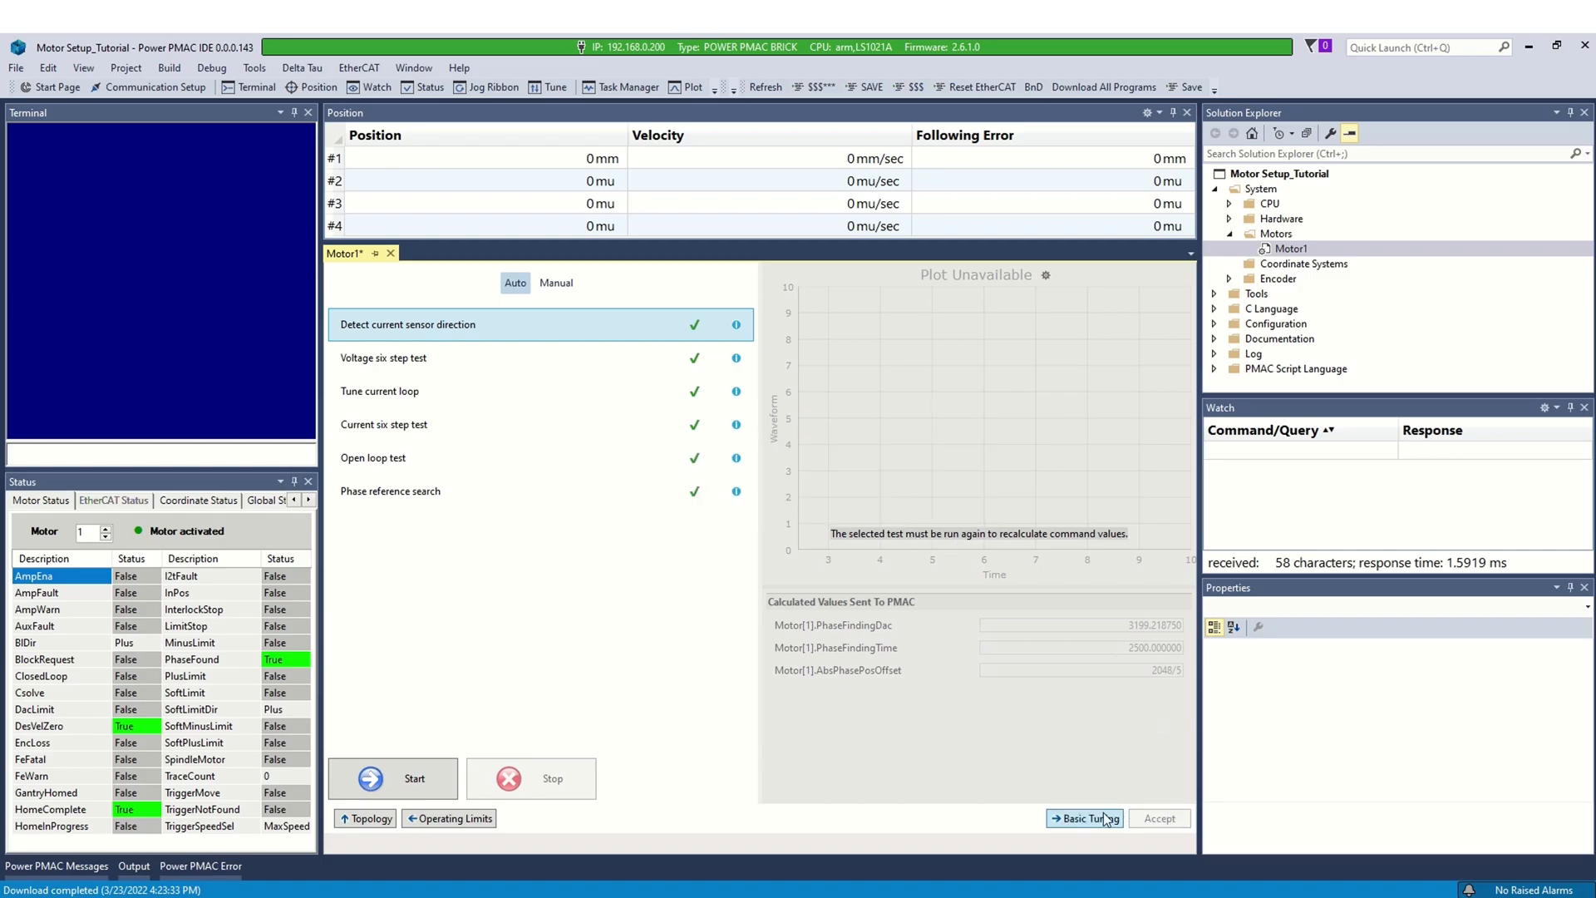
- Auto-tune the servo loop to 17.02 Hz bandwidth, accept the gains, and open Commission
click(1084, 817)
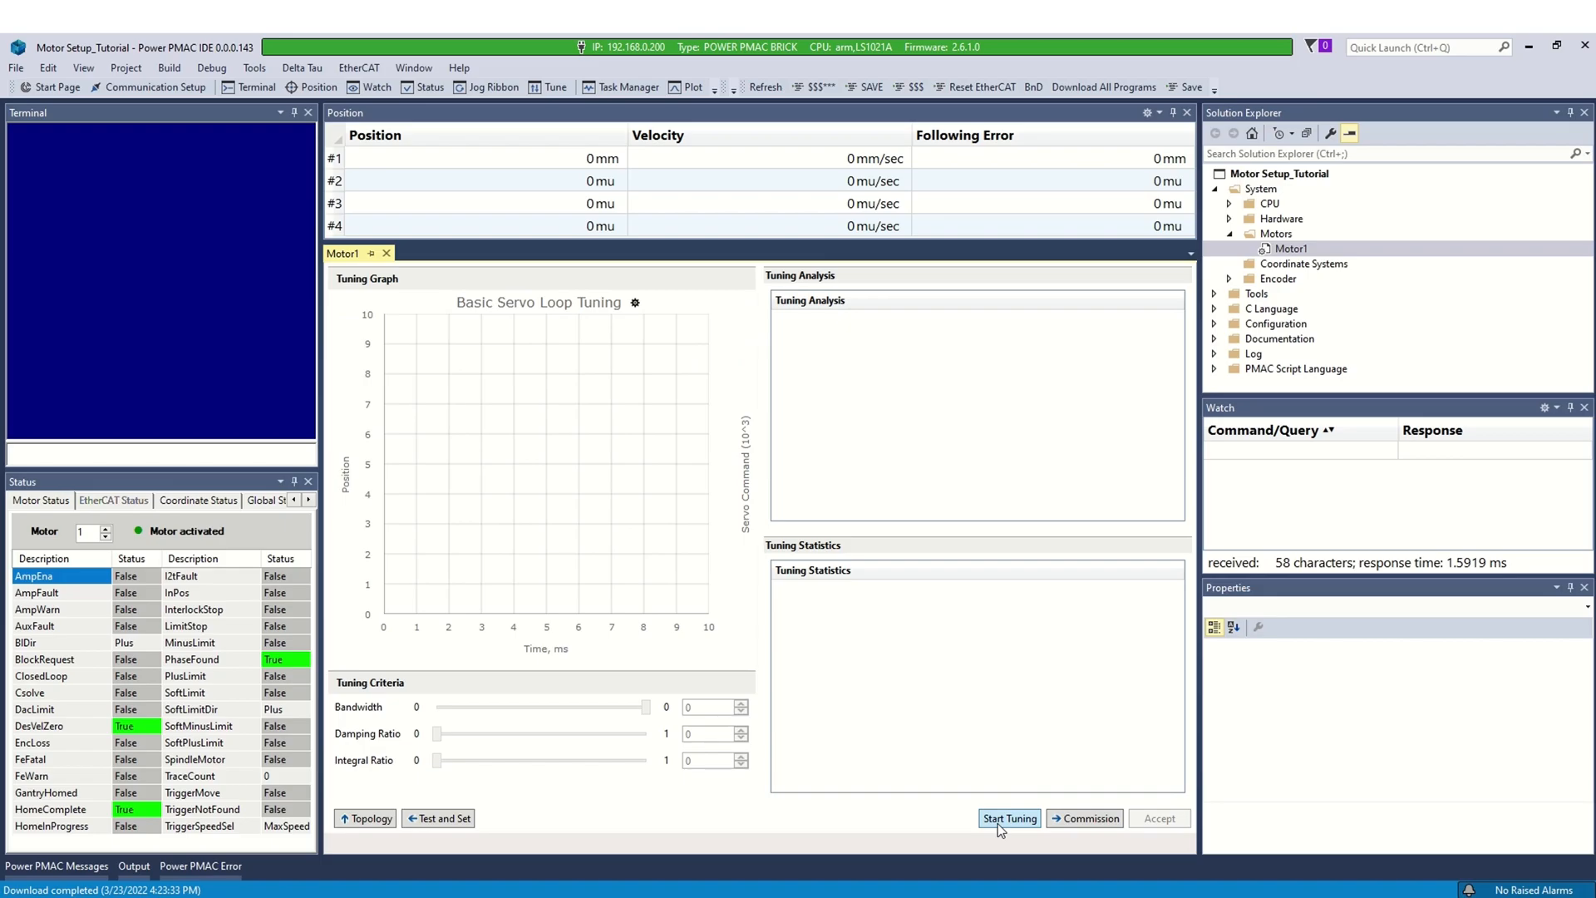
click(1009, 818)
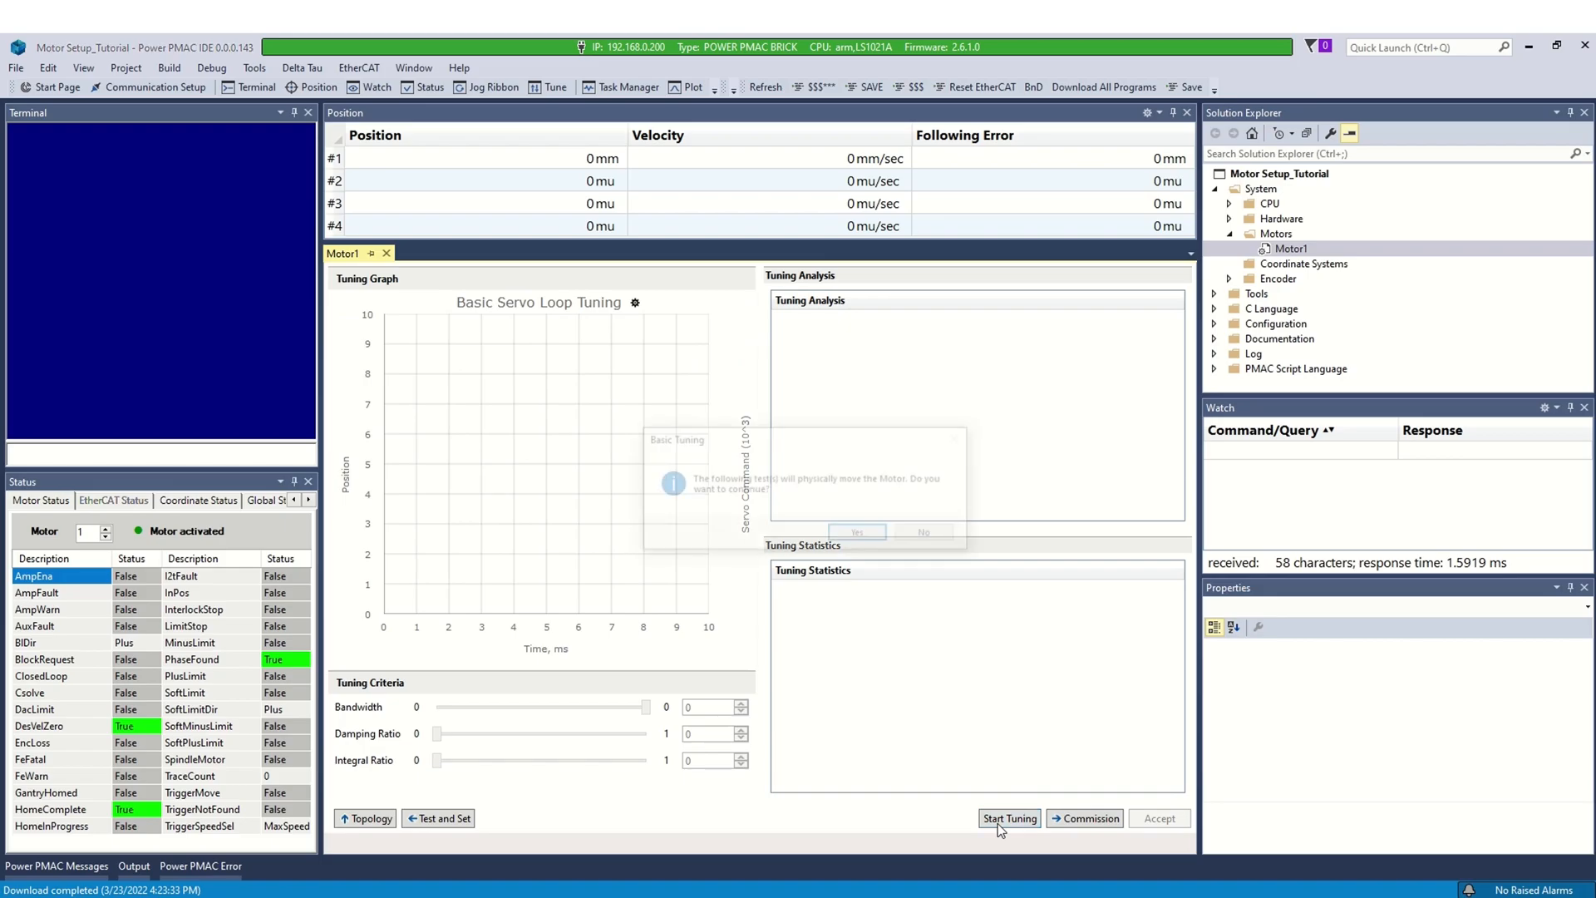
click(857, 530)
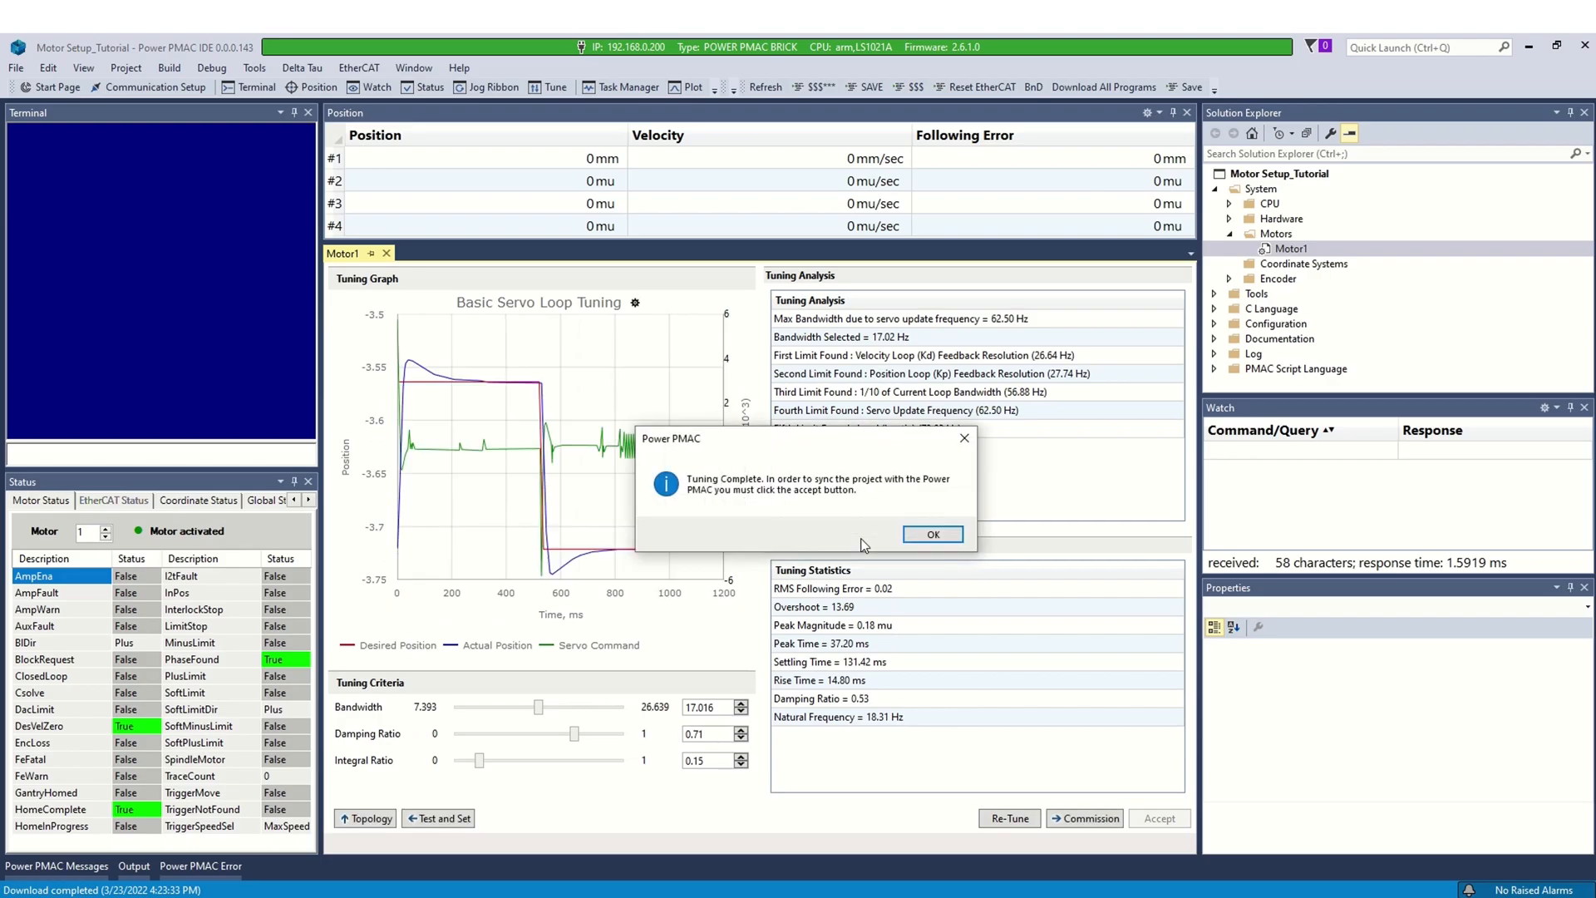
mouse_move(931, 535)
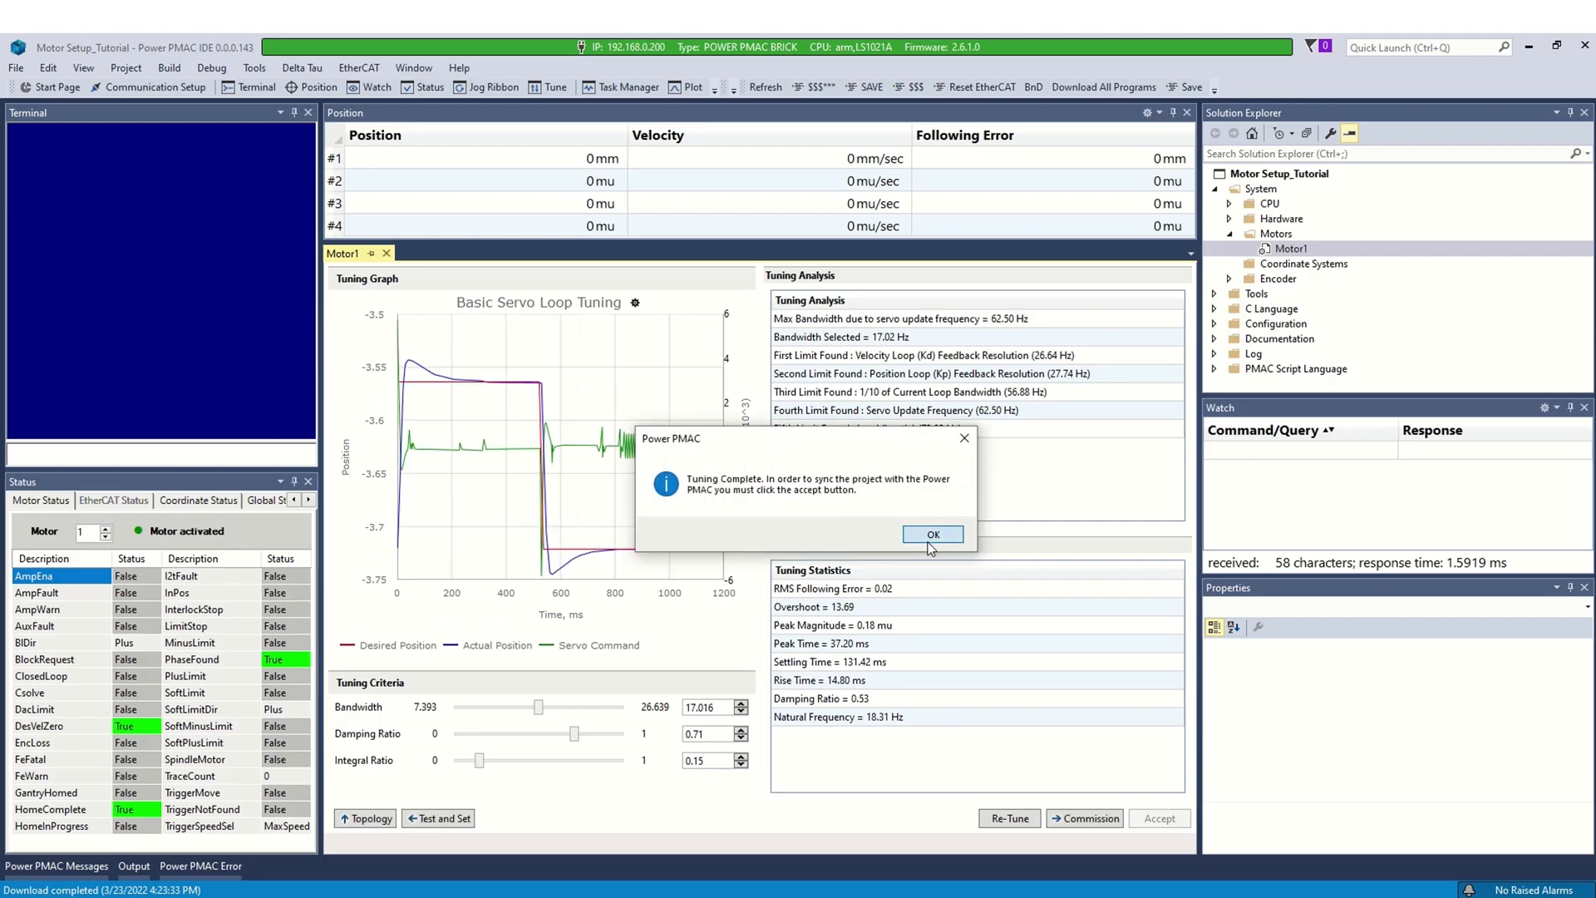
click(931, 535)
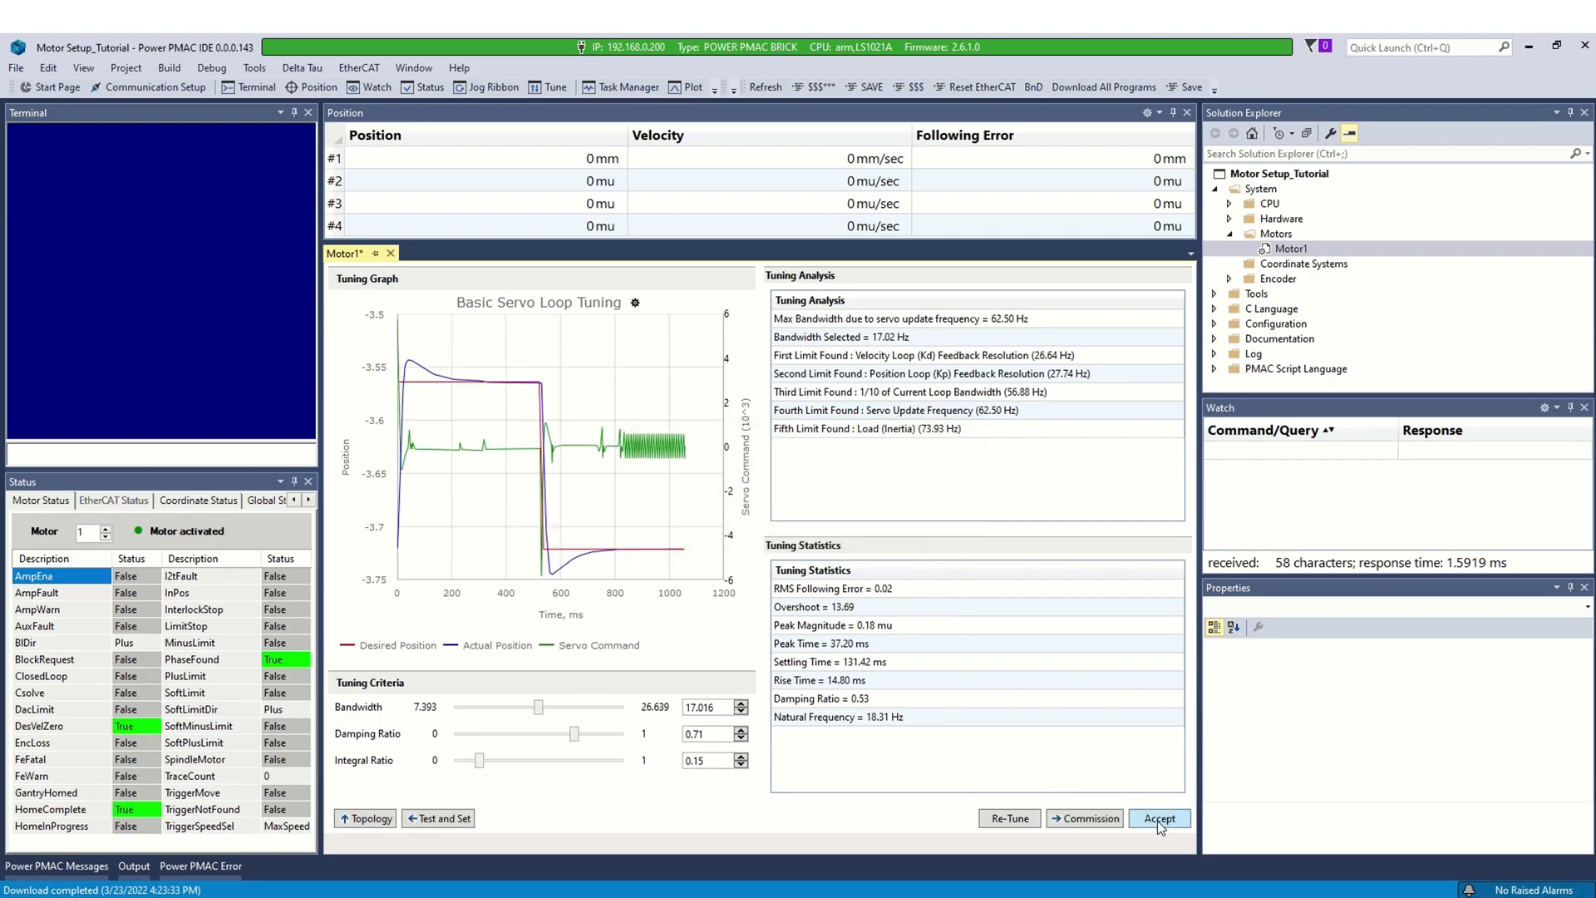
click(1158, 818)
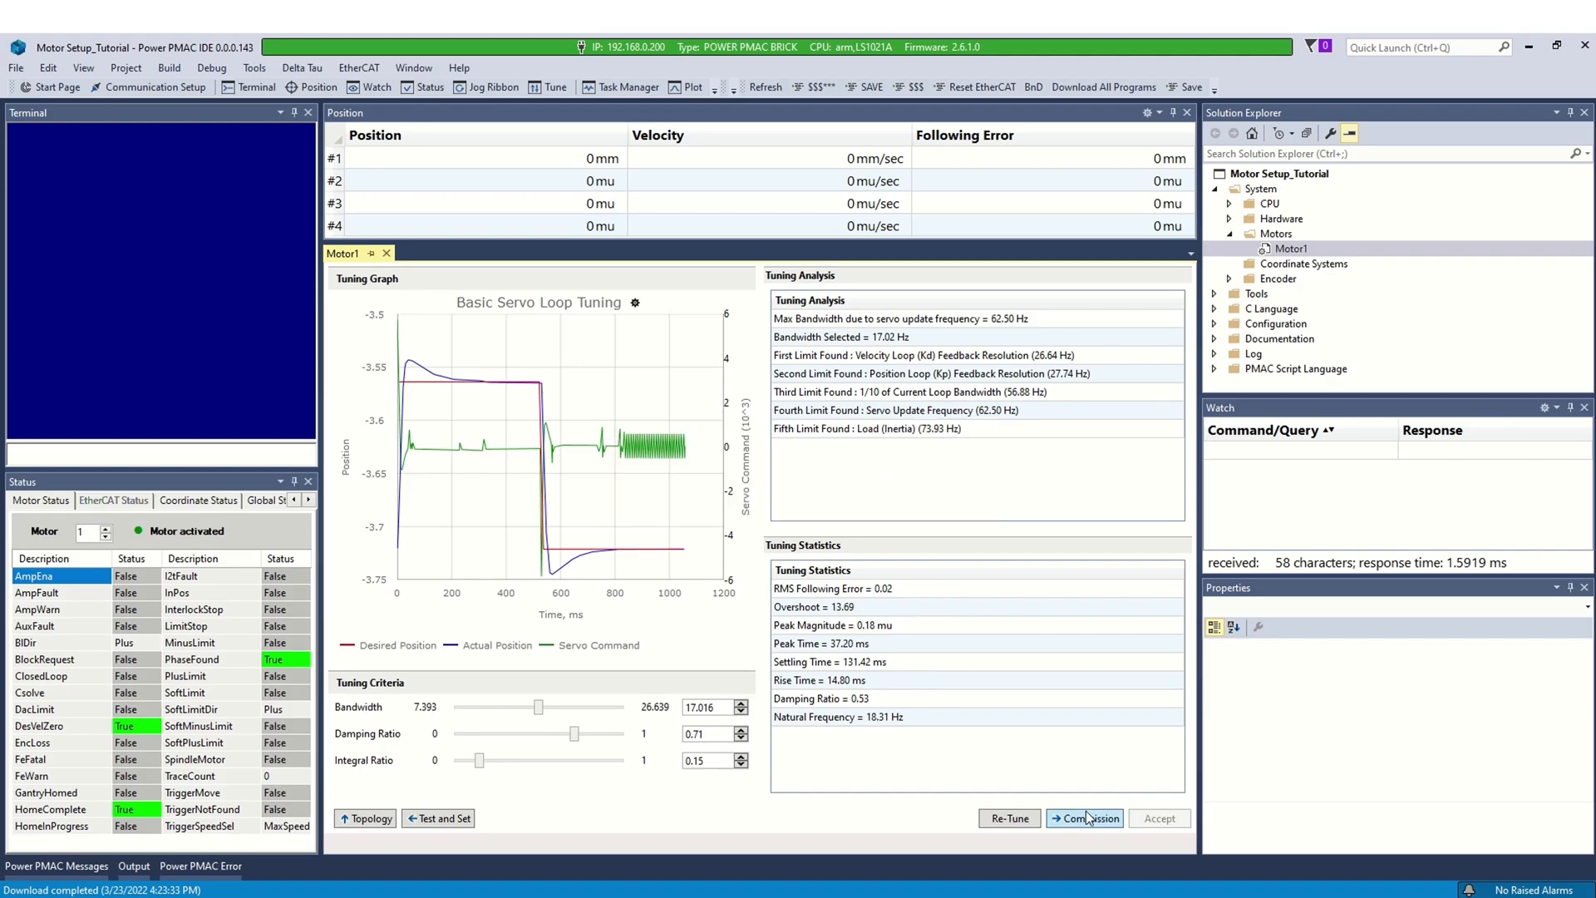
click(1085, 818)
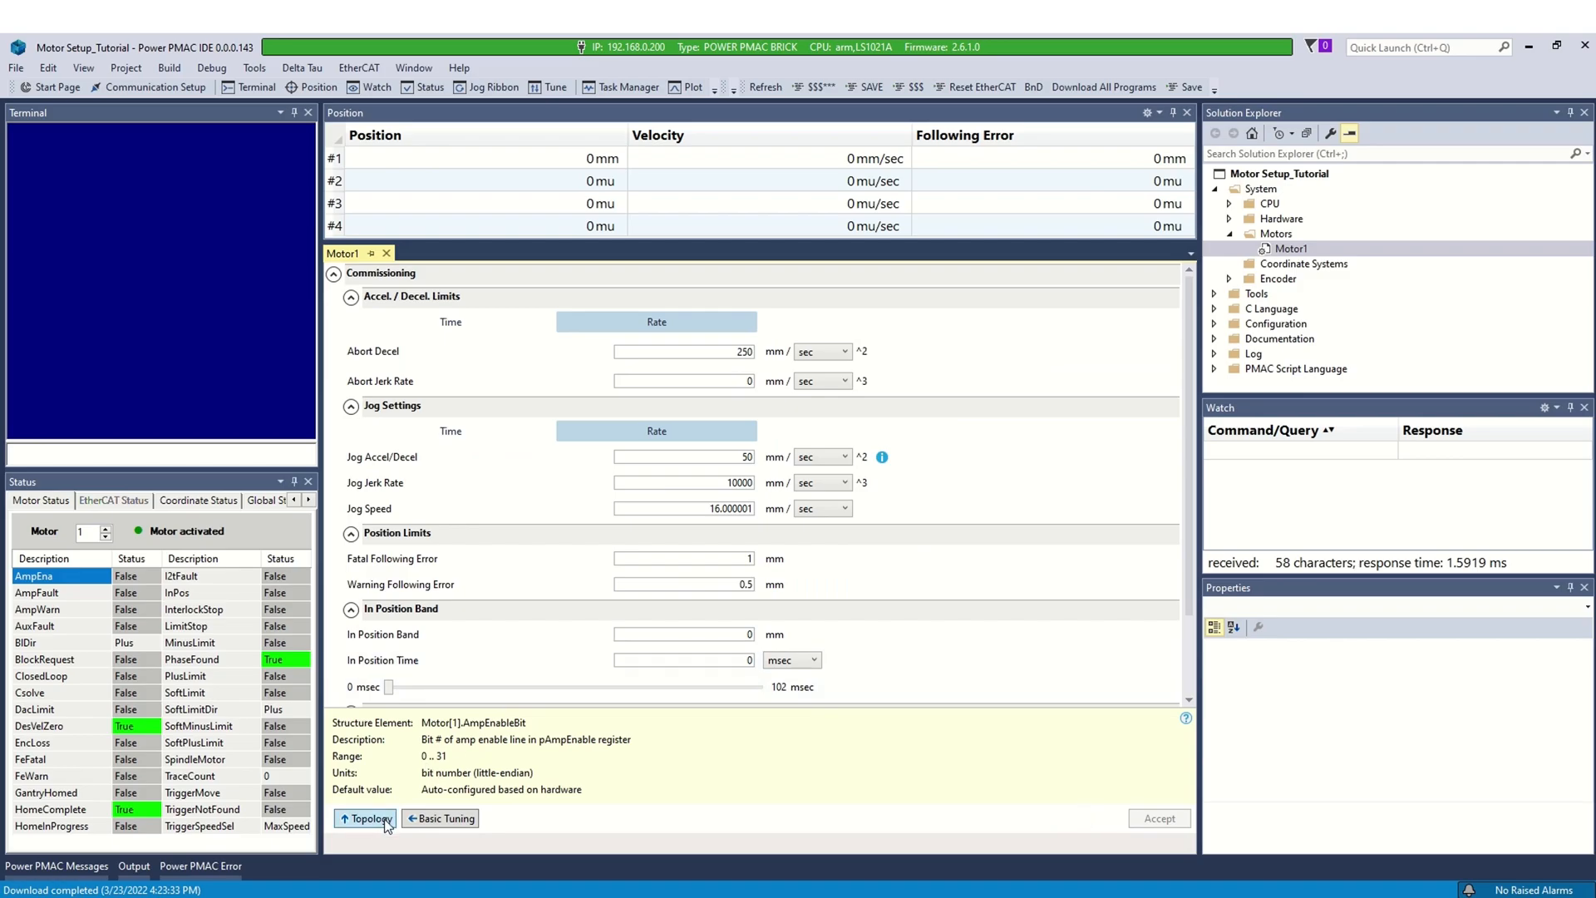
- Return to Motor 1's topology and jog it forward and back, reaching 31 mm
click(369, 818)
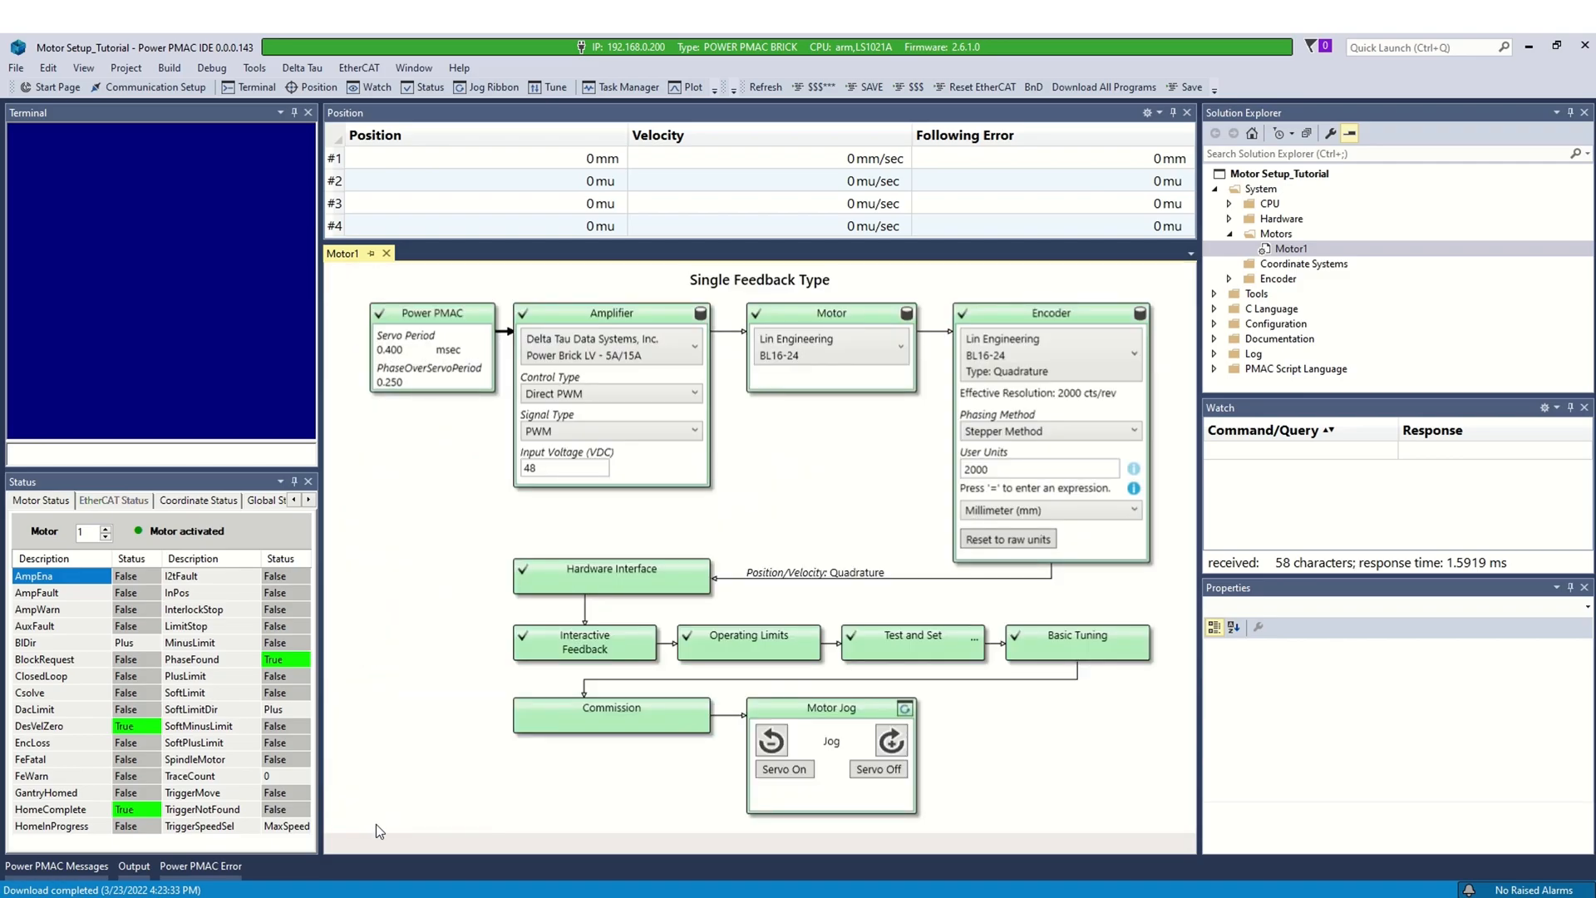
mouse_move(908, 806)
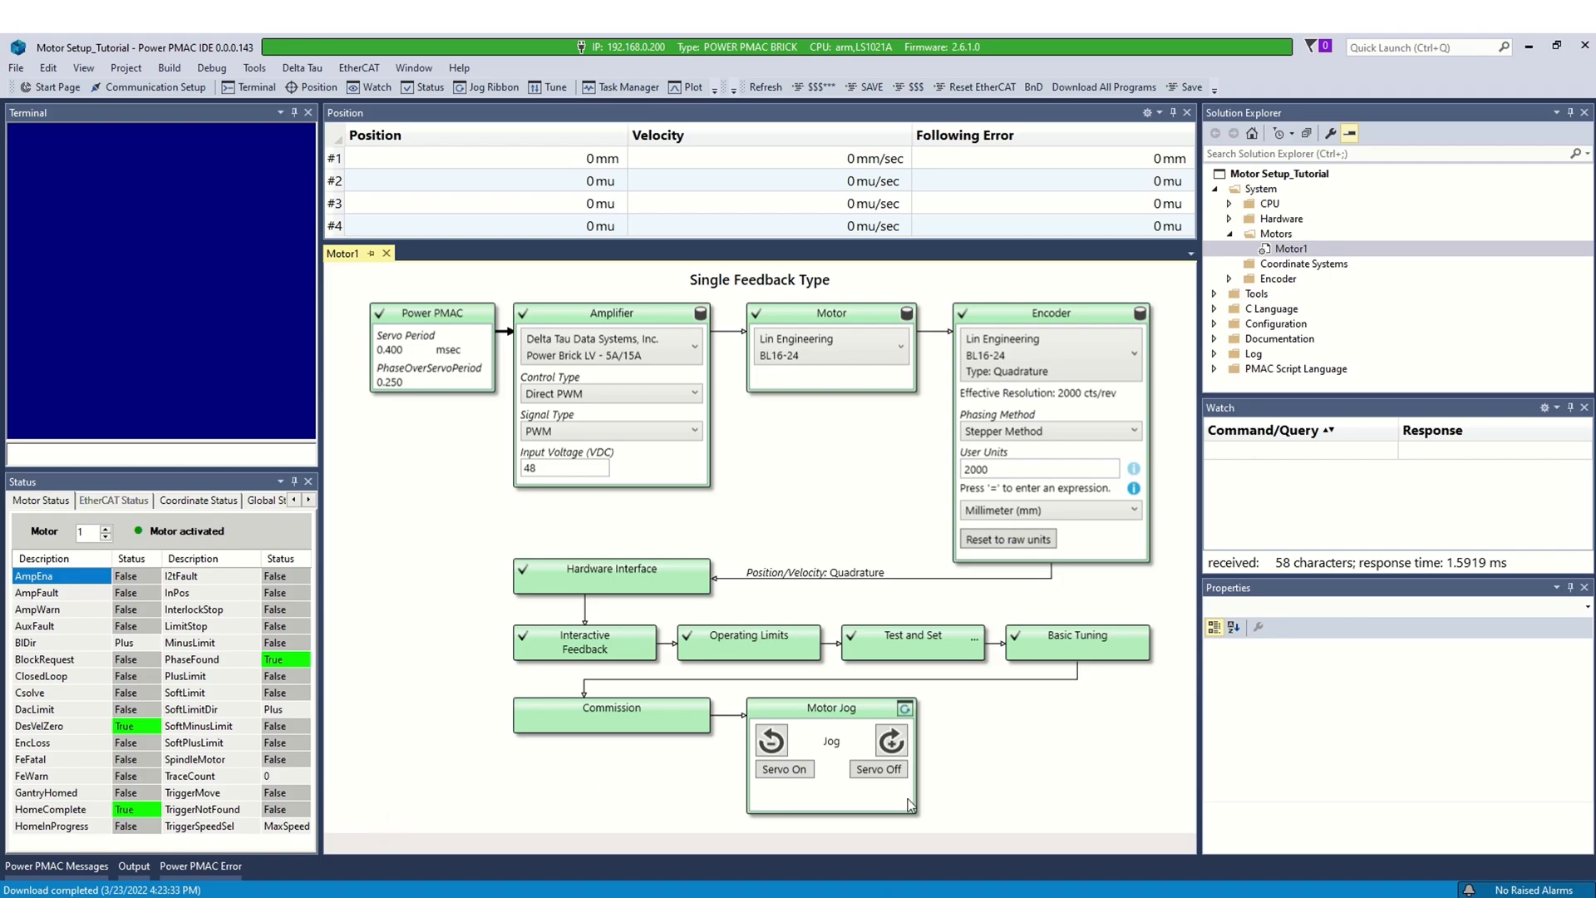
mouse_move(892, 739)
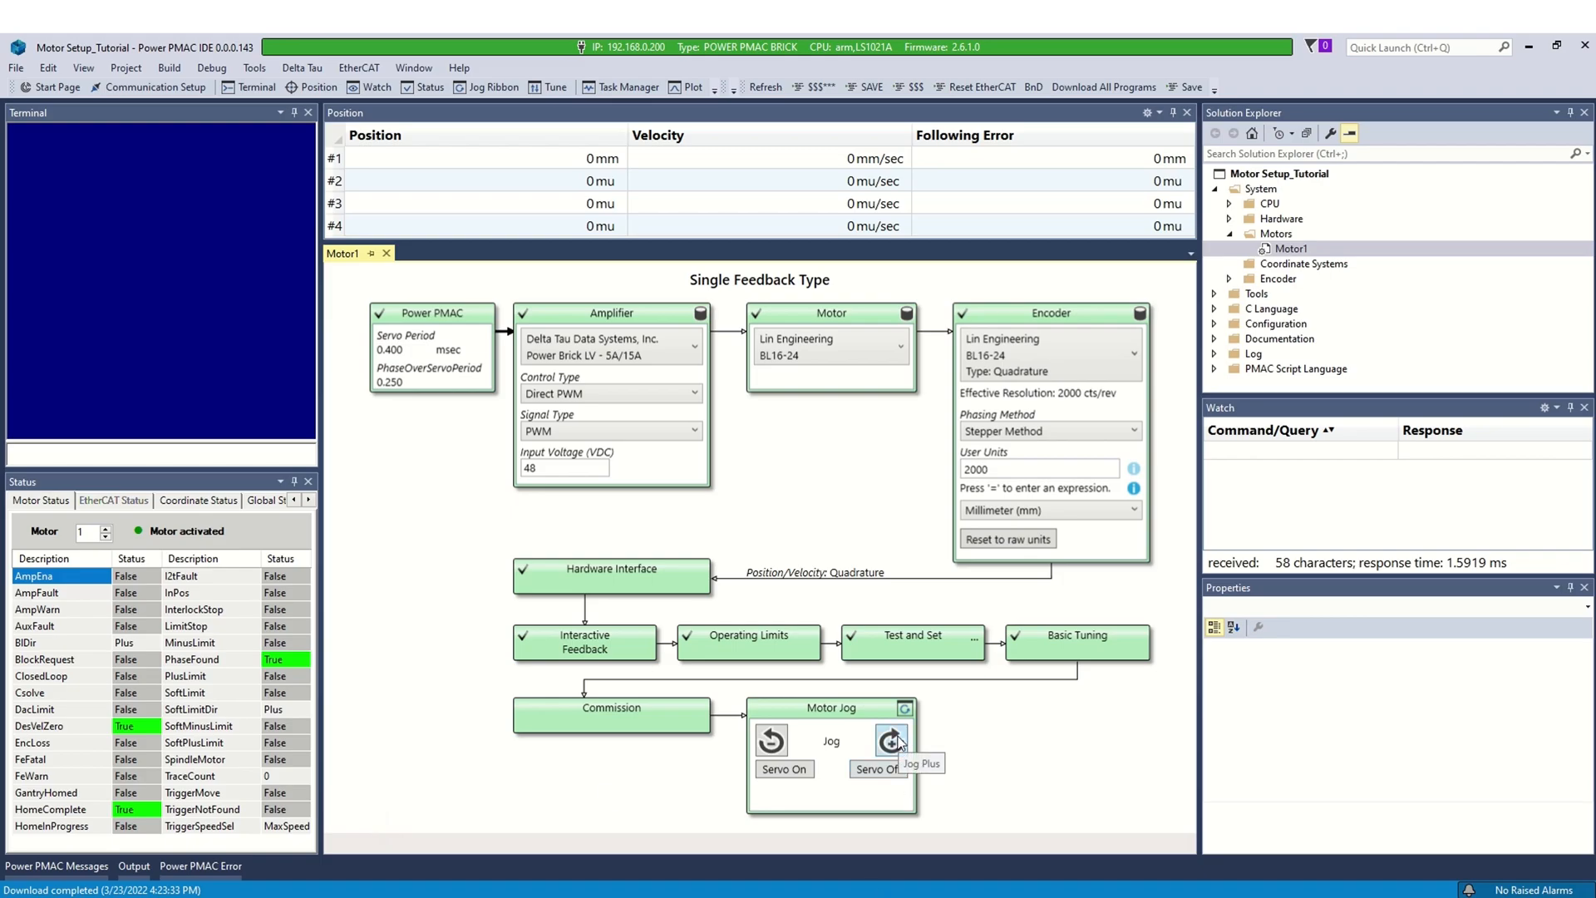
click(890, 740)
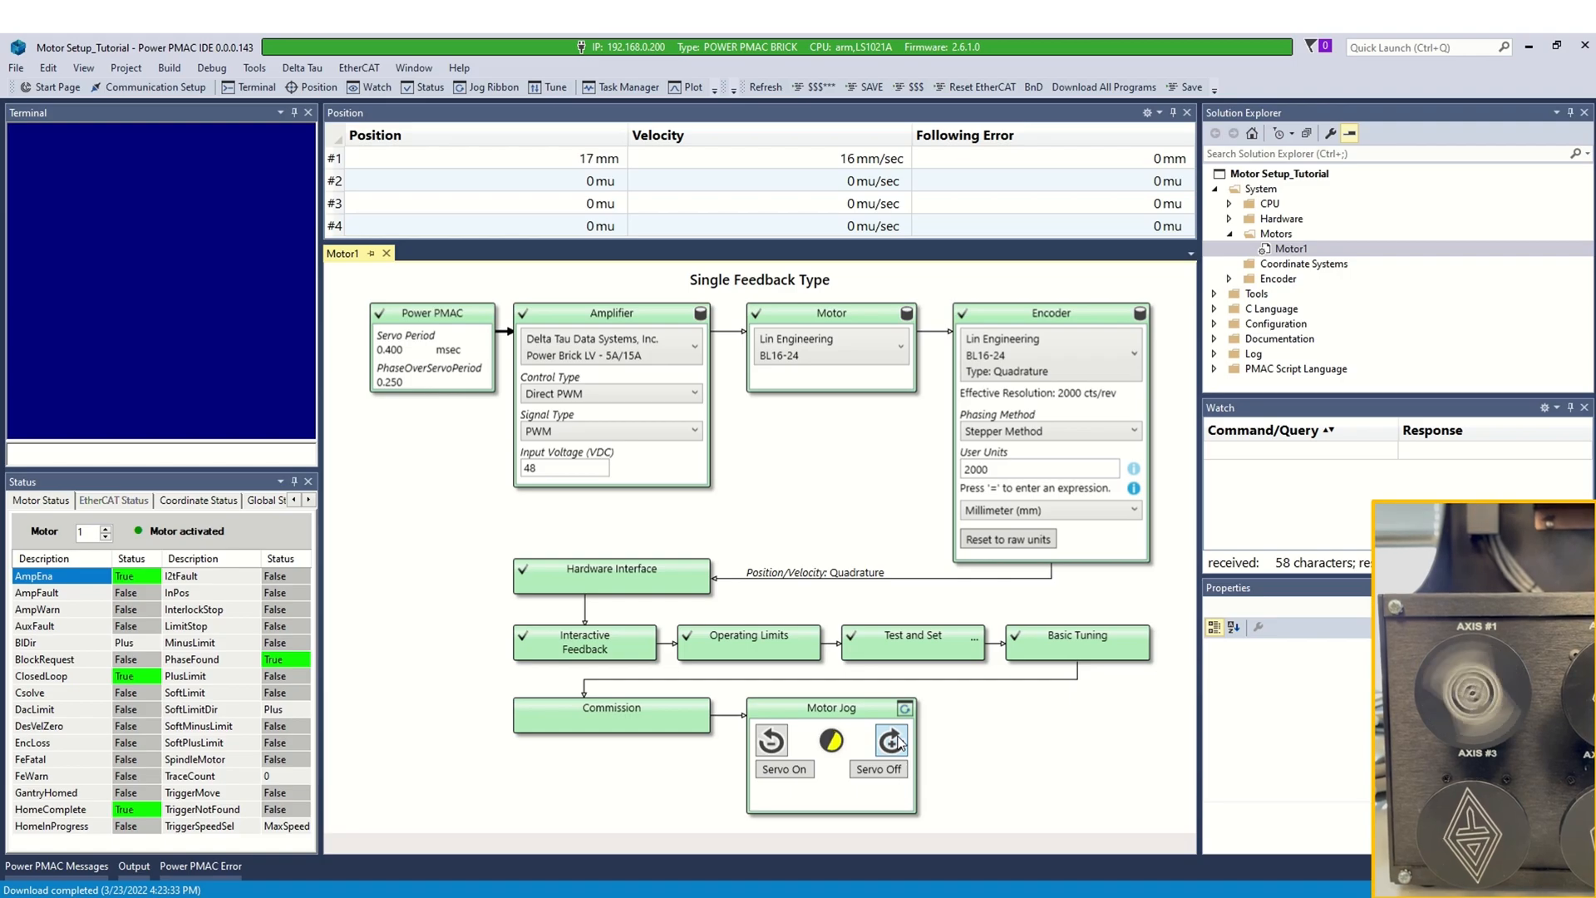
click(772, 740)
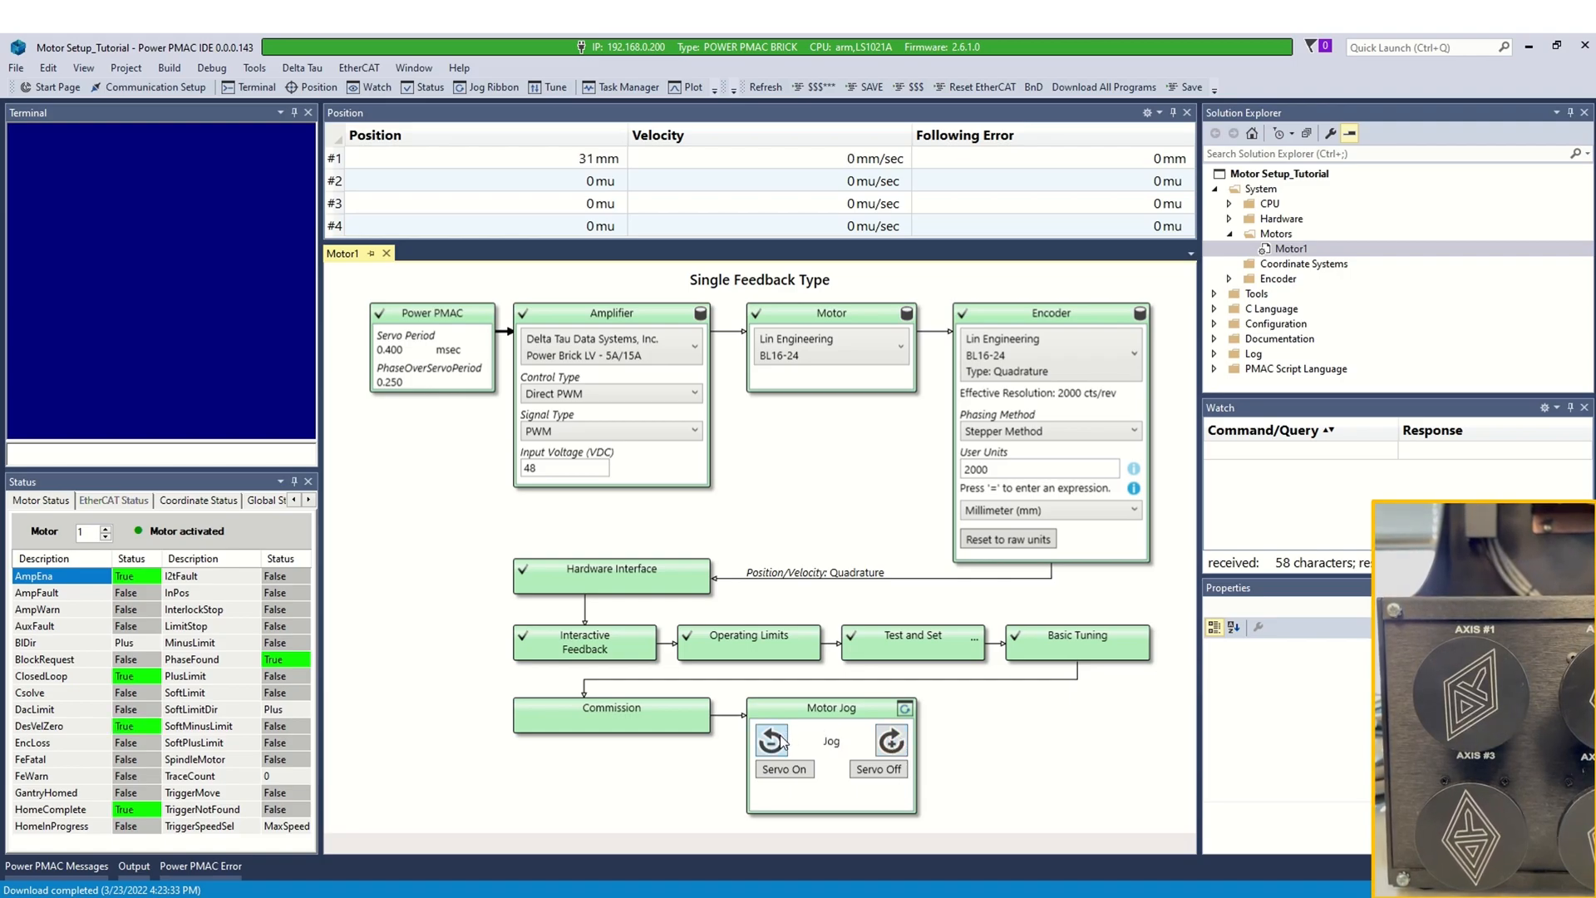